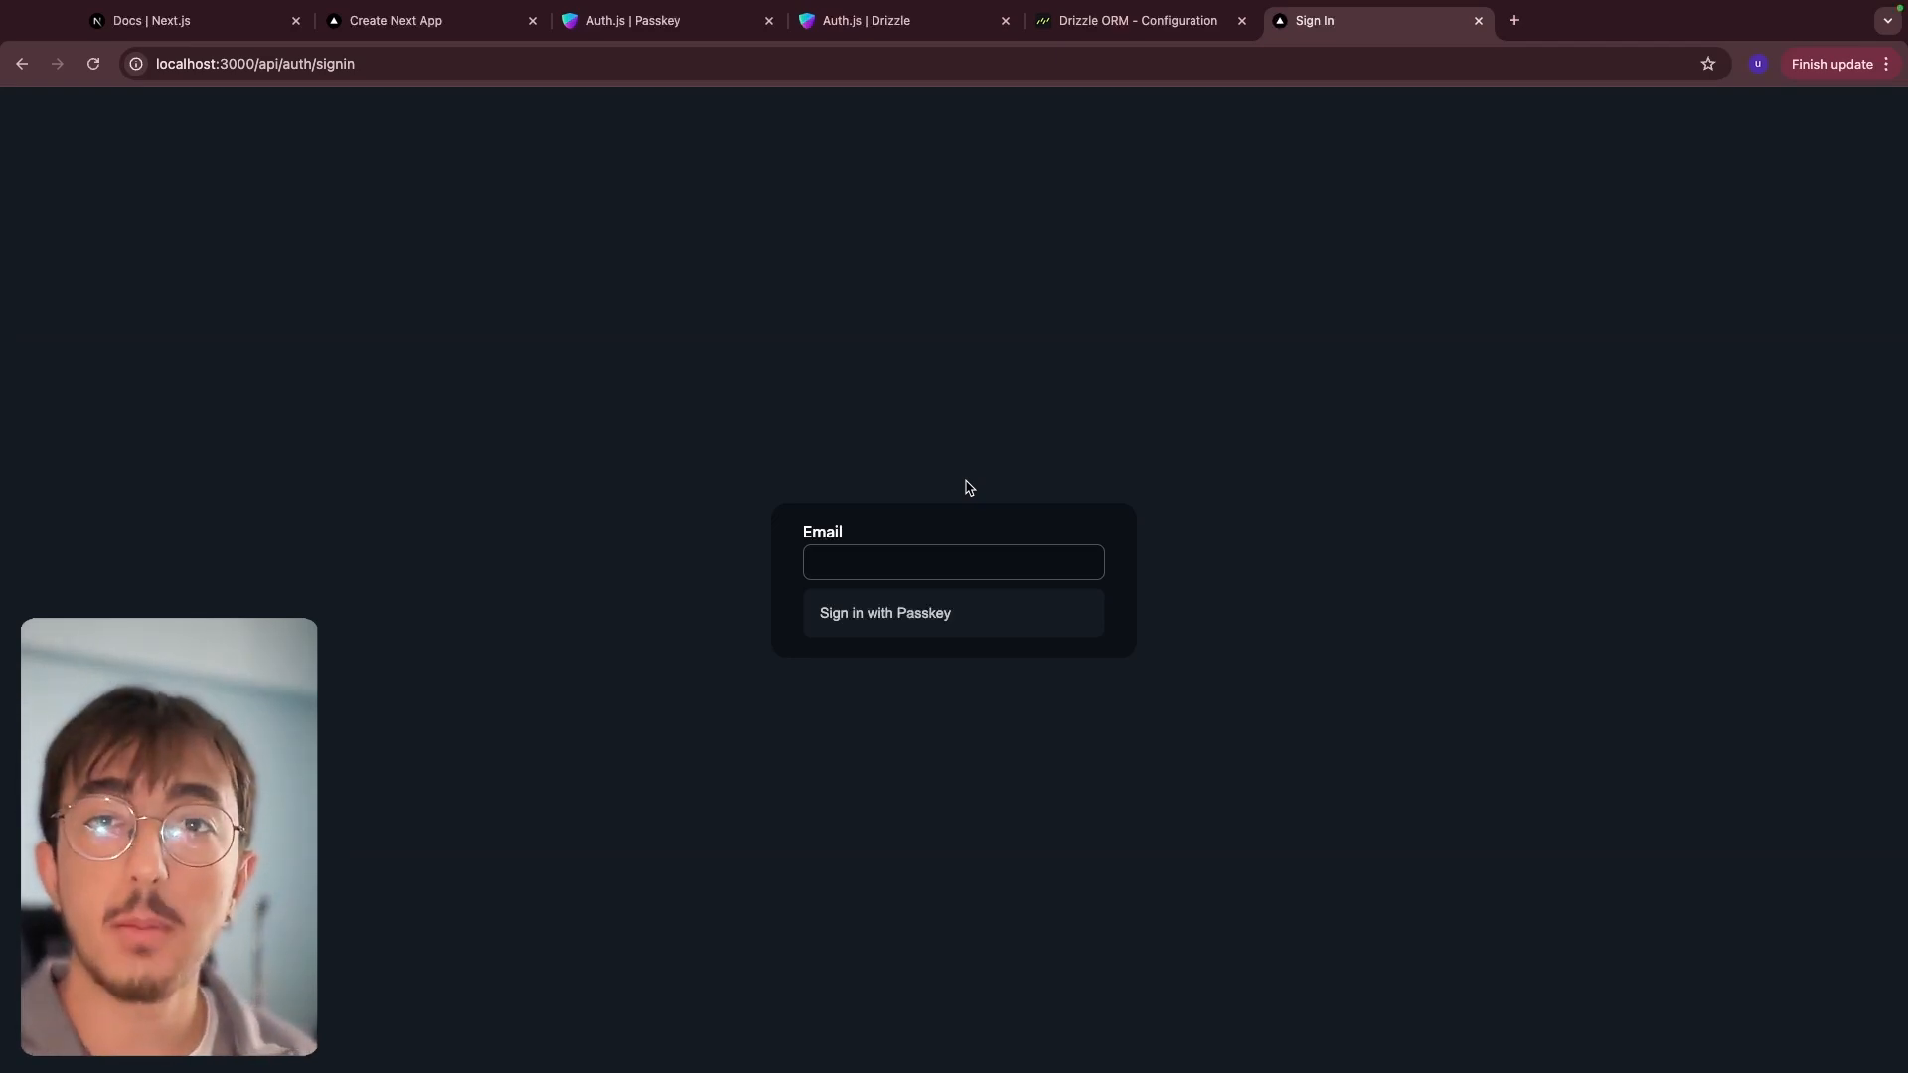
pyautogui.moveTo(831, 543)
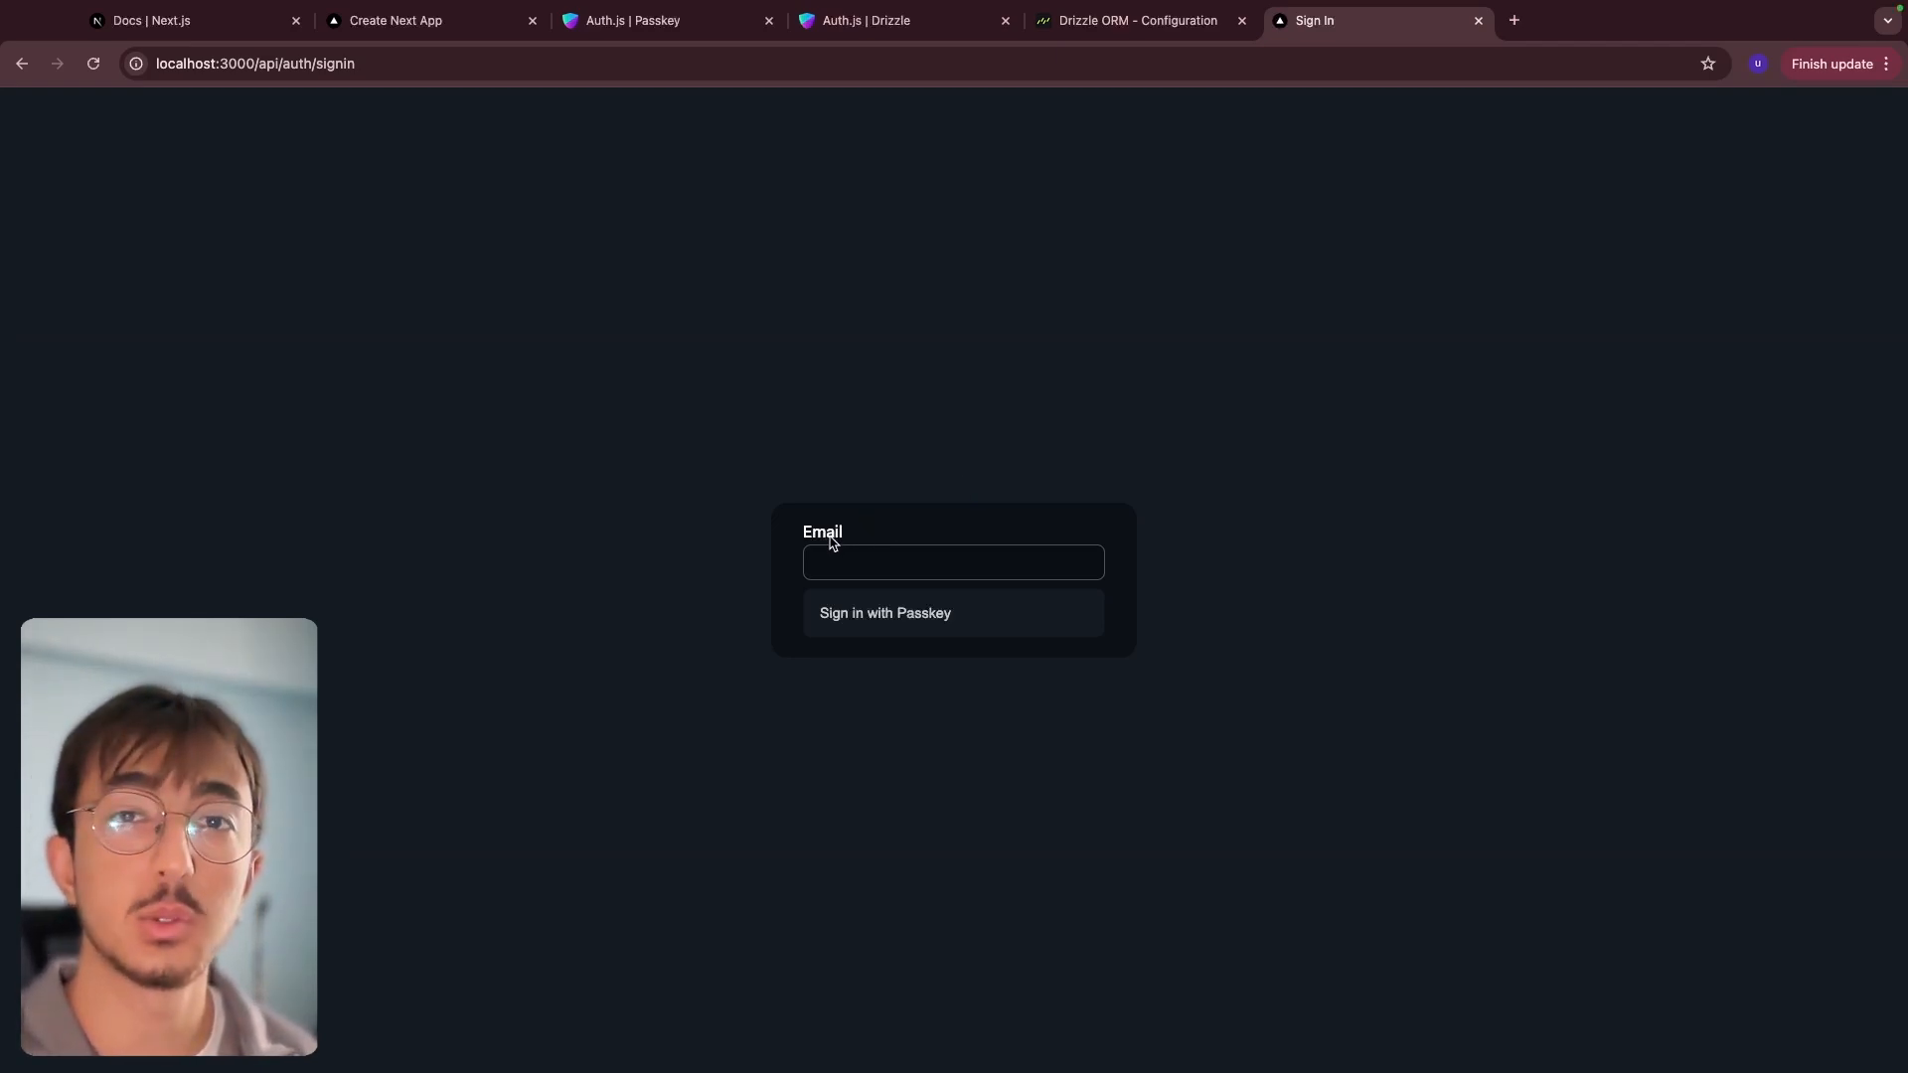
pyautogui.moveTo(890, 486)
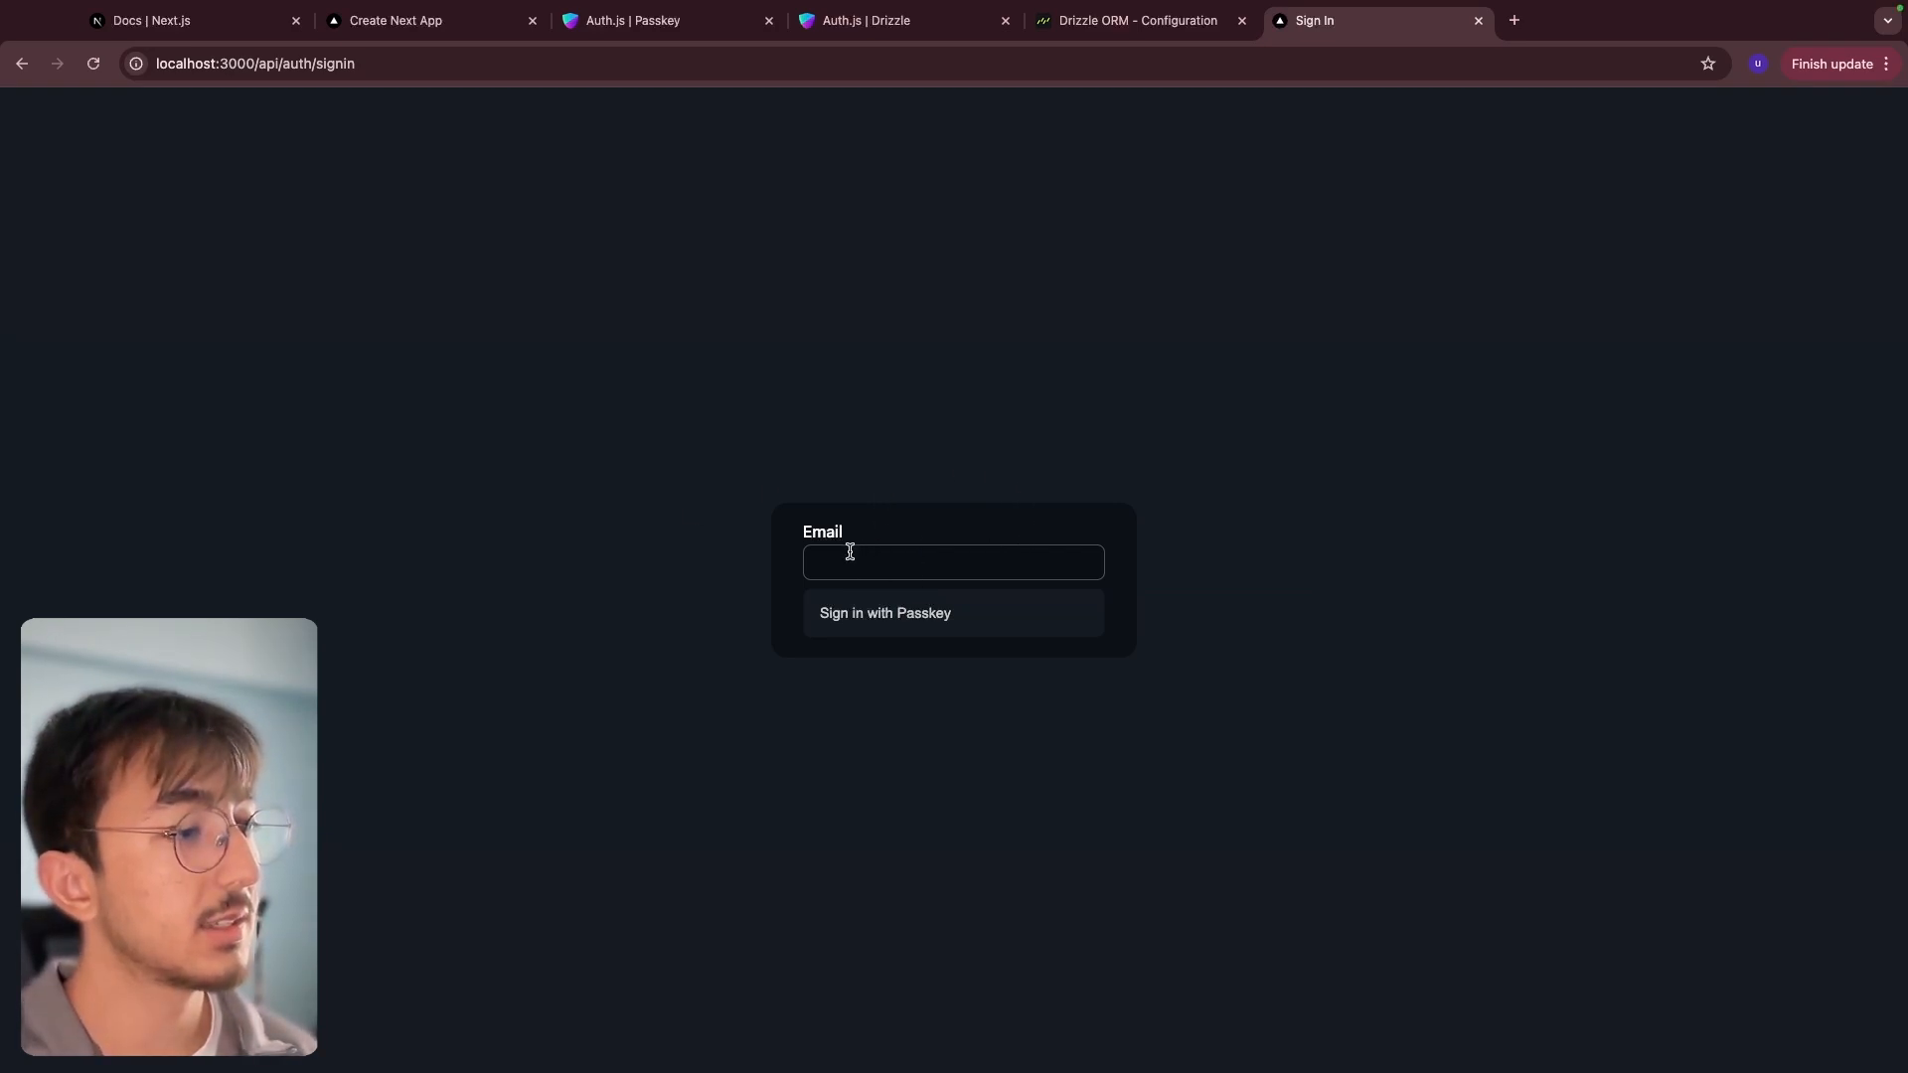
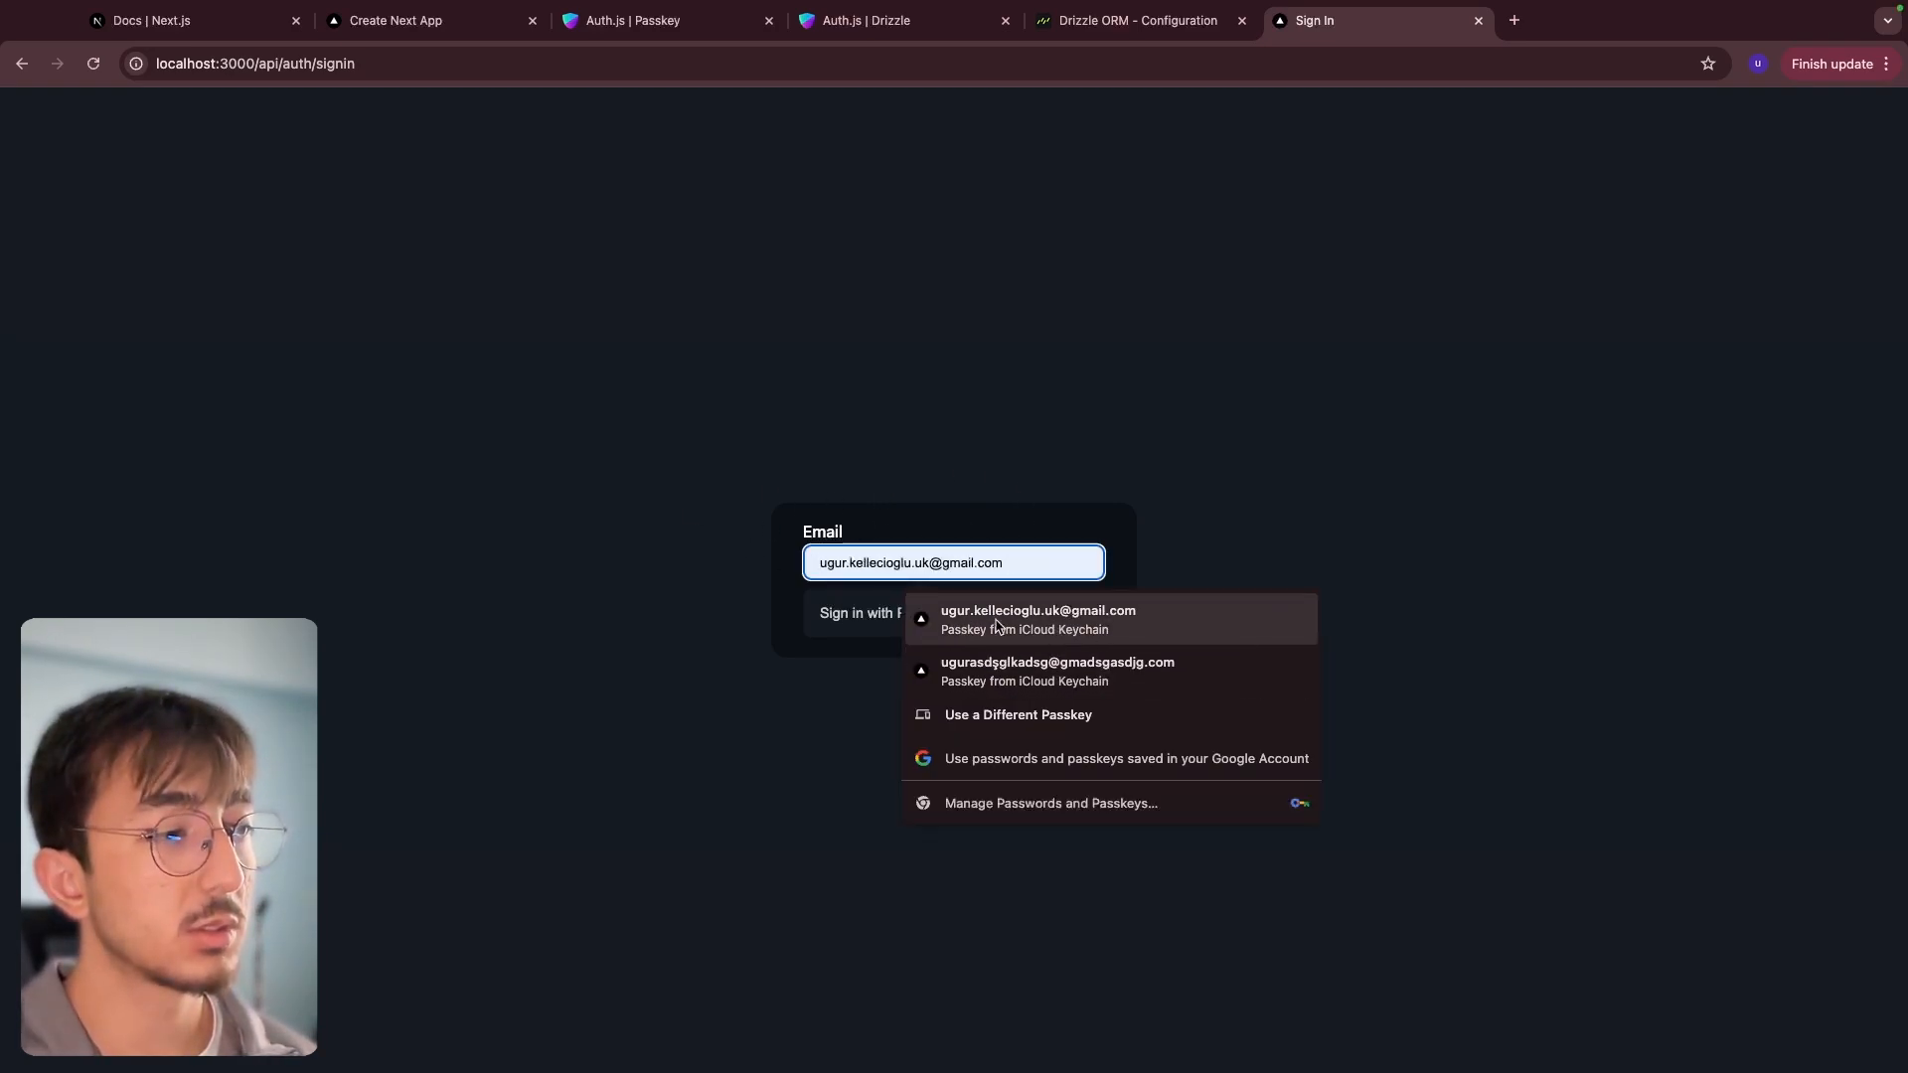
pyautogui.click(602, 481)
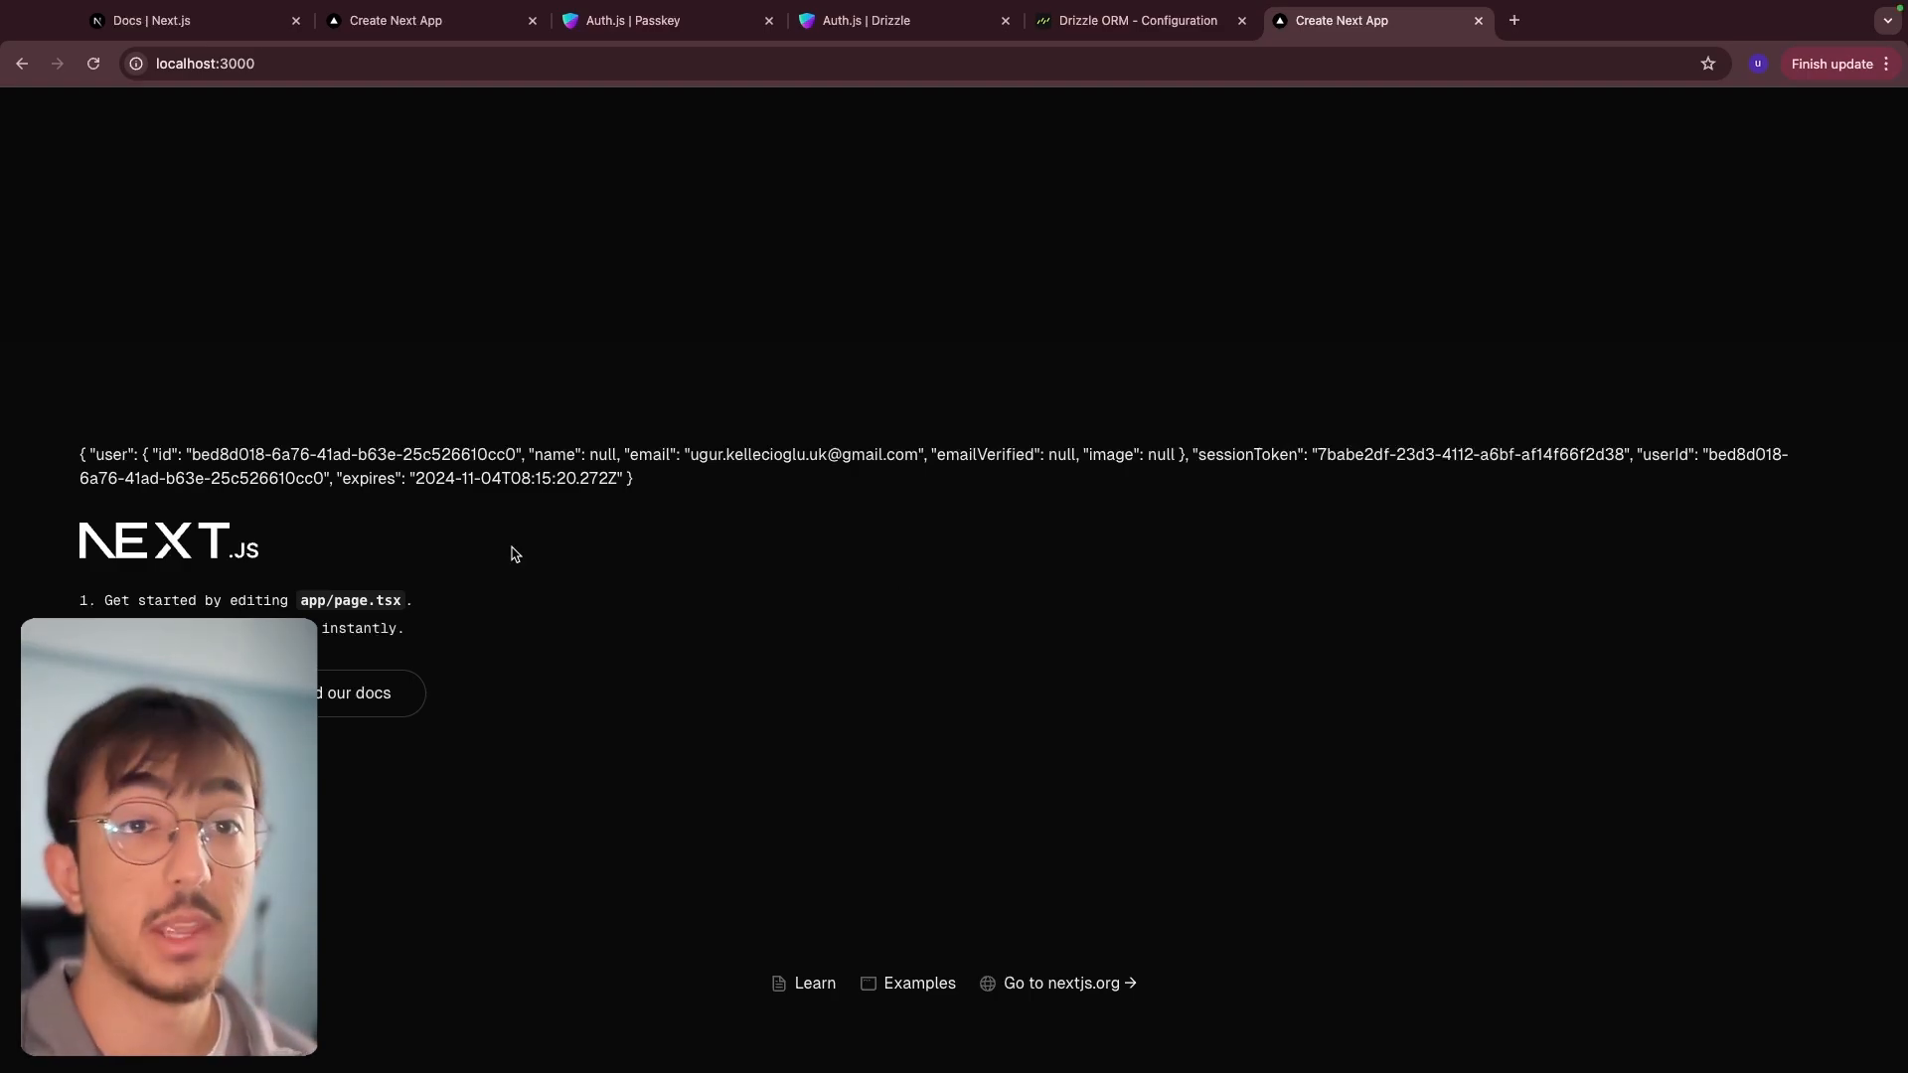
pyautogui.moveTo(654, 513)
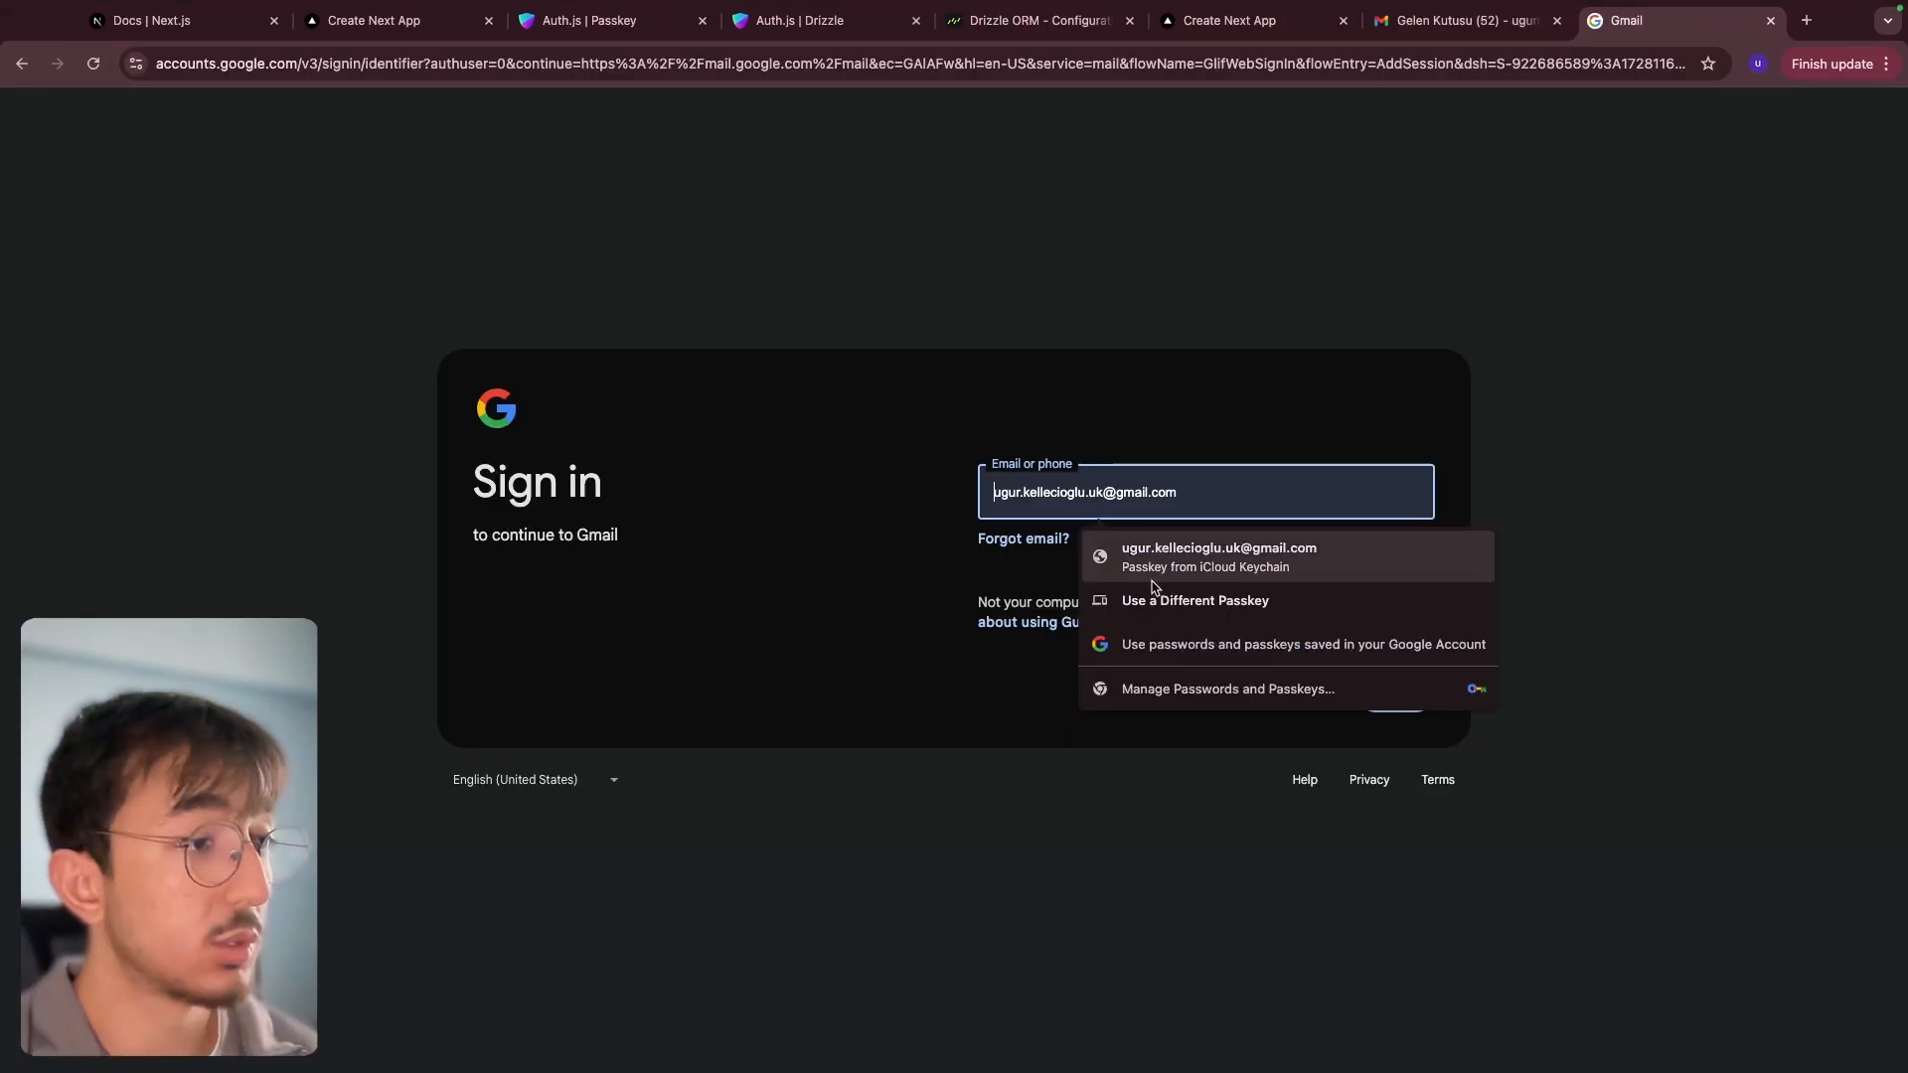
# Step: Pick the saved passkey suggestion on Google's sign-in page to bring up Touch ID
pyautogui.click(1218, 556)
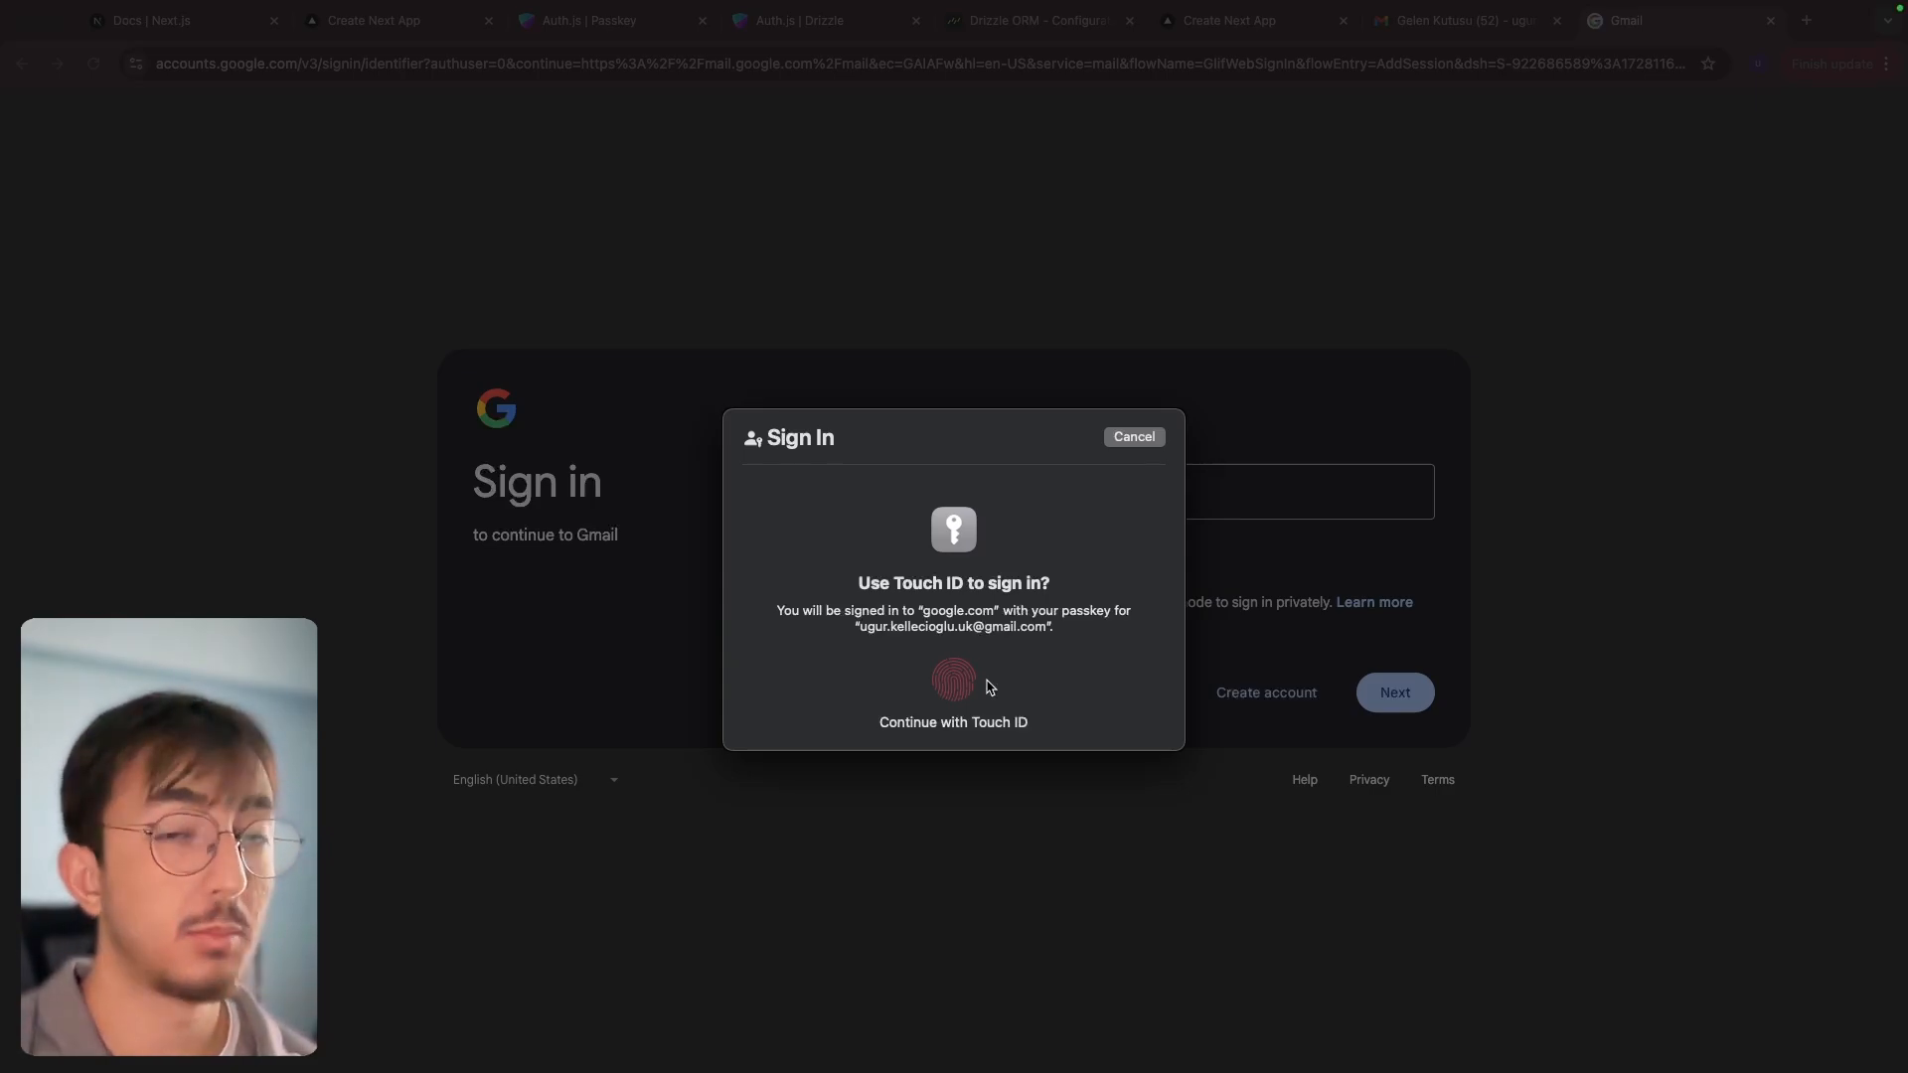
pyautogui.moveTo(1301, 606)
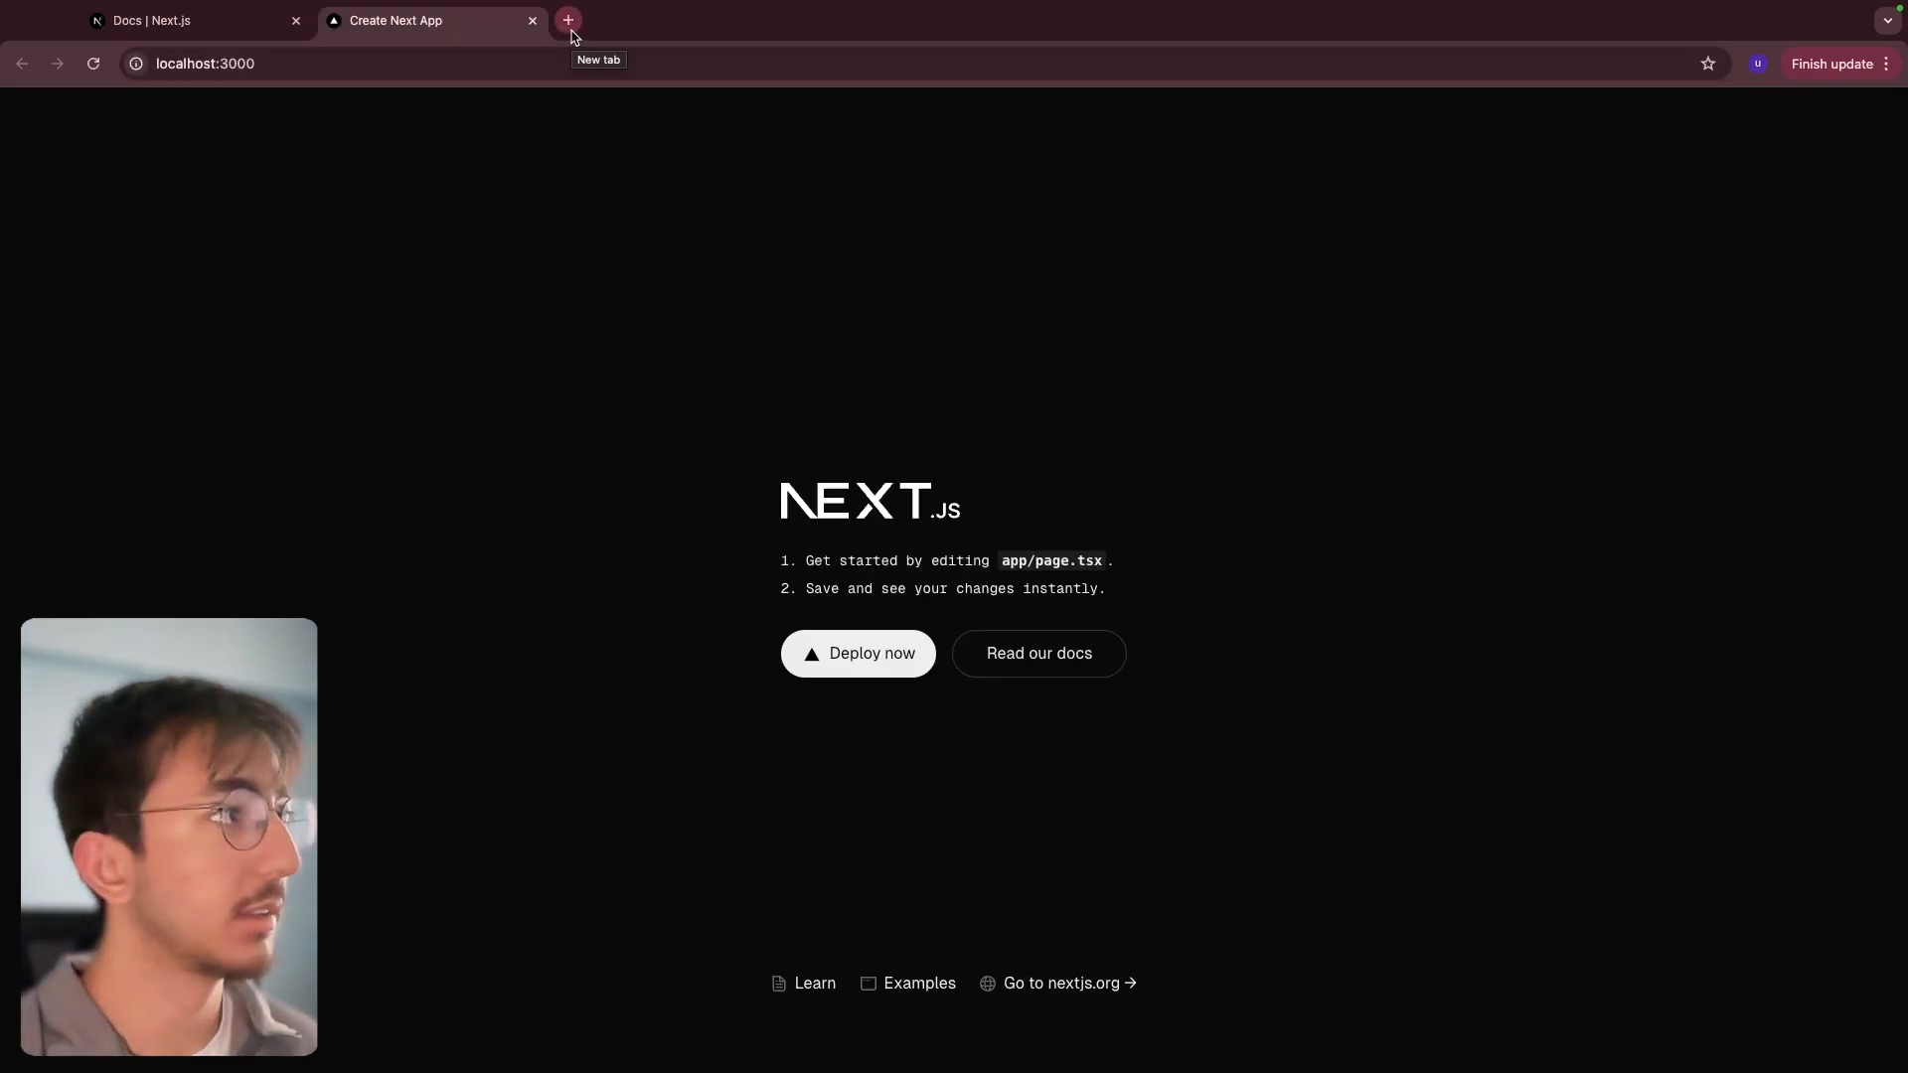
# Step: Open authjs.dev in a new tab and go to Providers > Passkey
pyautogui.click(568, 20)
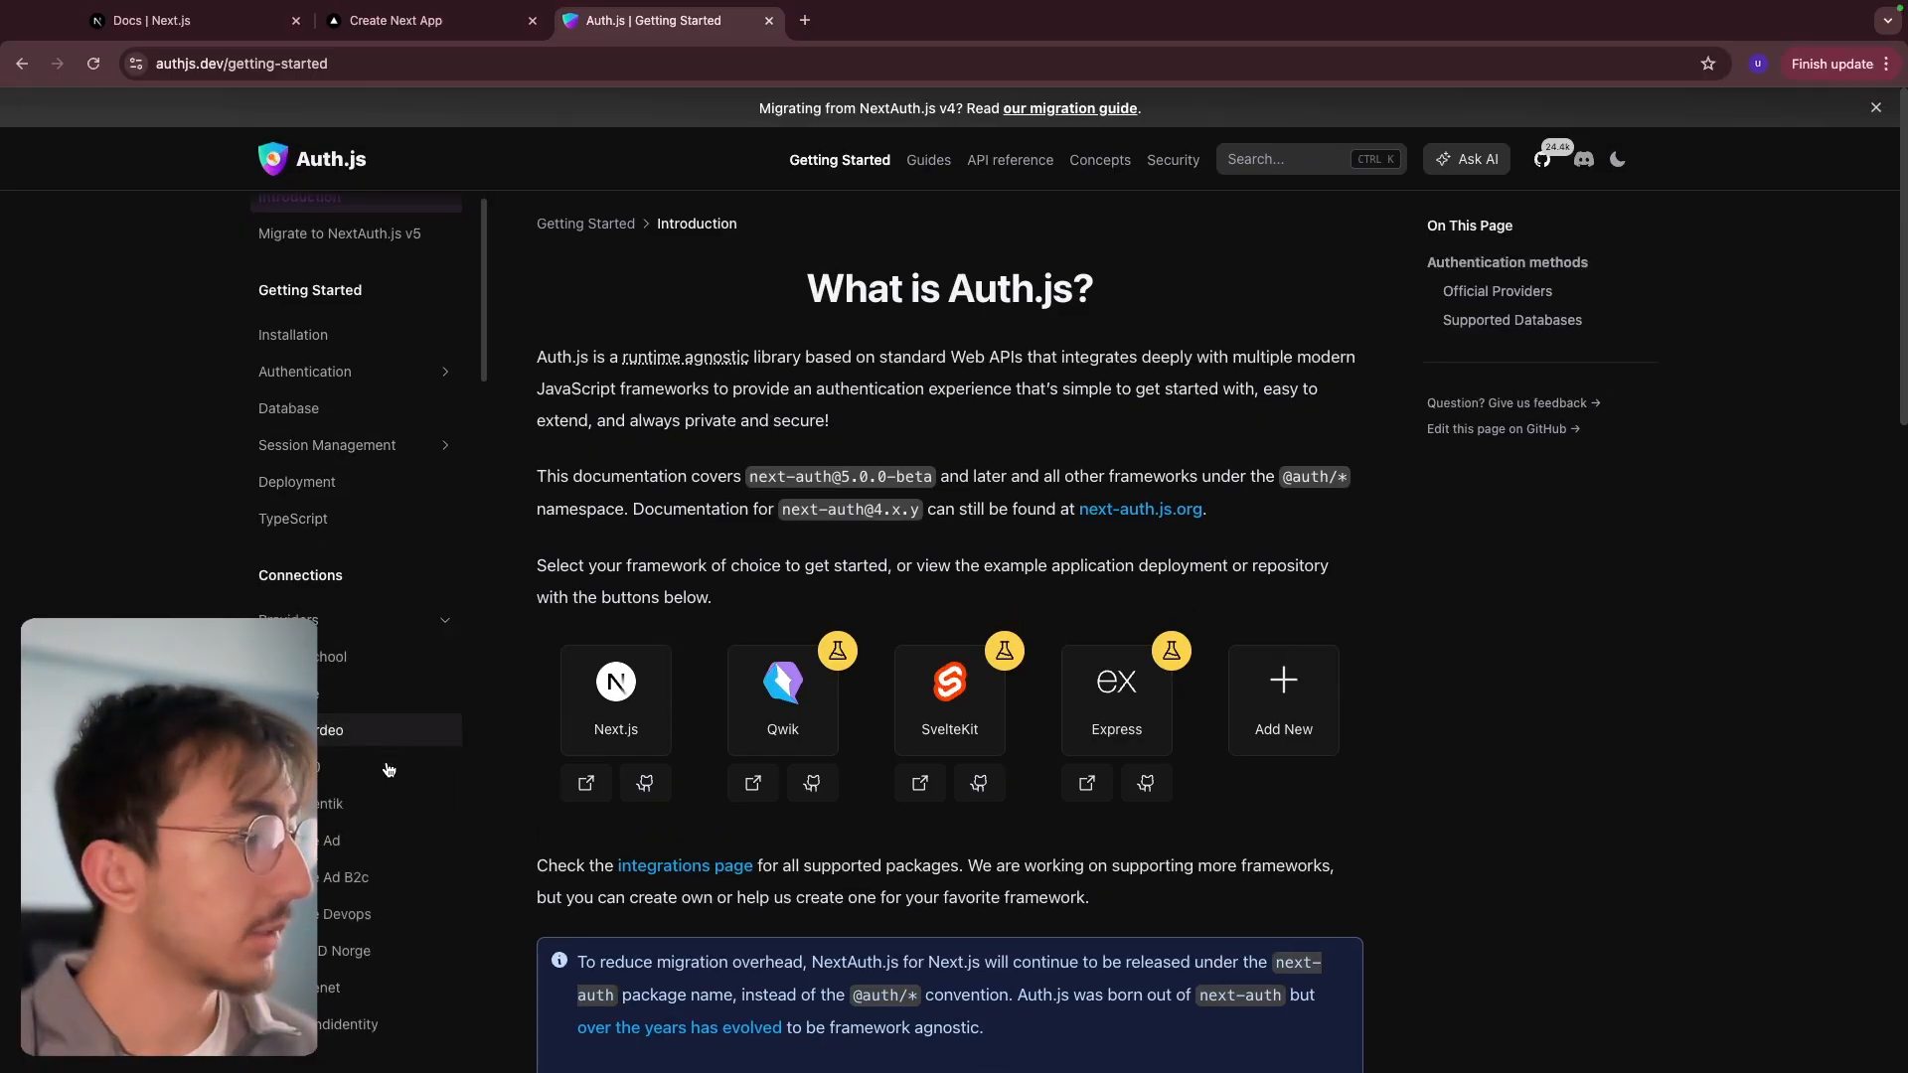
pyautogui.scroll(-3)
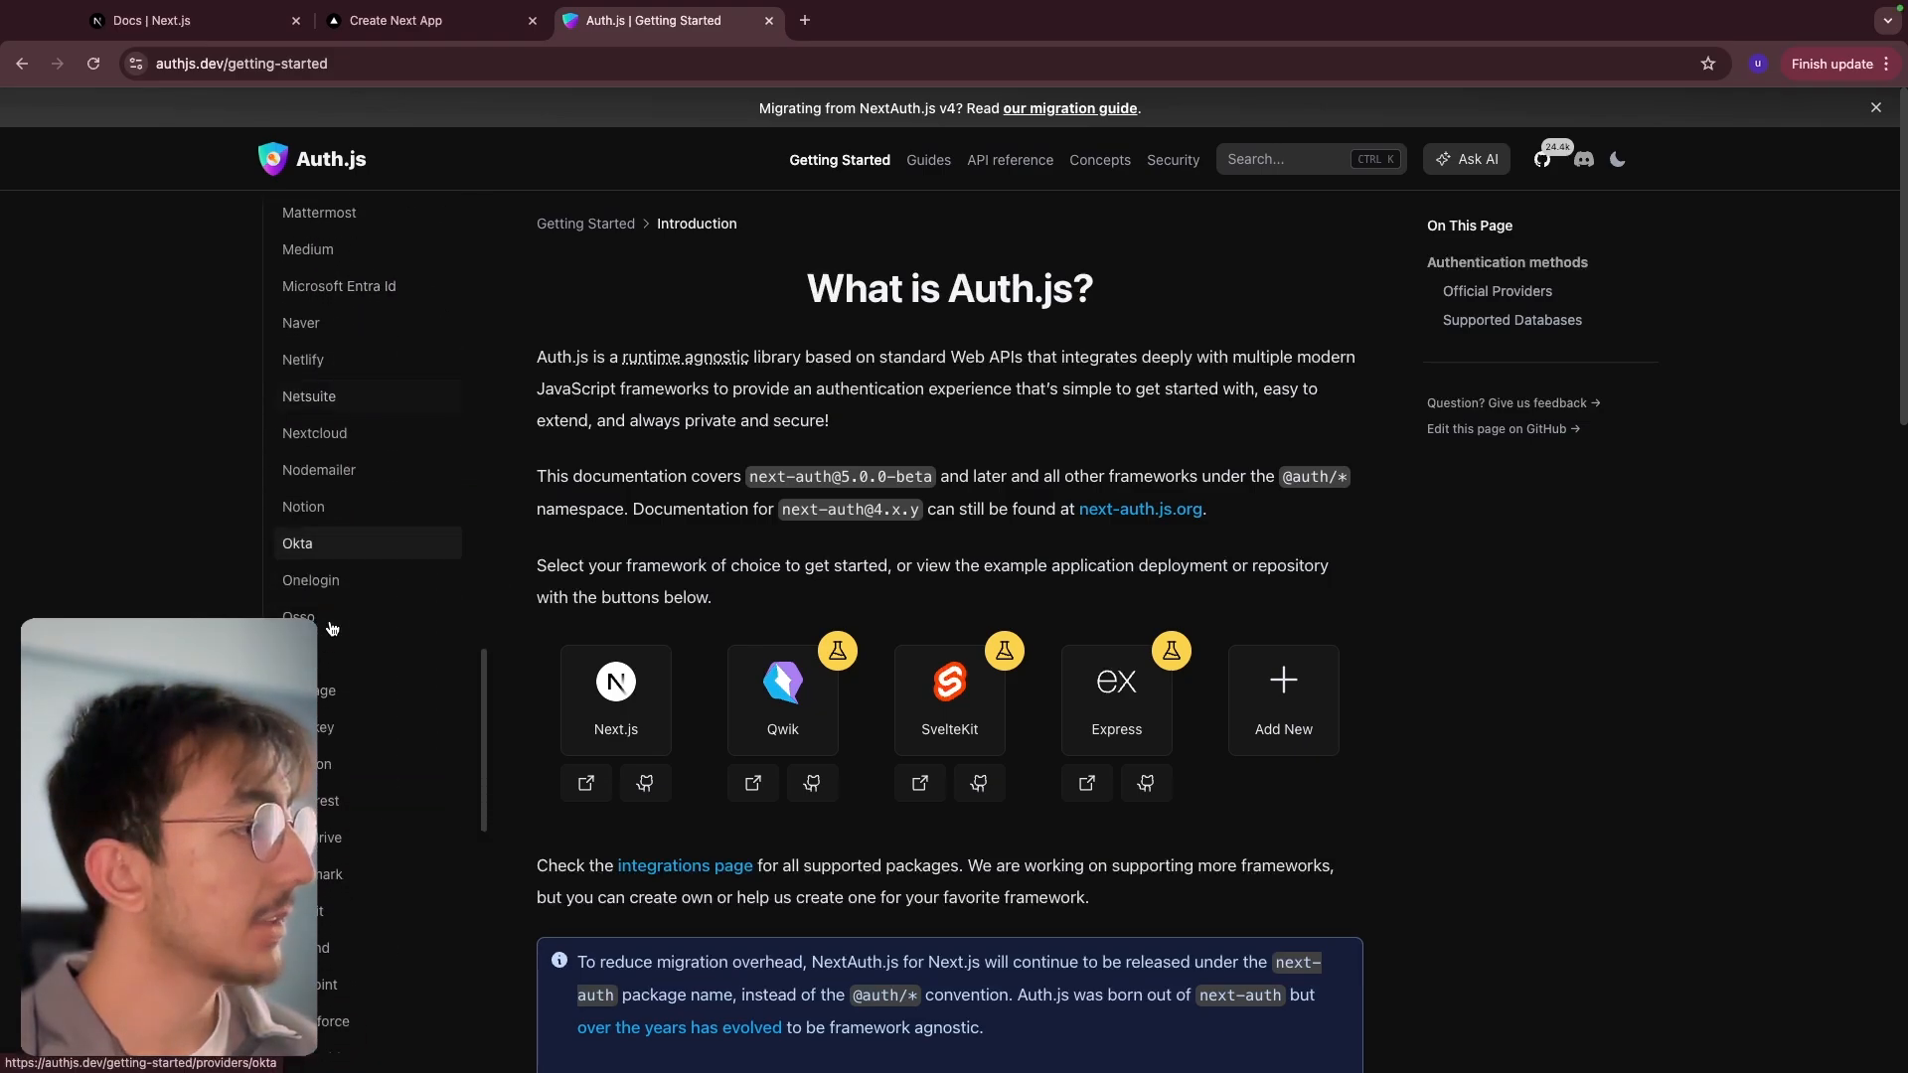
pyautogui.click(319, 716)
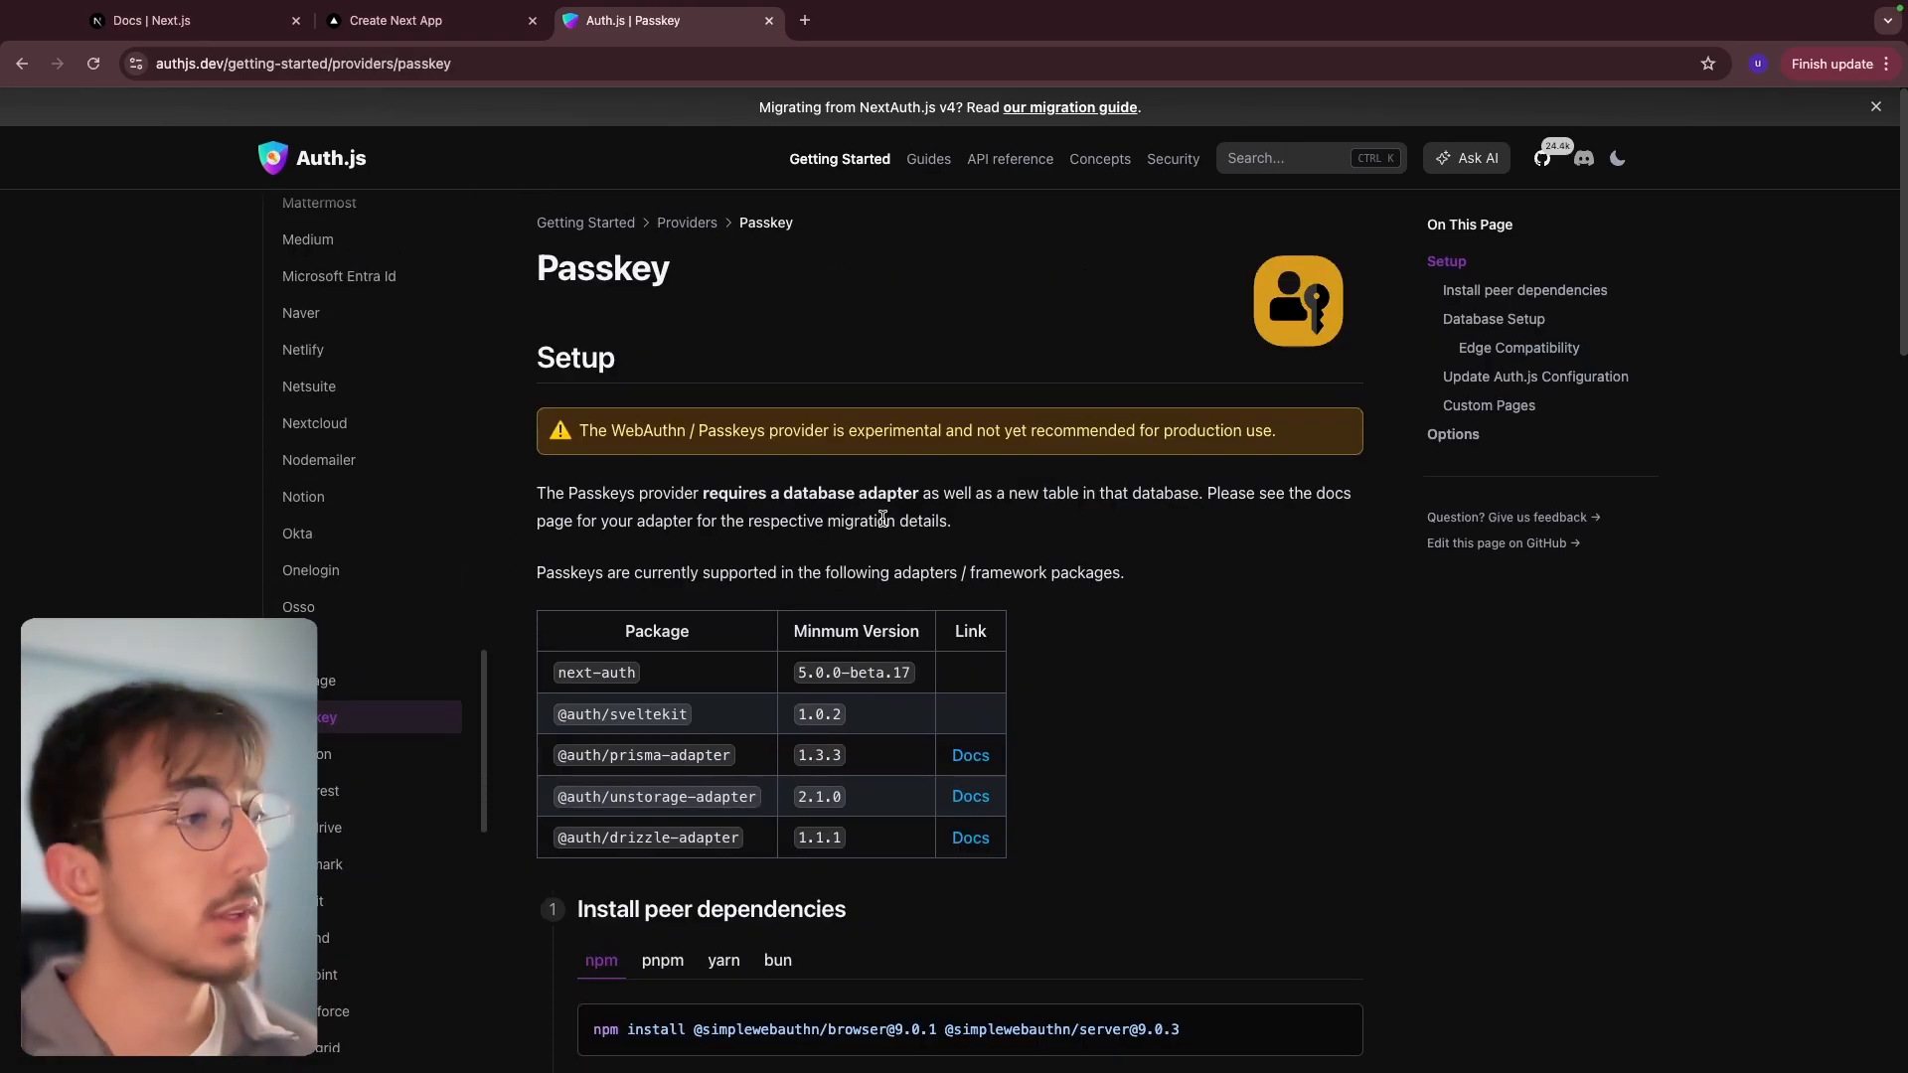
pyautogui.moveTo(788, 434)
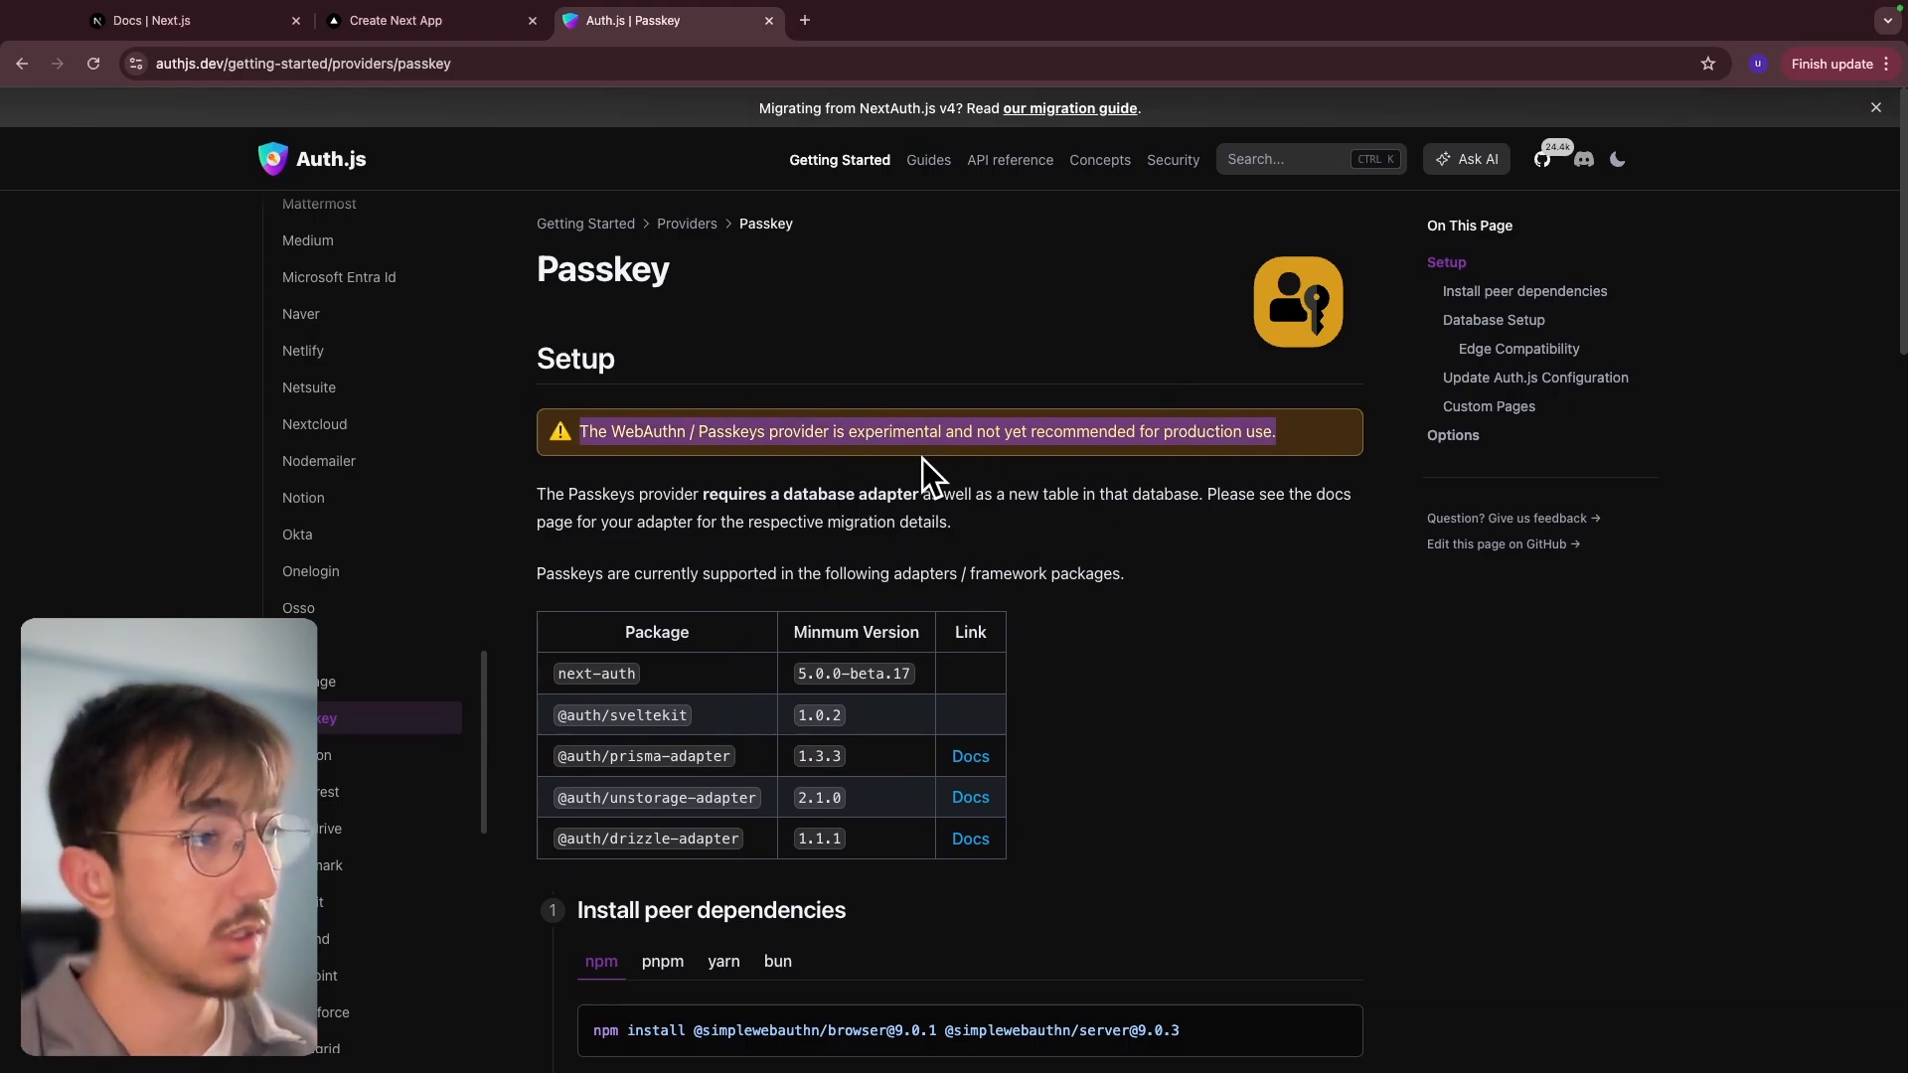
# Step: Open the Drizzle adapter docs from the Passkey page in a new tab
pyautogui.scroll(-3)
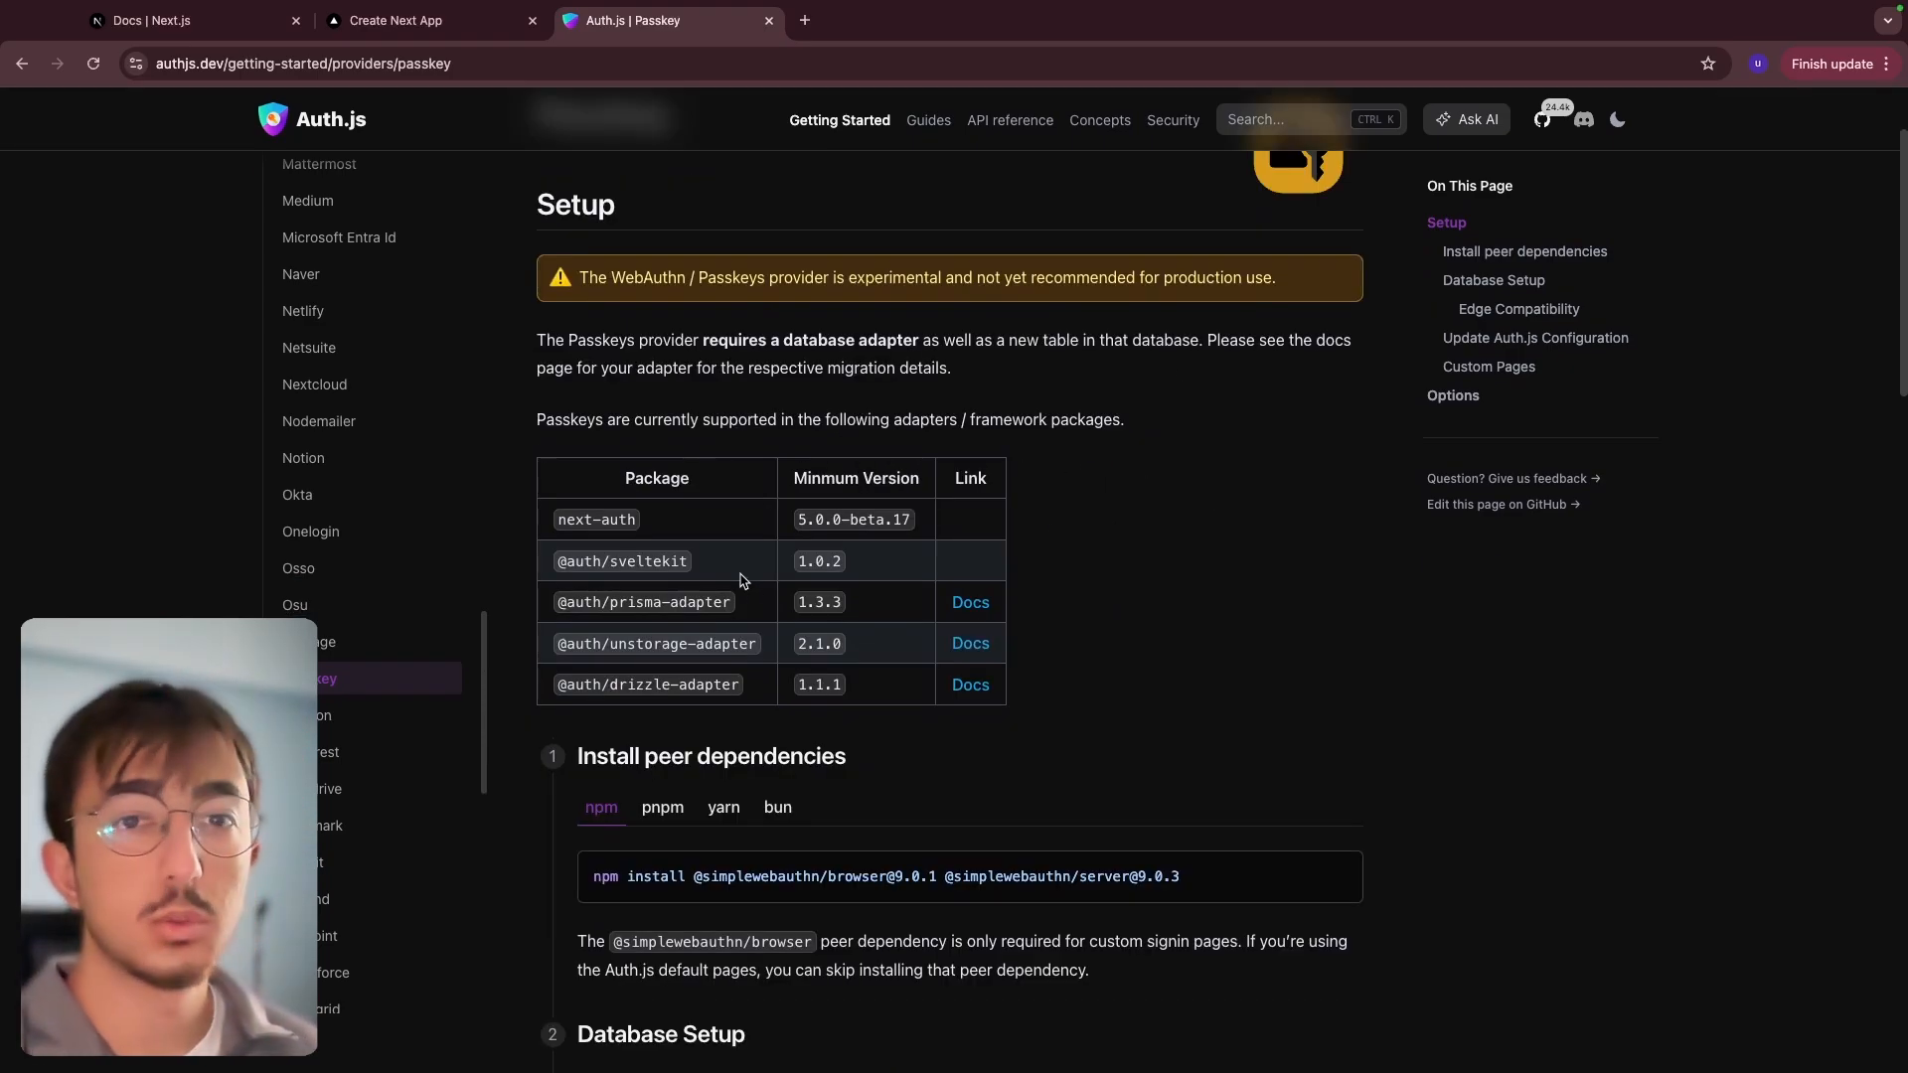
pyautogui.doubleClick(715, 684)
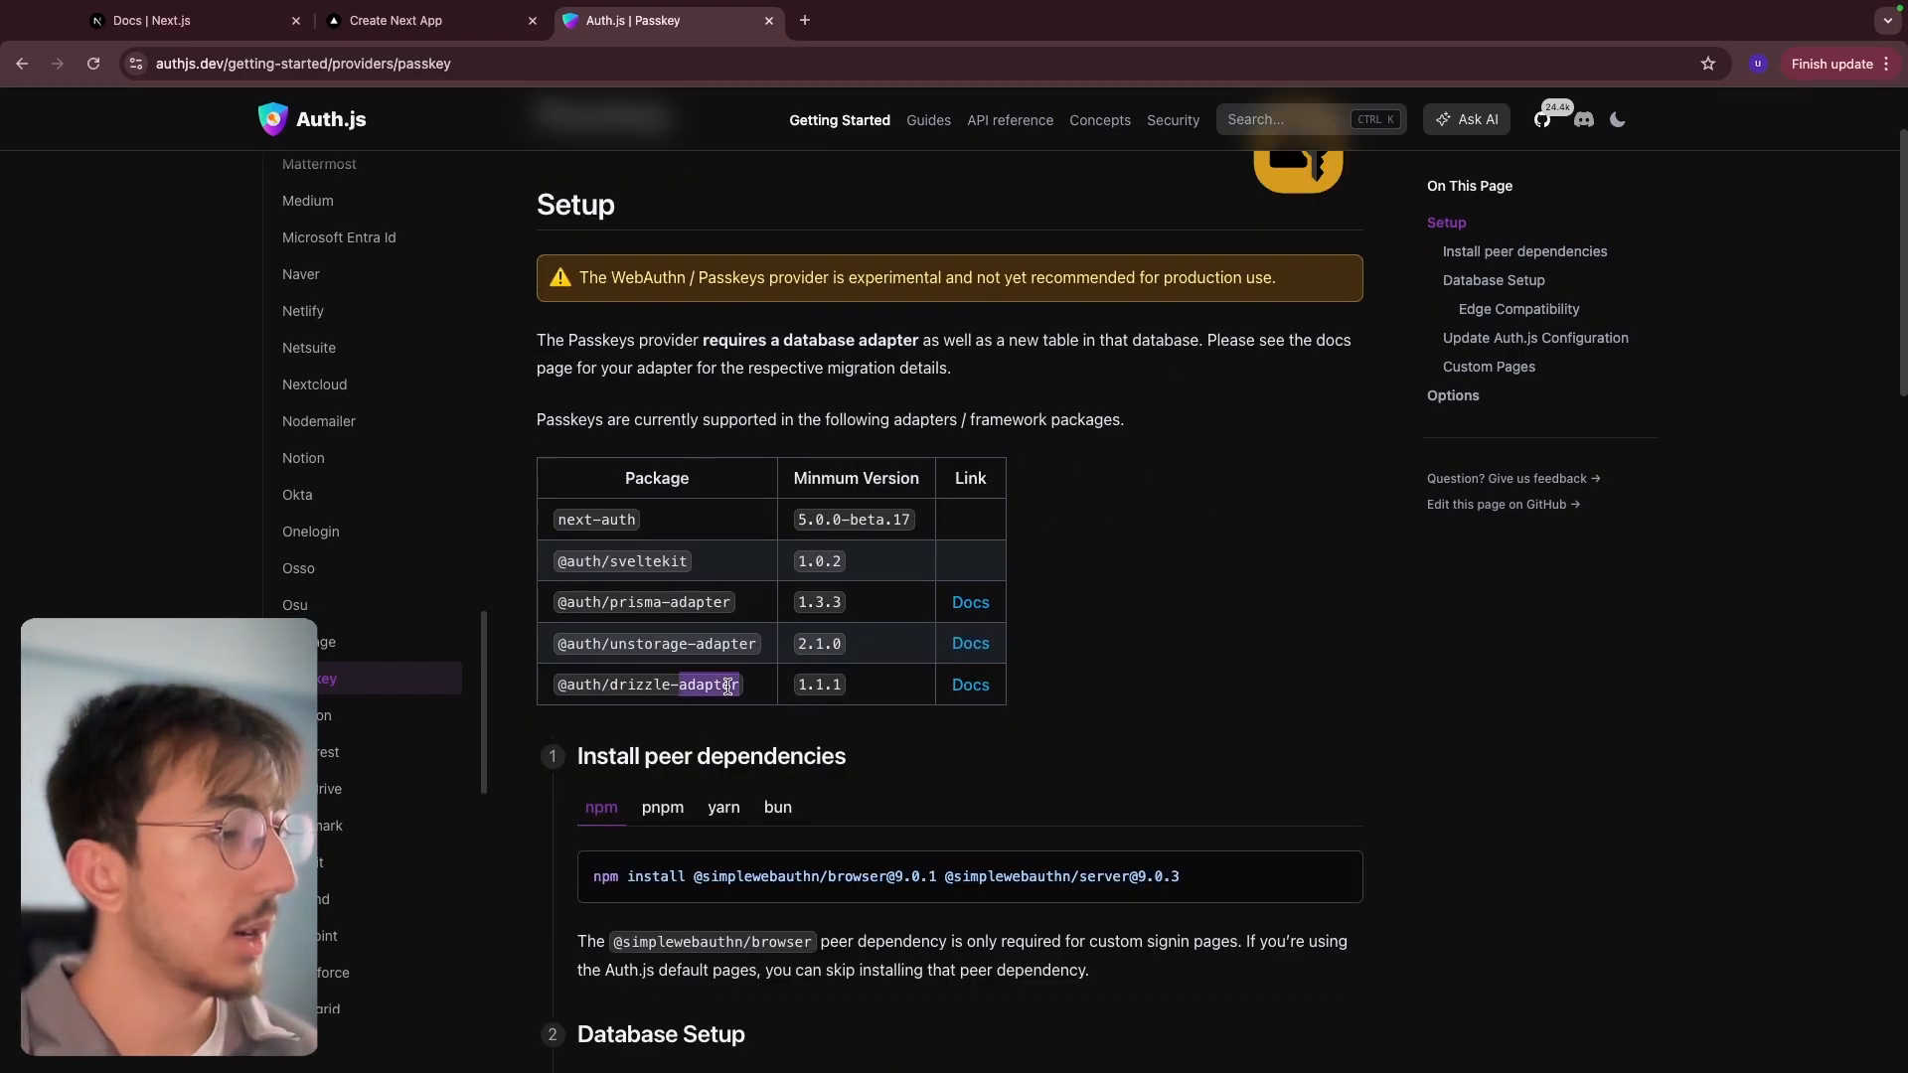
pyautogui.click(970, 683)
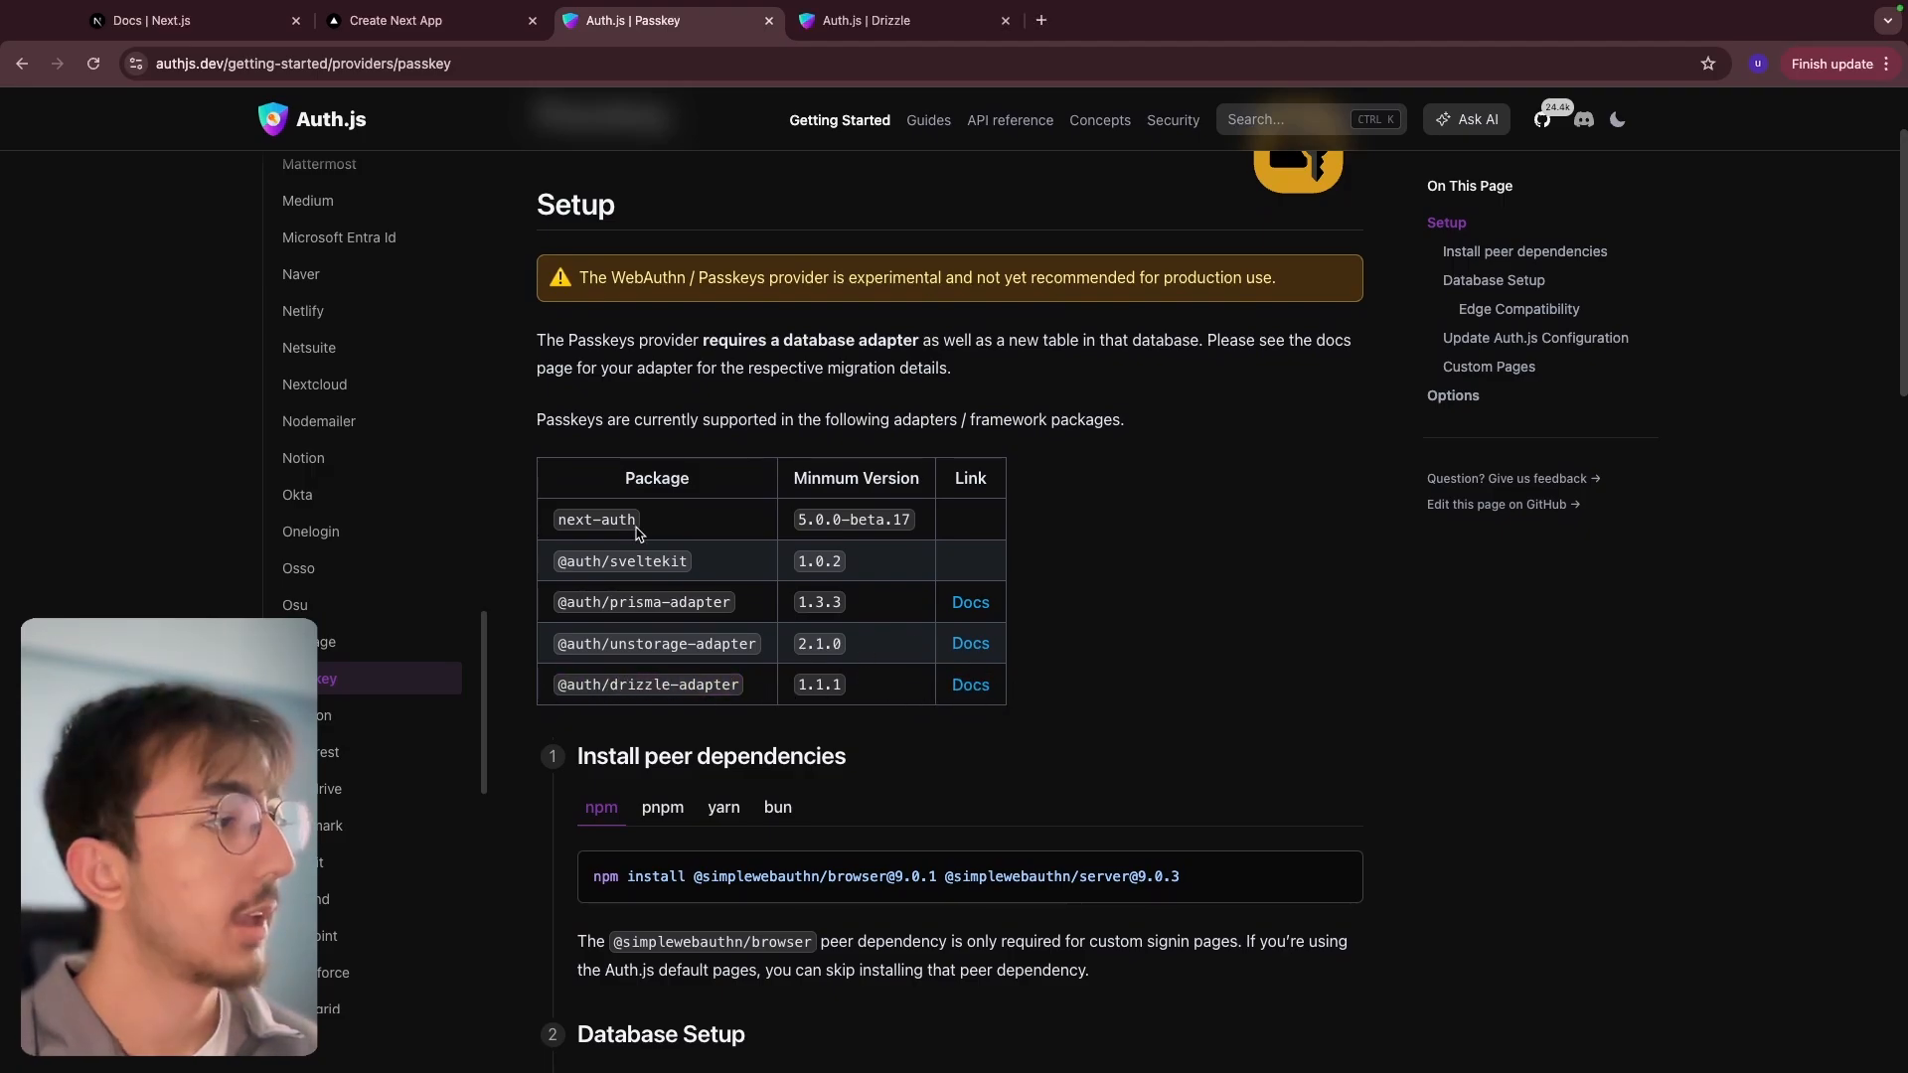
pyautogui.moveTo(828, 527)
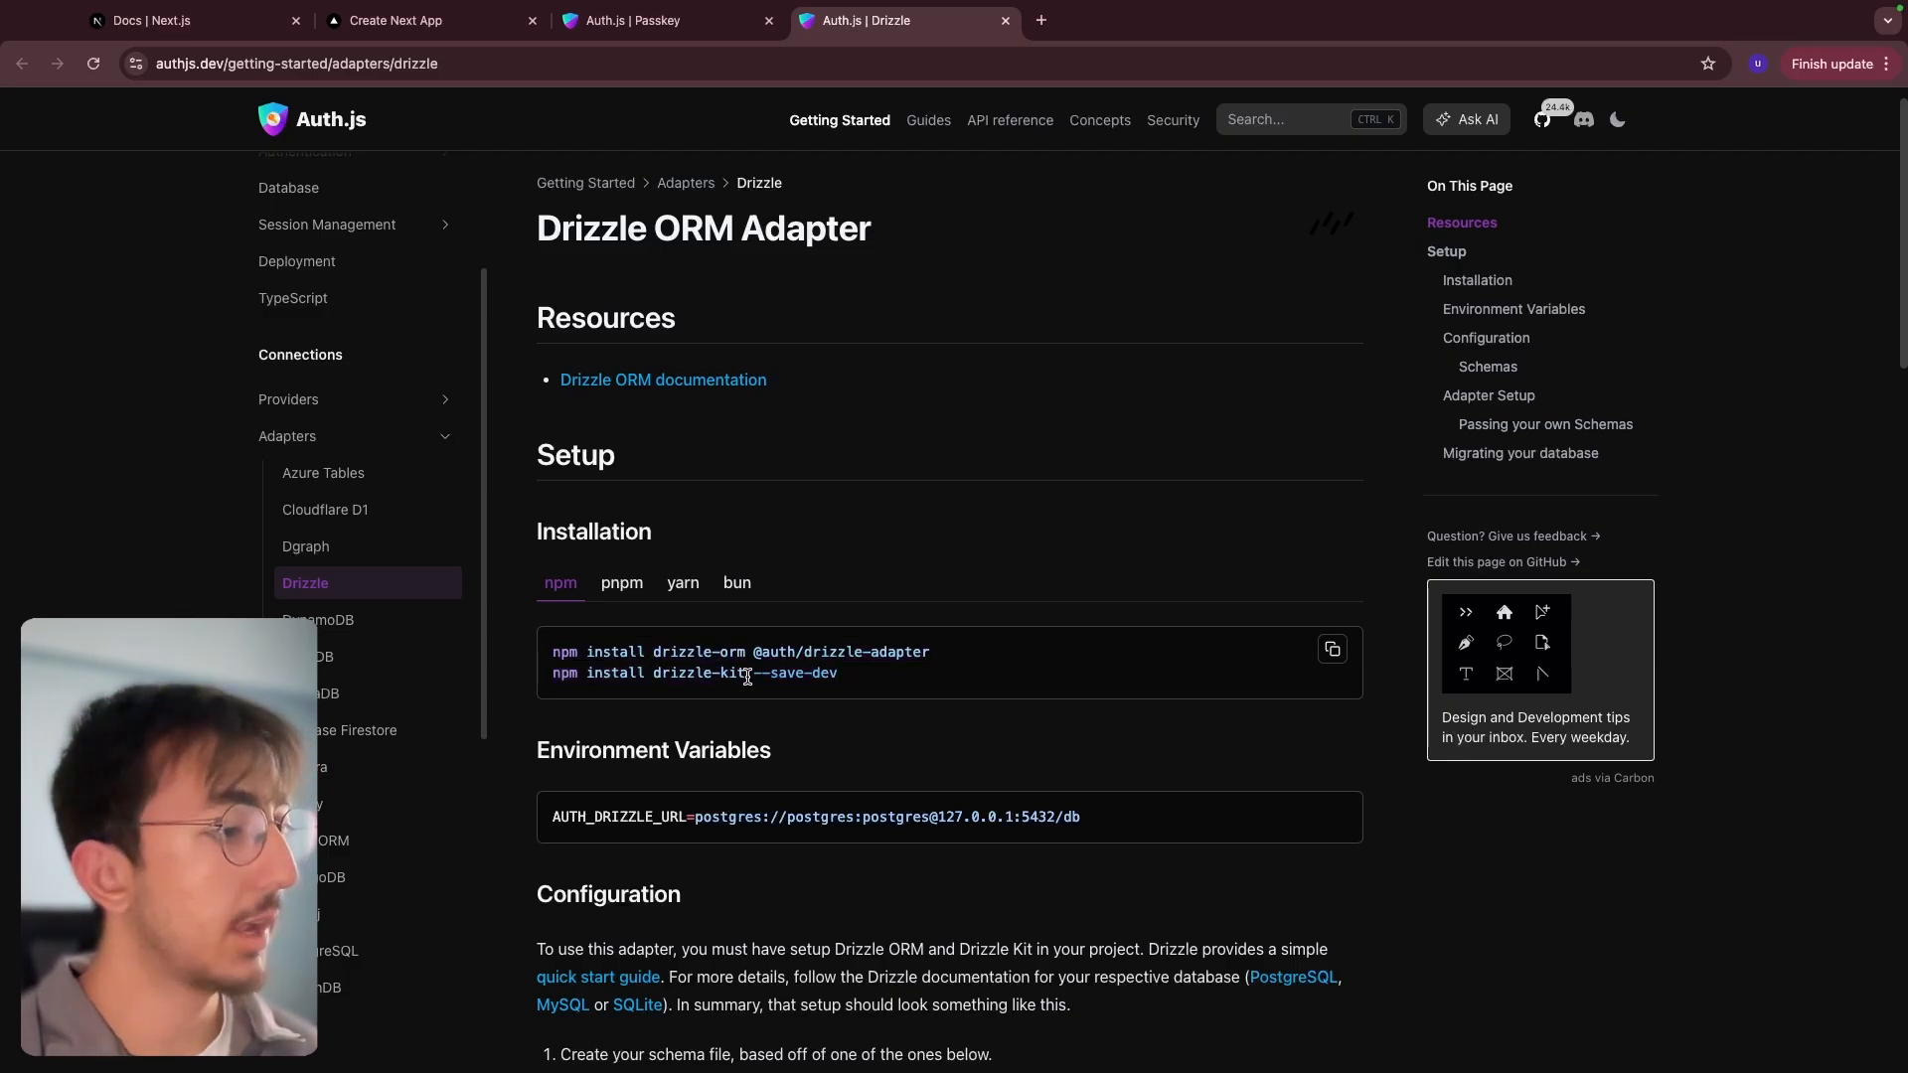
# Step: Open a second terminal and add a .env holding the AUTH_DRIZZLE_URL connection string
pyautogui.click(1329, 649)
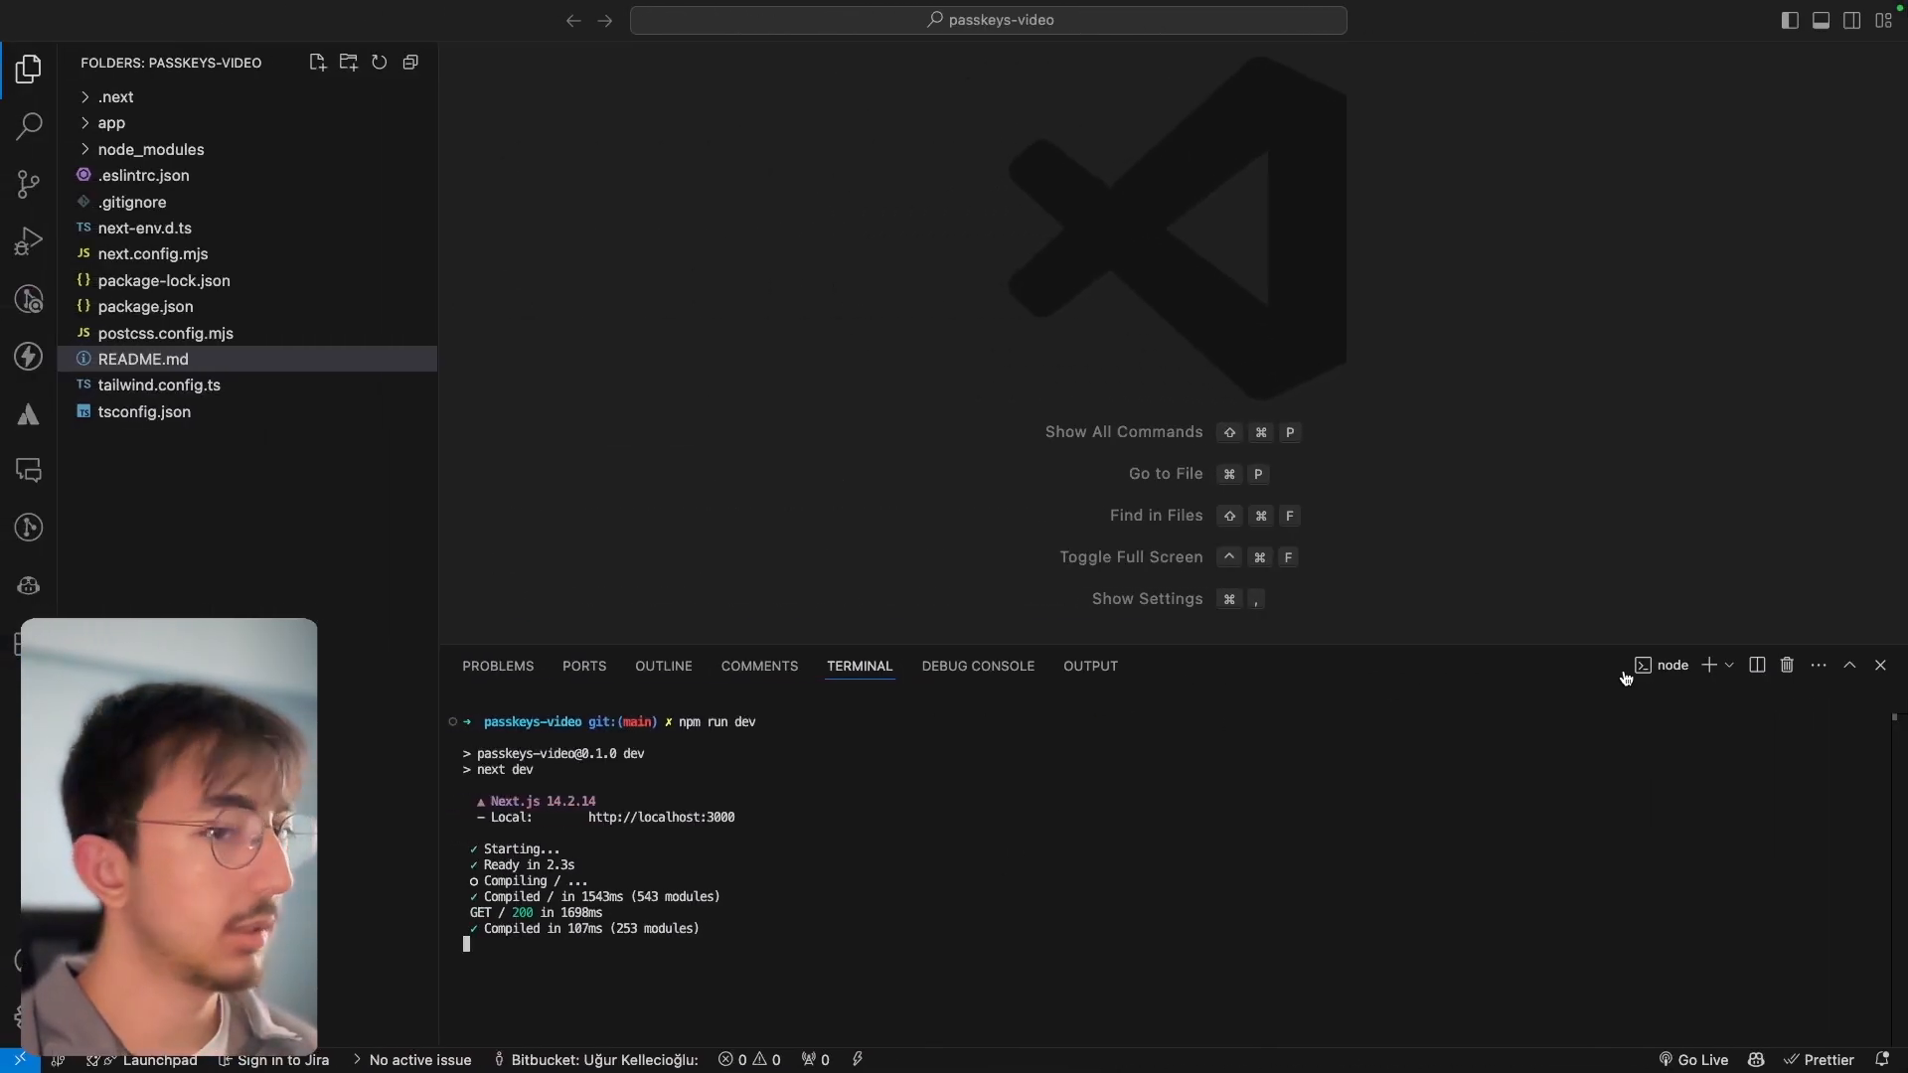
pyautogui.click(1707, 665)
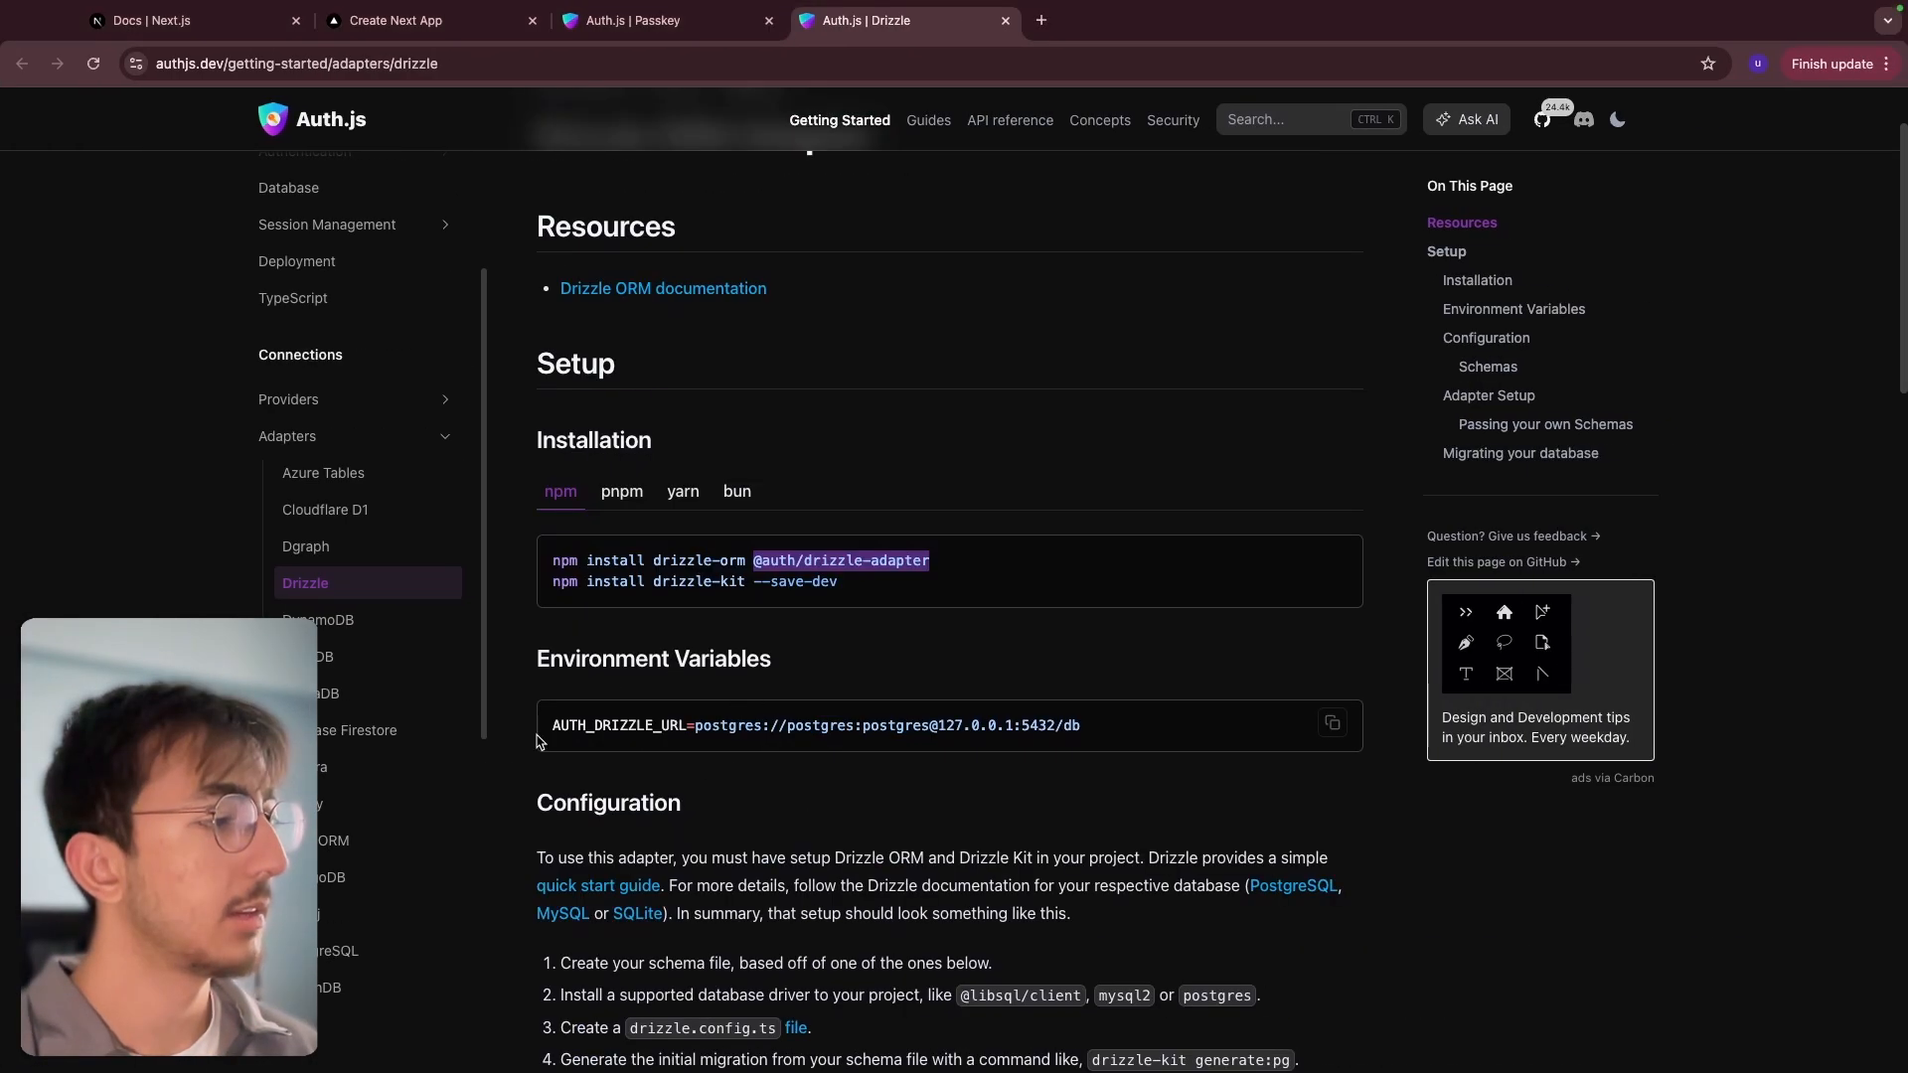
pyautogui.tripleClick(815, 726)
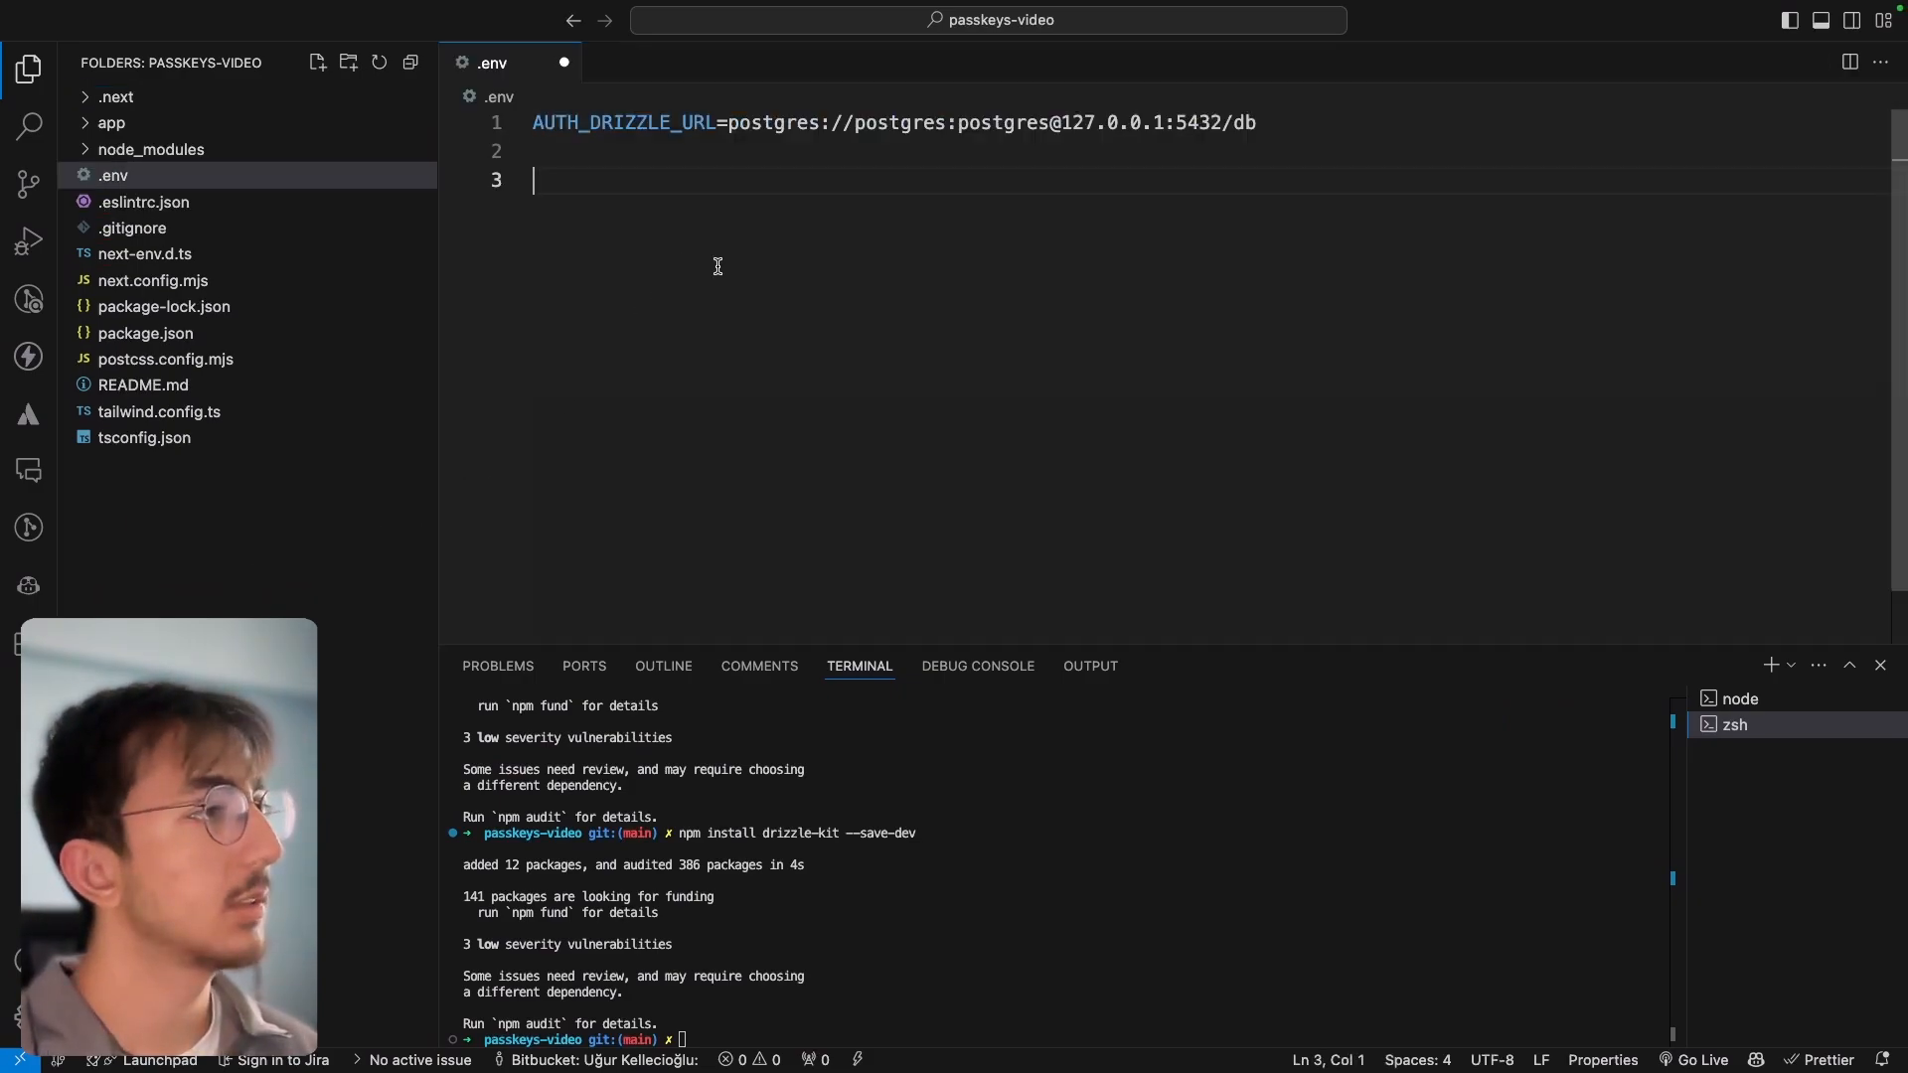
pyautogui.doubleClick(624, 122)
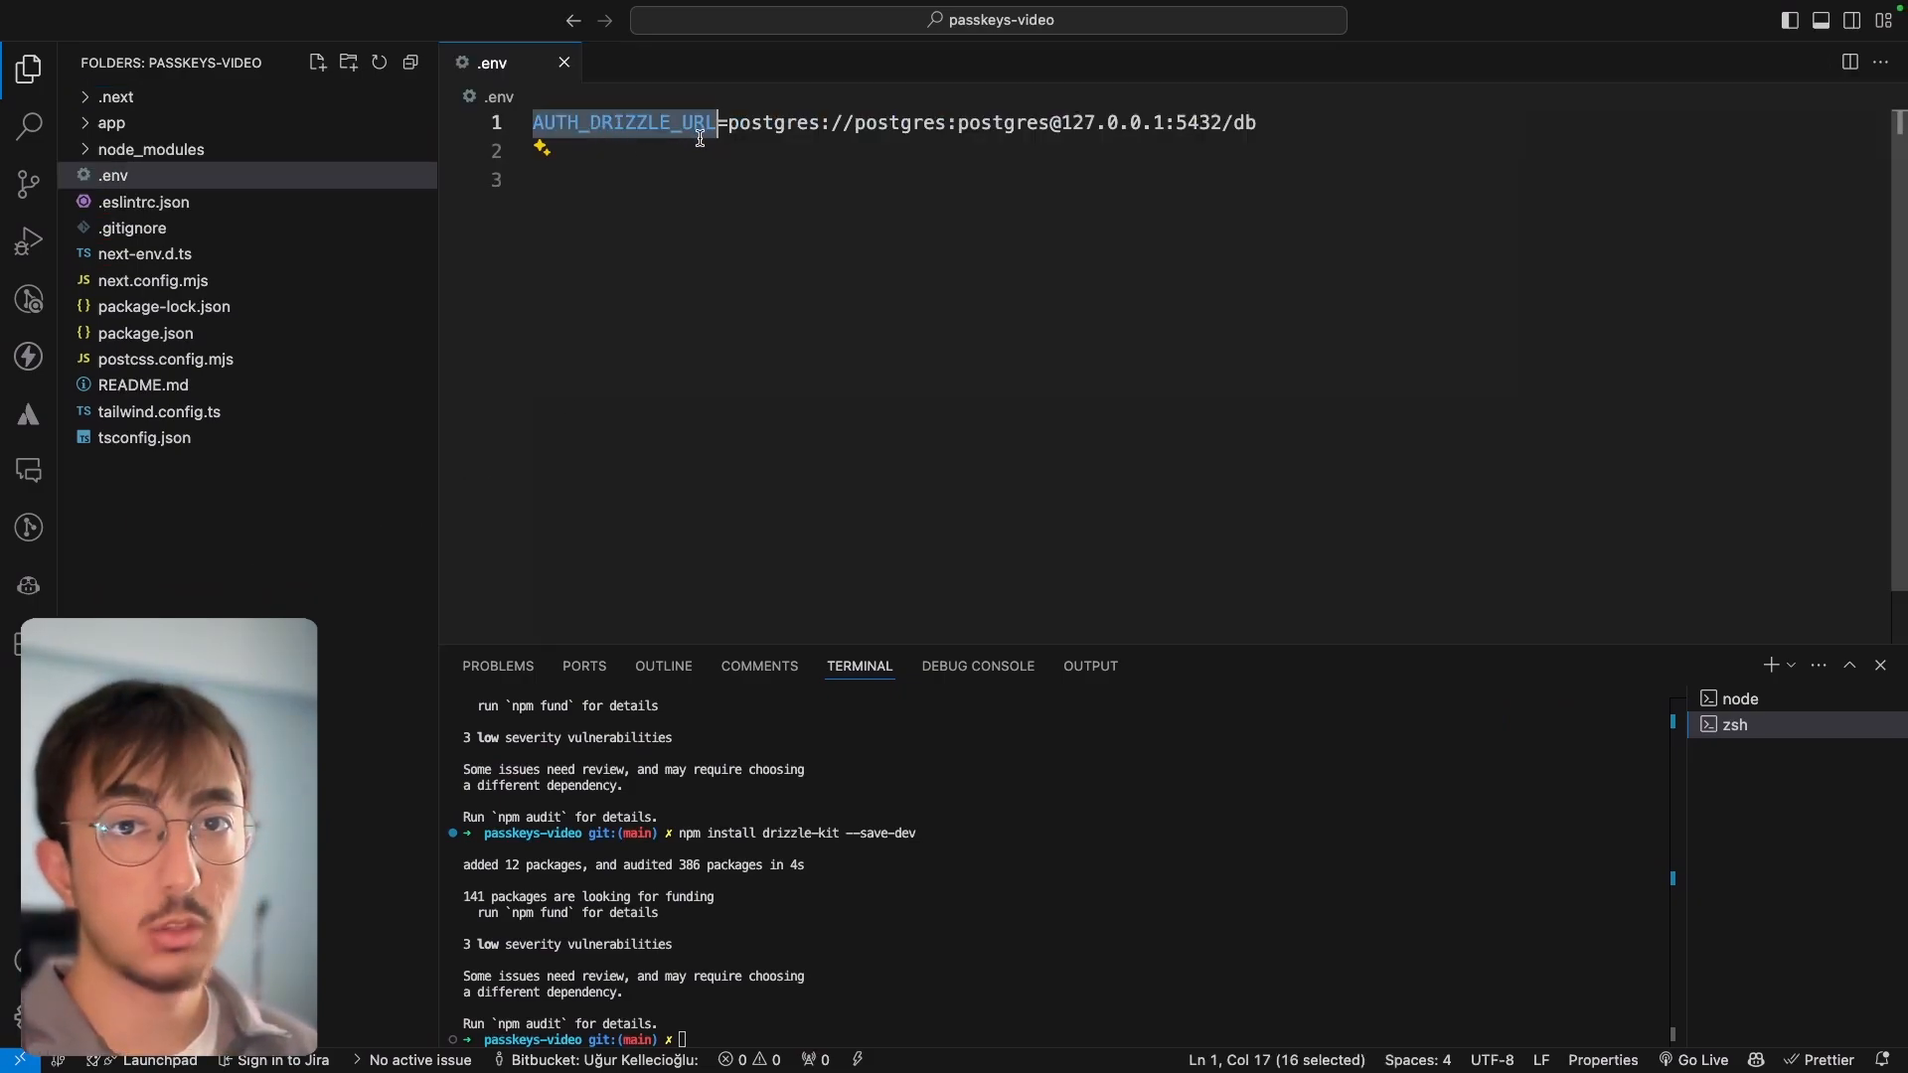
pyautogui.write('asdşgkjadskgl')
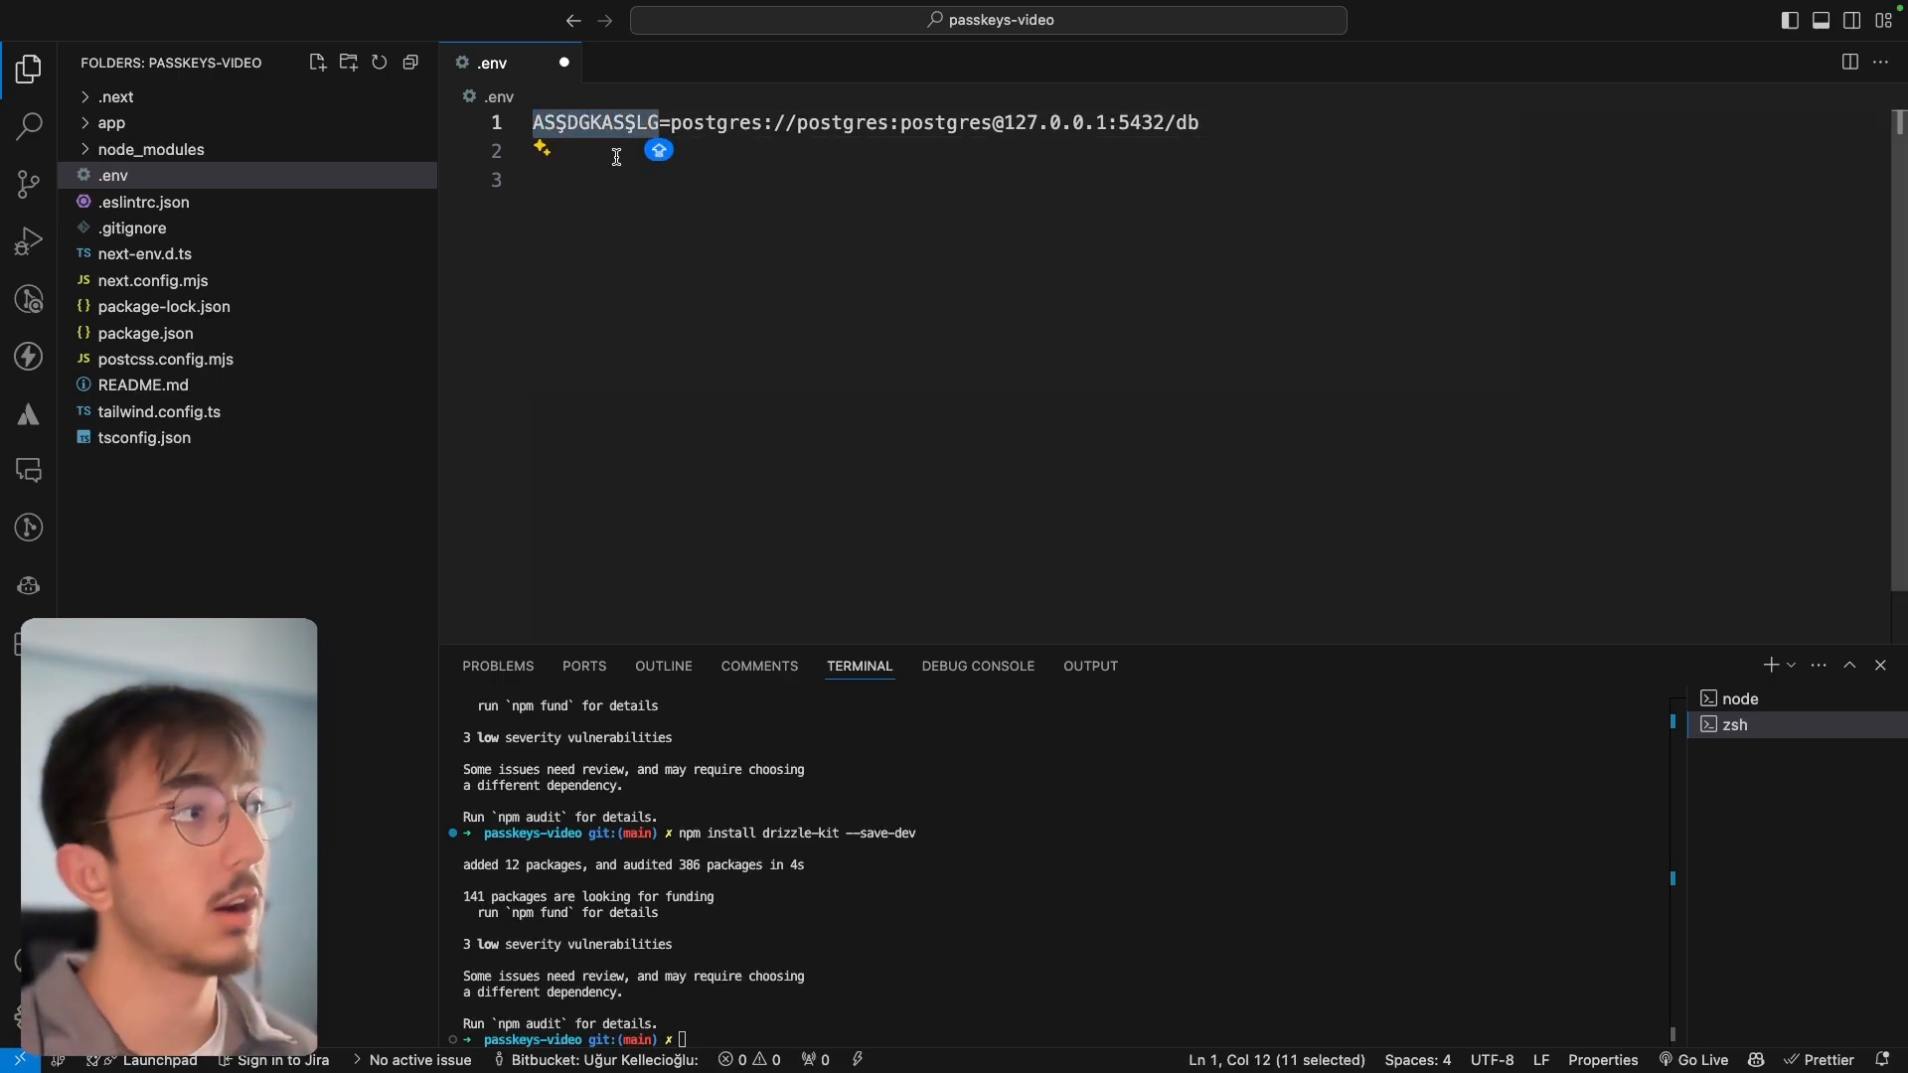
pyautogui.write('AUTH_DRIZZLE_URL')
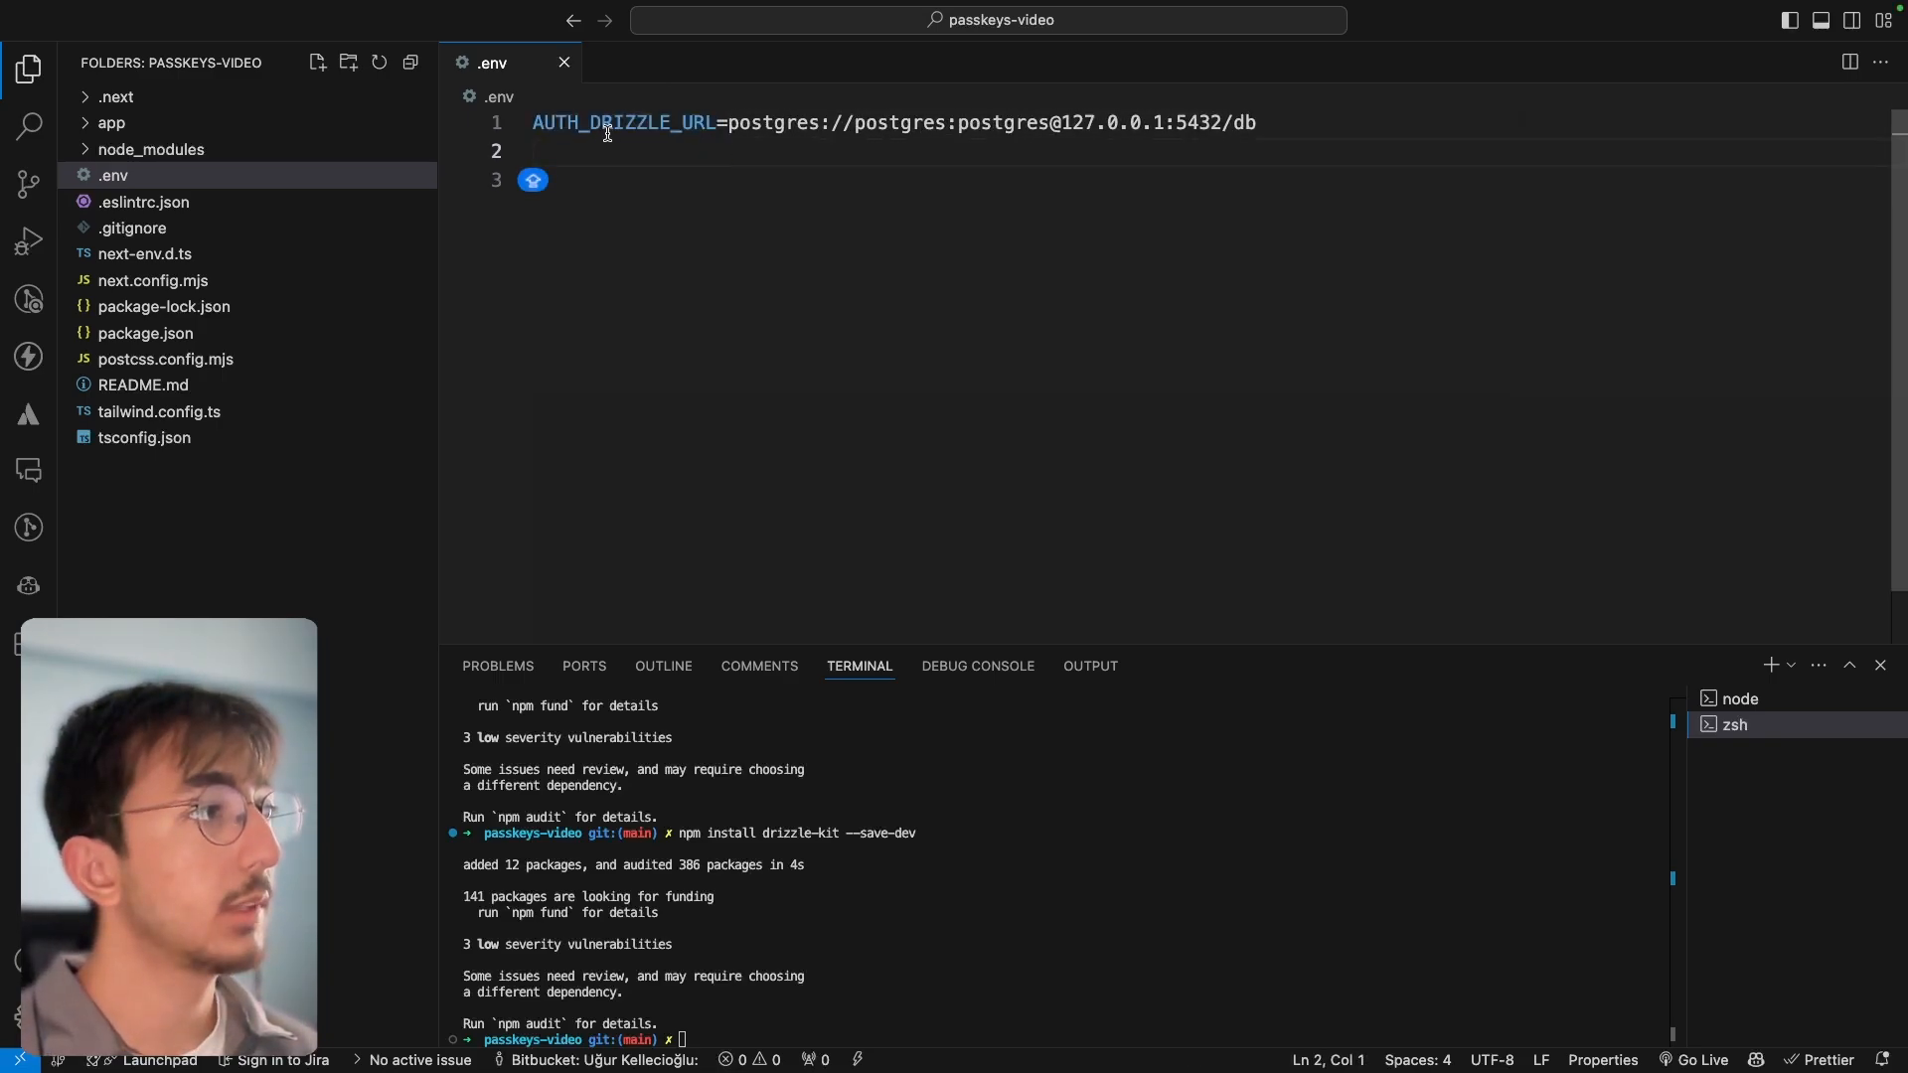
pyautogui.doubleClick(623, 121)
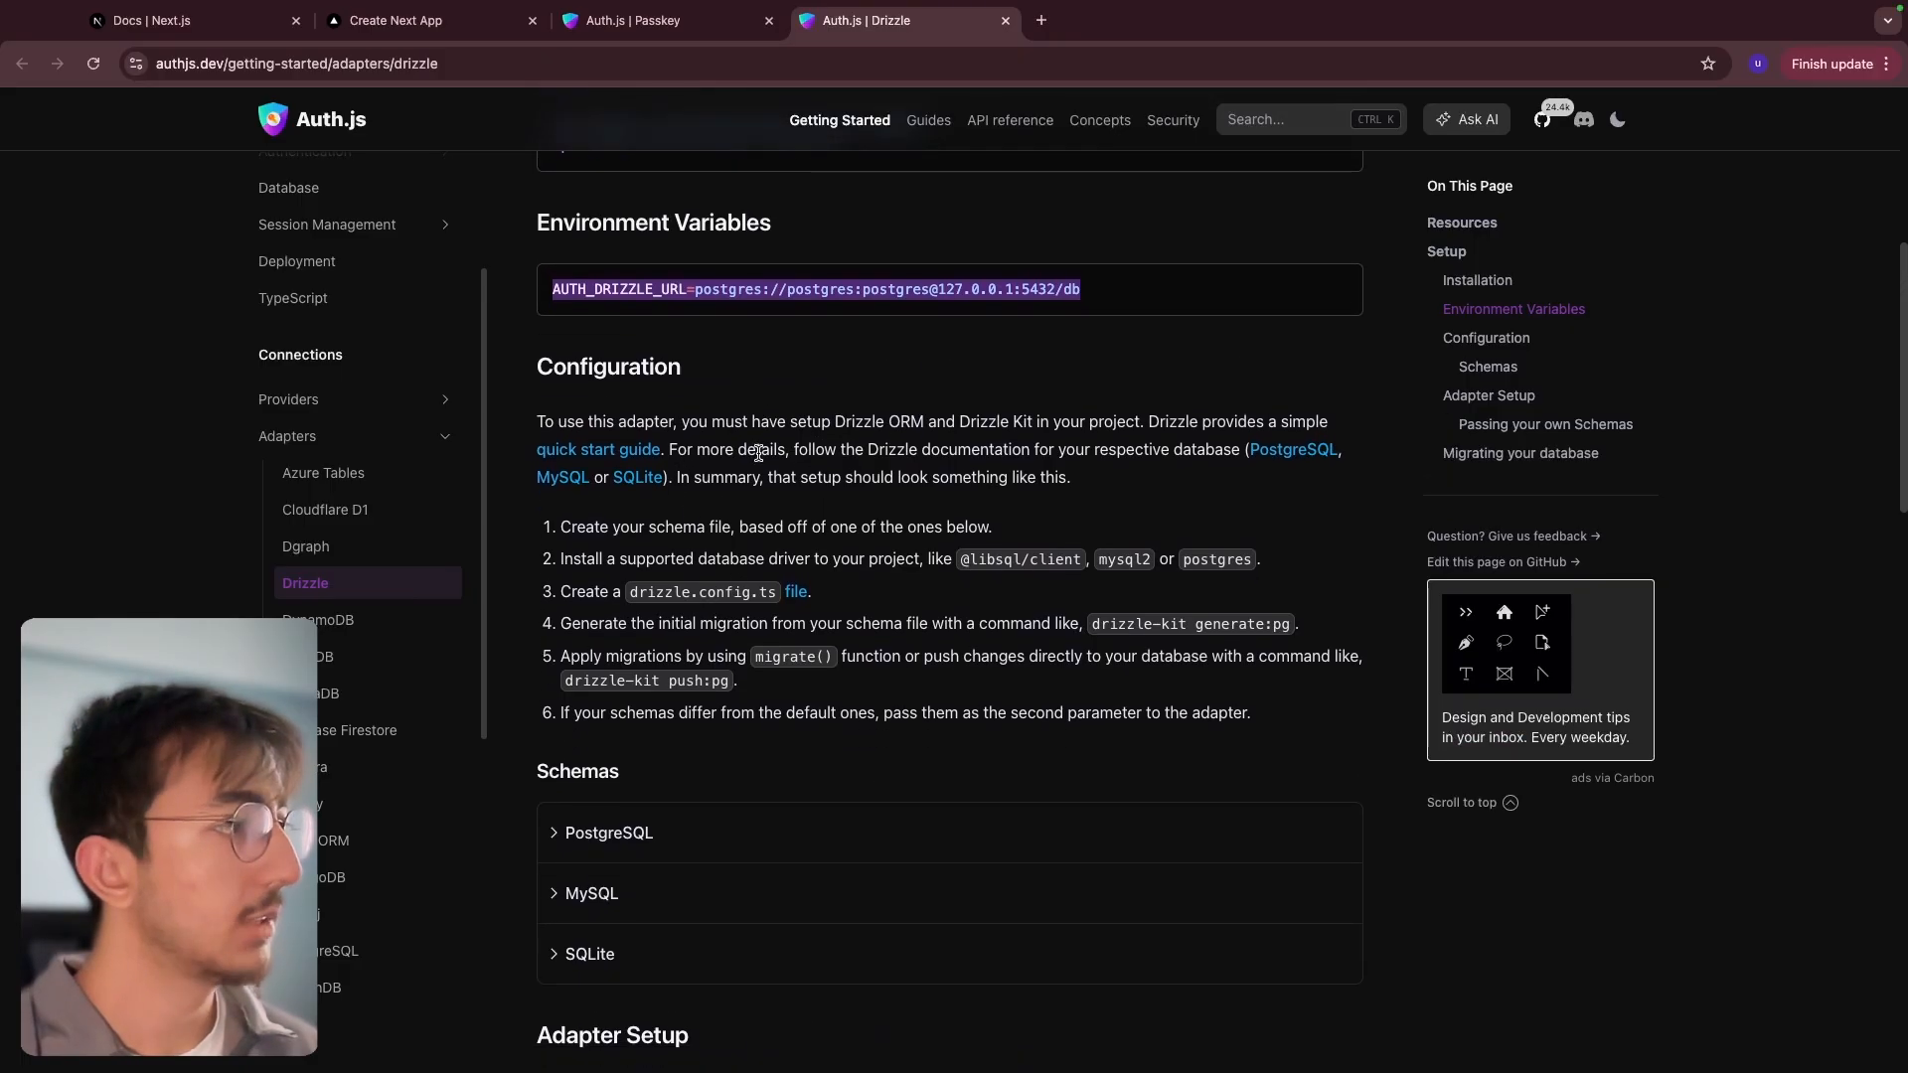
# Step: Scroll the Drizzle adapter page down to the PostgreSQL schema under Schemas
pyautogui.scroll(-3)
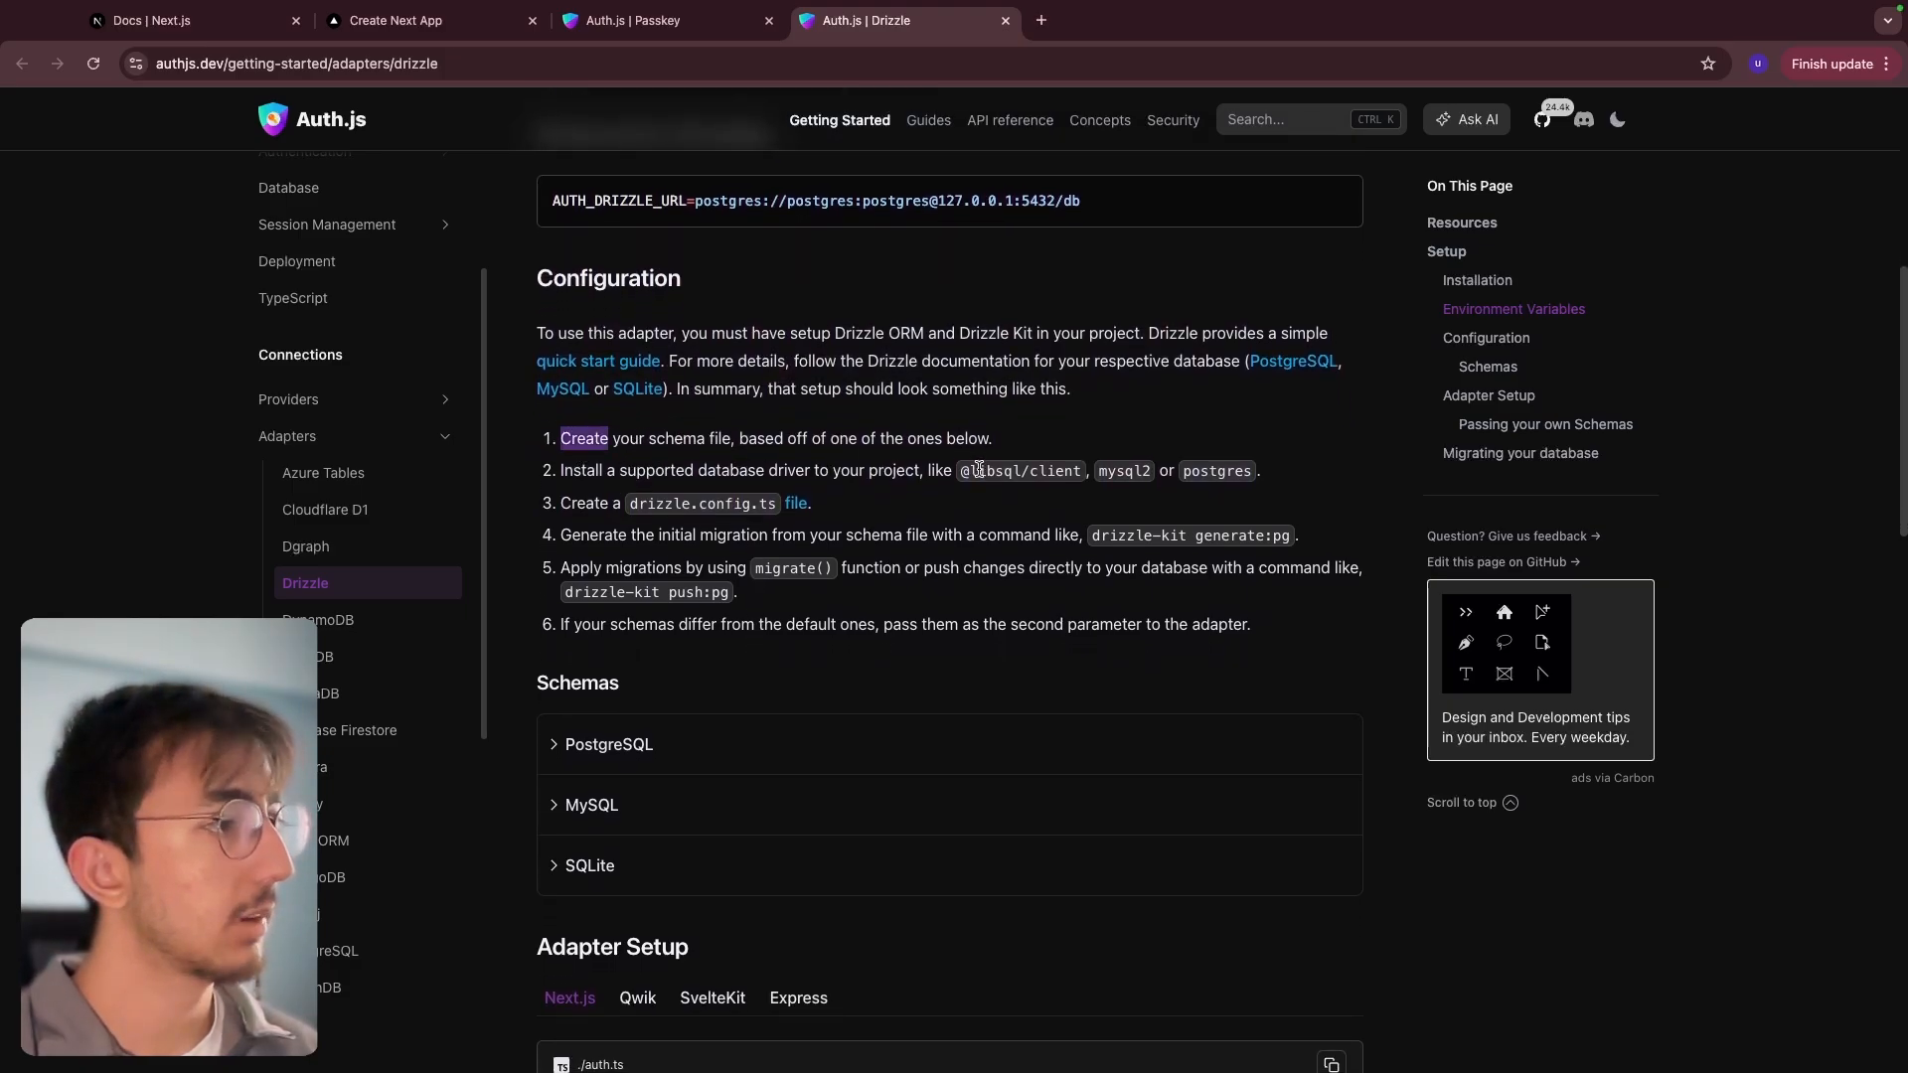
pyautogui.scroll(-3)
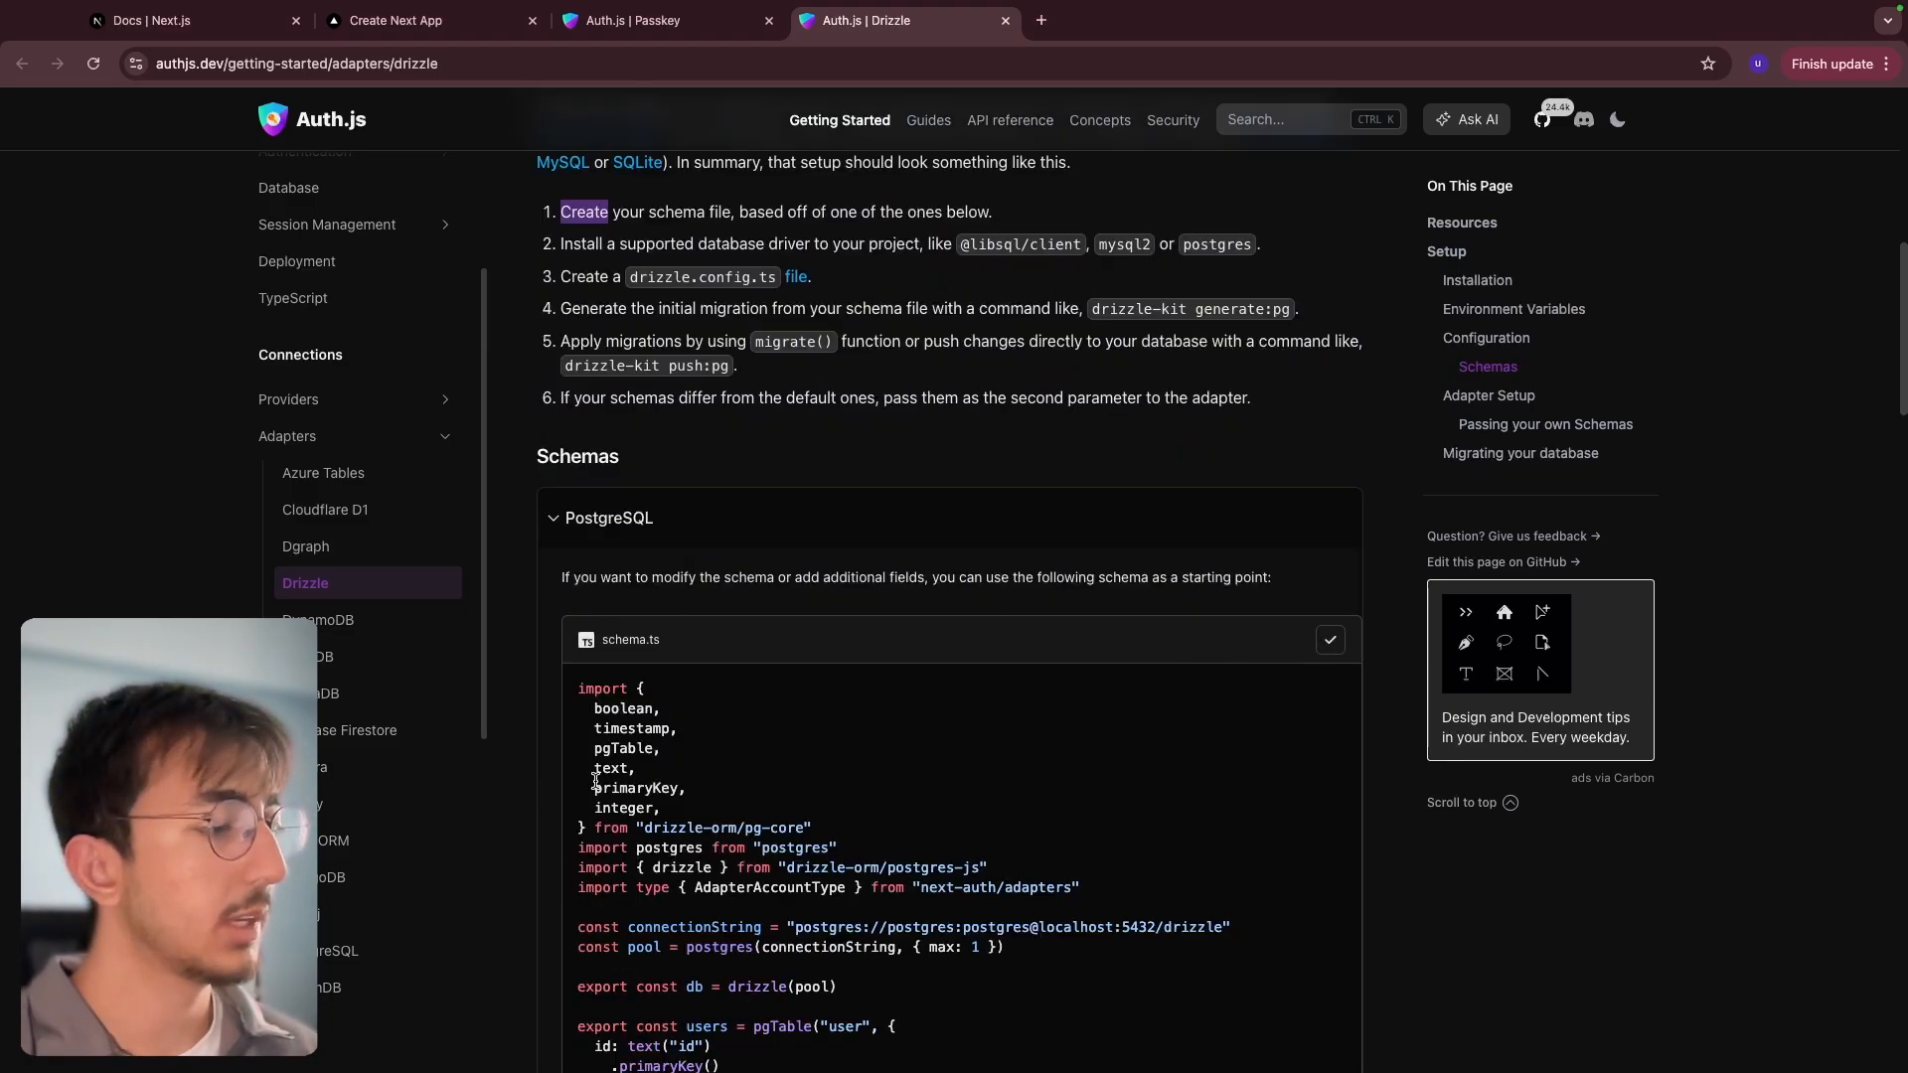
pyautogui.scroll(-3)
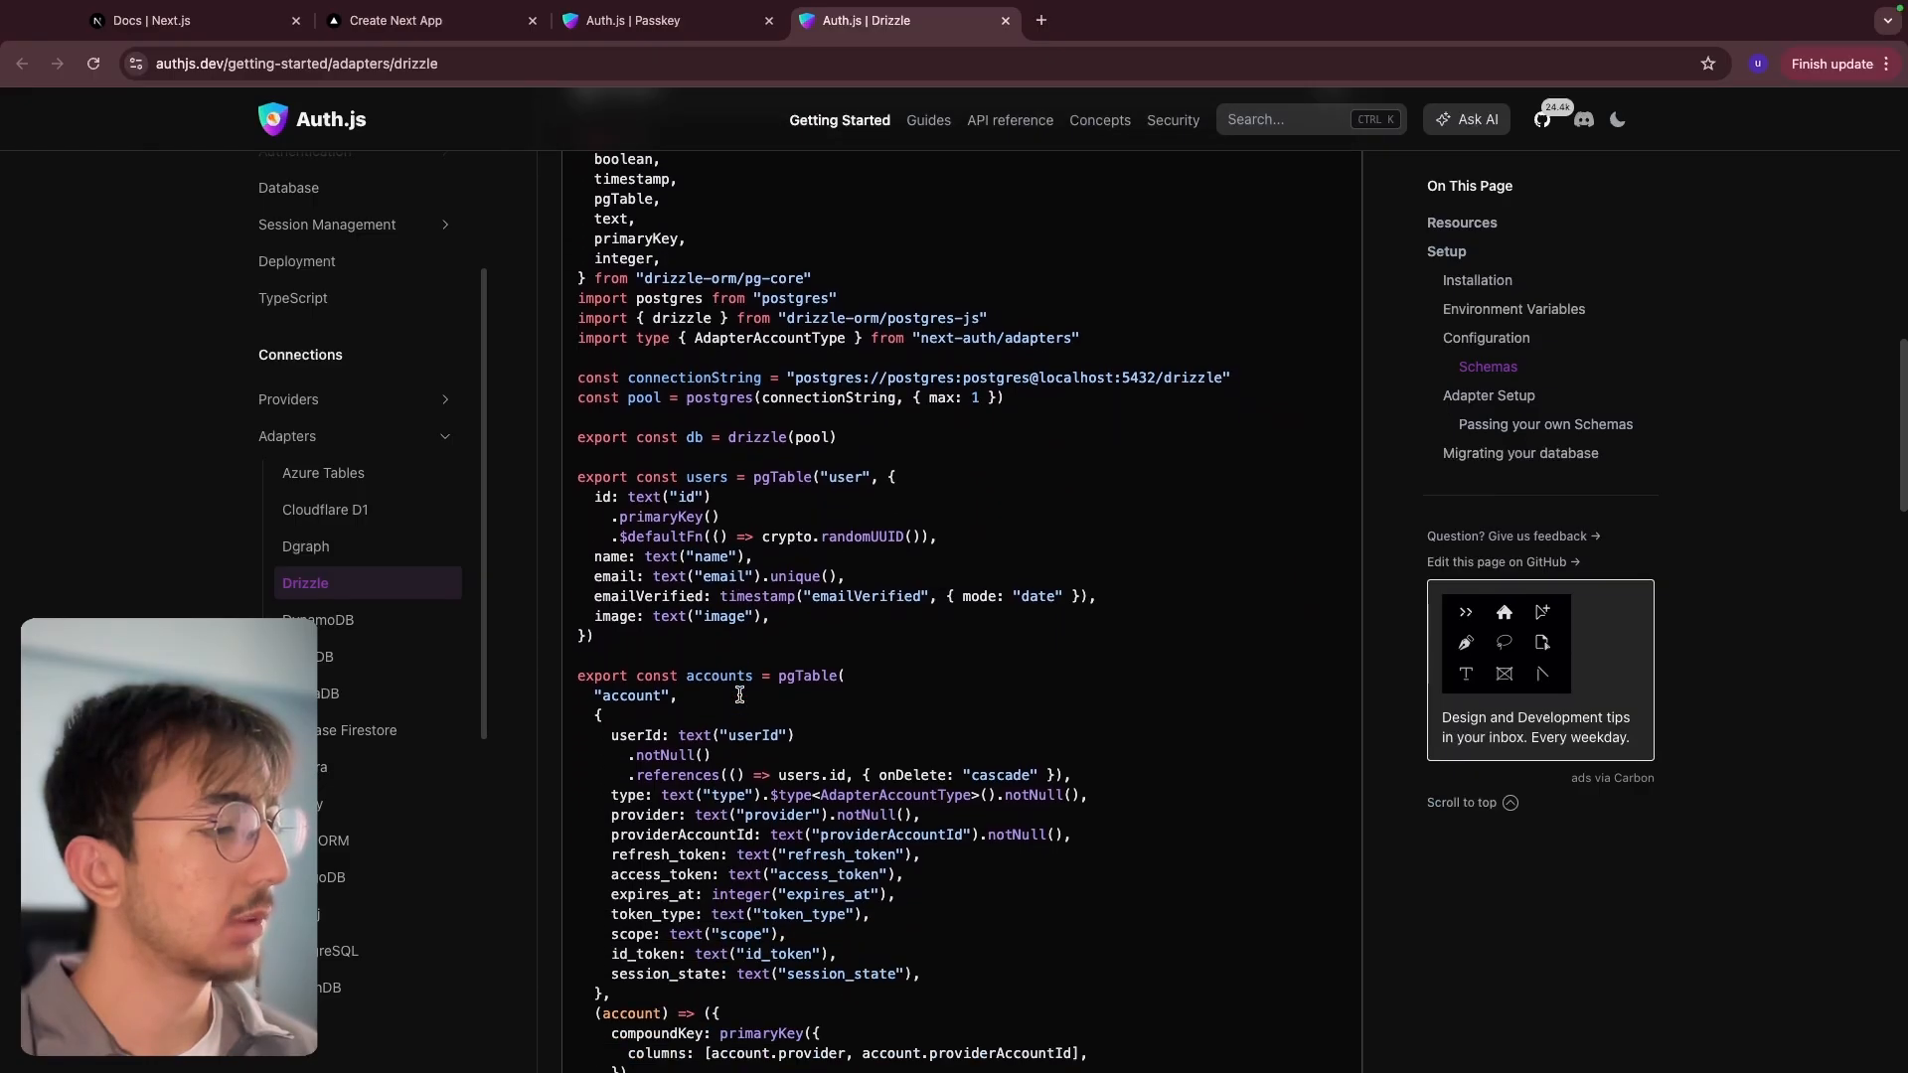
pyautogui.scroll(-3)
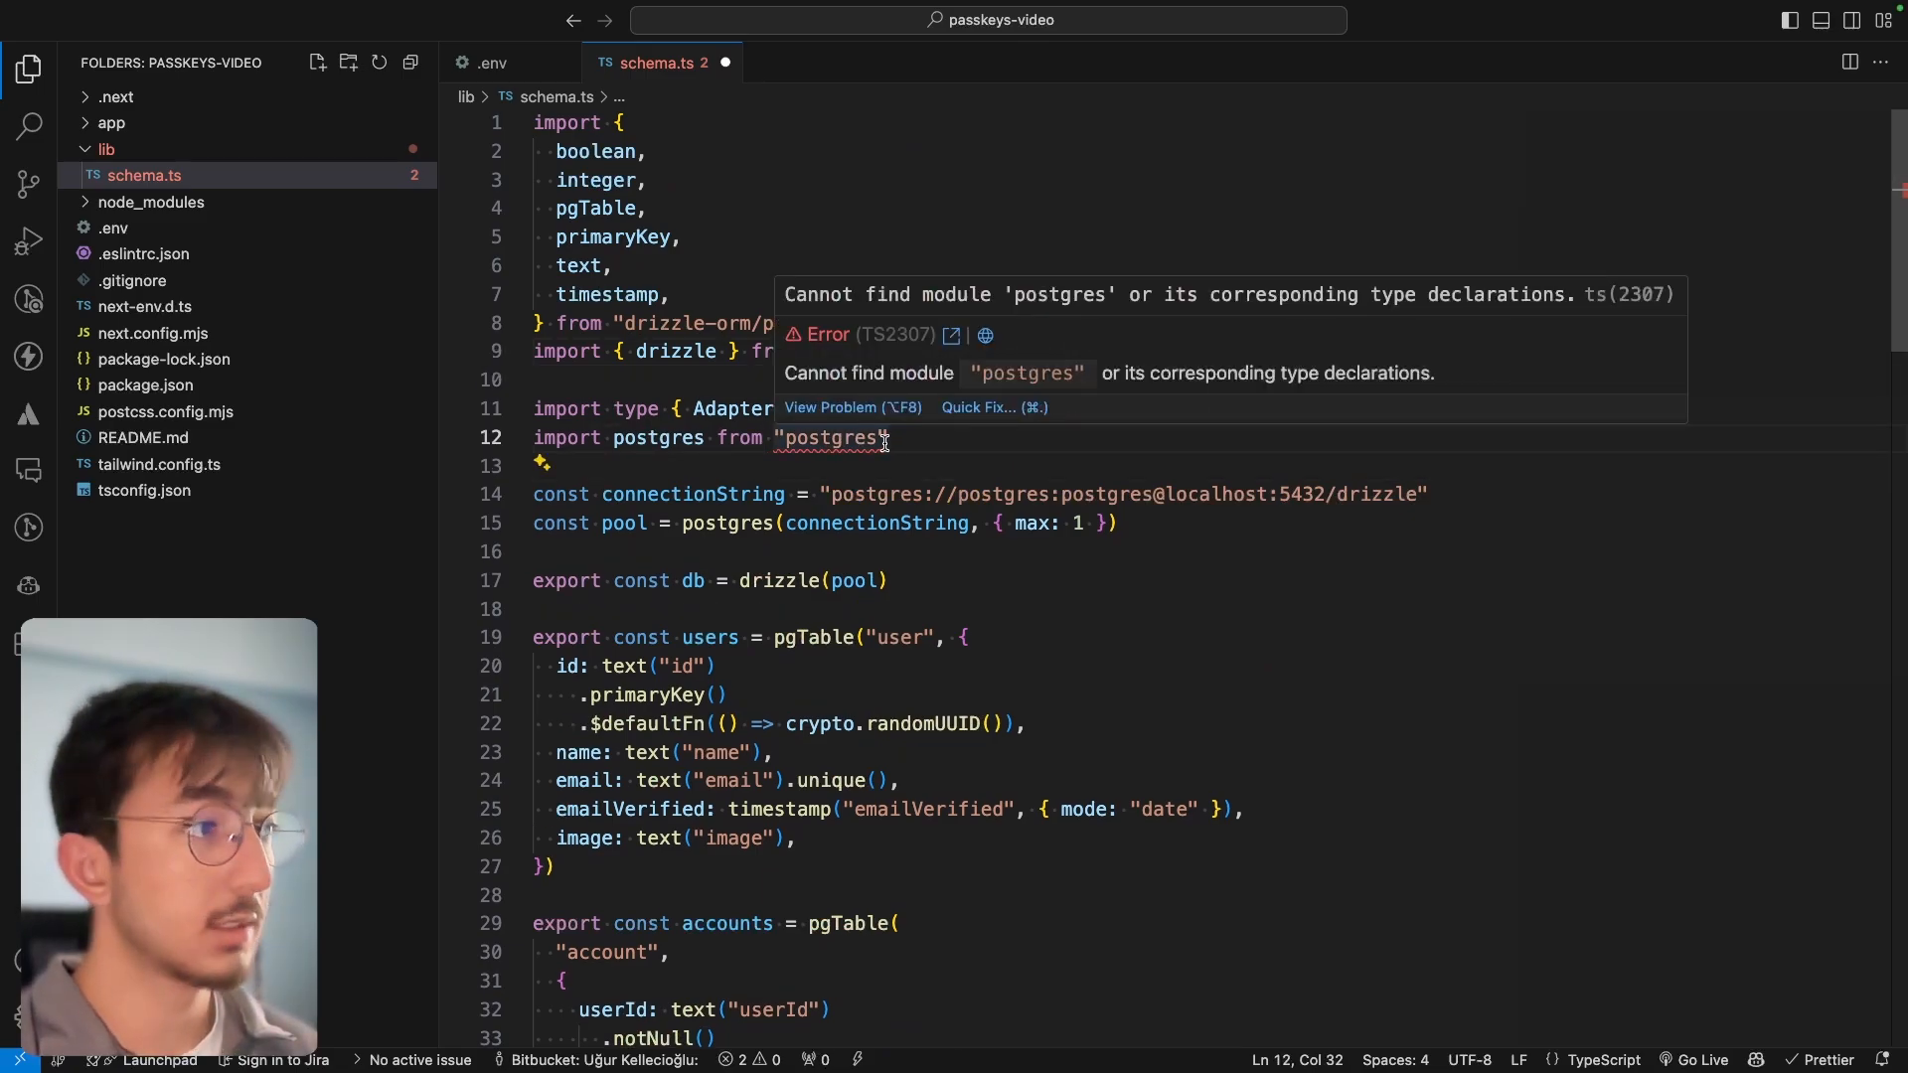
# Step: Fix the missing postgres import with npm i and check the next-auth beta version
pyautogui.click(890, 666)
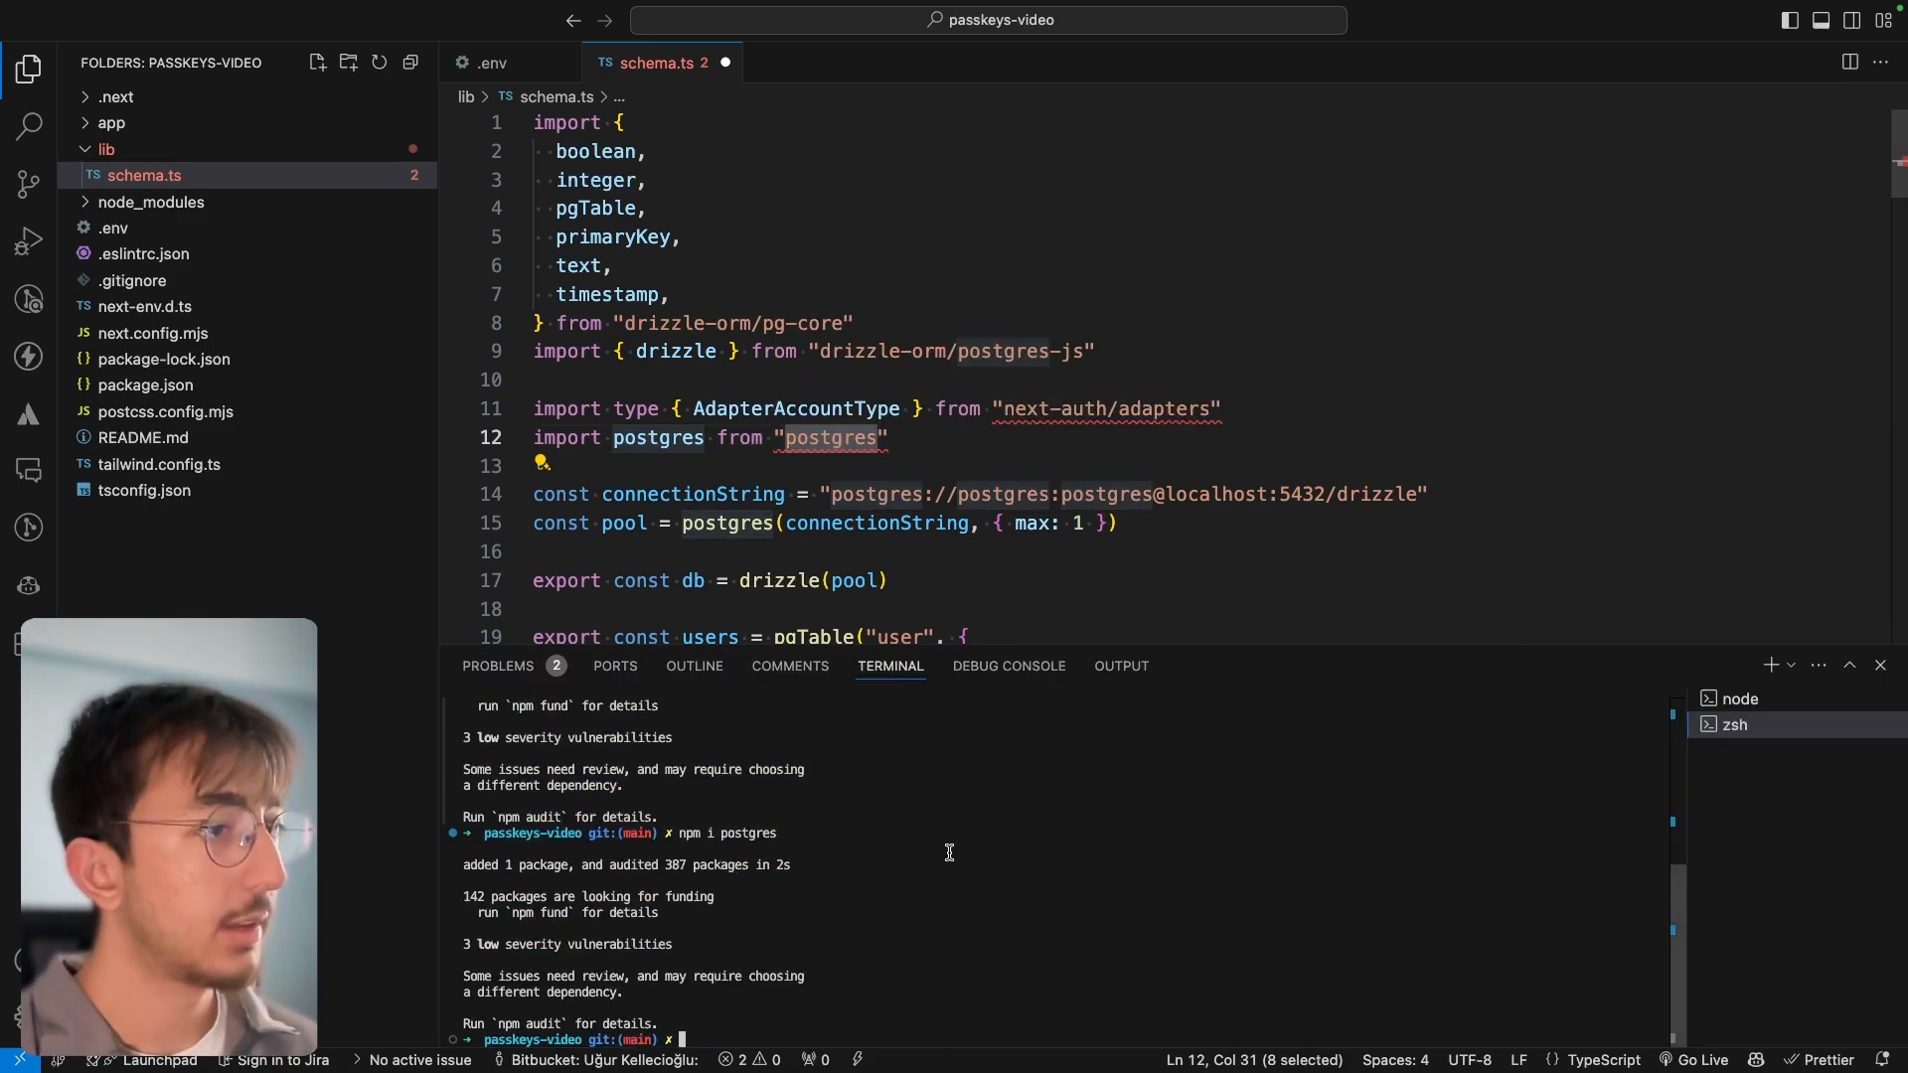
pyautogui.write('npm i next-auth')
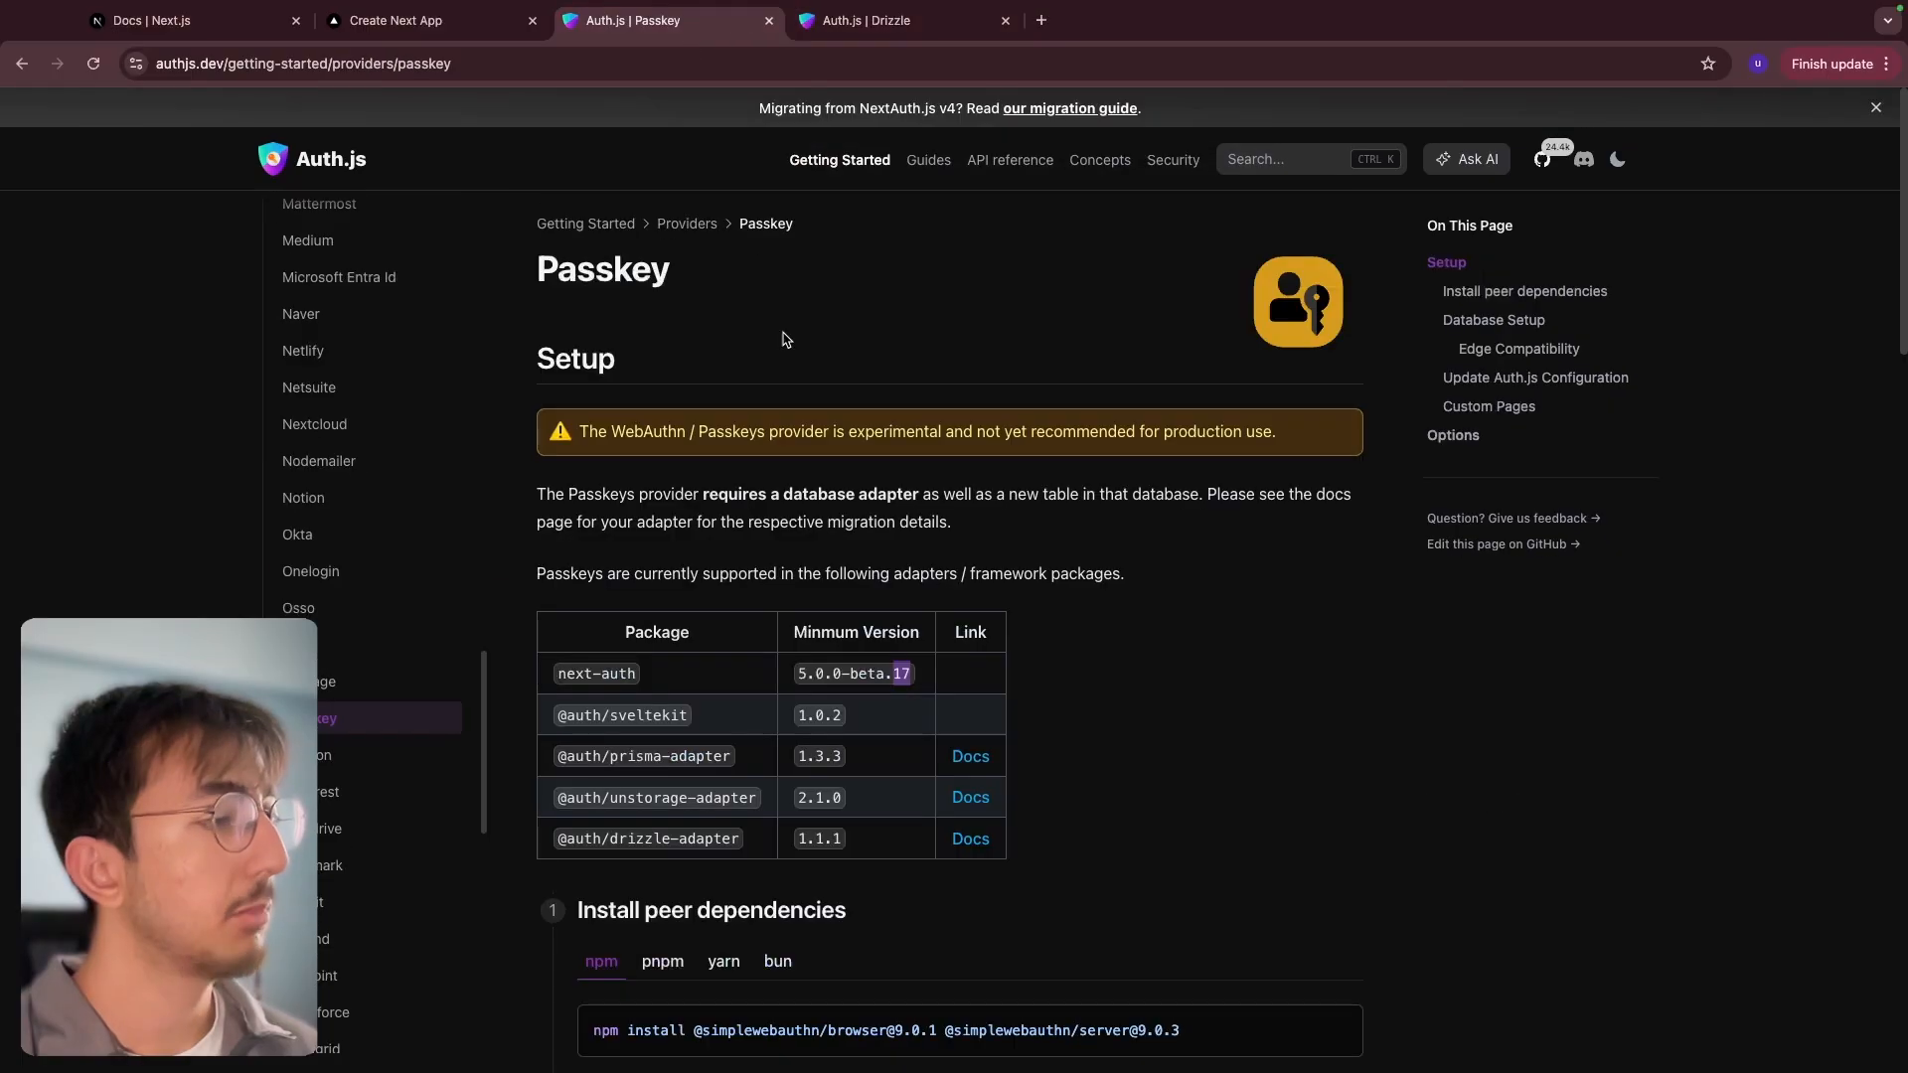
pyautogui.doubleClick(852, 672)
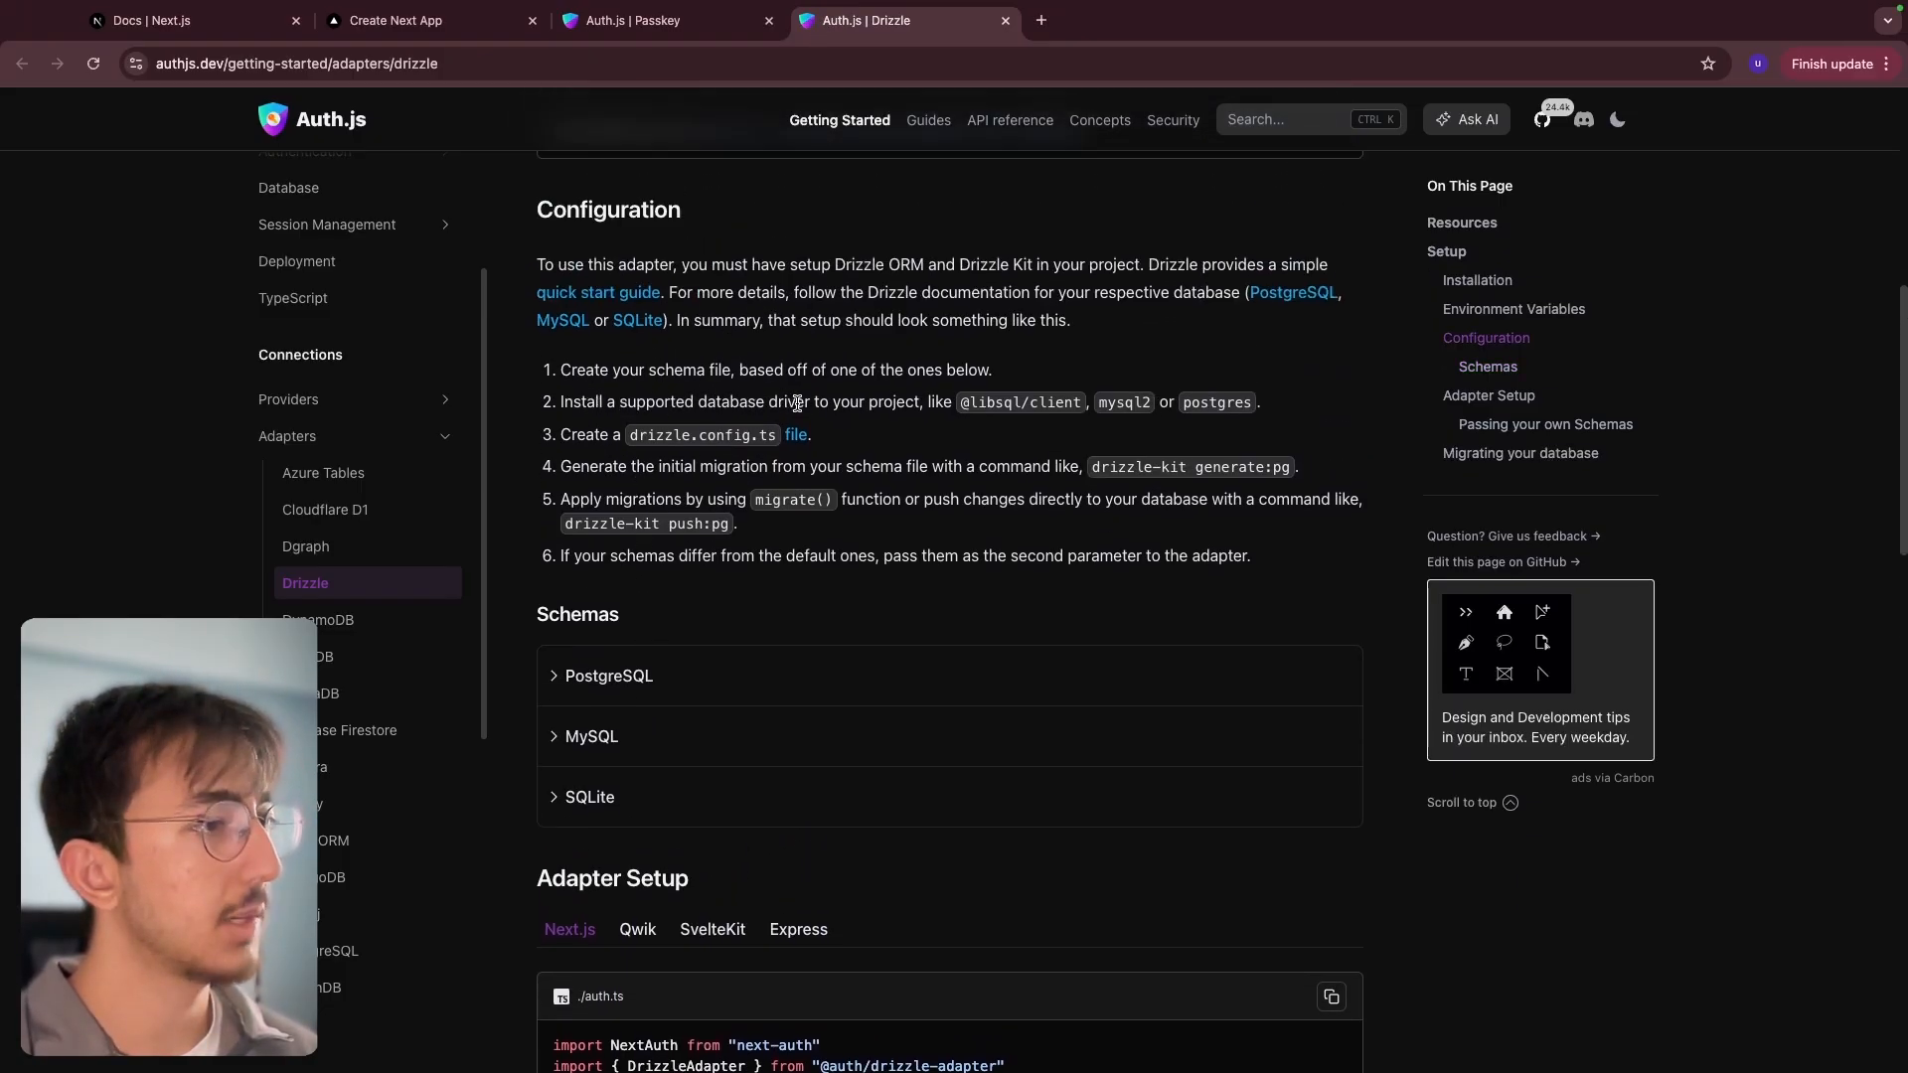
# Step: Open the drizzle.config.ts guide from Configuration step 3 in a new tab
pyautogui.doubleClick(1215, 401)
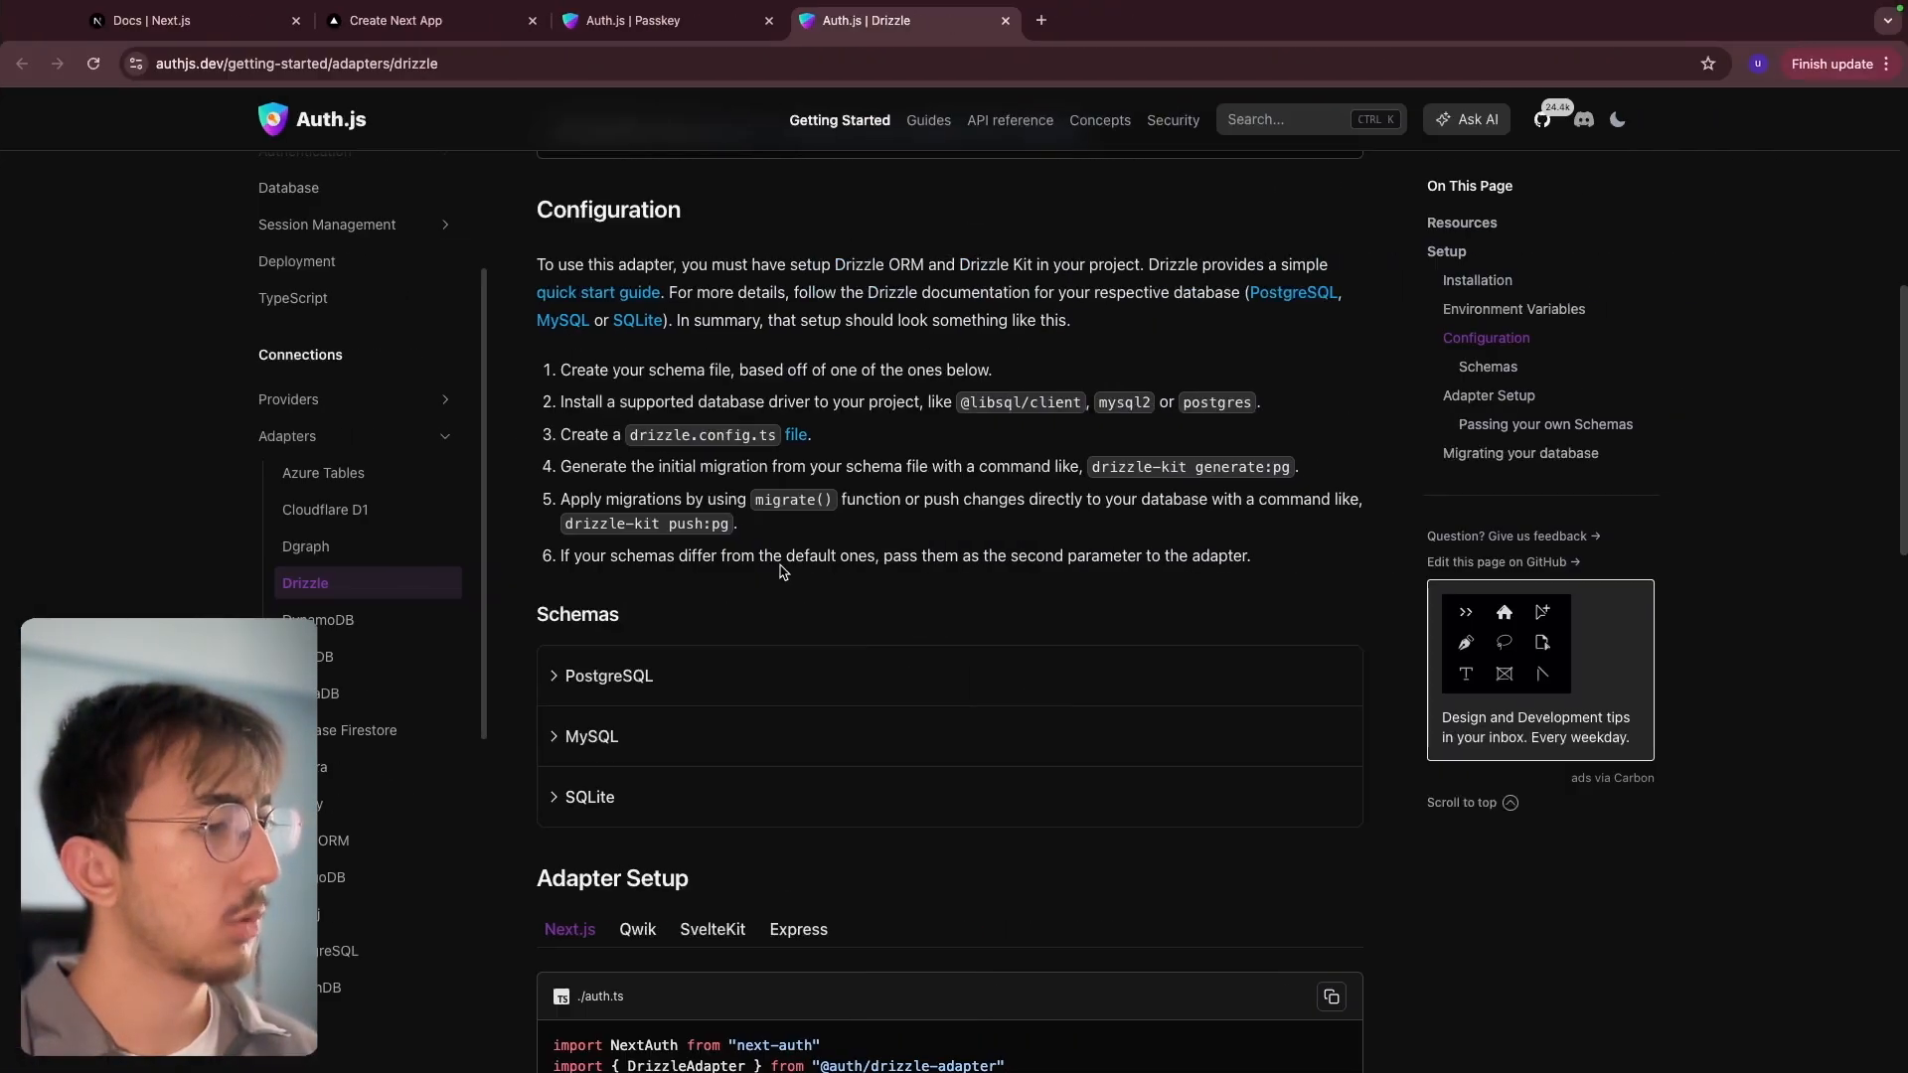
pyautogui.scroll(3)
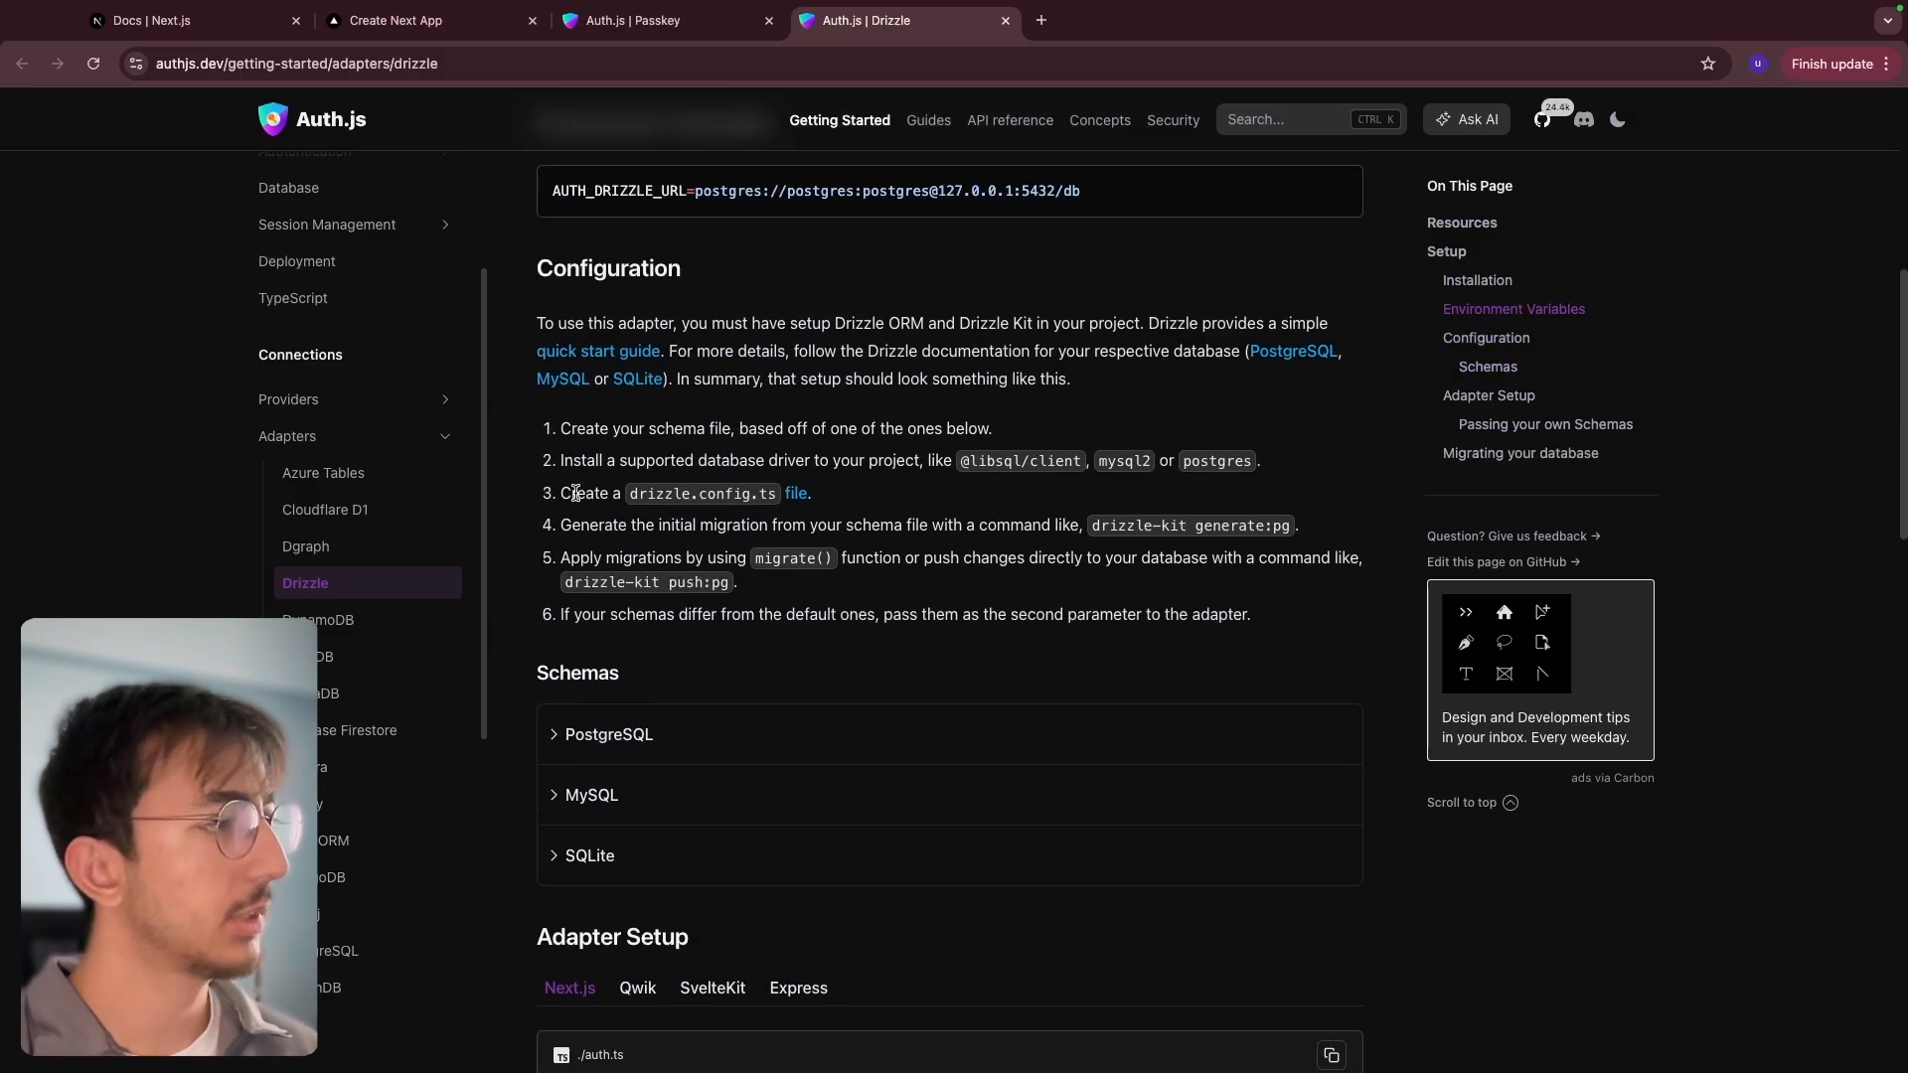
pyautogui.rightClick(797, 493)
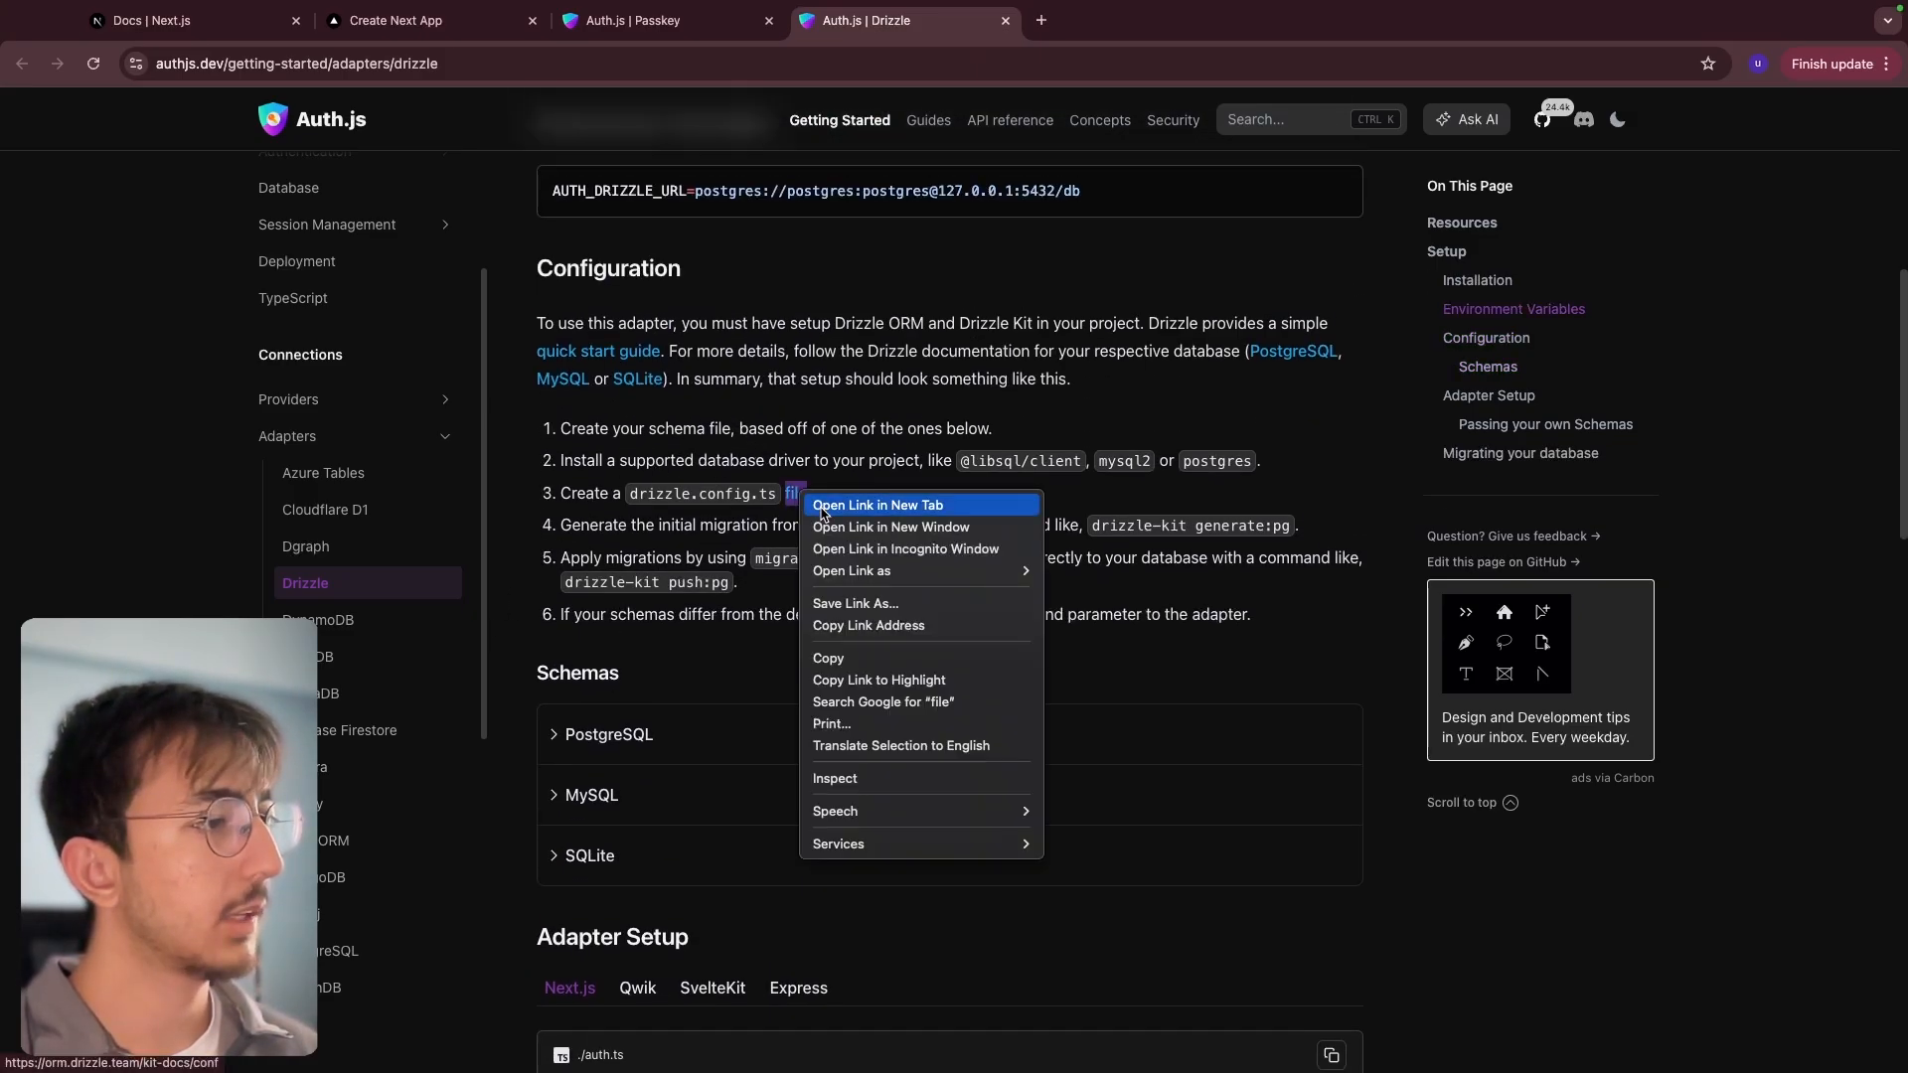
pyautogui.click(877, 505)
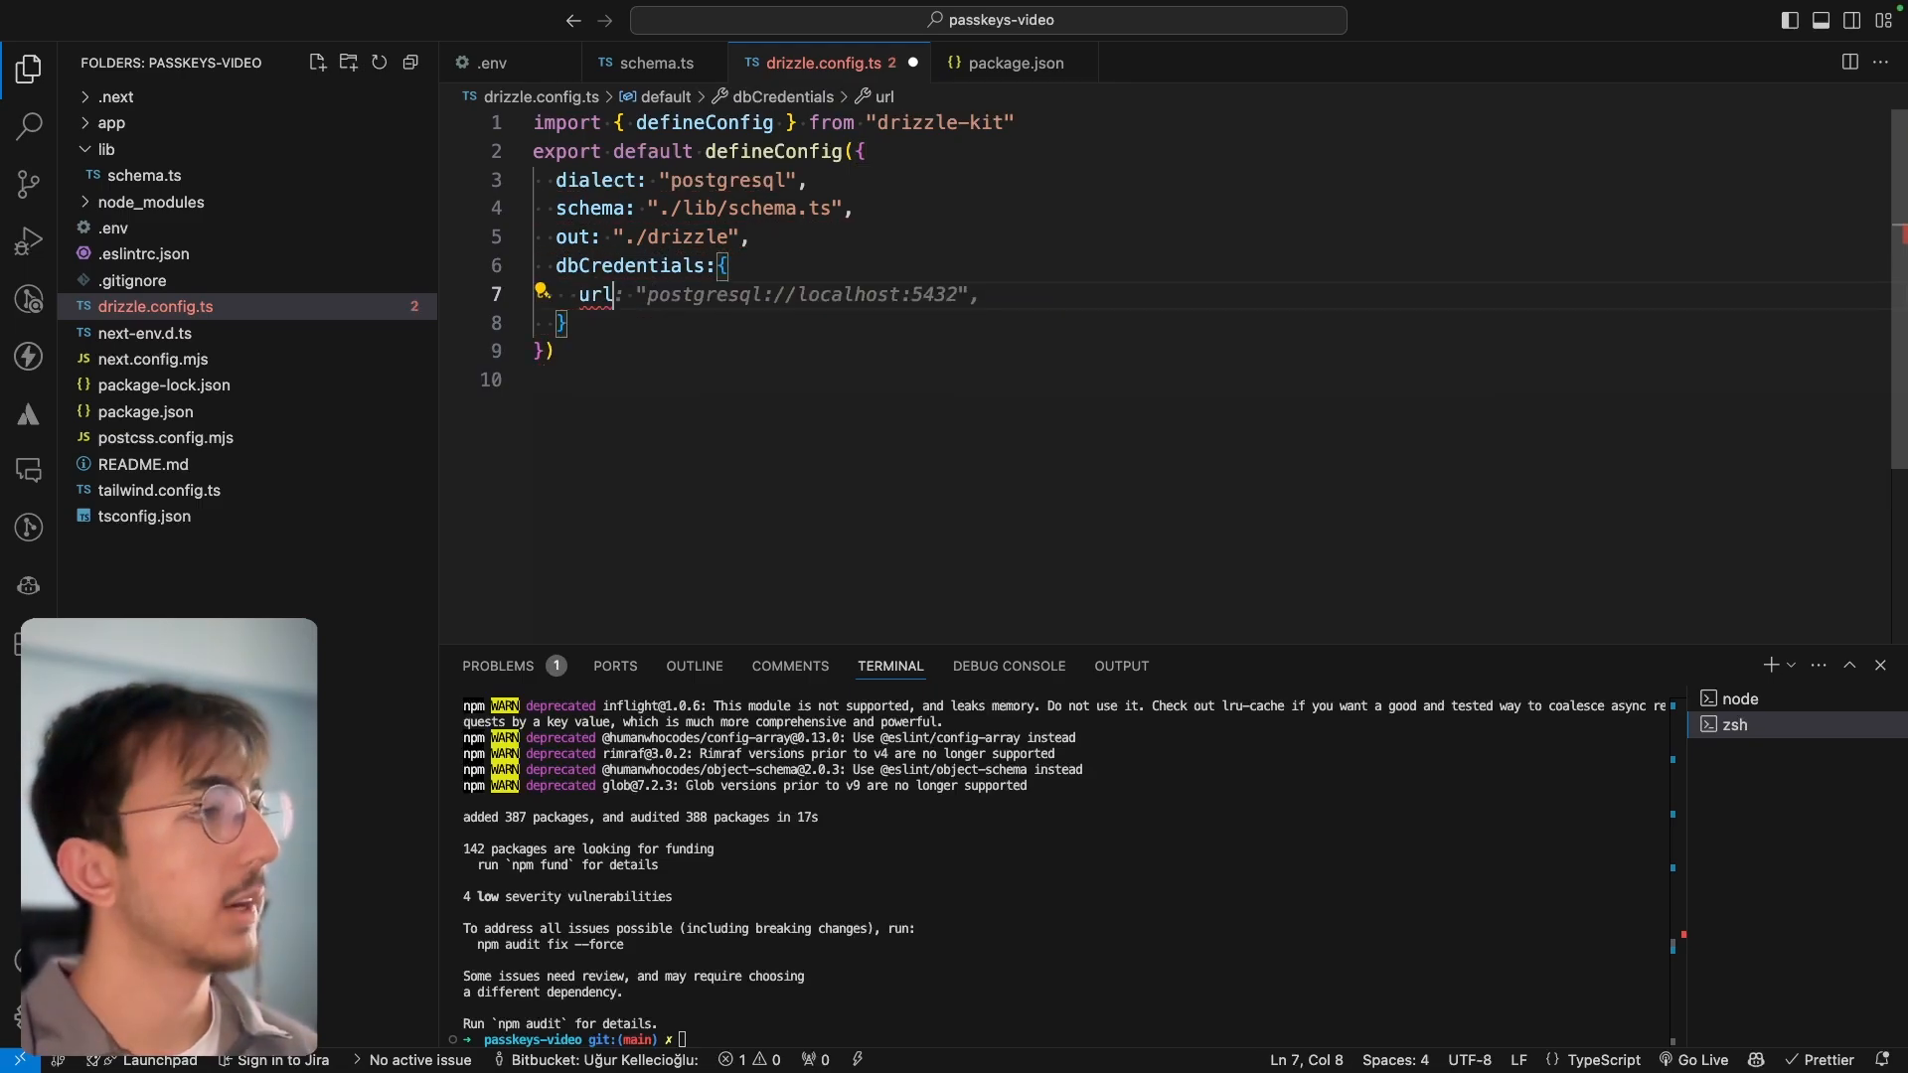
# Step: Set dbCredentials.url to process.env.AUTH_DRIZZLE_URL! in drizzle.config.ts
pyautogui.write('process.env')
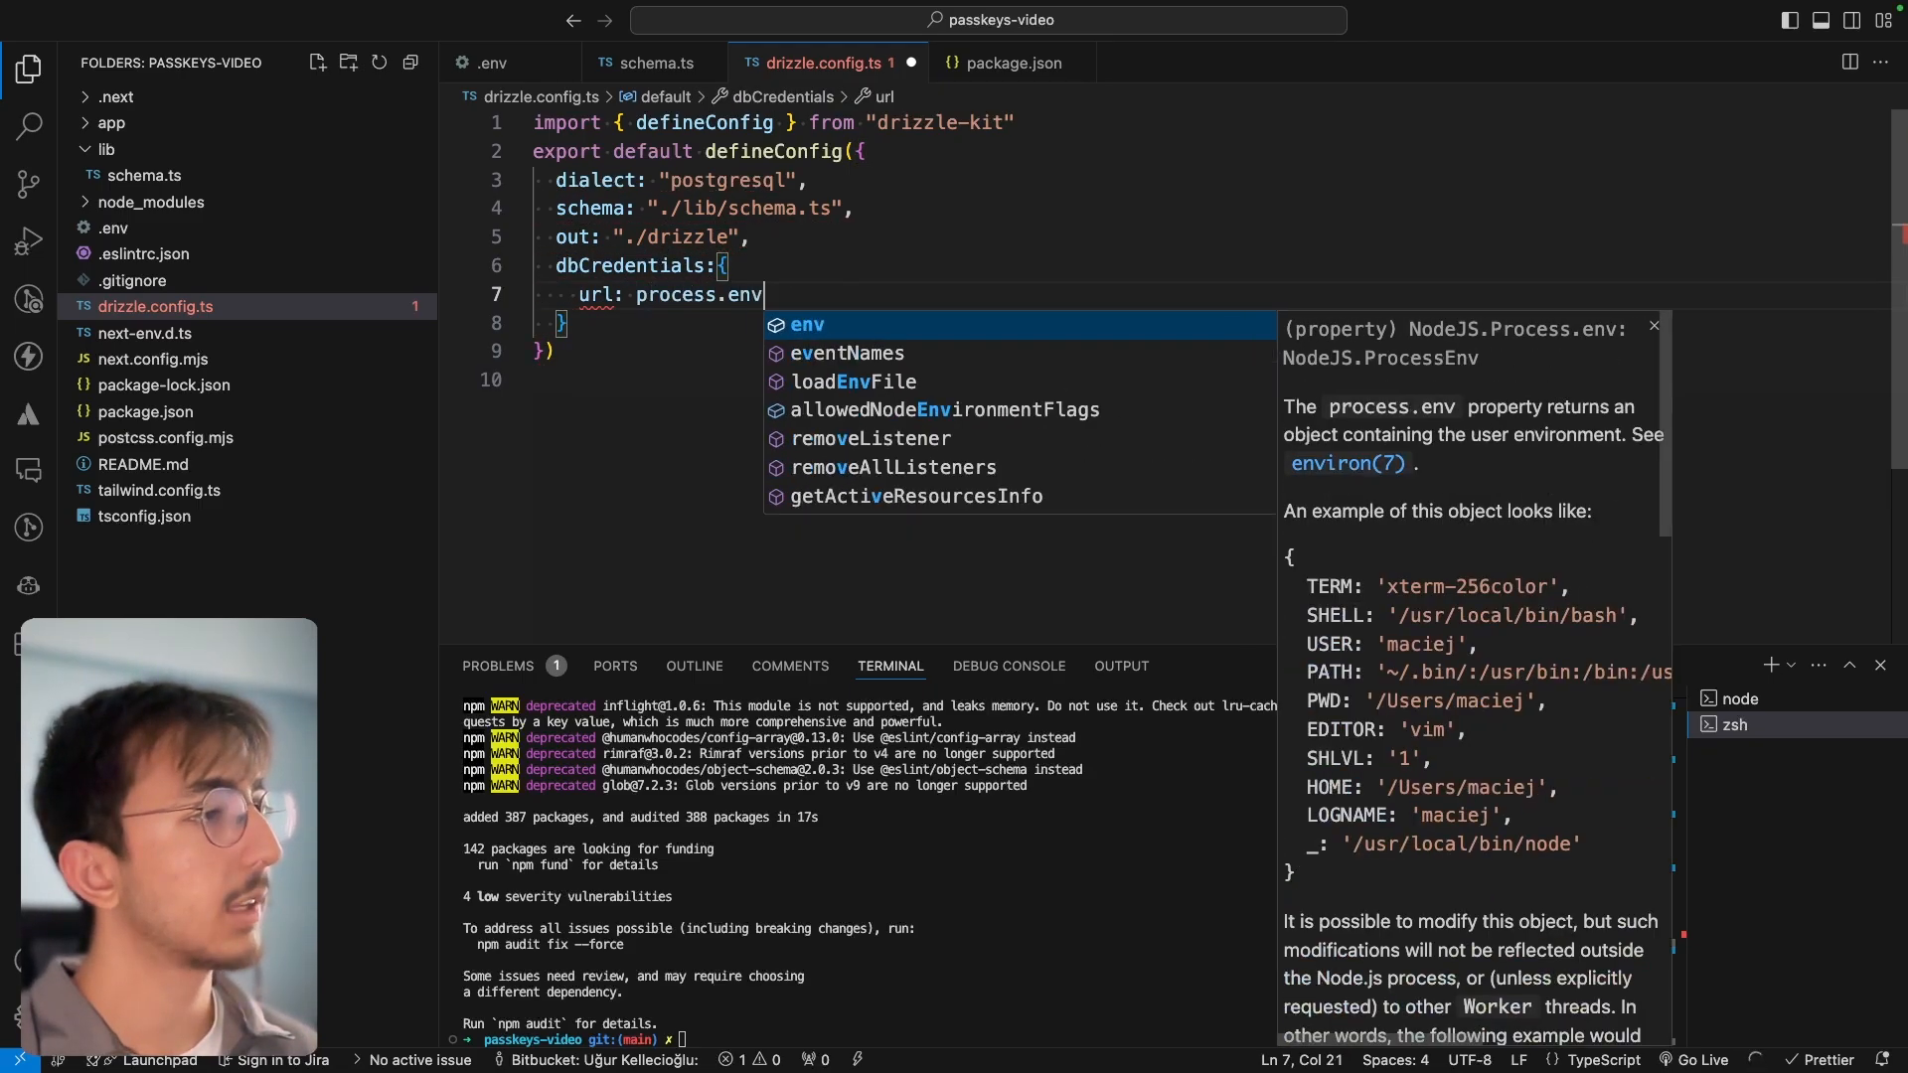
pyautogui.write('.AUTH_DRIZZLE_URL,')
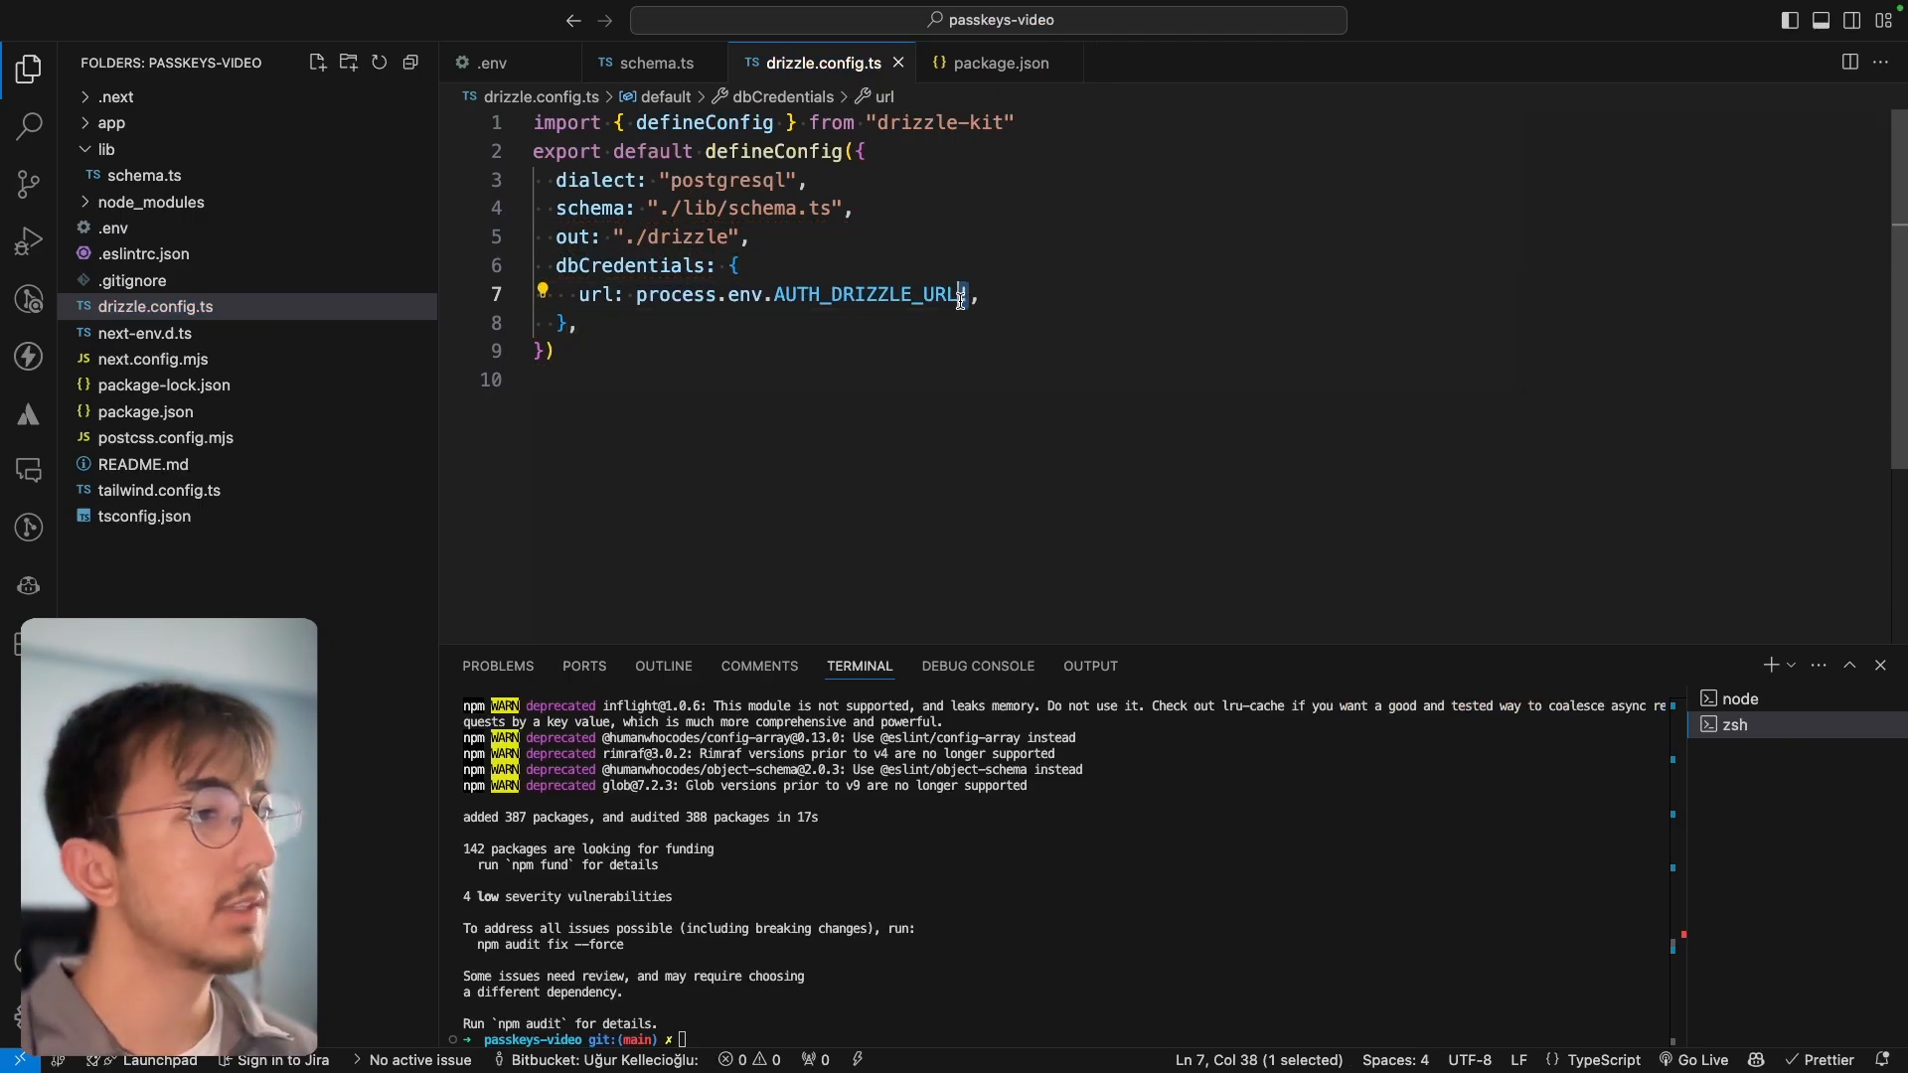
pyautogui.write('!')
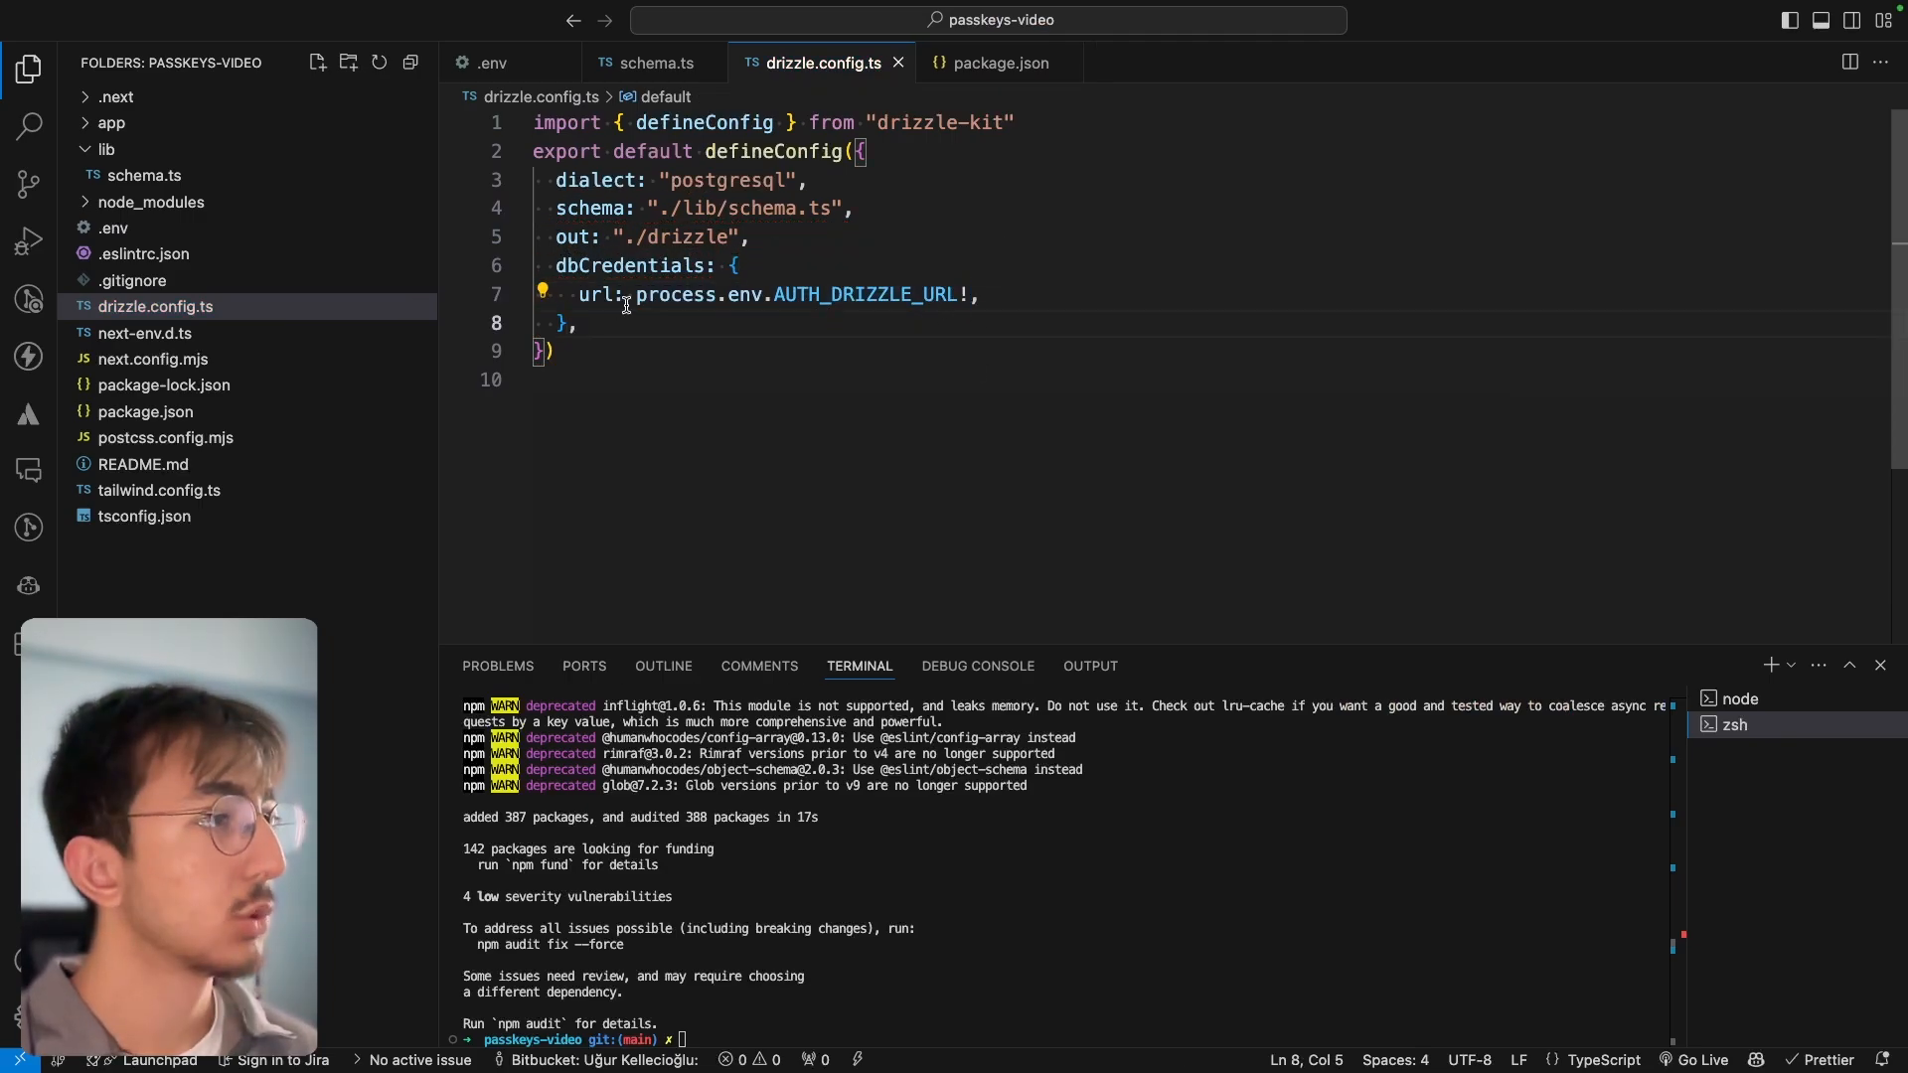
pyautogui.moveTo(636, 294); pyautogui.dragTo(958, 294)
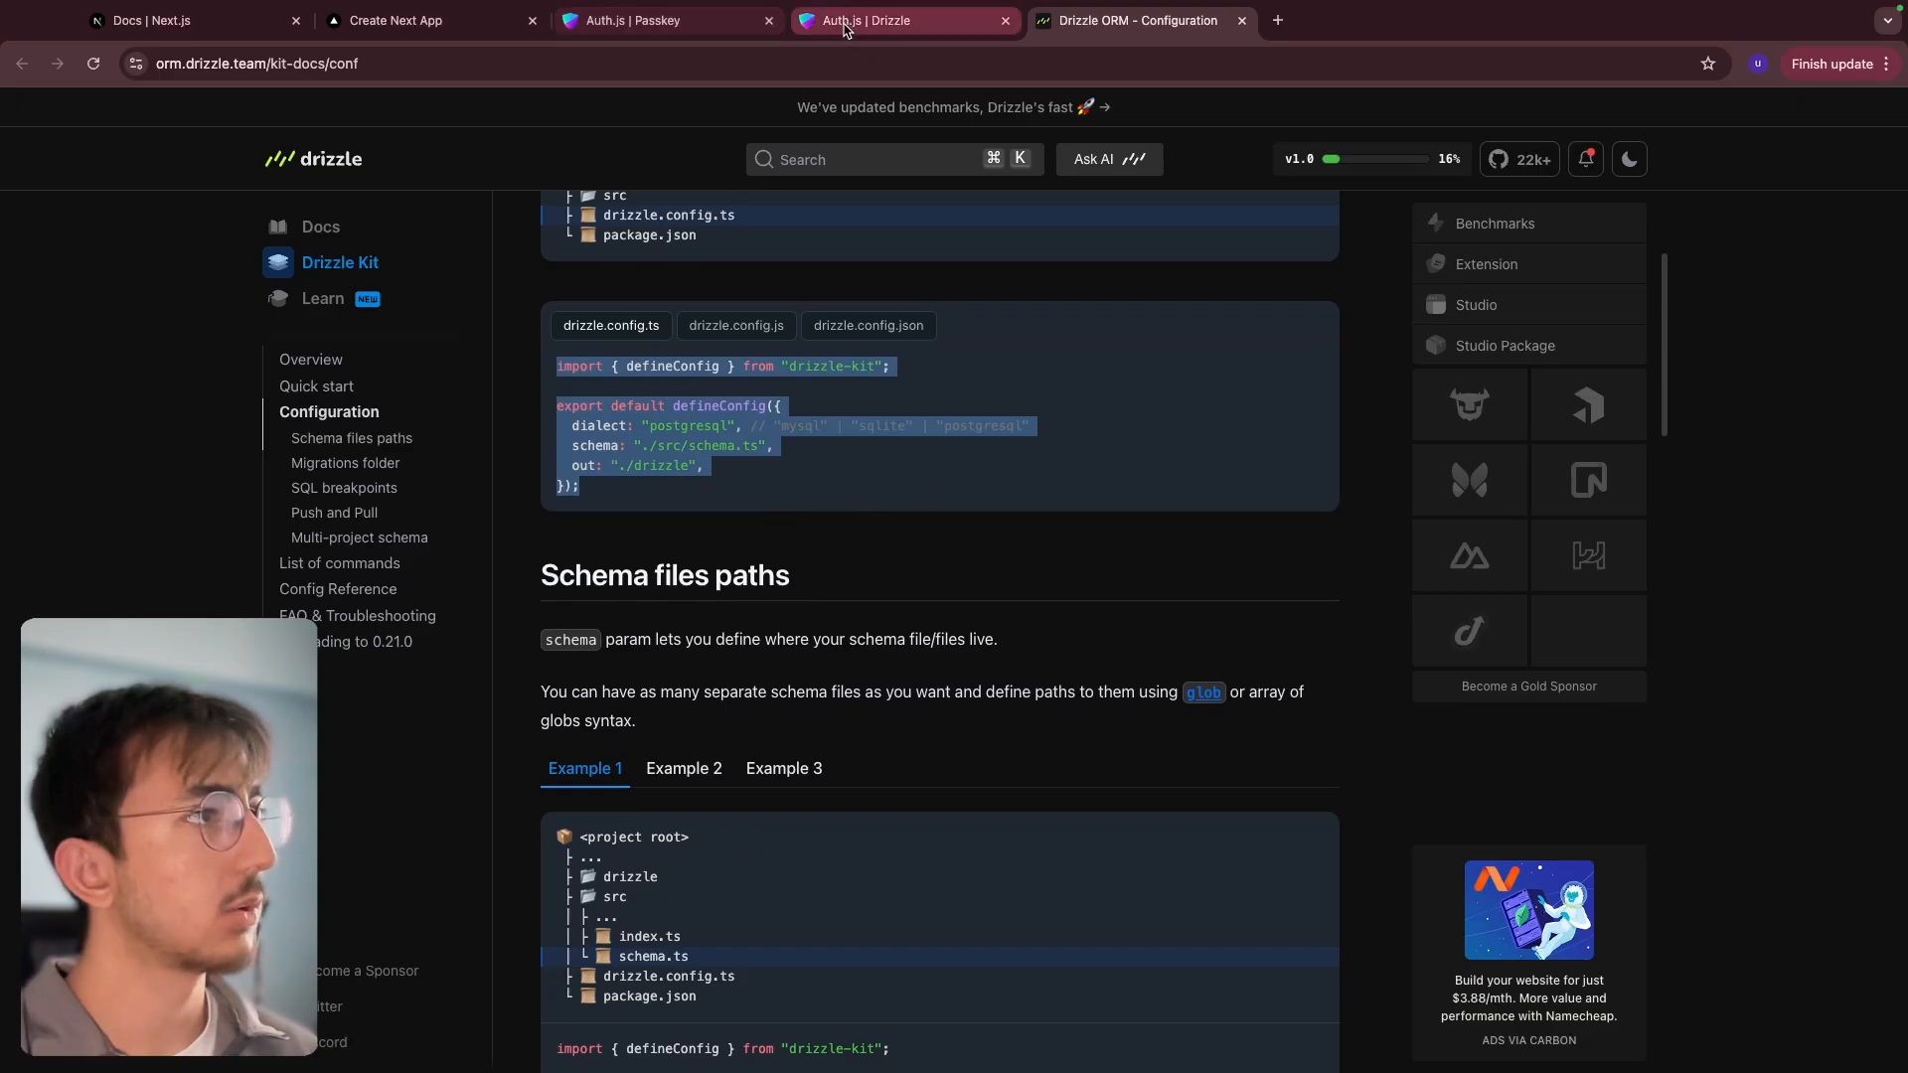
pyautogui.click(865, 21)
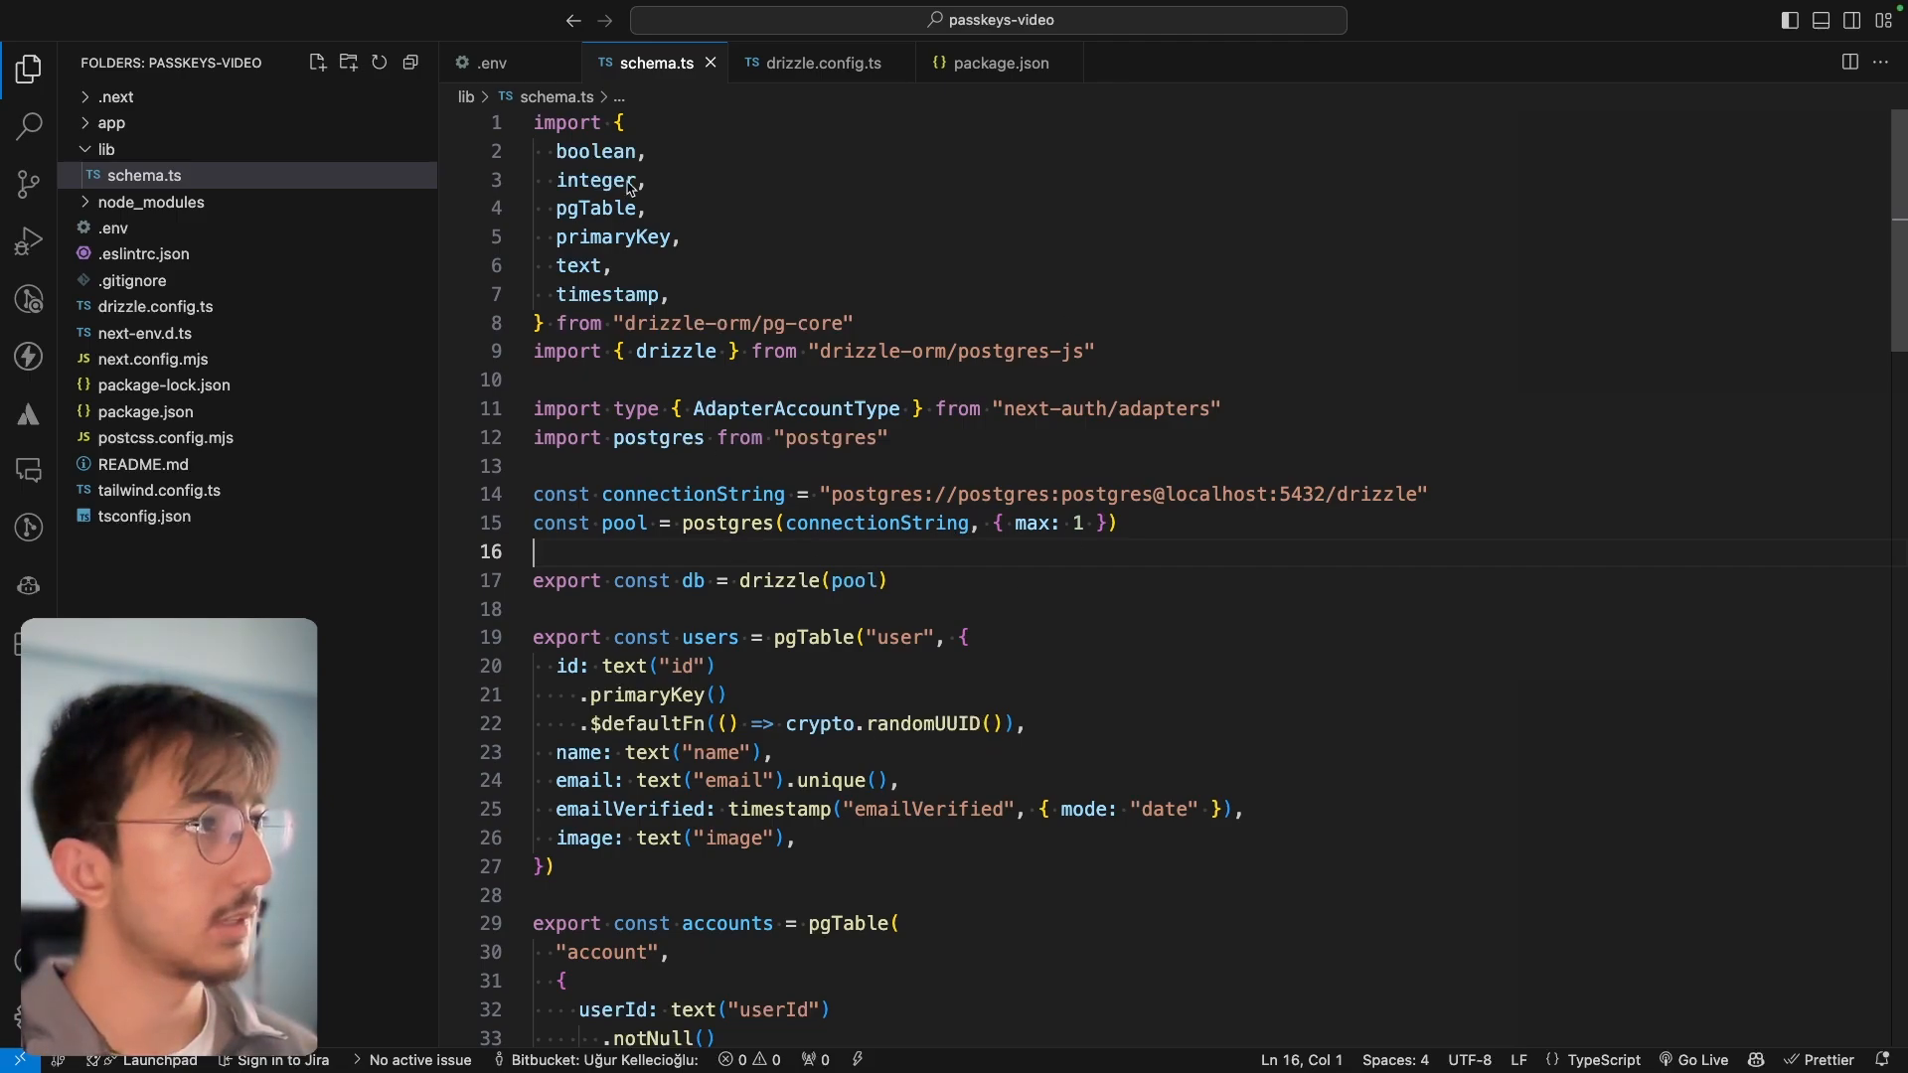
# Step: Create lib/db.ts and cut the connection and db code out of schema.ts
pyautogui.click(961, 602)
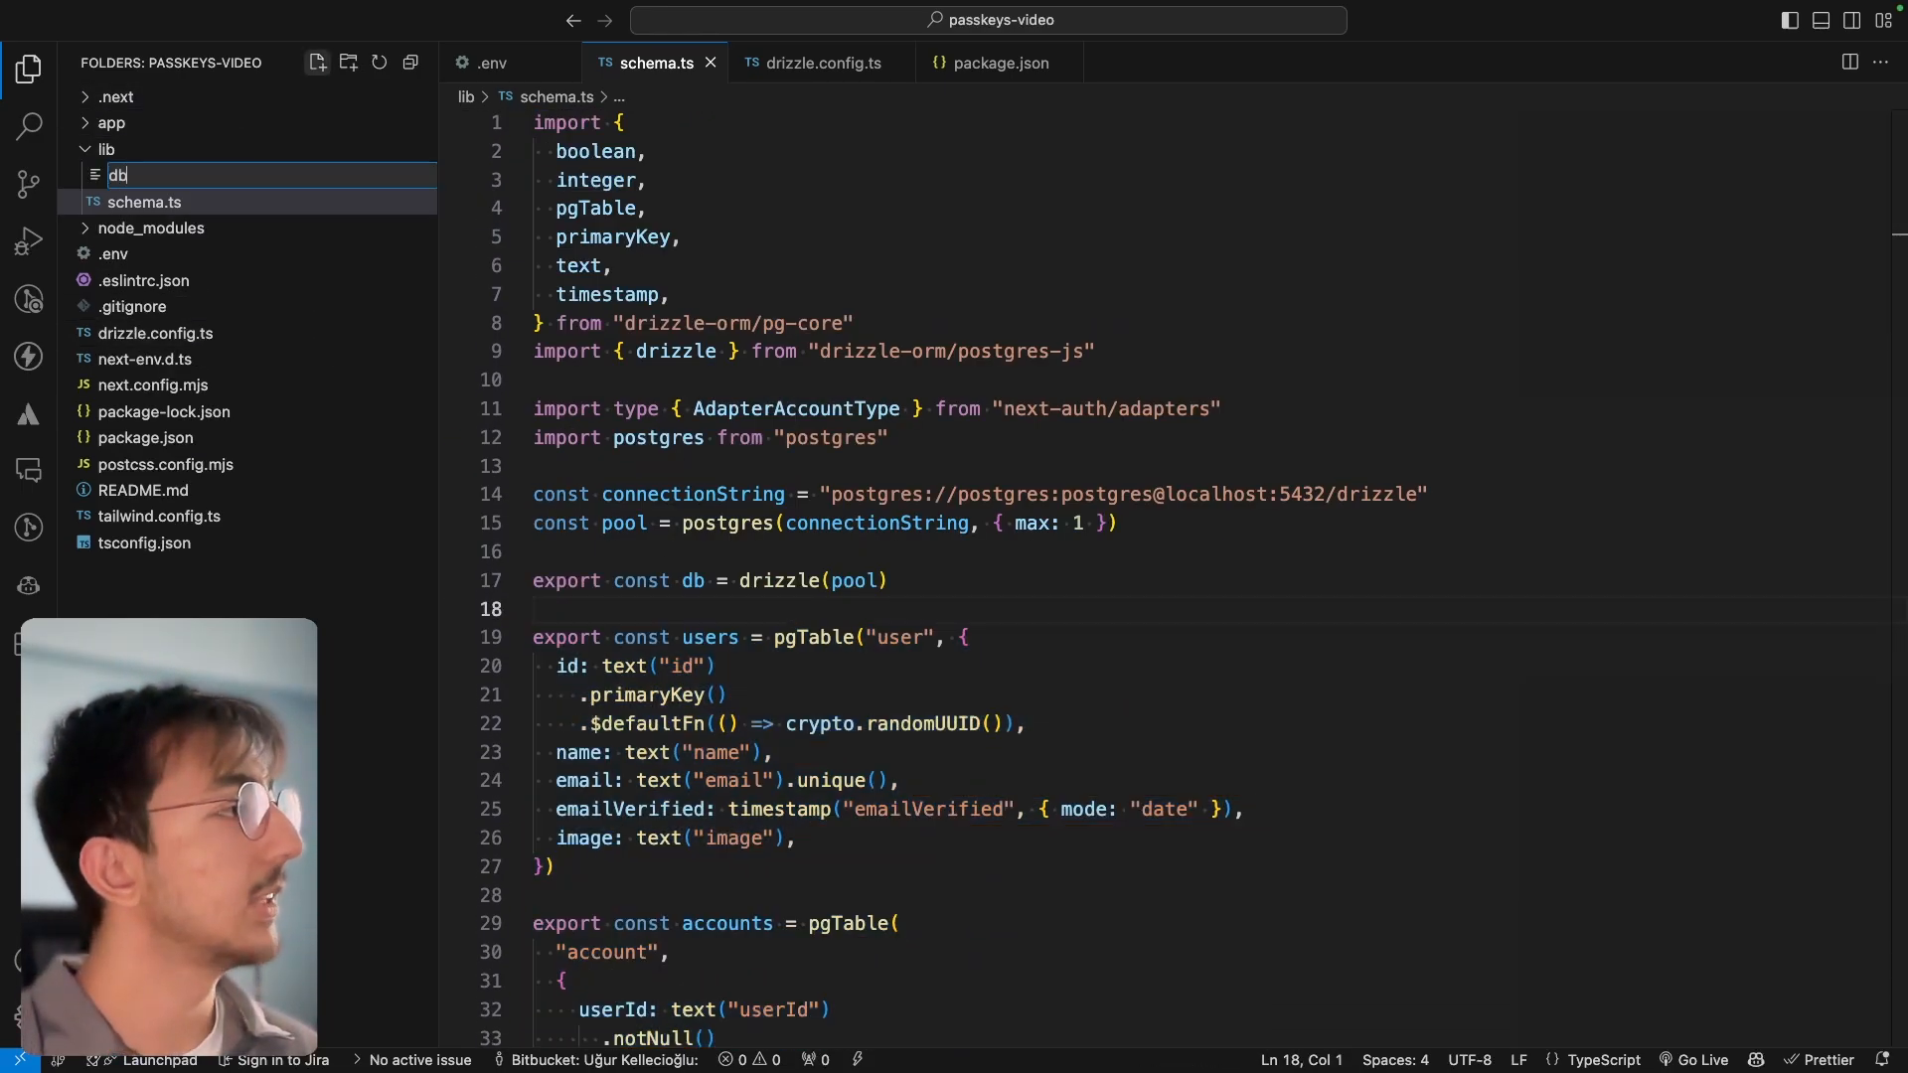
pyautogui.press('Enter')
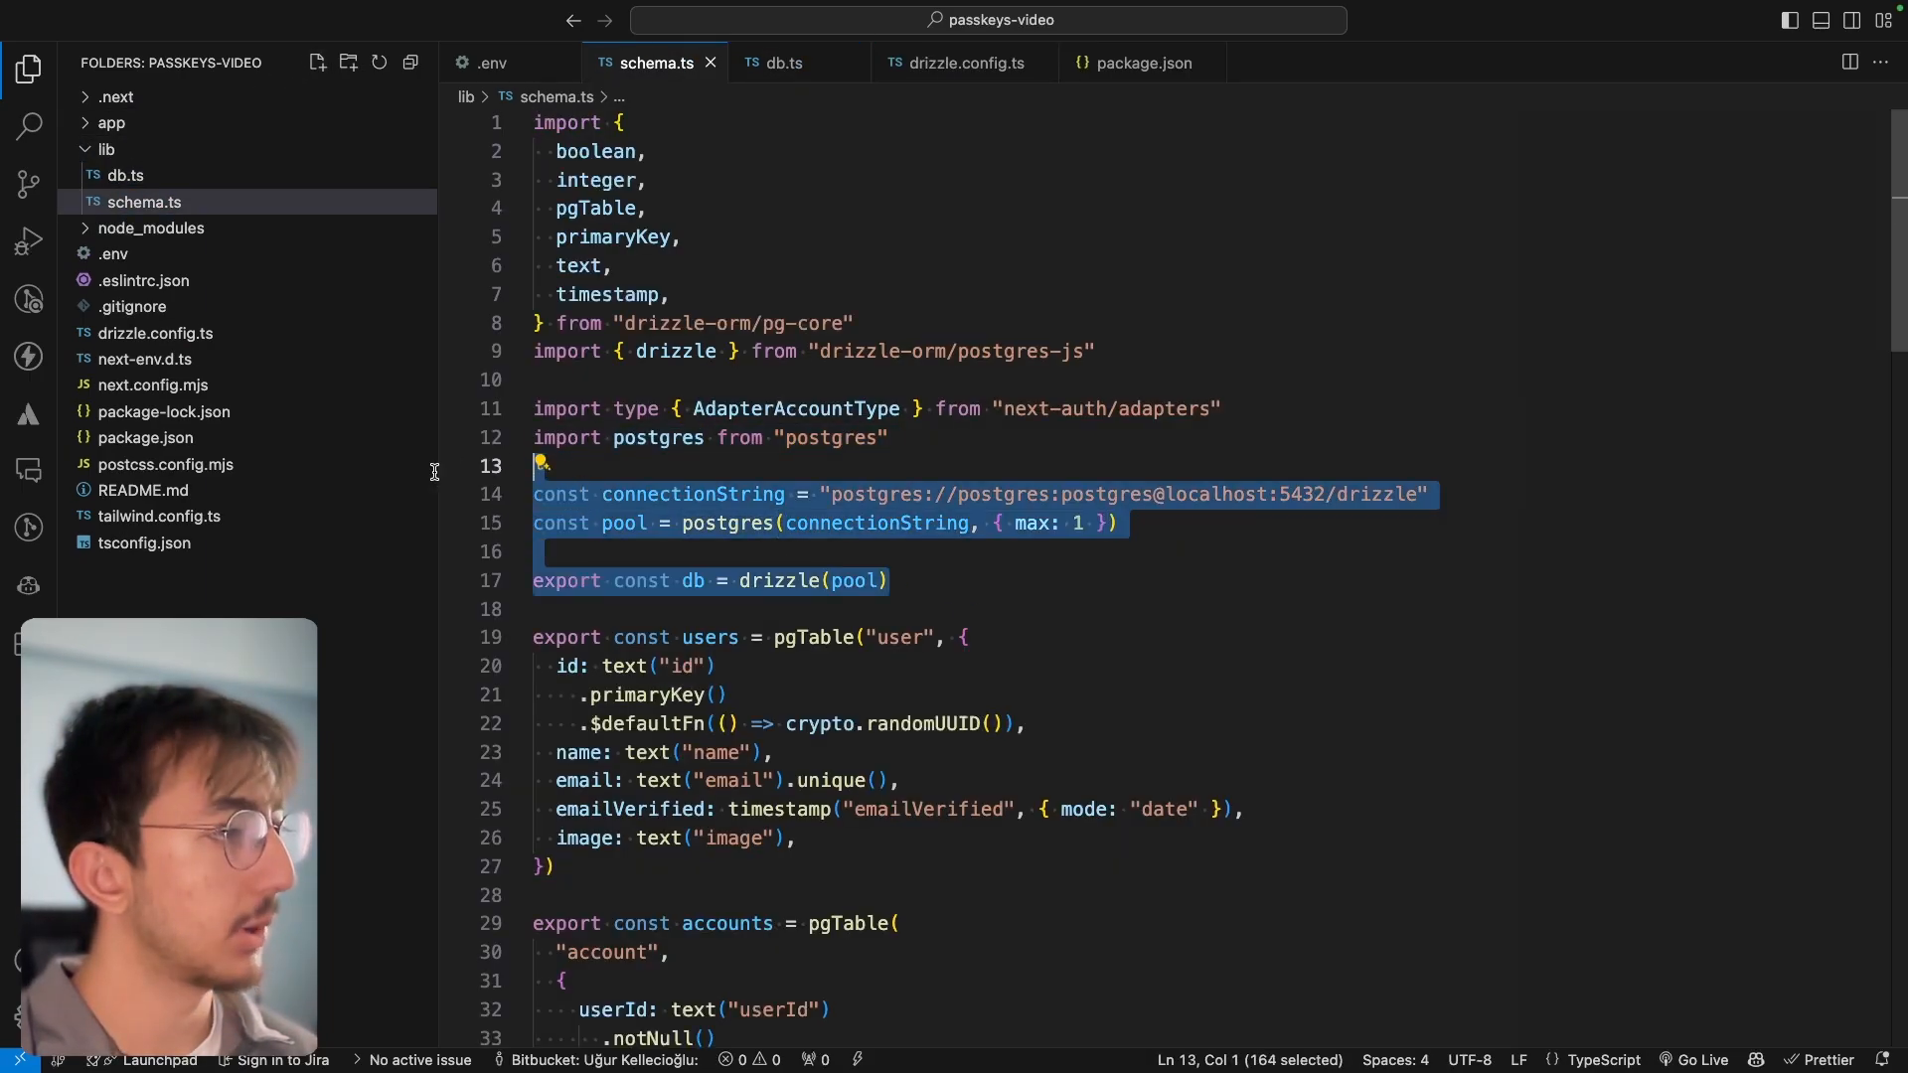
pyautogui.press('Delete')
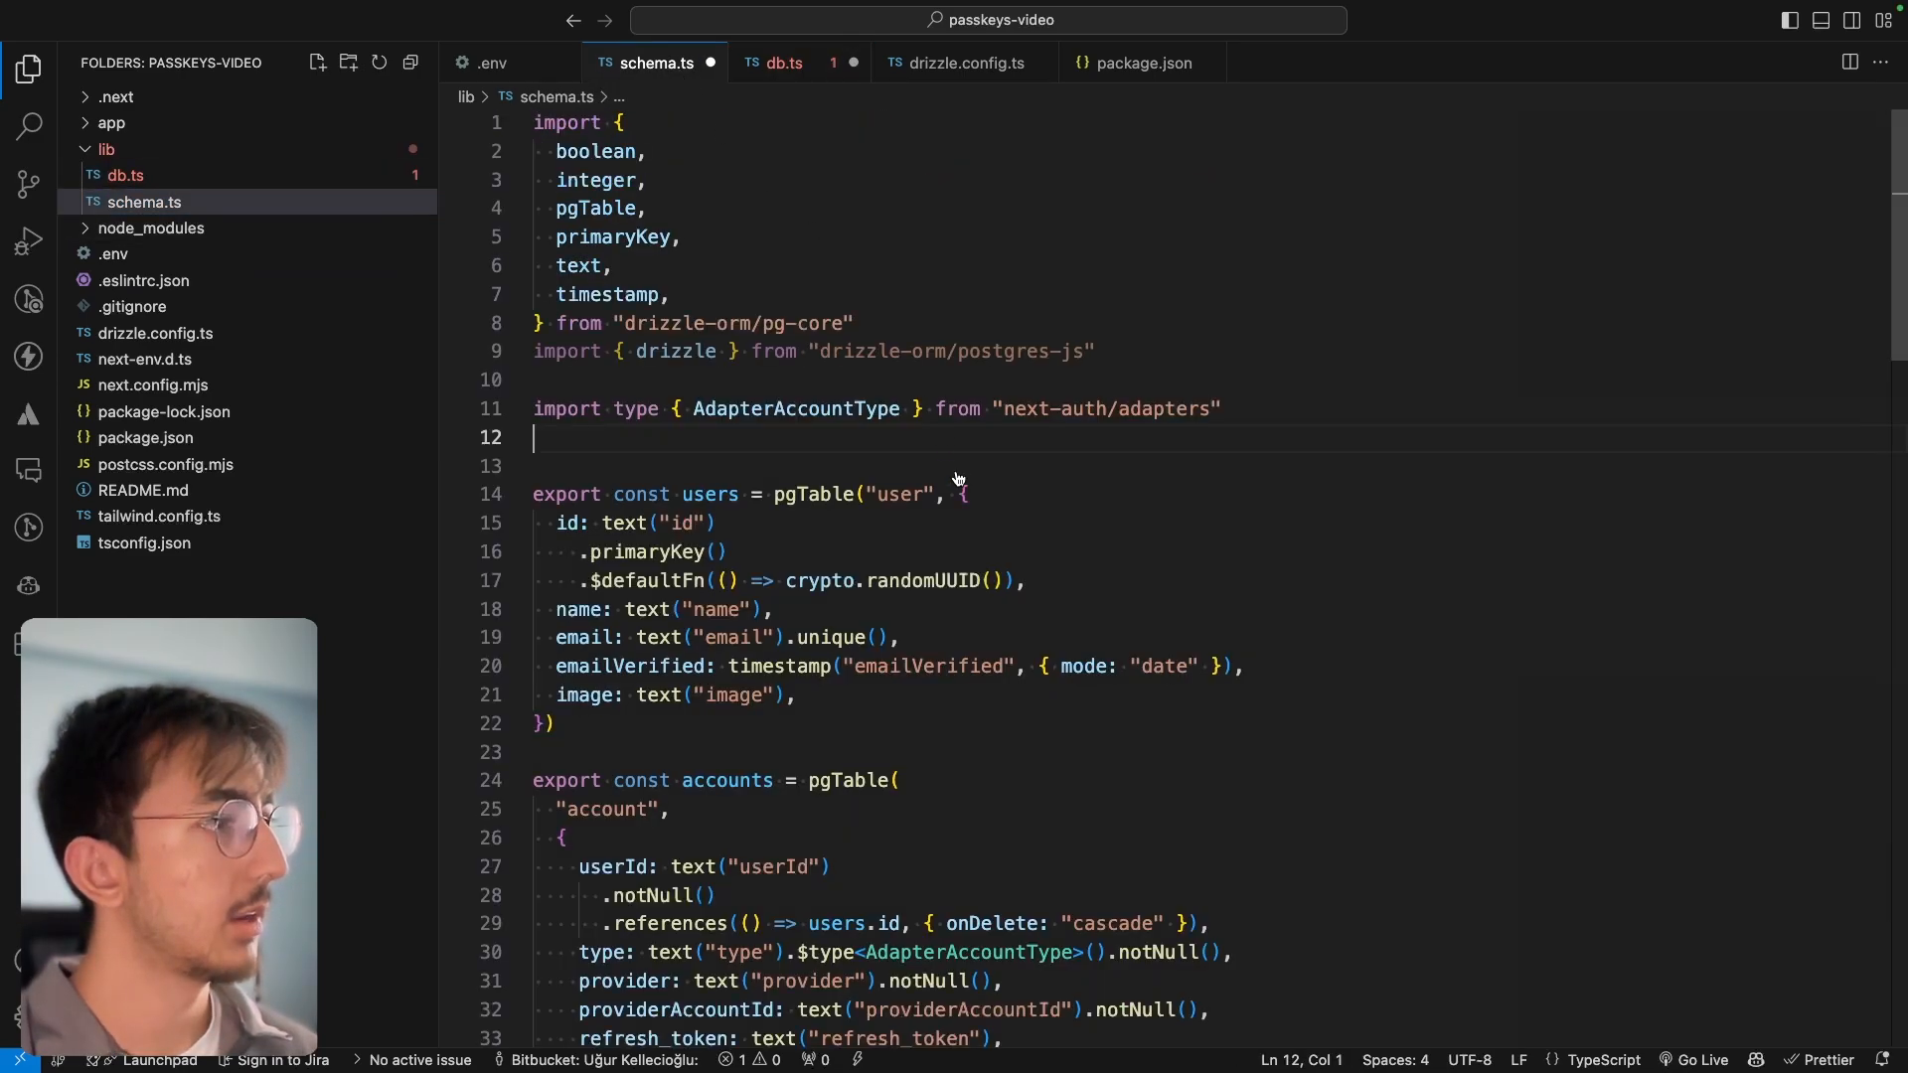
pyautogui.click(782, 62)
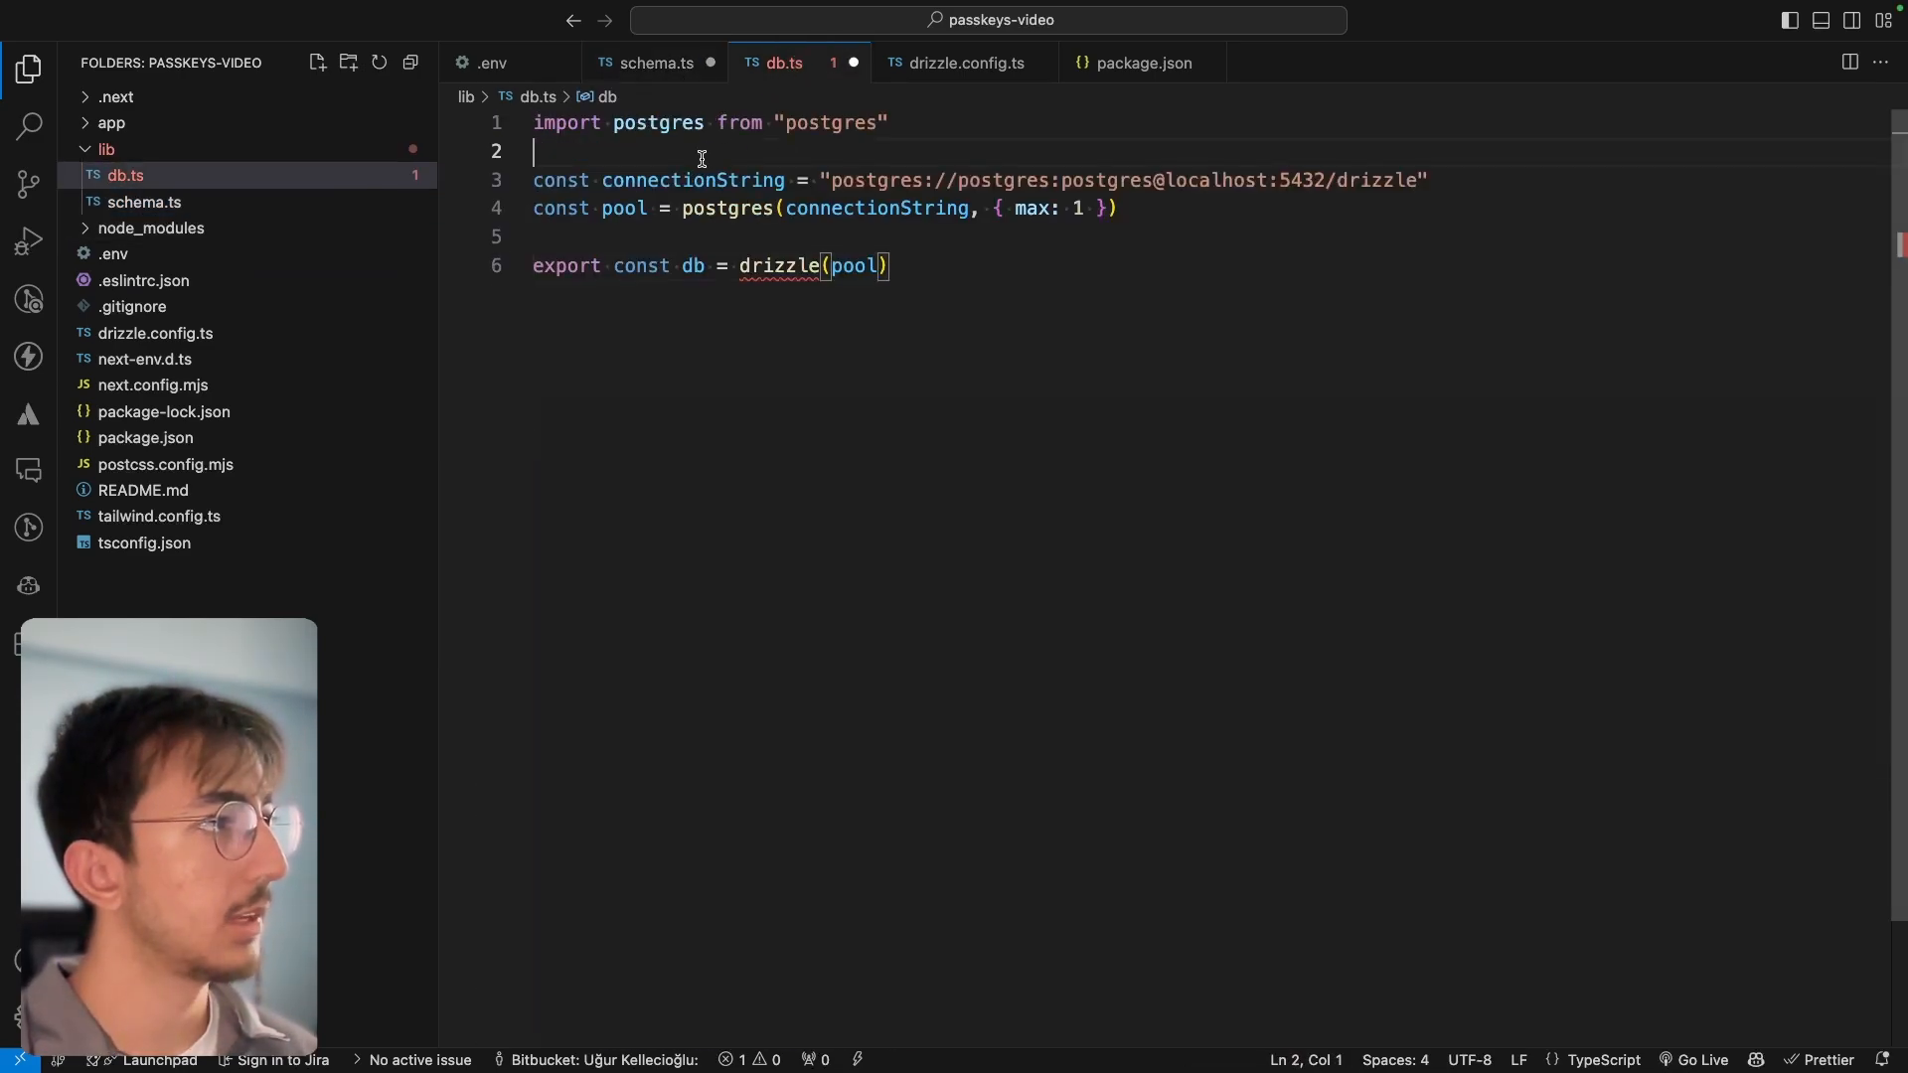
# Step: In db.ts import drizzle and the schema module, passing { schema } to drizzle()
pyautogui.write('import { drizzle } from "drizzle-orm/postgres-js"')
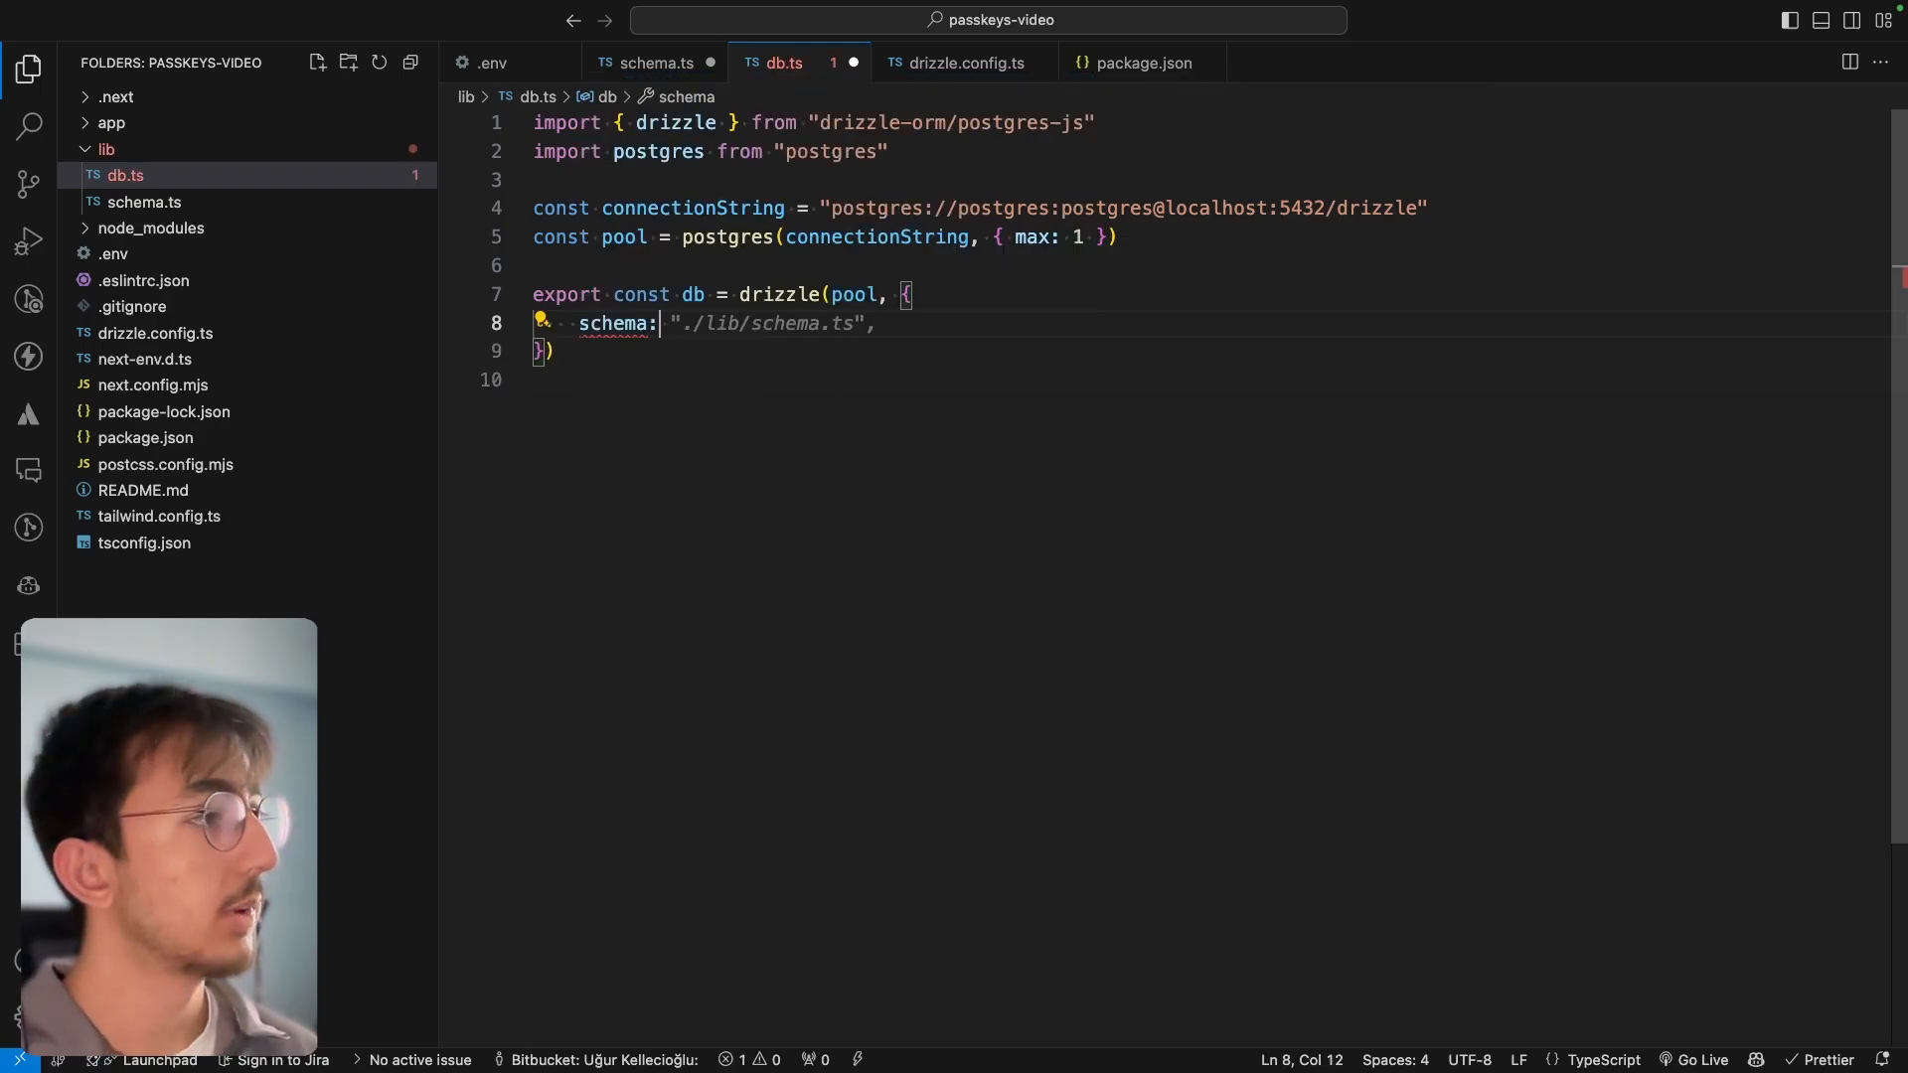
pyautogui.click(657, 62)
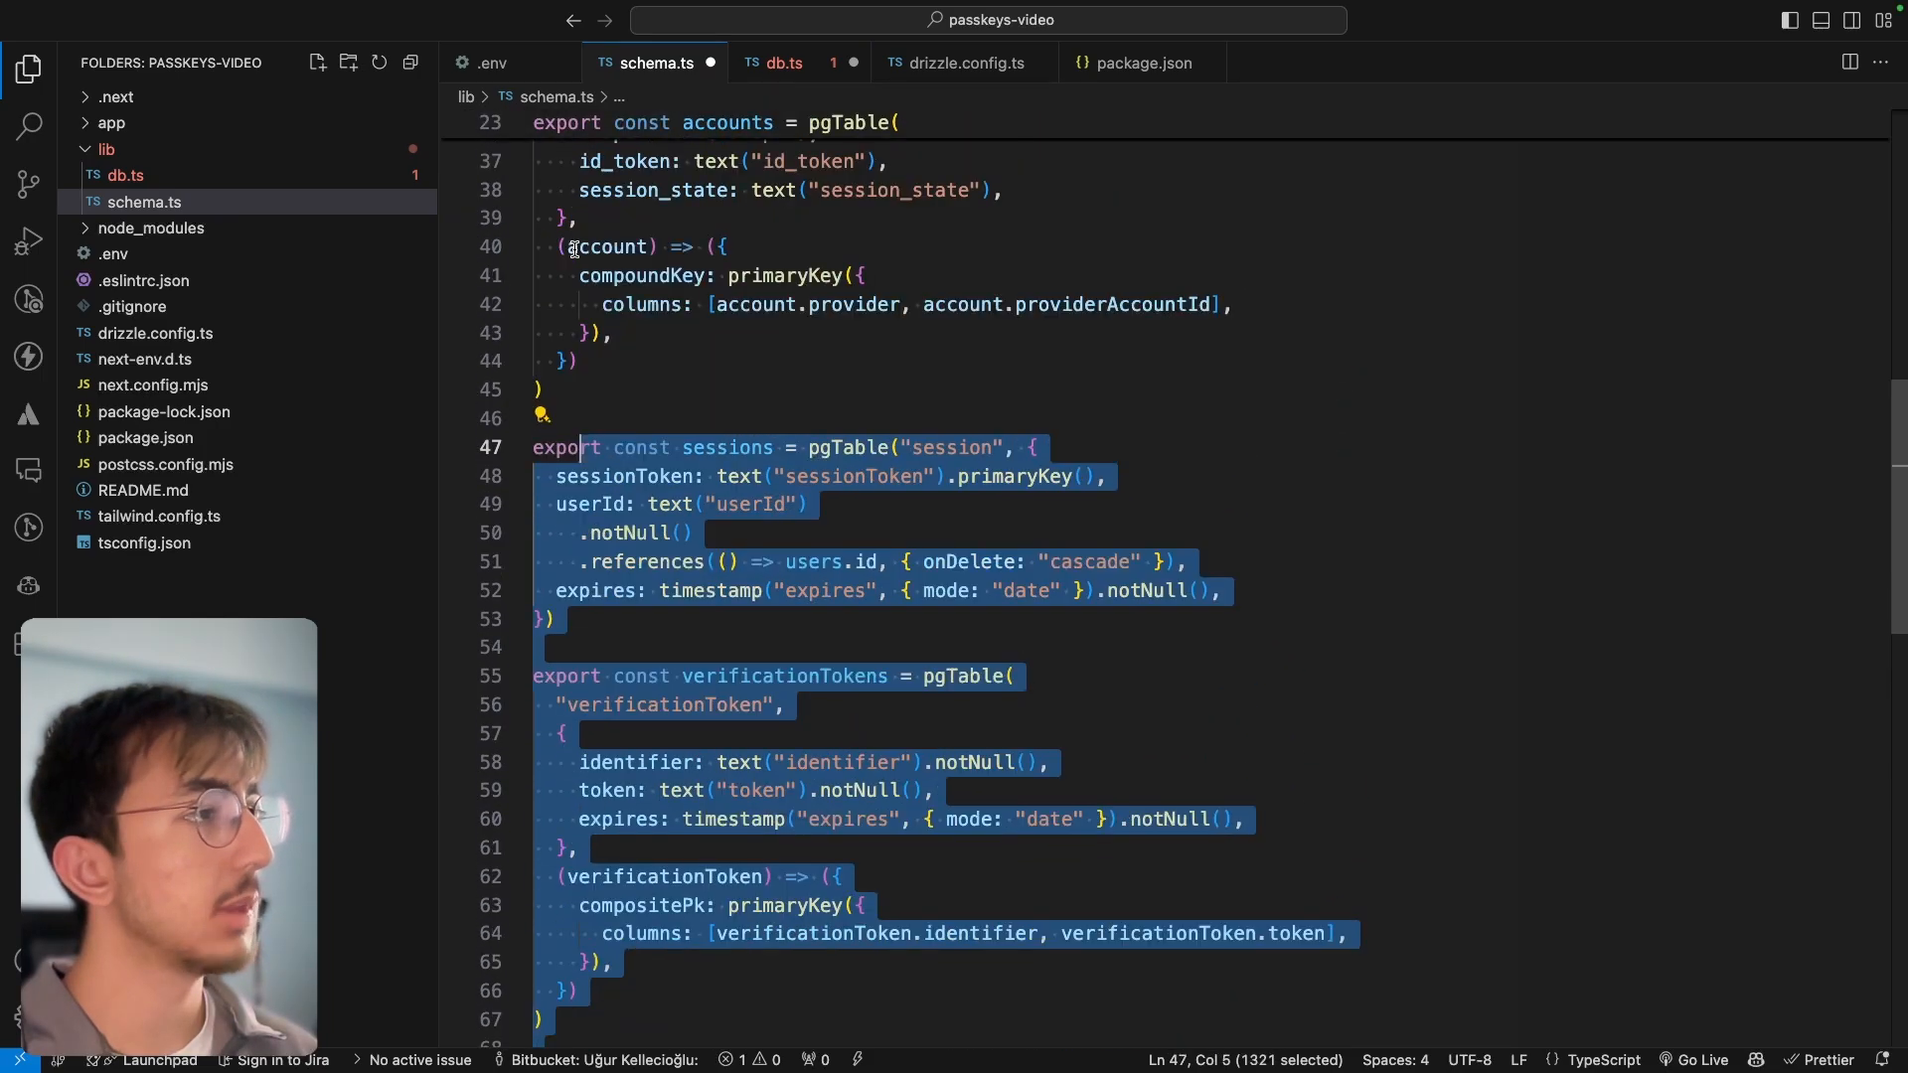
pyautogui.click(785, 62)
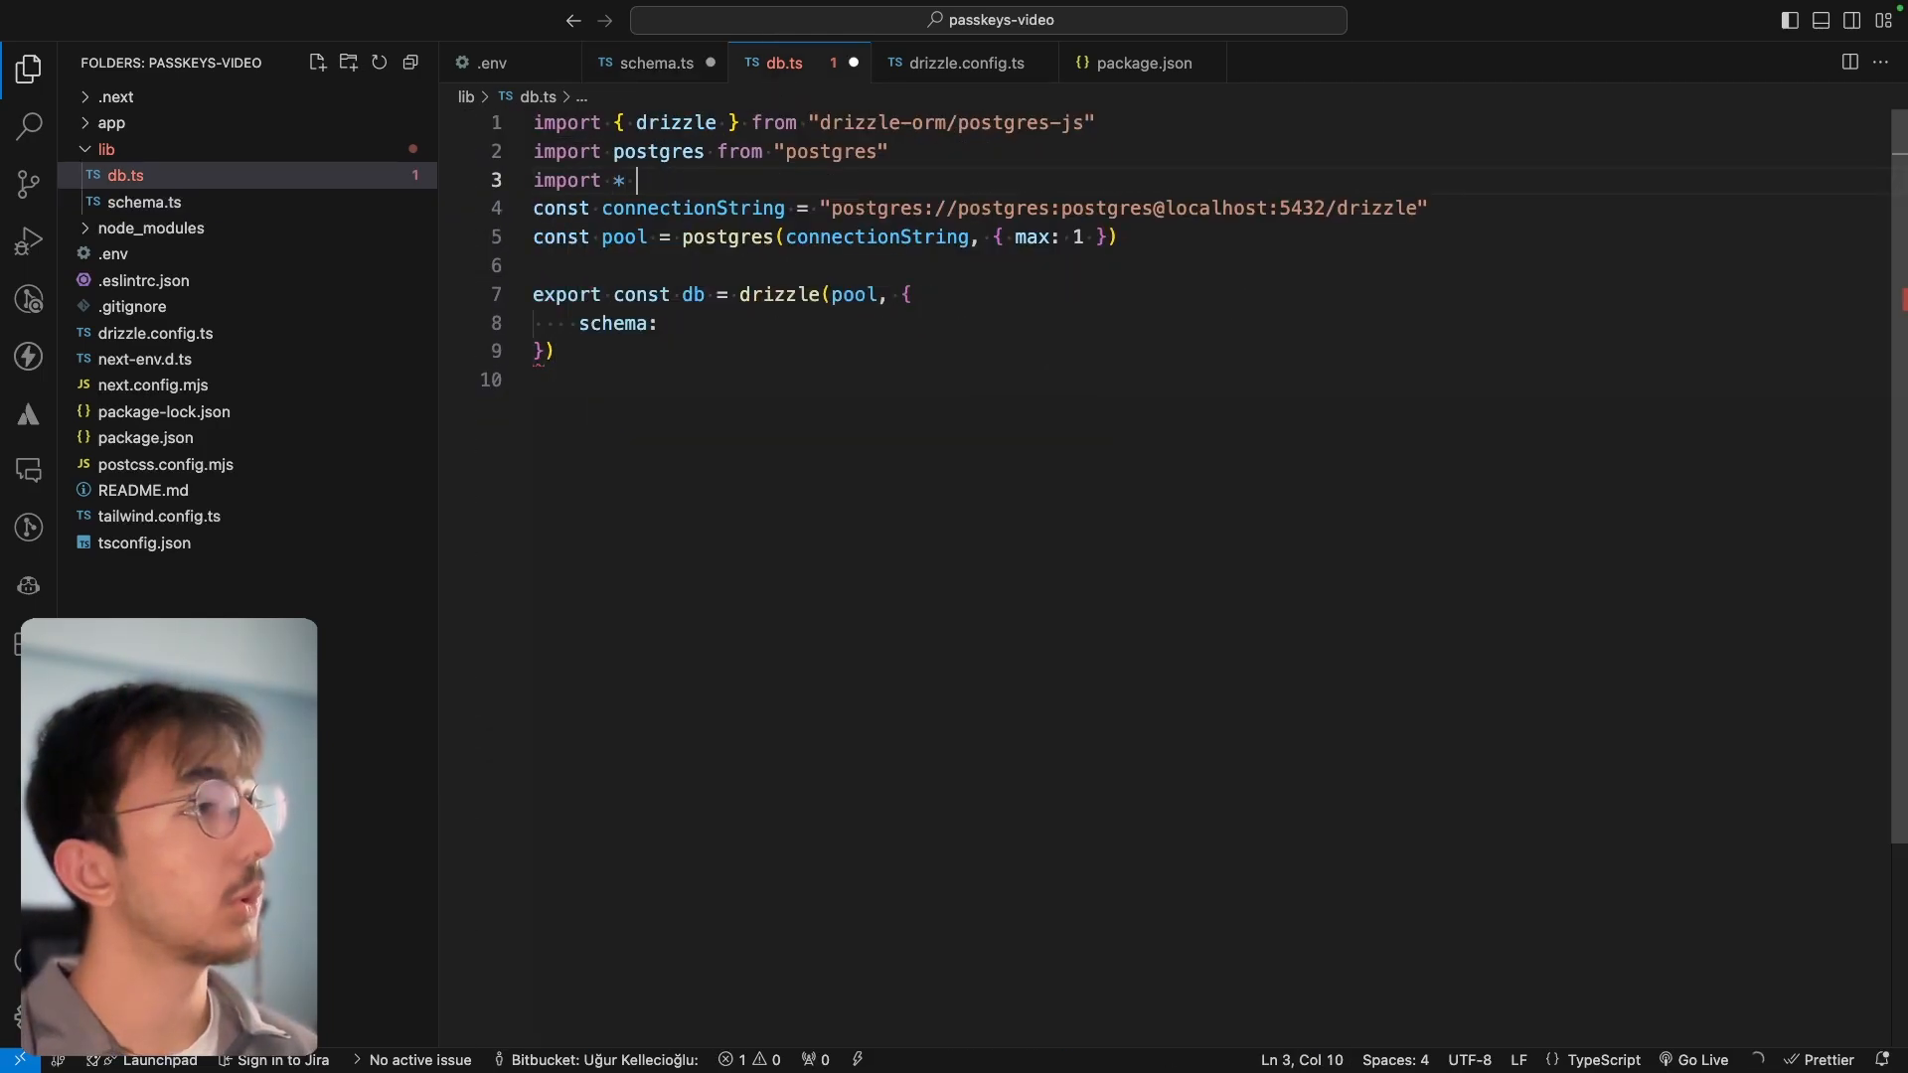
pyautogui.write('as schema from "./schema.ts"')
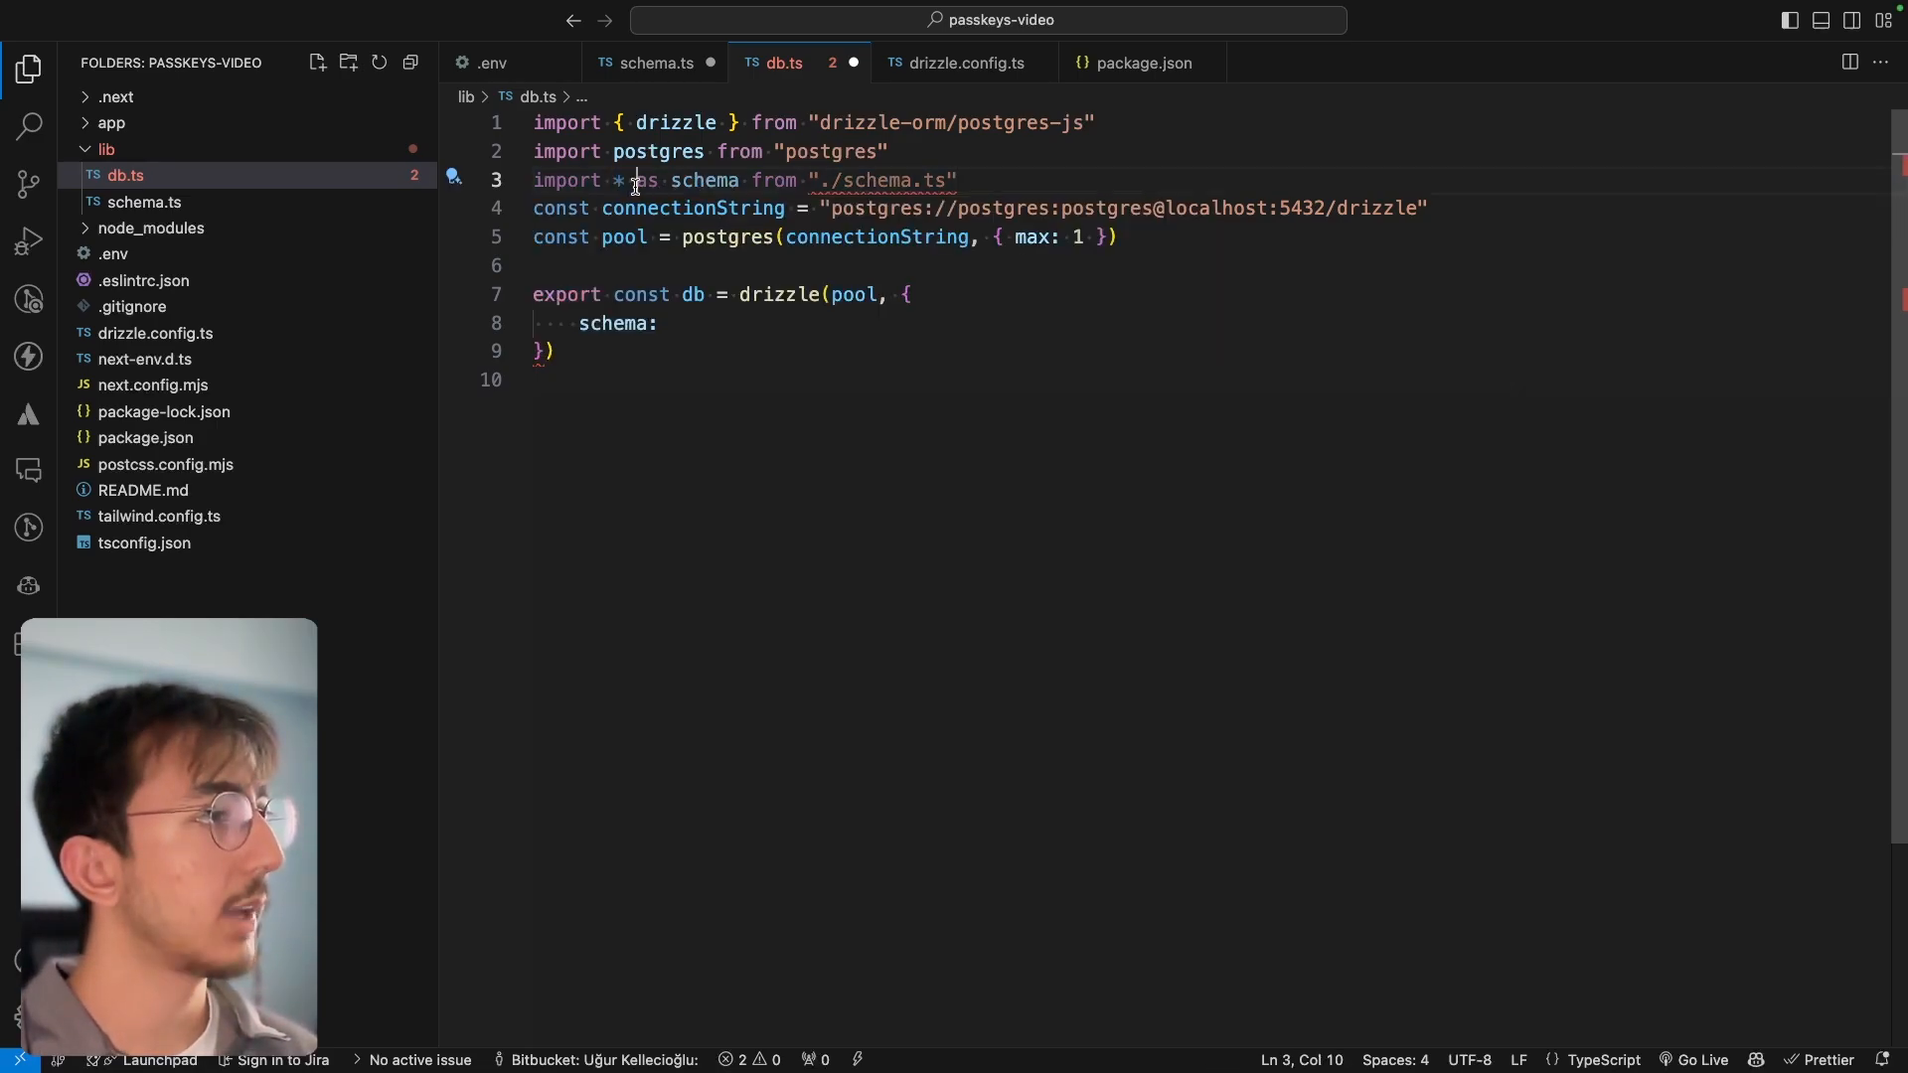
pyautogui.doubleClick(893, 180)
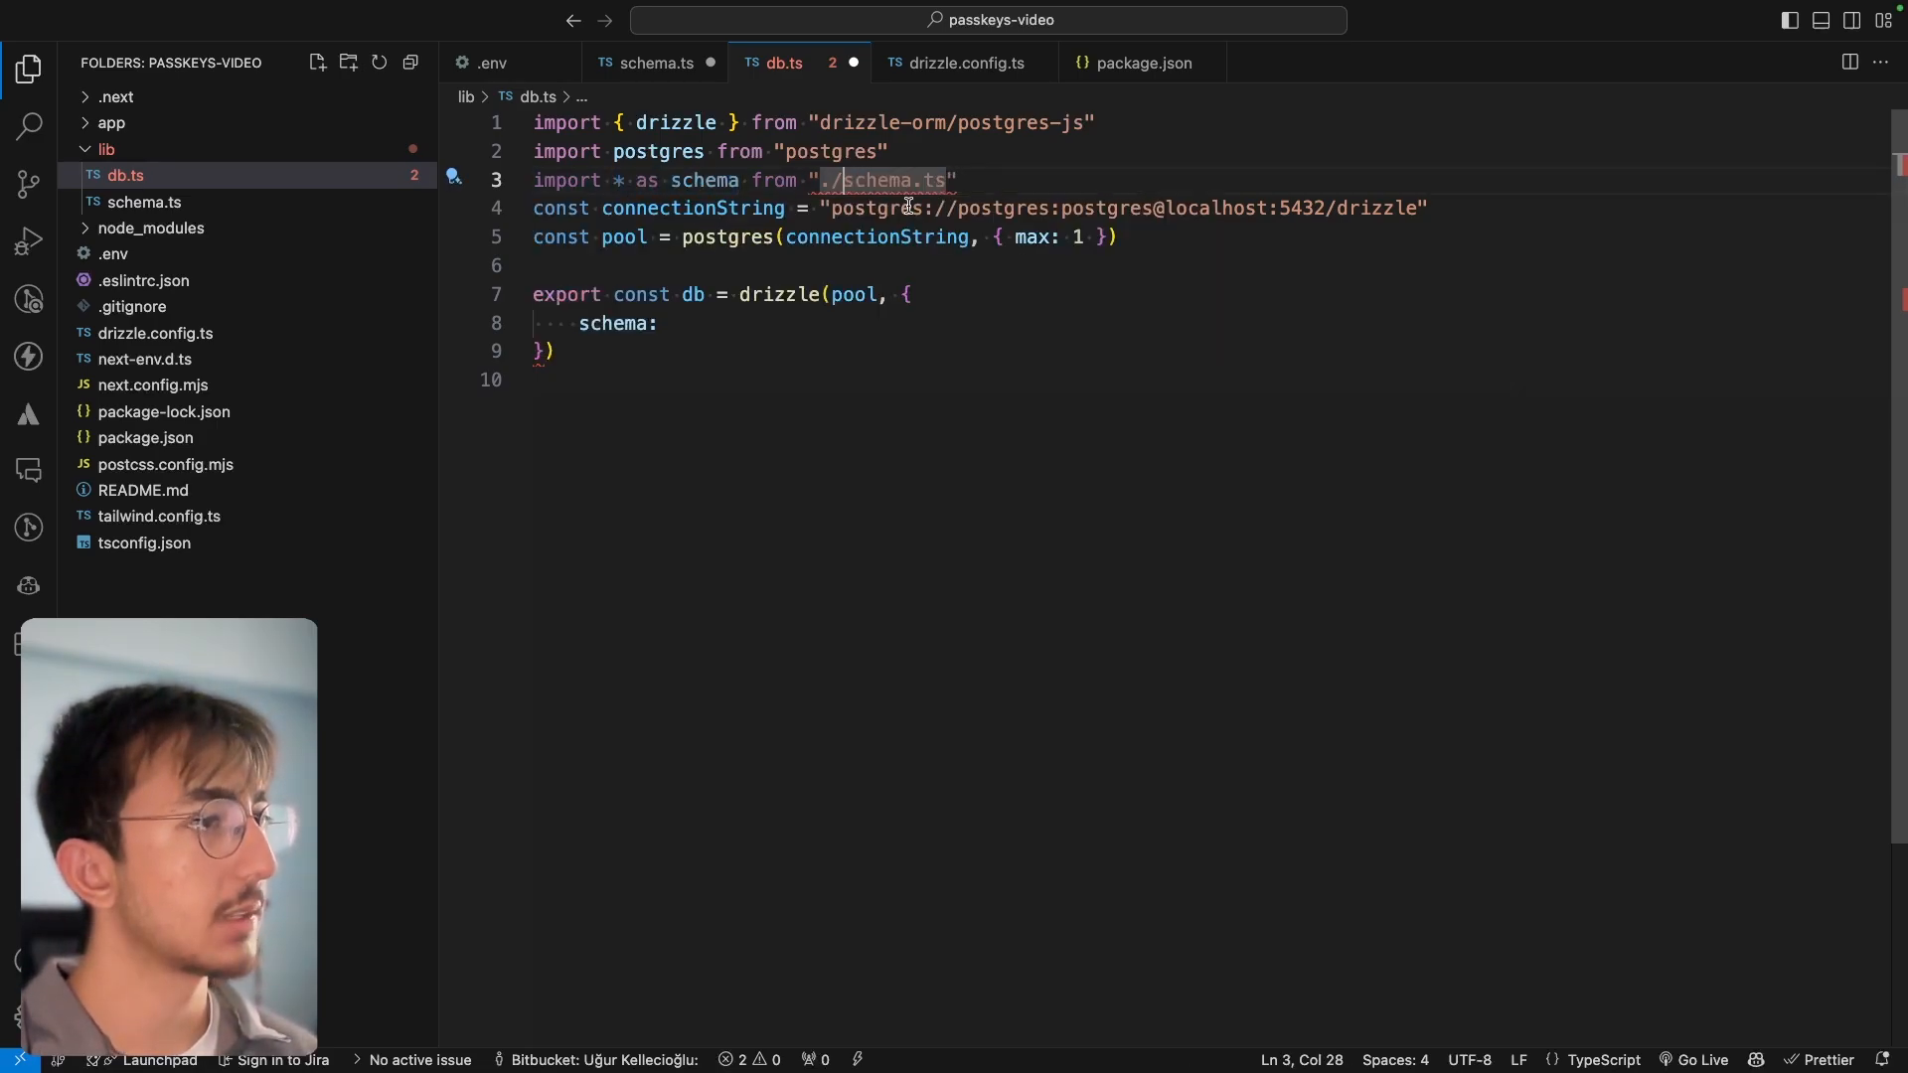
pyautogui.write('schema,')
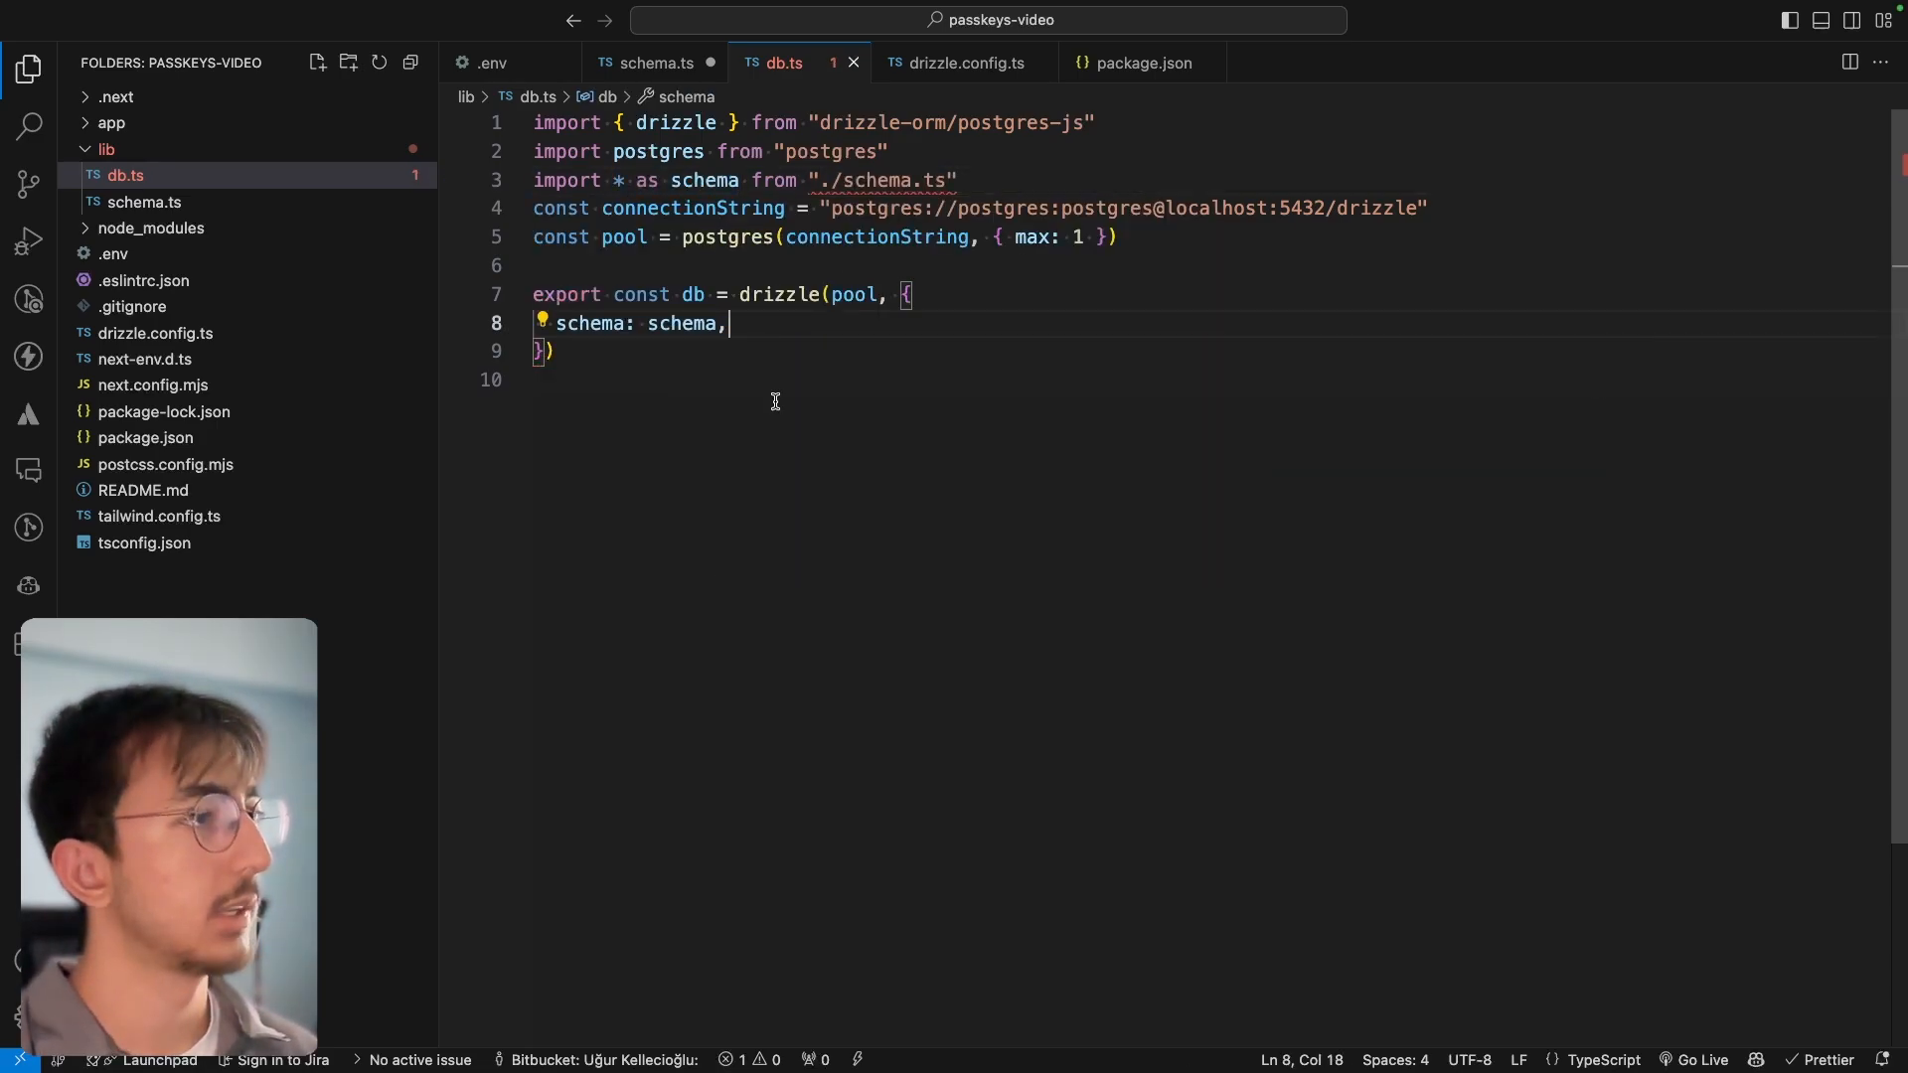
pyautogui.moveTo(906, 180)
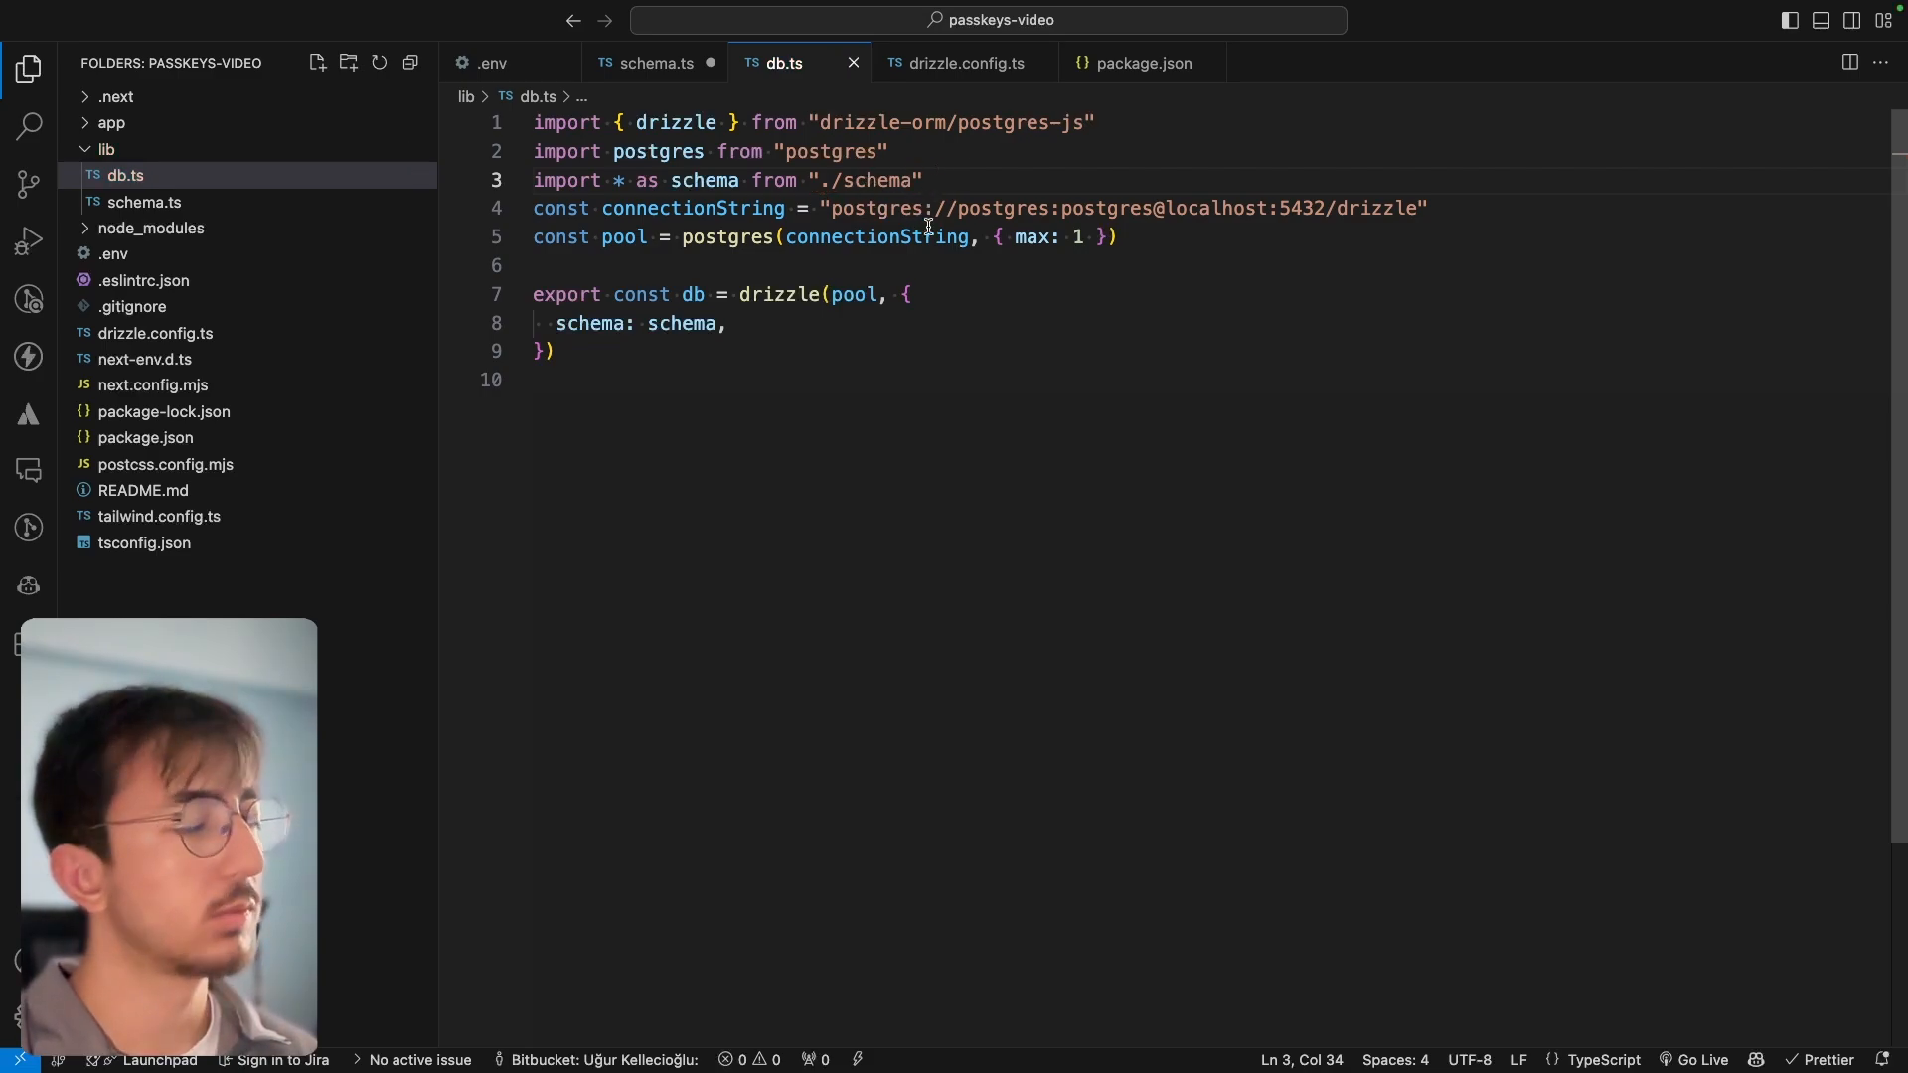
pyautogui.doubleClick(657, 151)
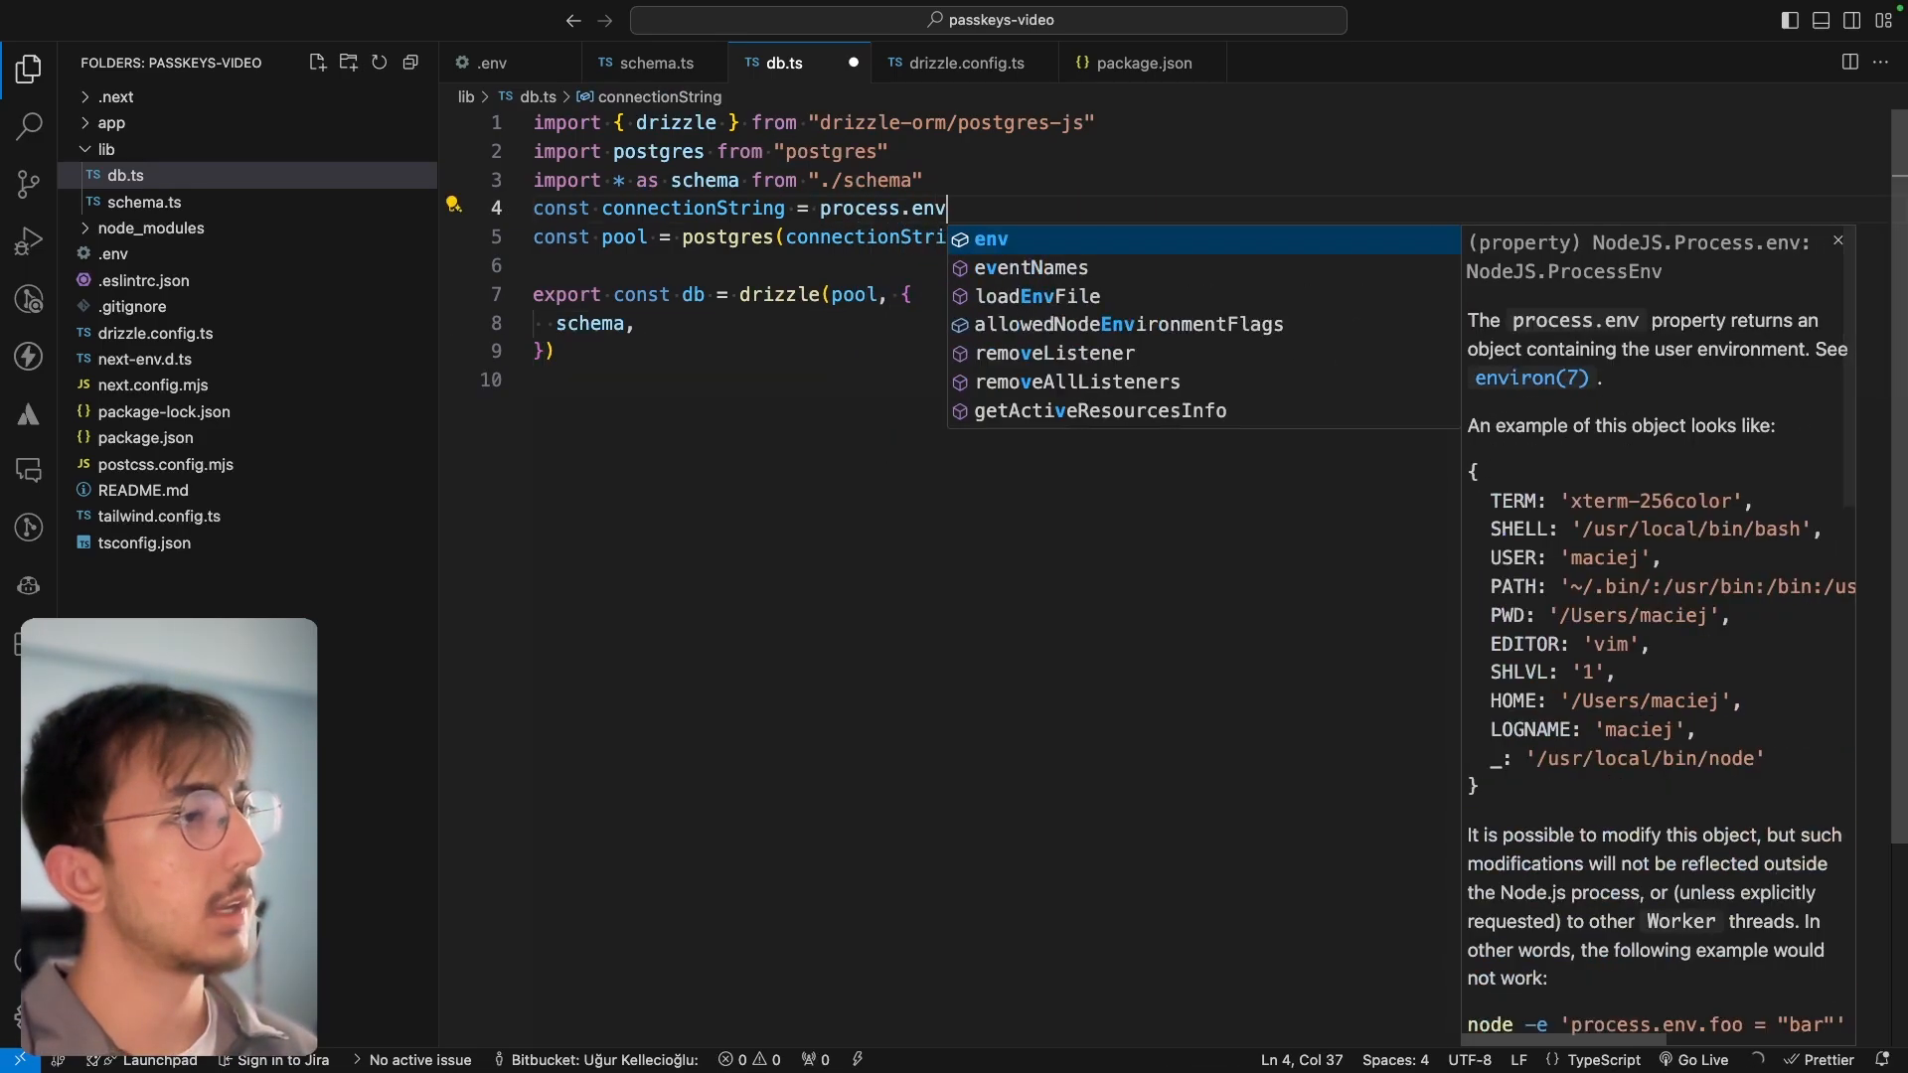
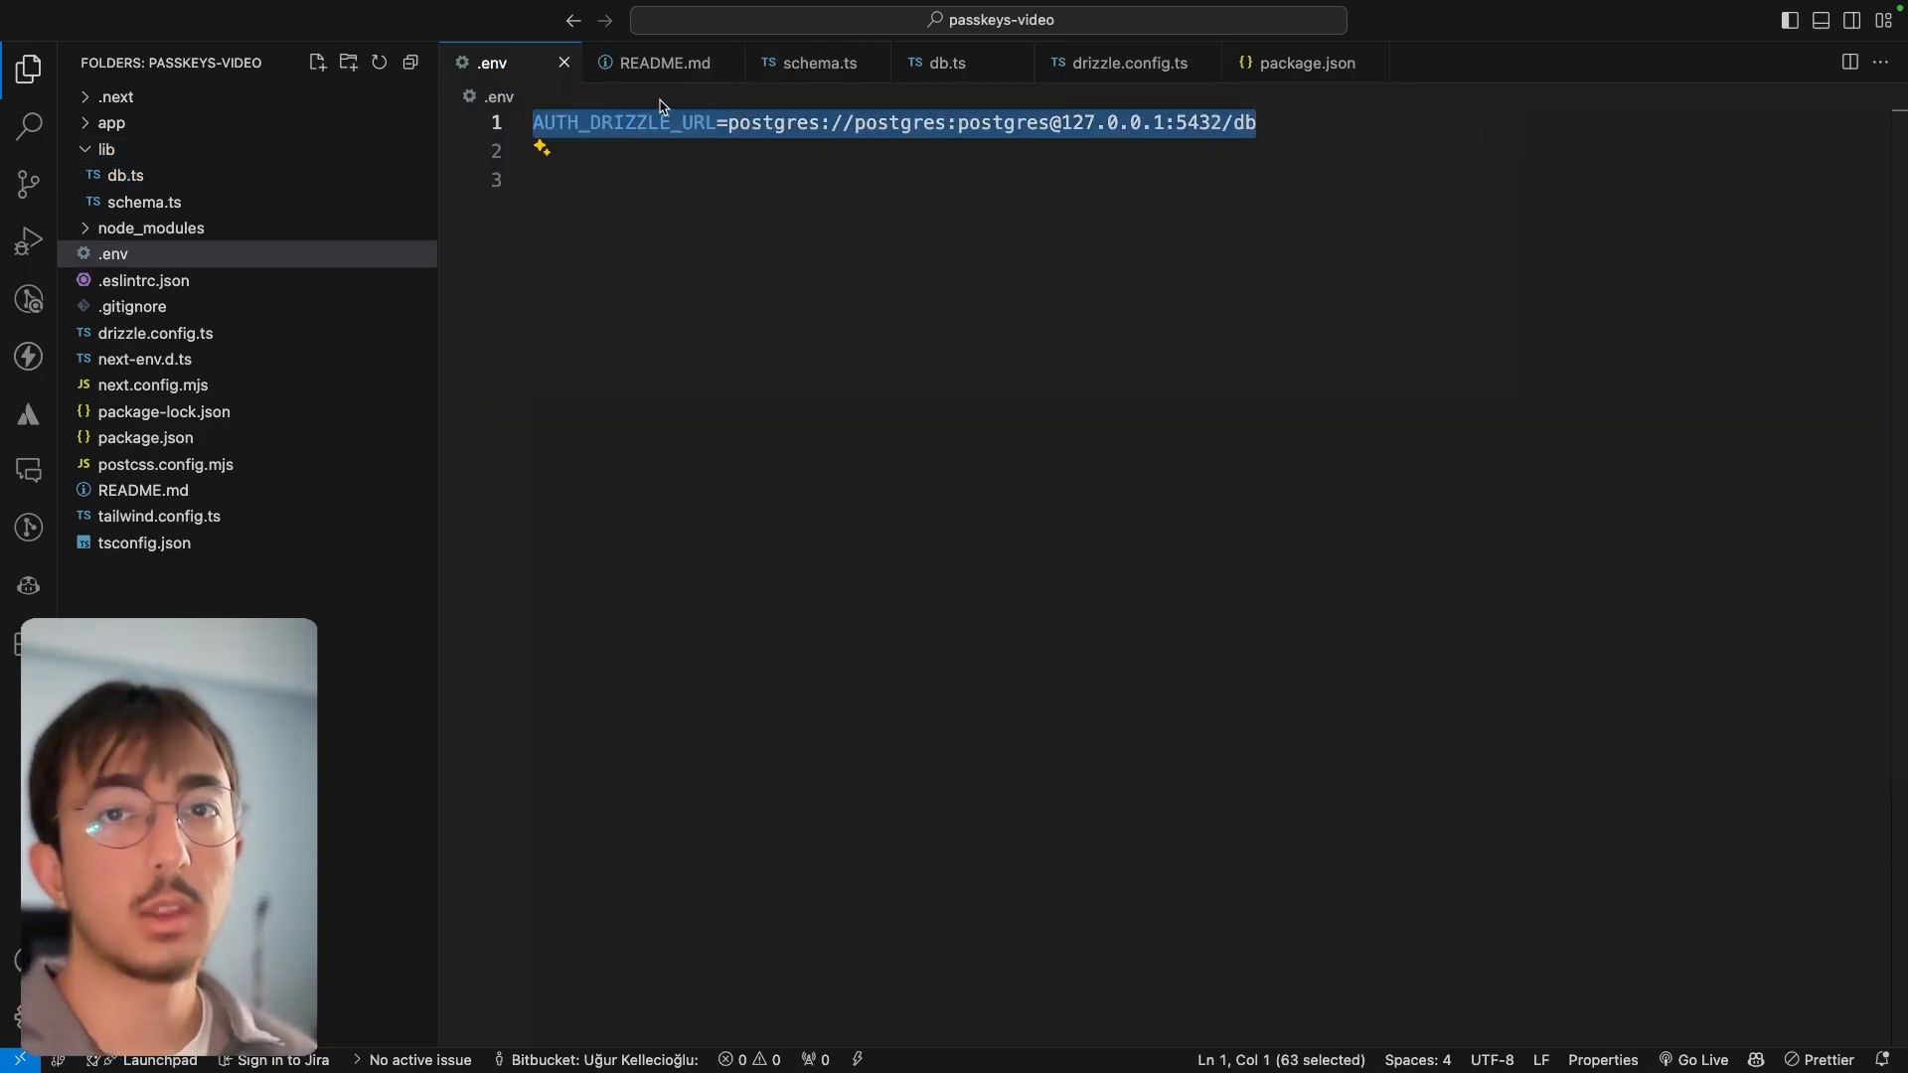
# Step: Use AUTH_DRIZZLE_URL in db.ts and run the README's docker postgres container command
pyautogui.click(662, 62)
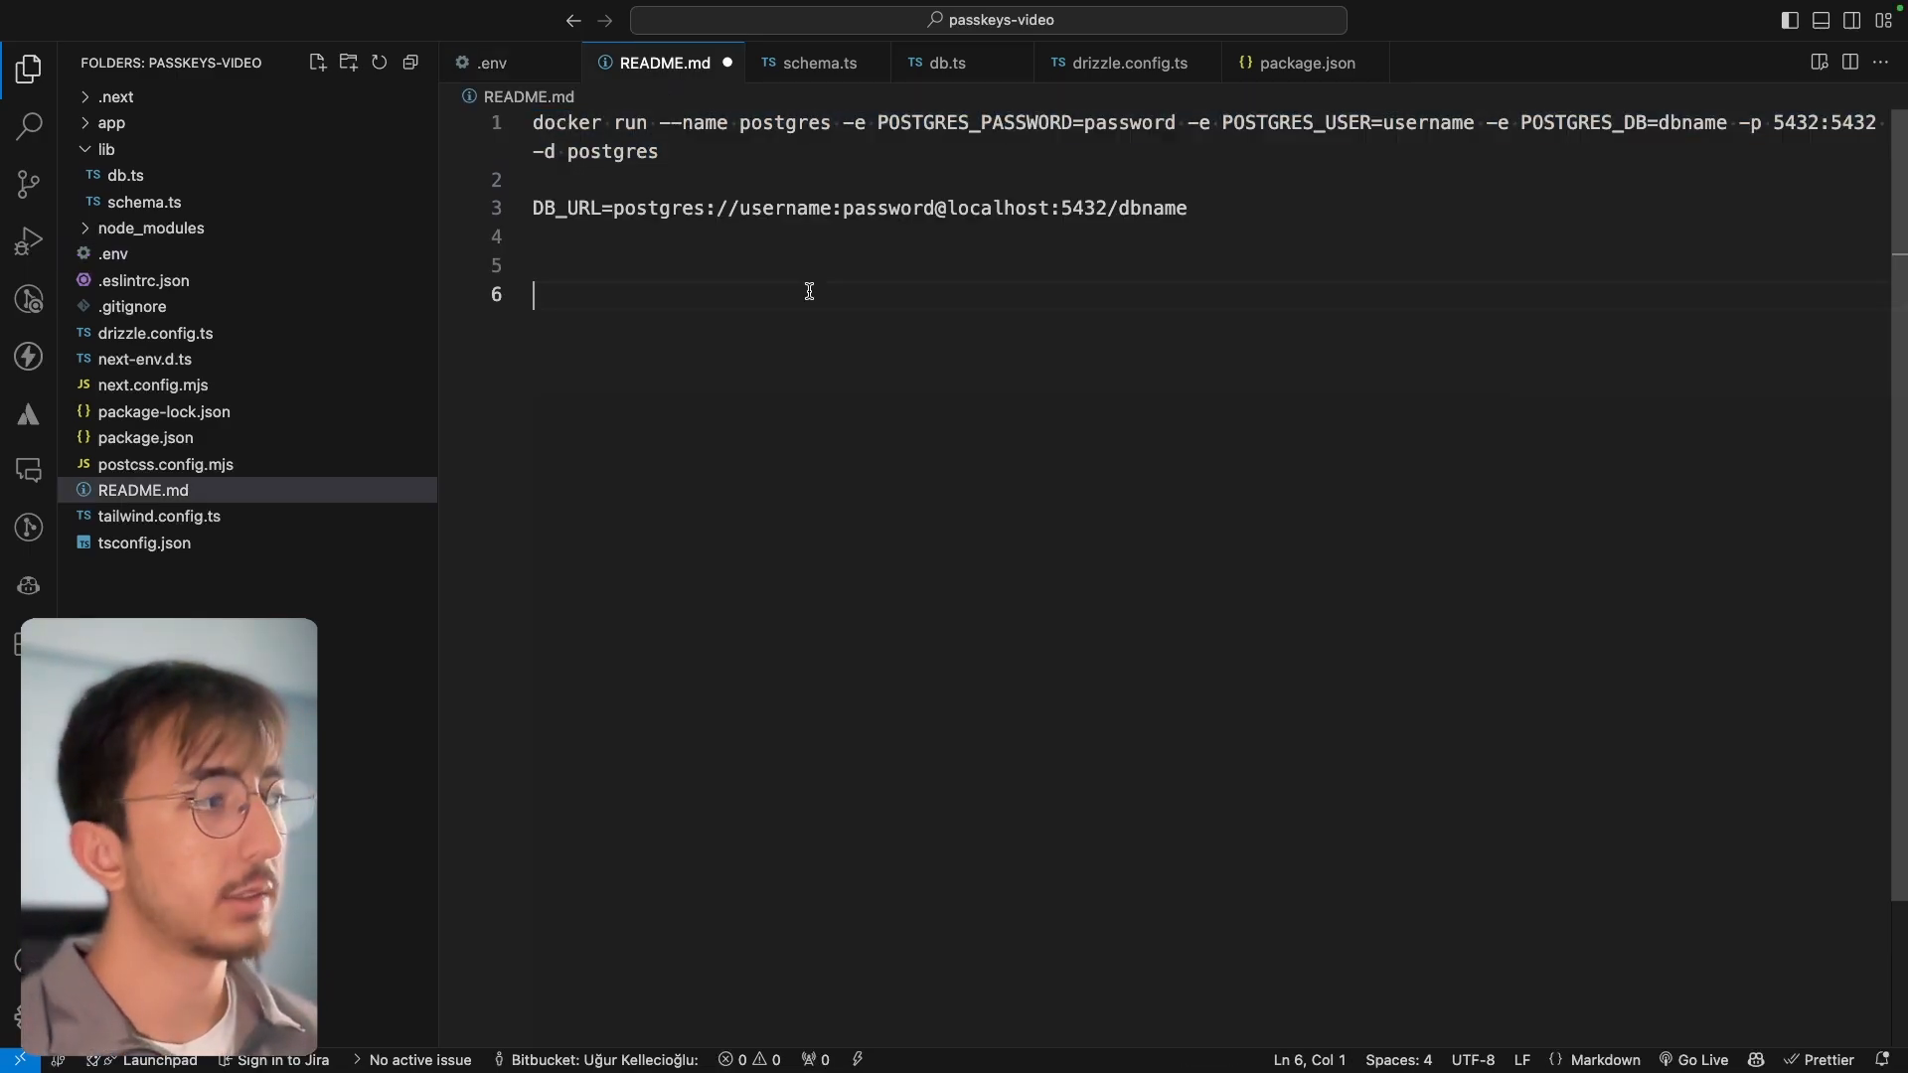
pyautogui.write('neon, railwa')
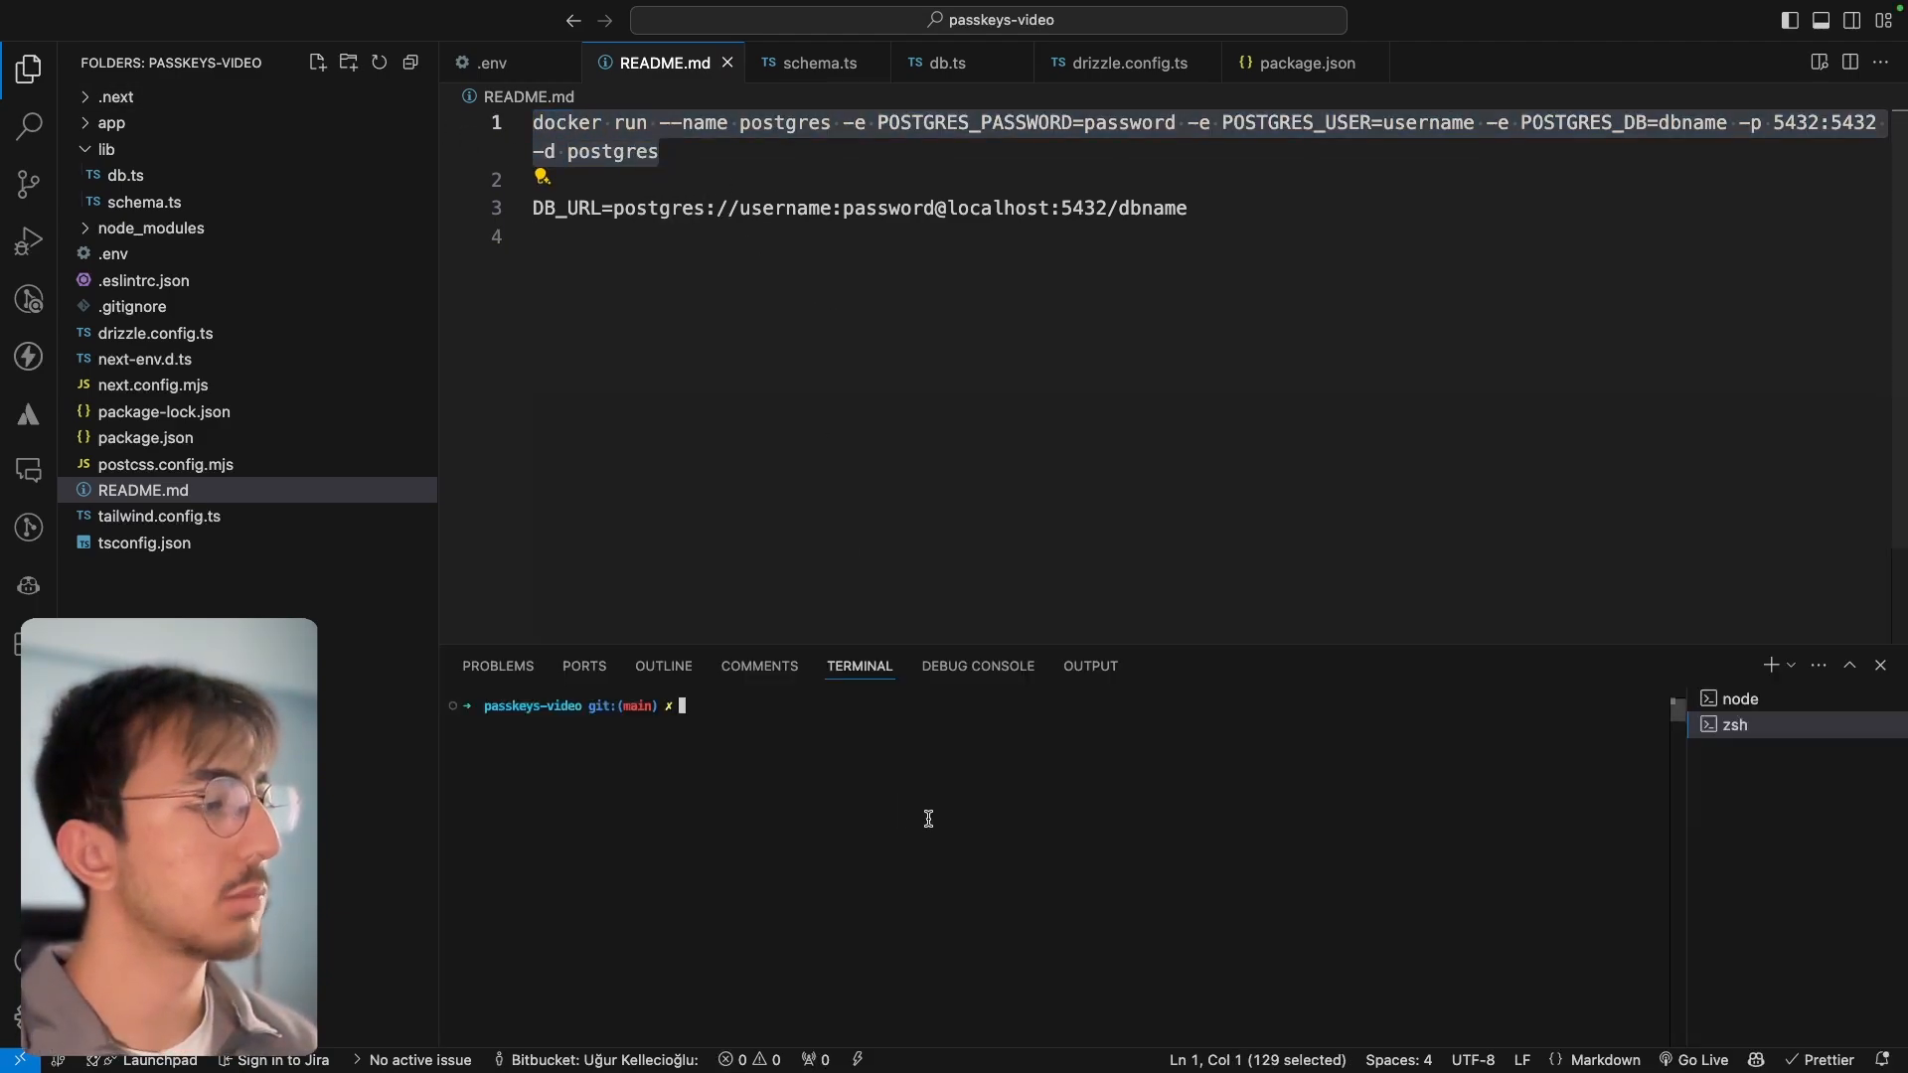
pyautogui.write('docker run --name postgres -e POSTGRES_PASSWORD=password -e POSTGRES_USER=username -e POSTGRES_DB=dbname -p 5432:5432 -d postgres')
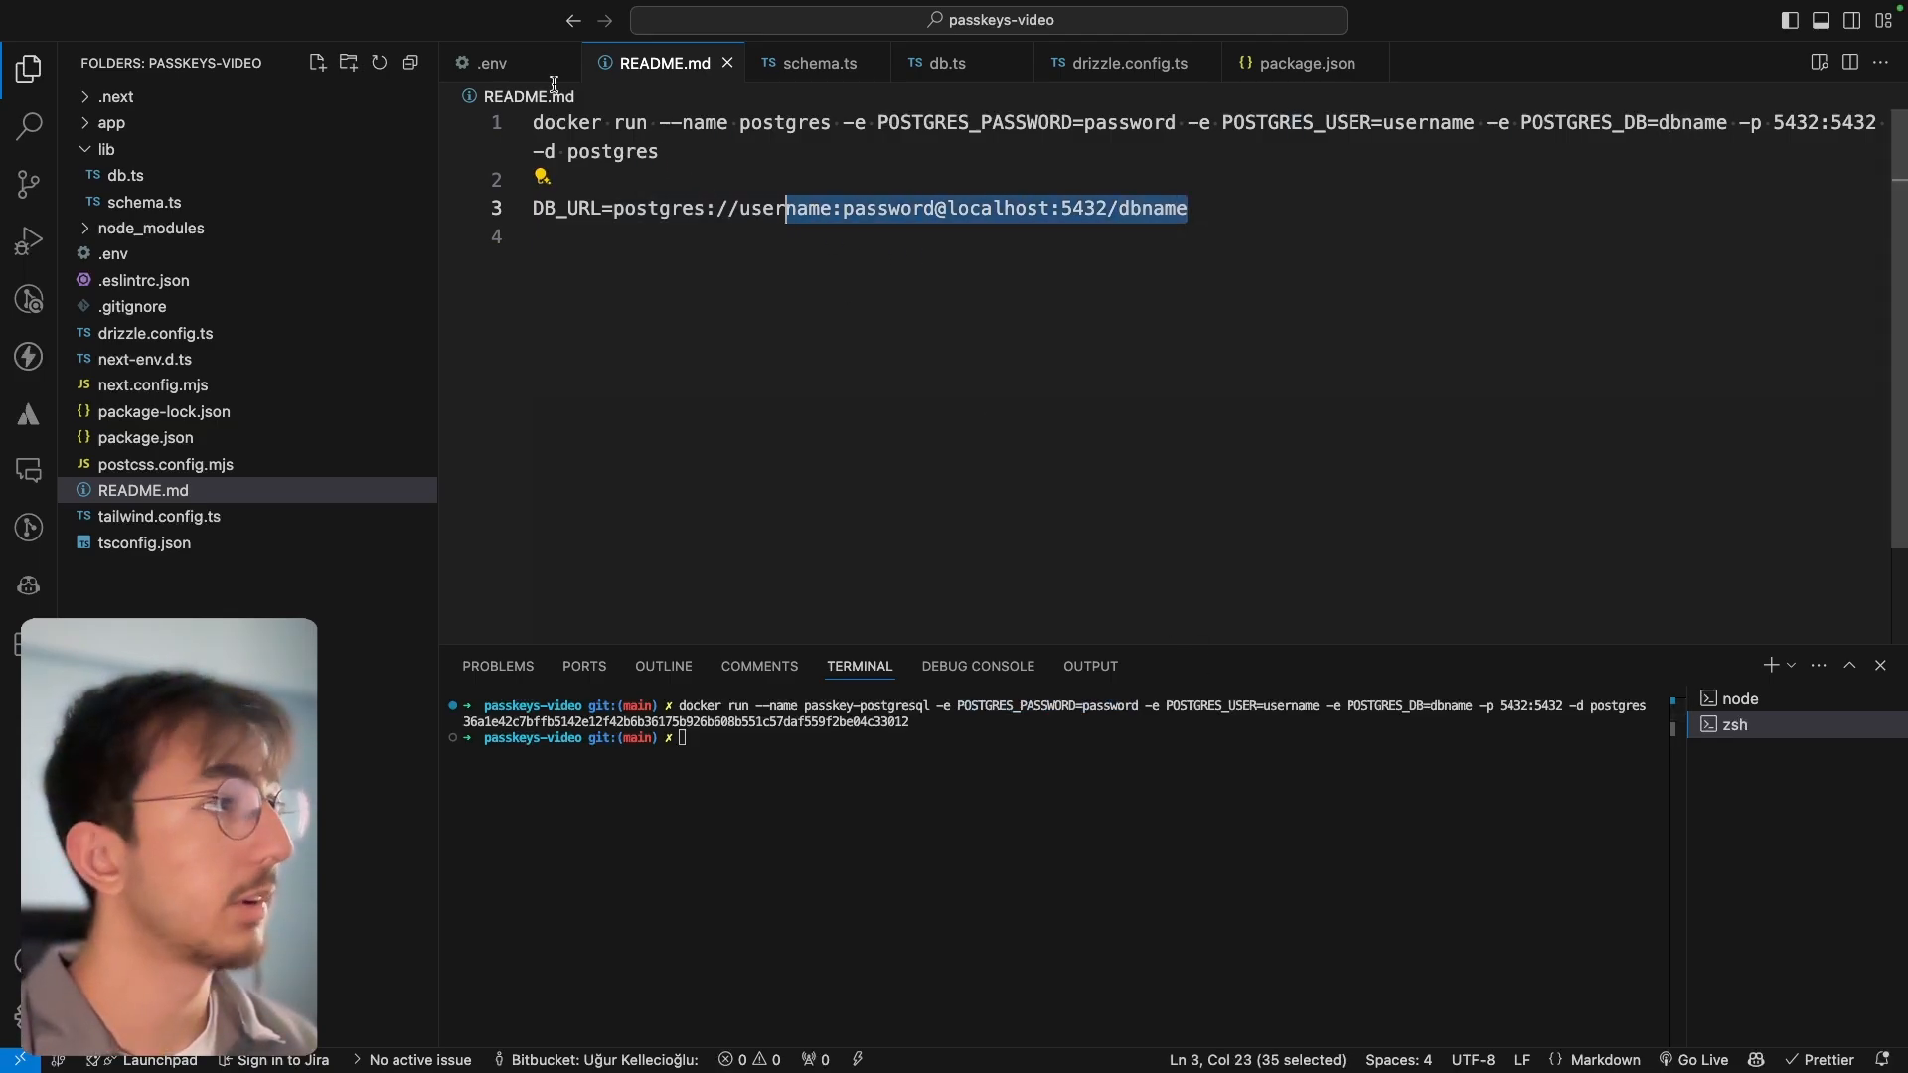
pyautogui.click(492, 62)
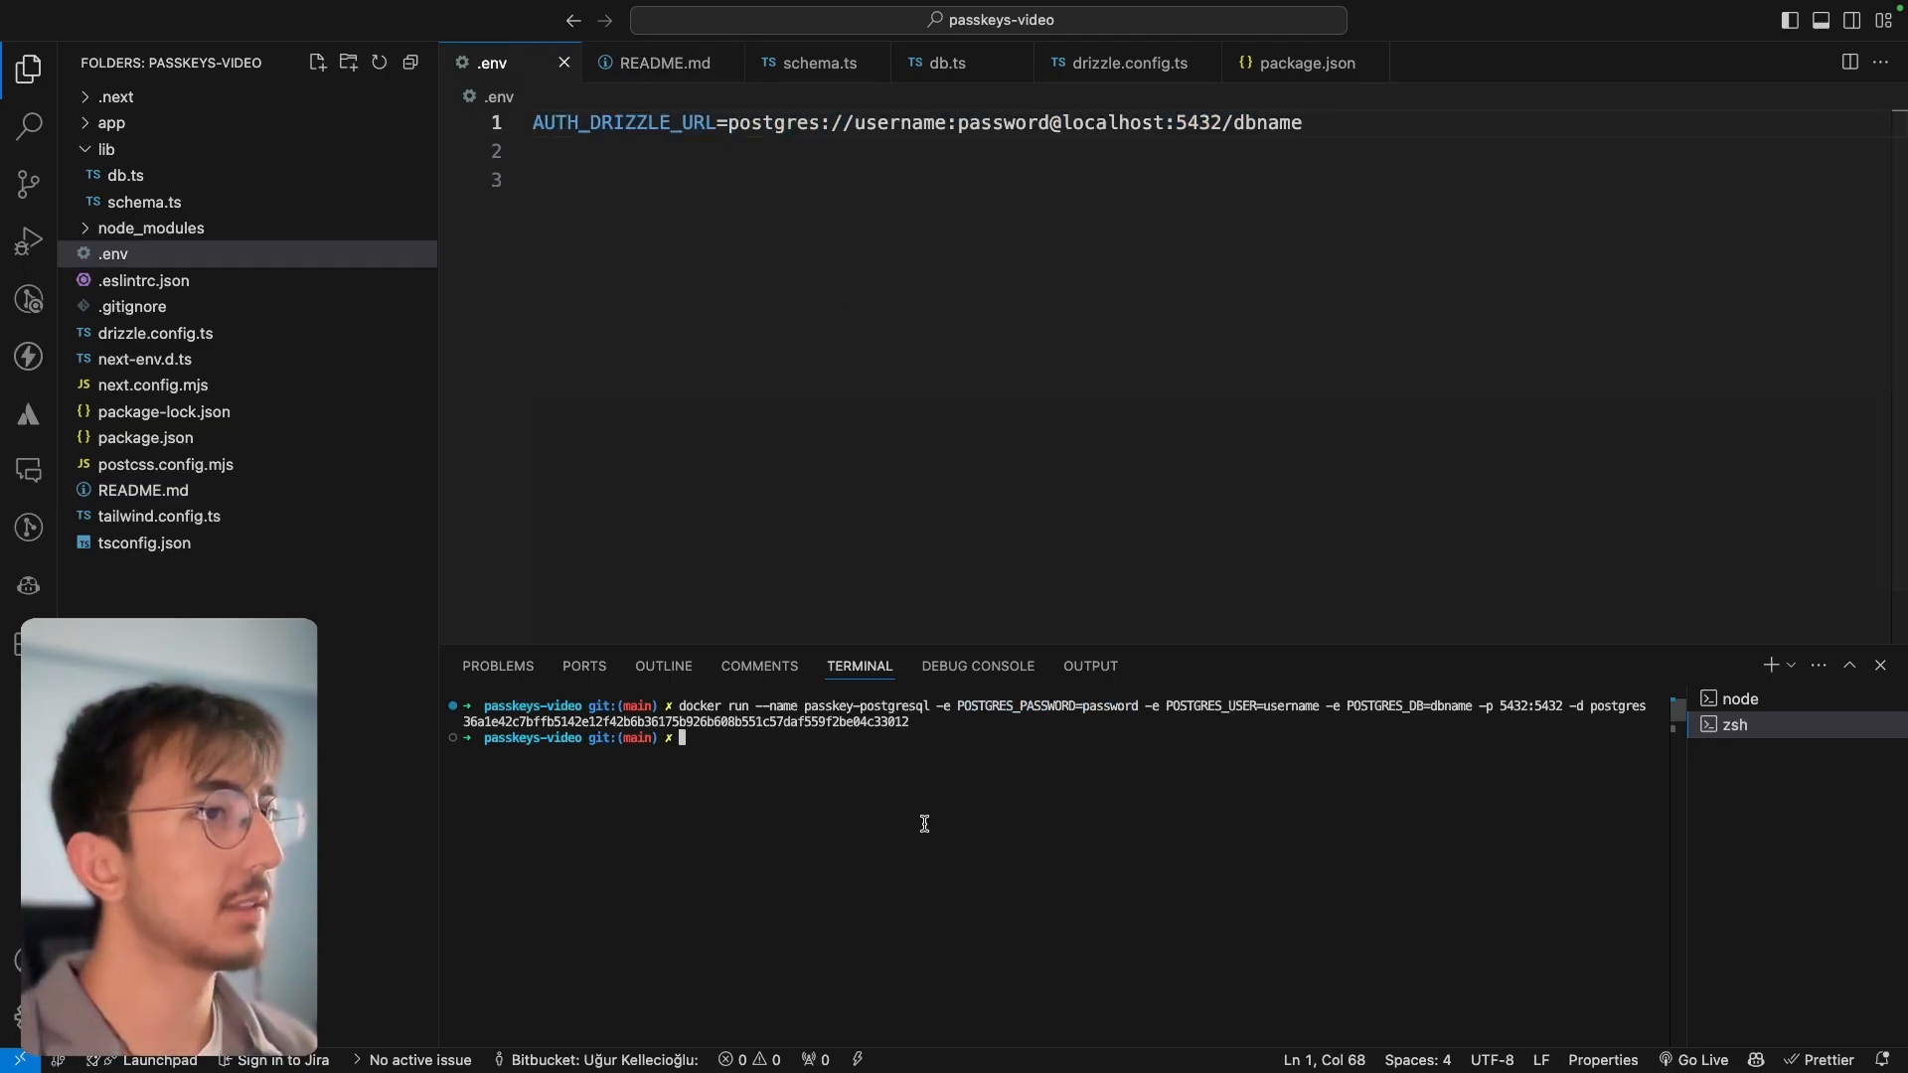
# Step: Run npx drizzle-kit generate and expand the drizzle folder to view the SQL migration
pyautogui.write('npx drizzle')
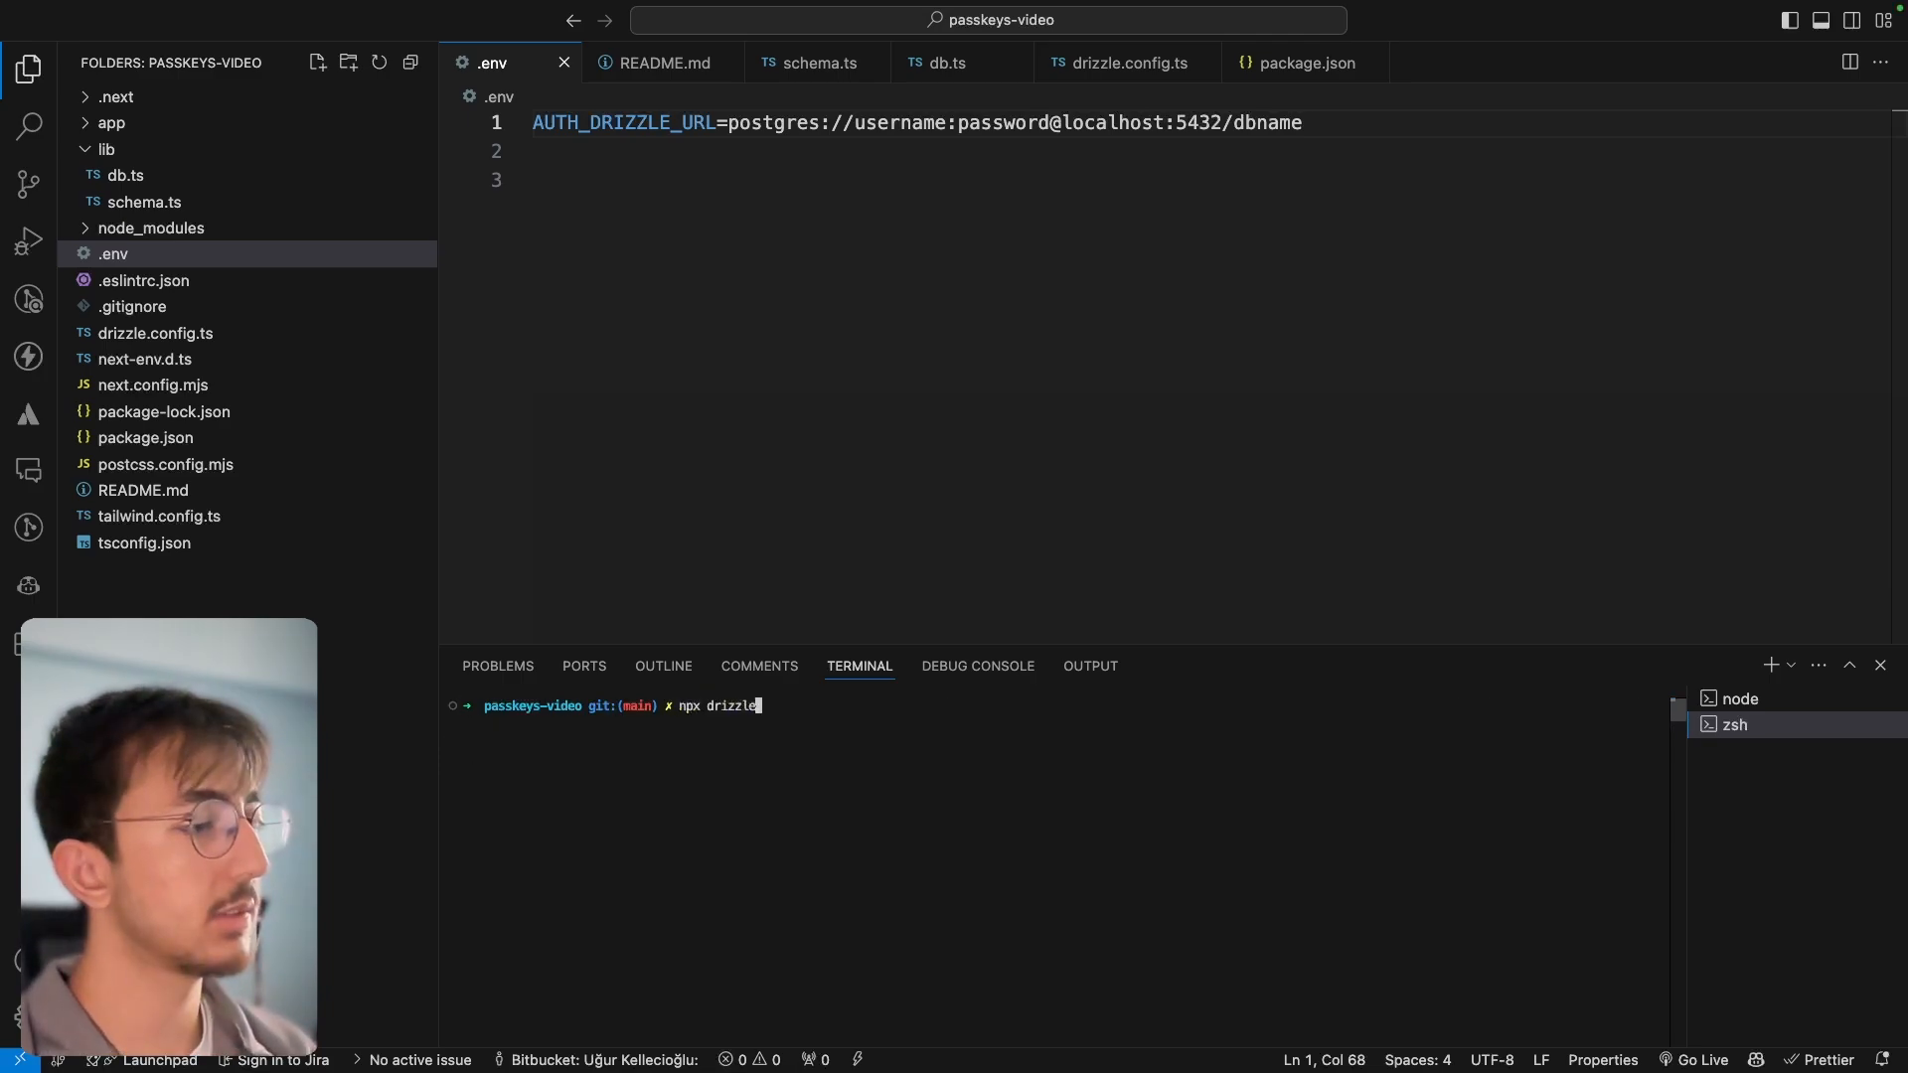
pyautogui.write('generate')
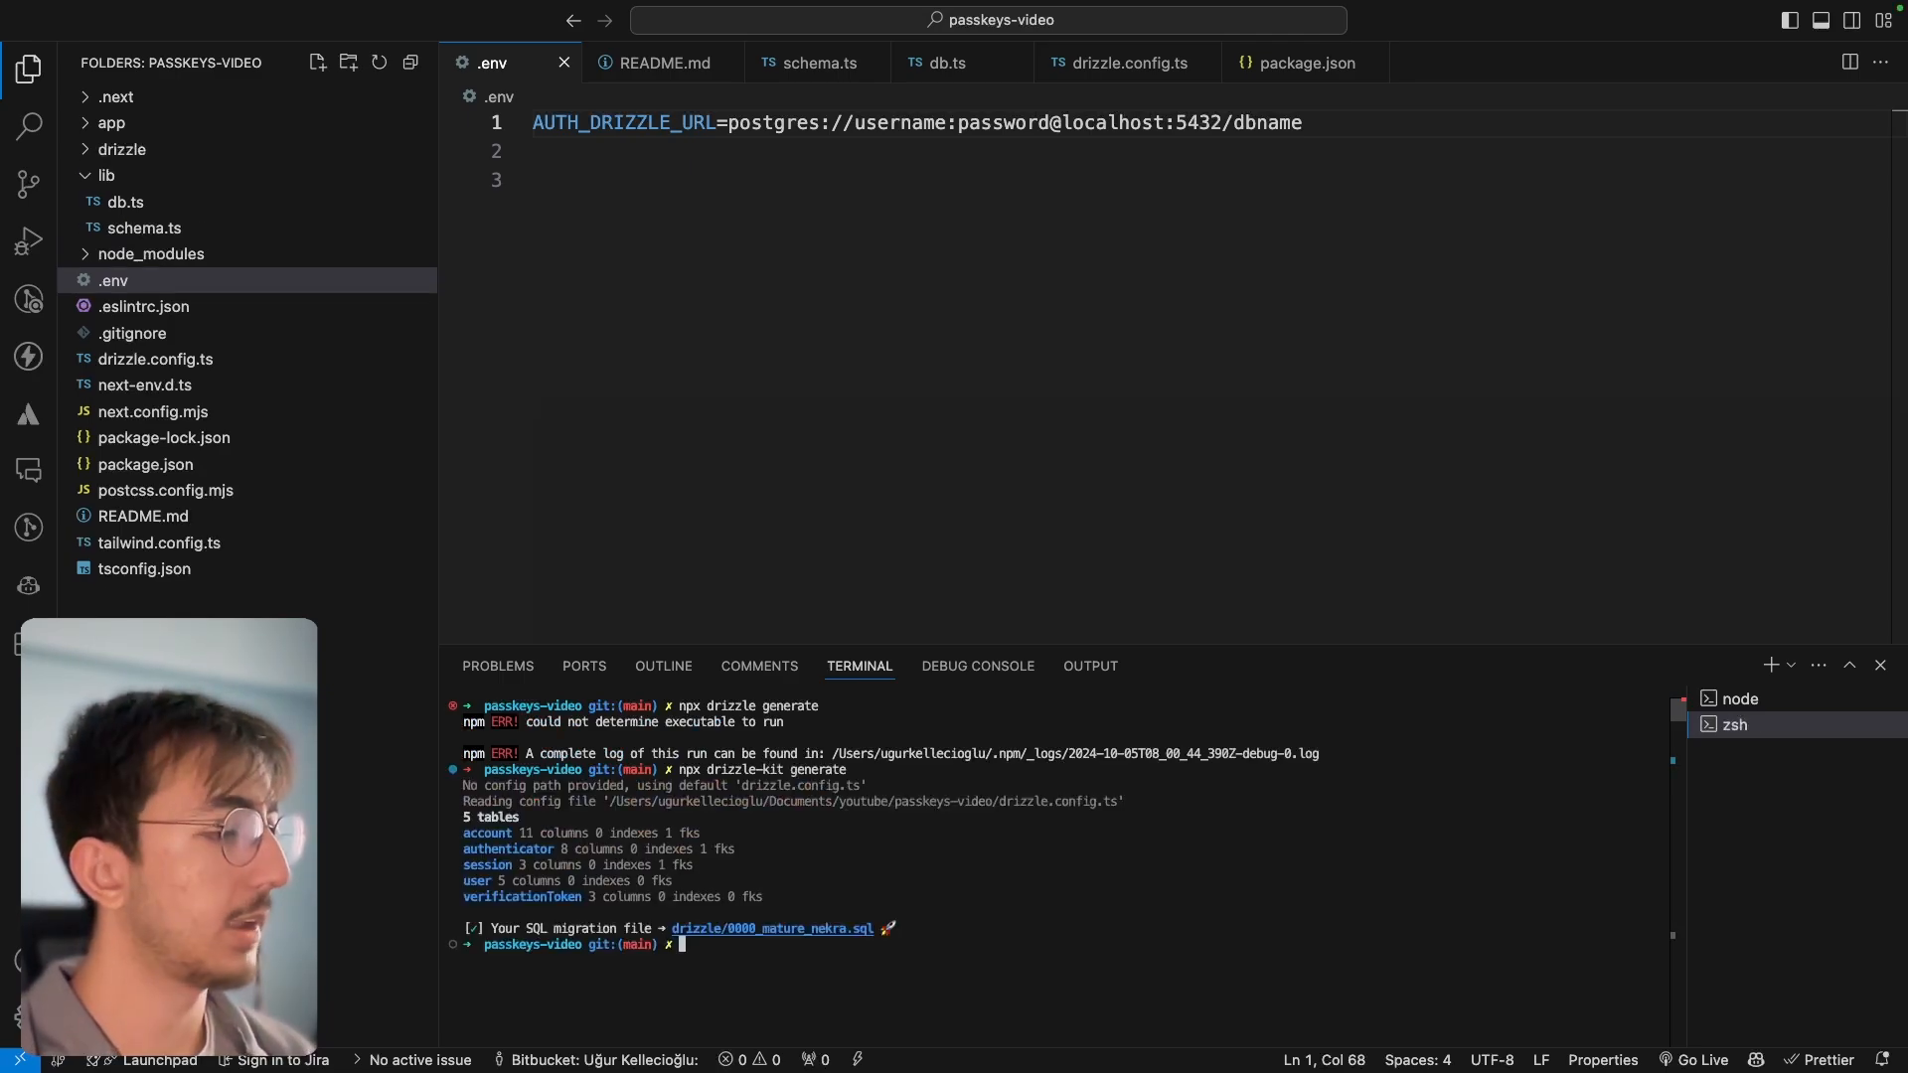
pyautogui.click(120, 148)
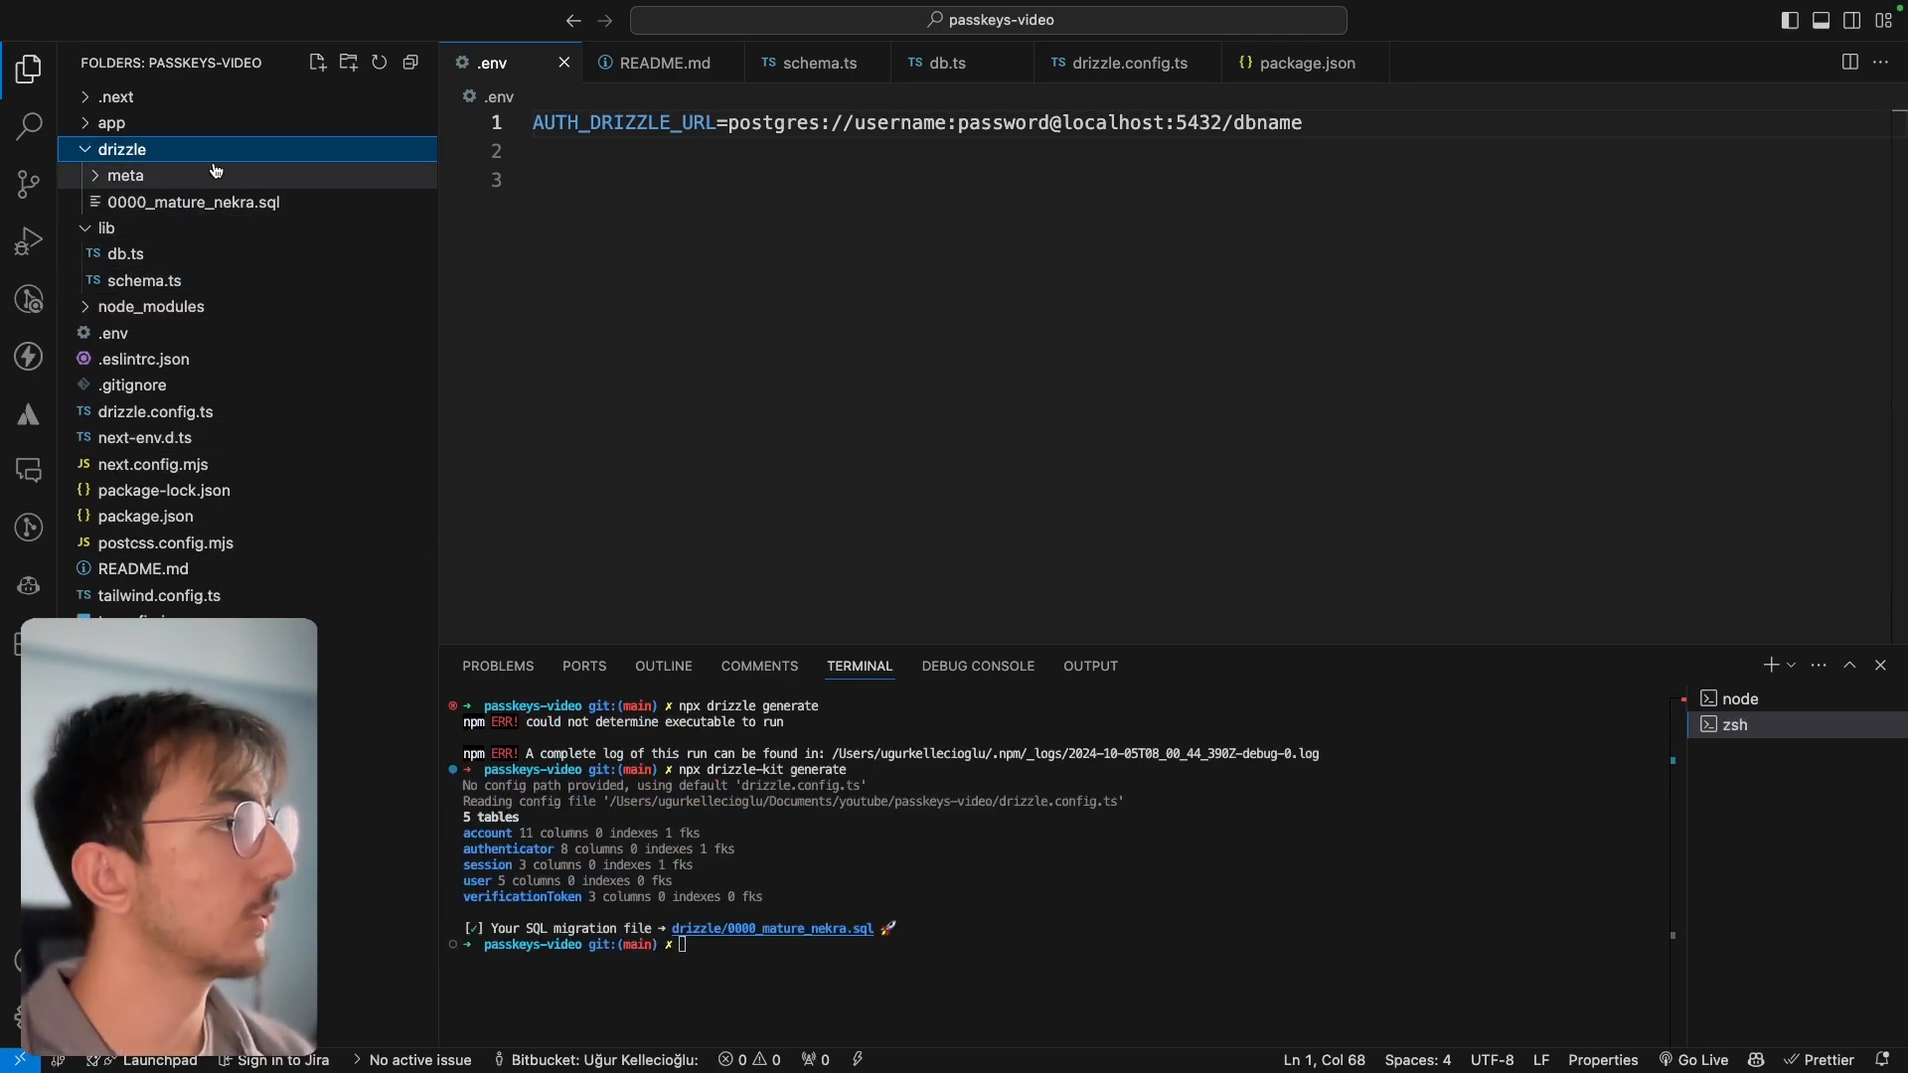
pyautogui.click(121, 148)
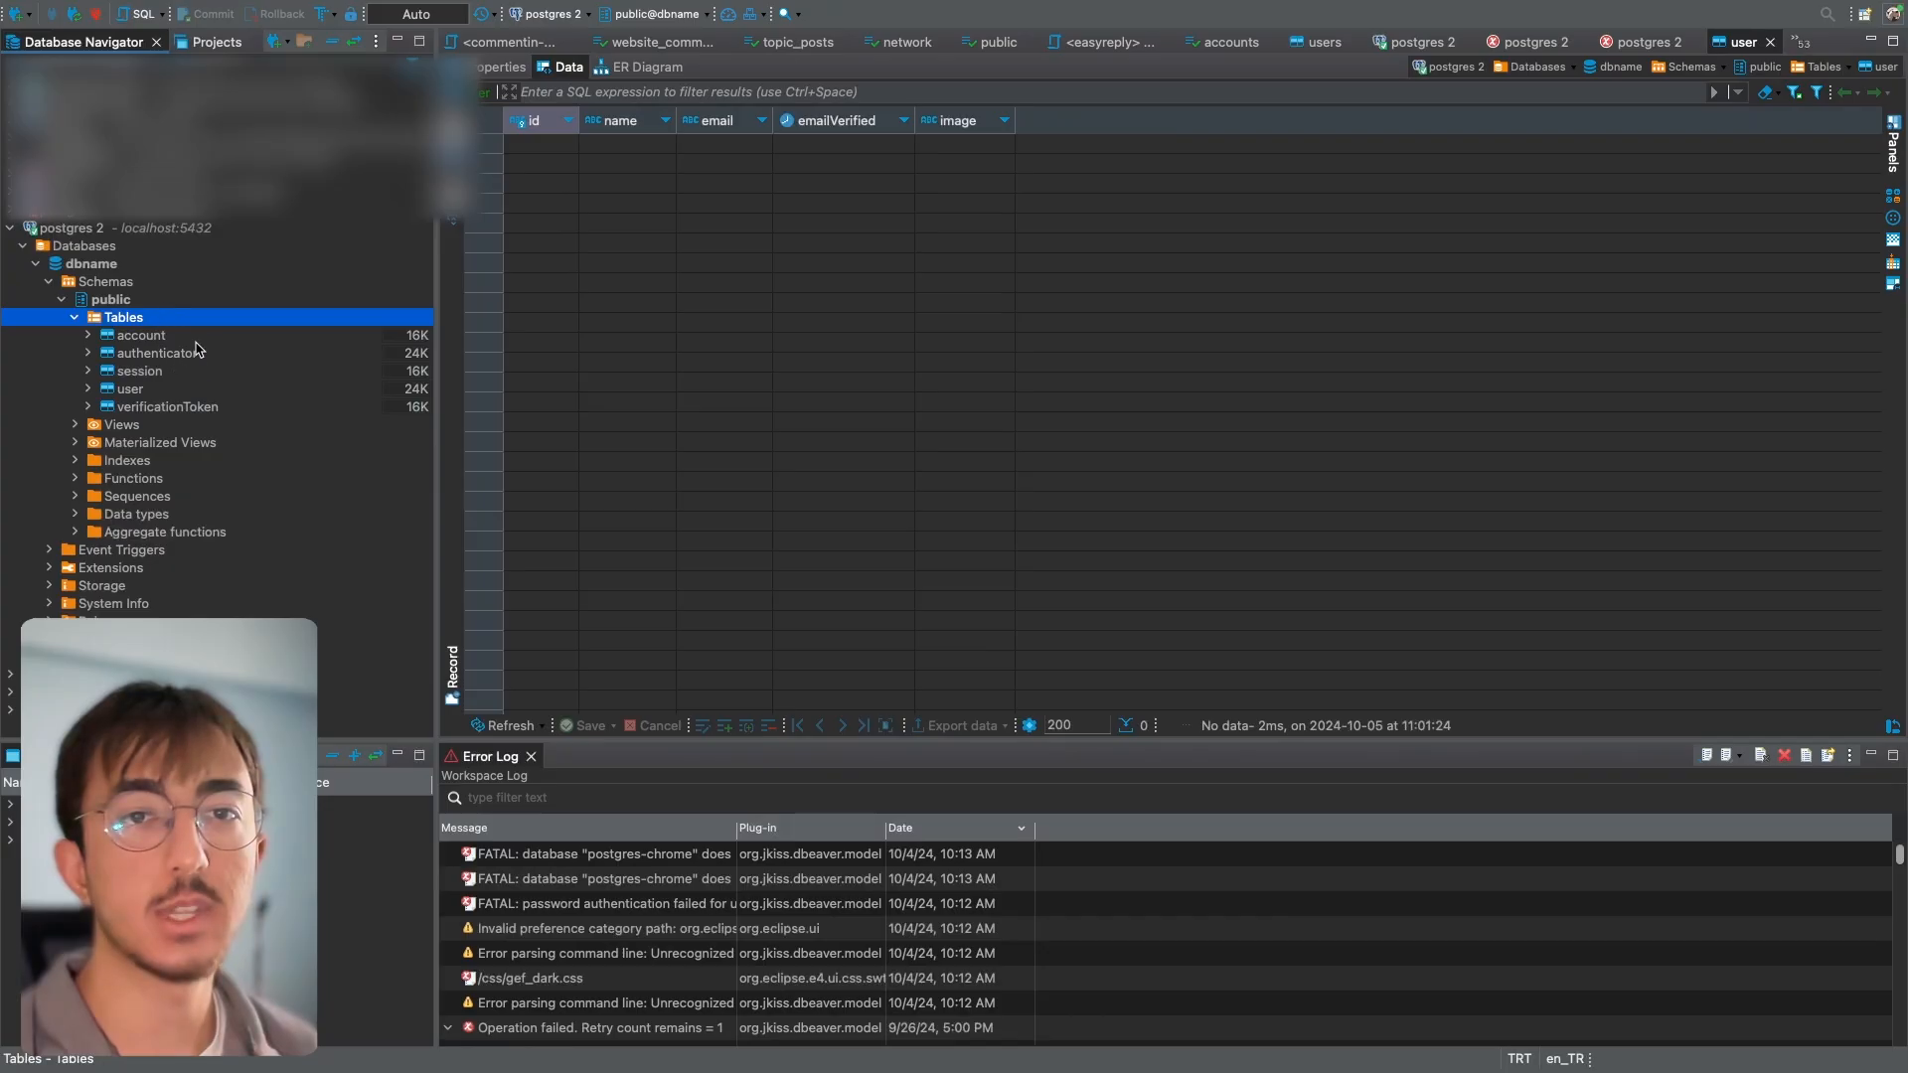
# Step: Inspect the five auth tables in DBeaver's dbname database, then return to the Chrome docs
pyautogui.click(140, 335)
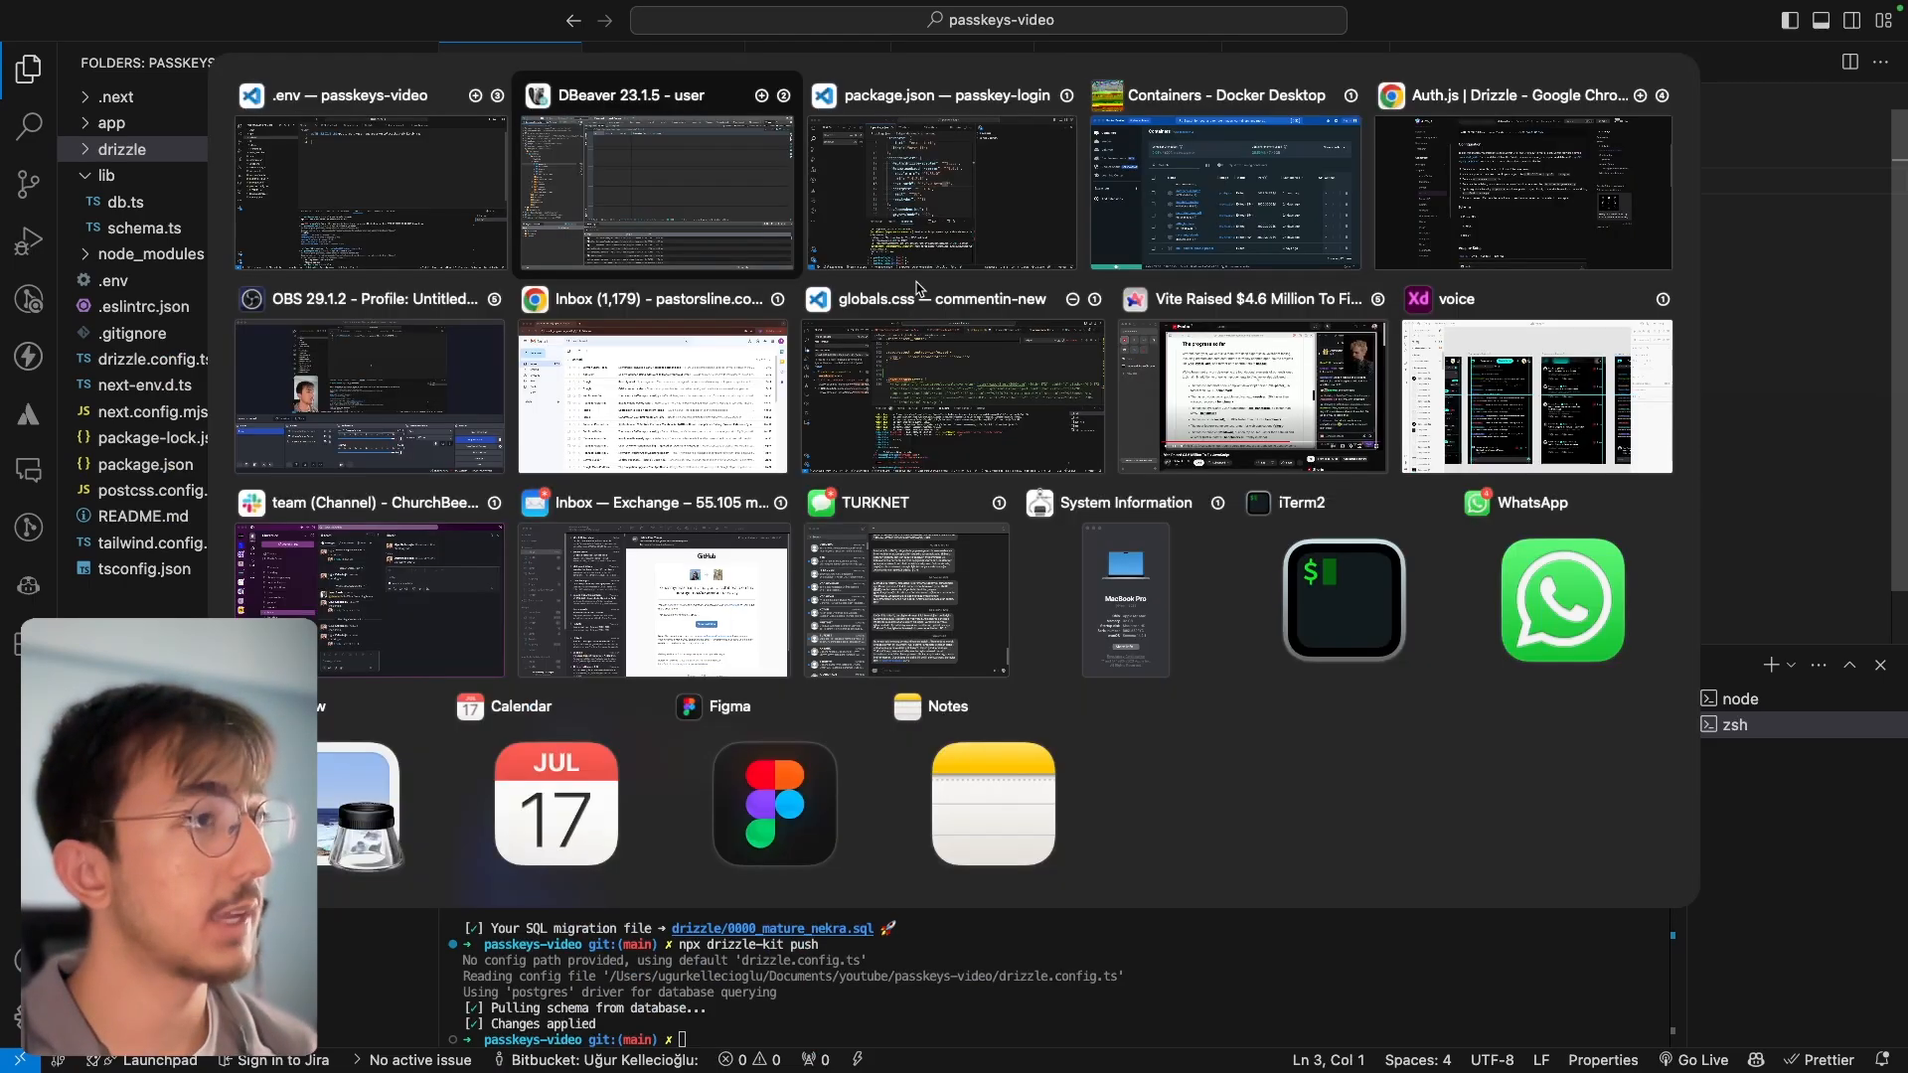
pyautogui.click(1521, 192)
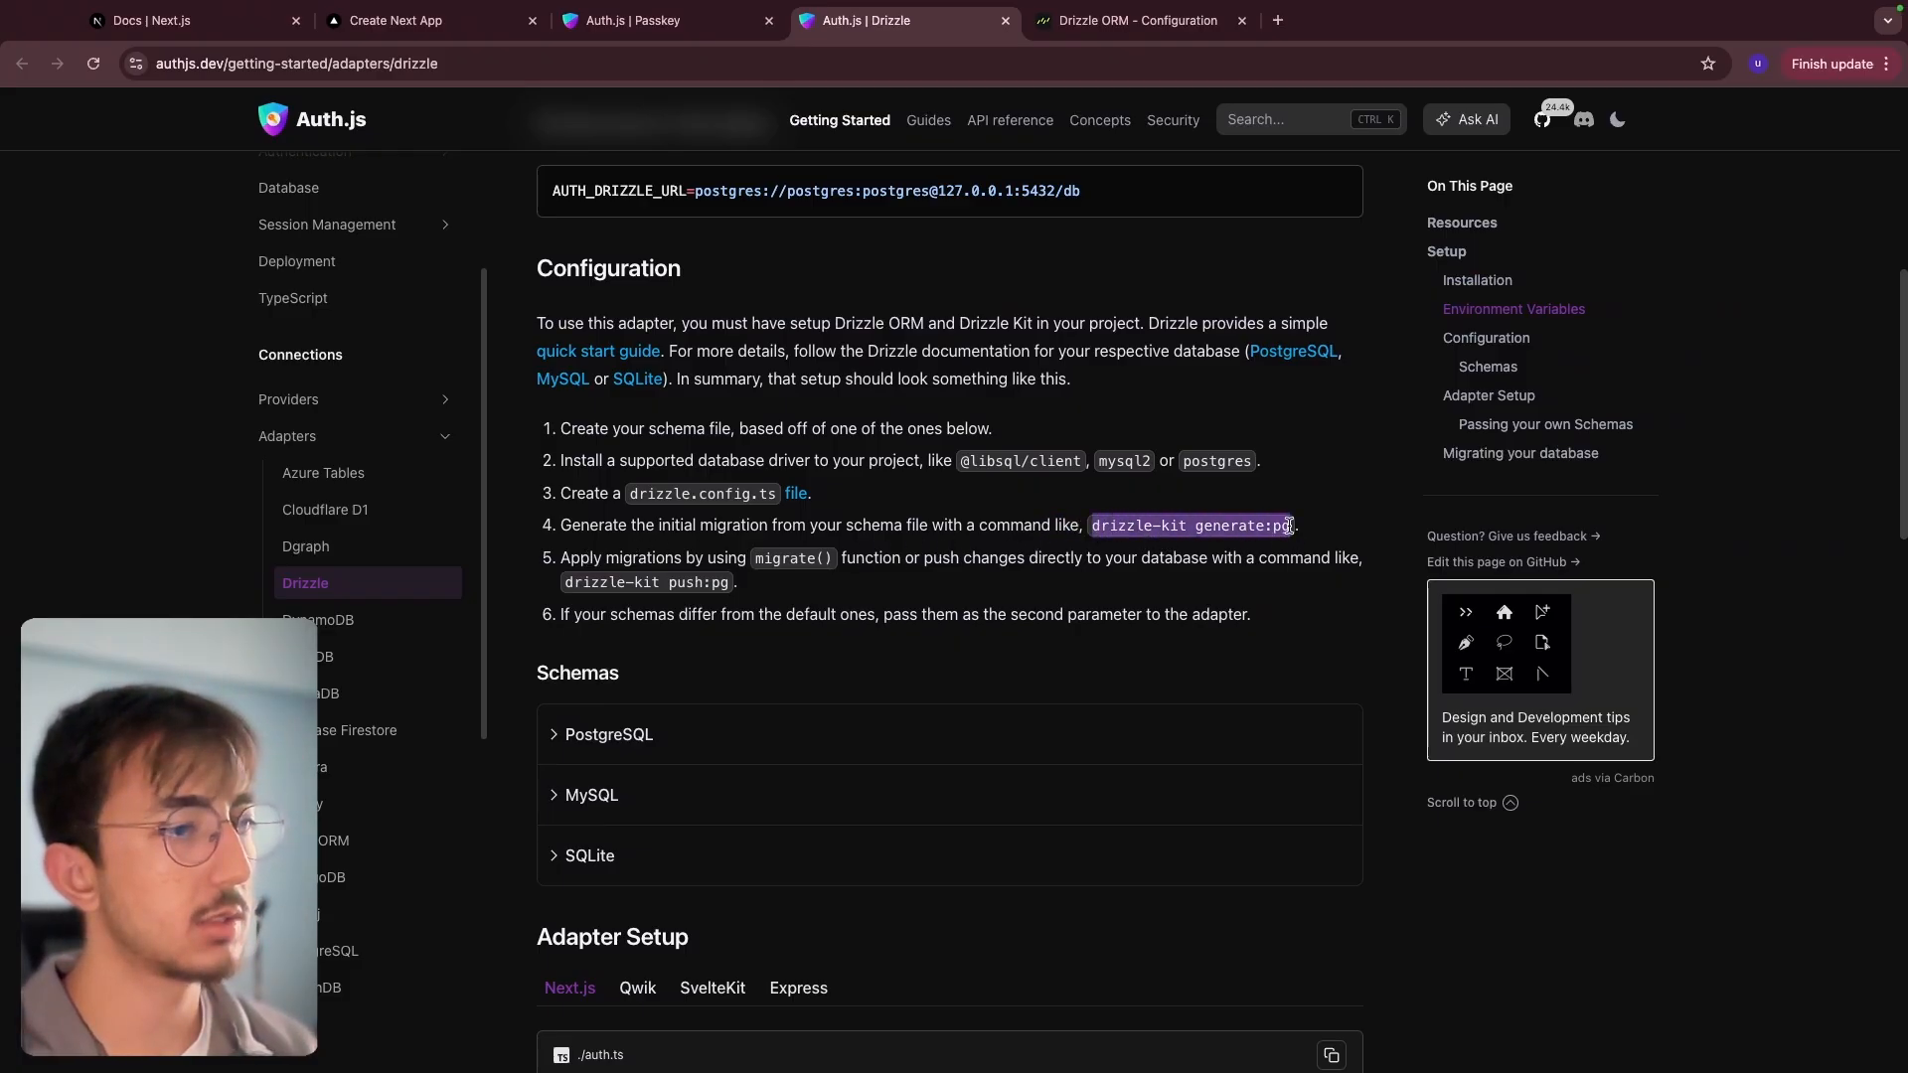
# Step: Scroll to Adapter Setup and copy the Next.js auth.ts DrizzleAdapter example
pyautogui.scroll(-3)
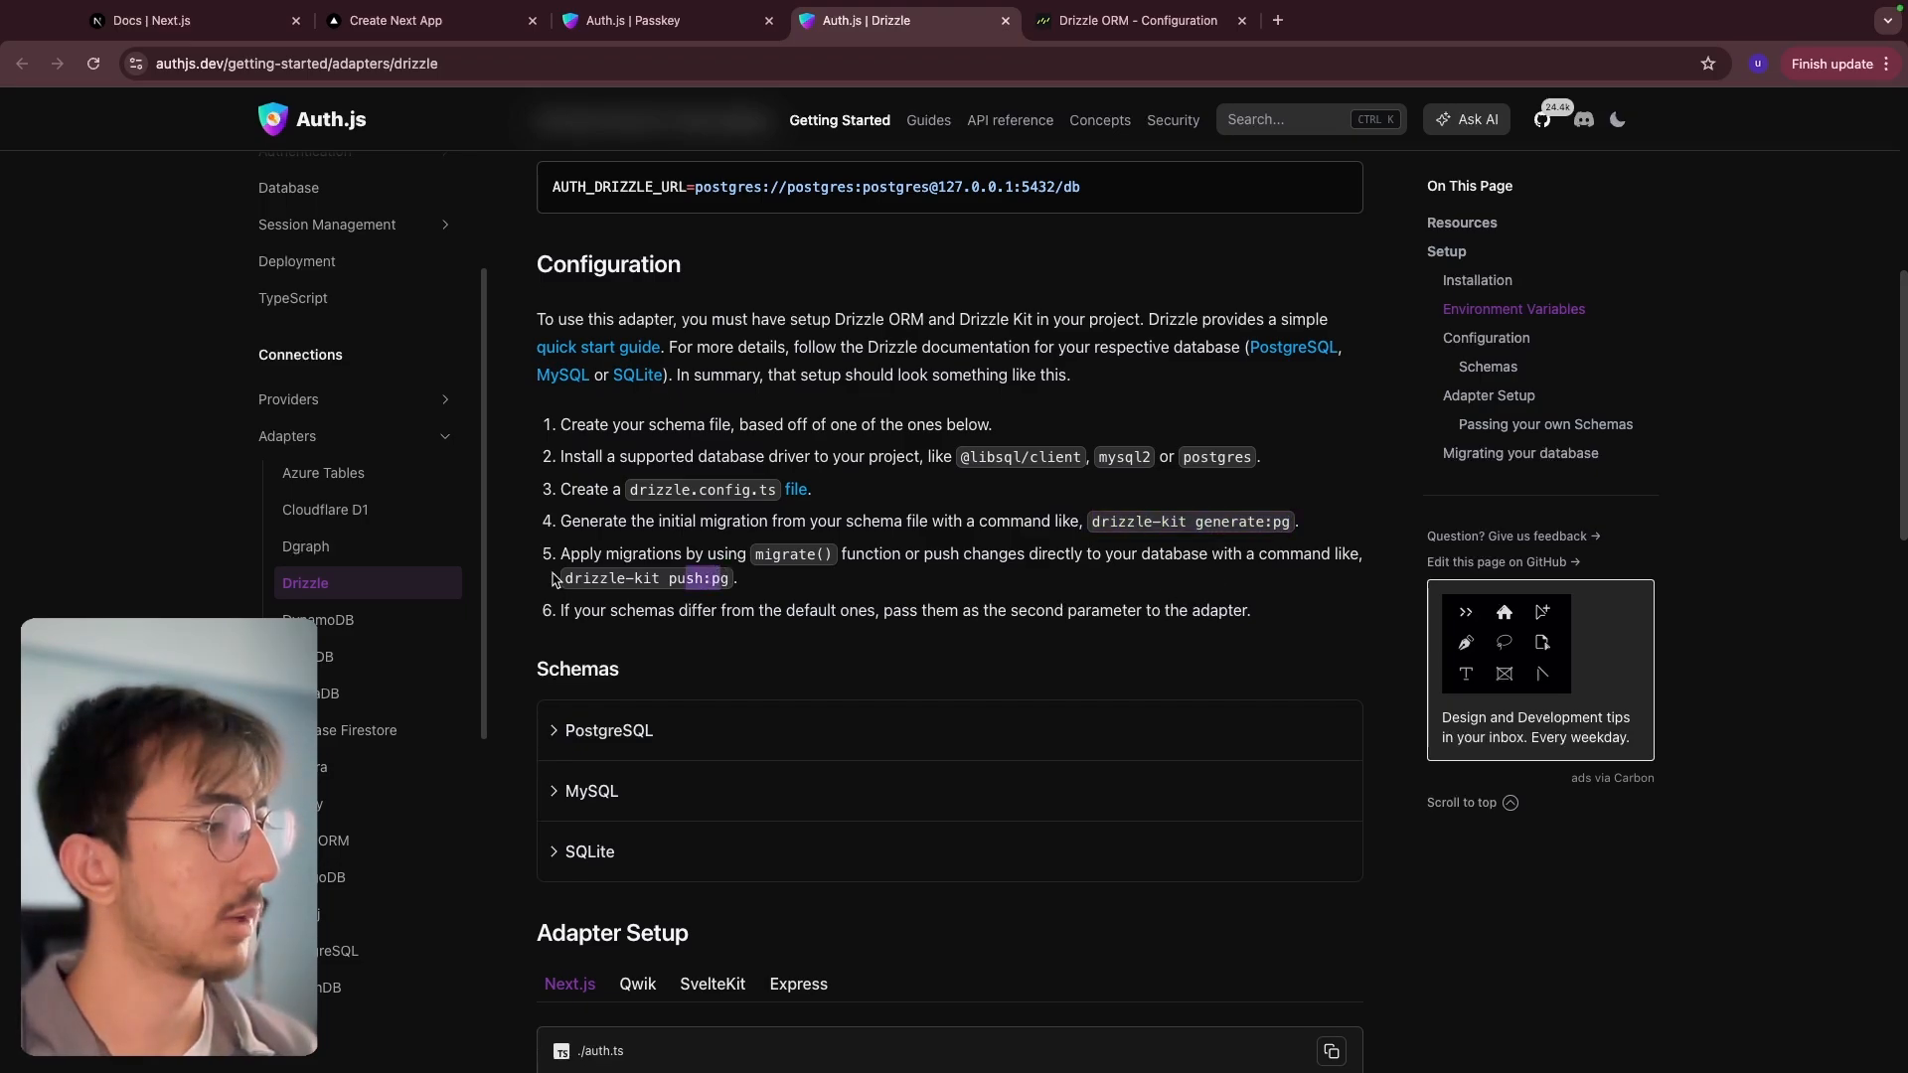
pyautogui.scroll(-3)
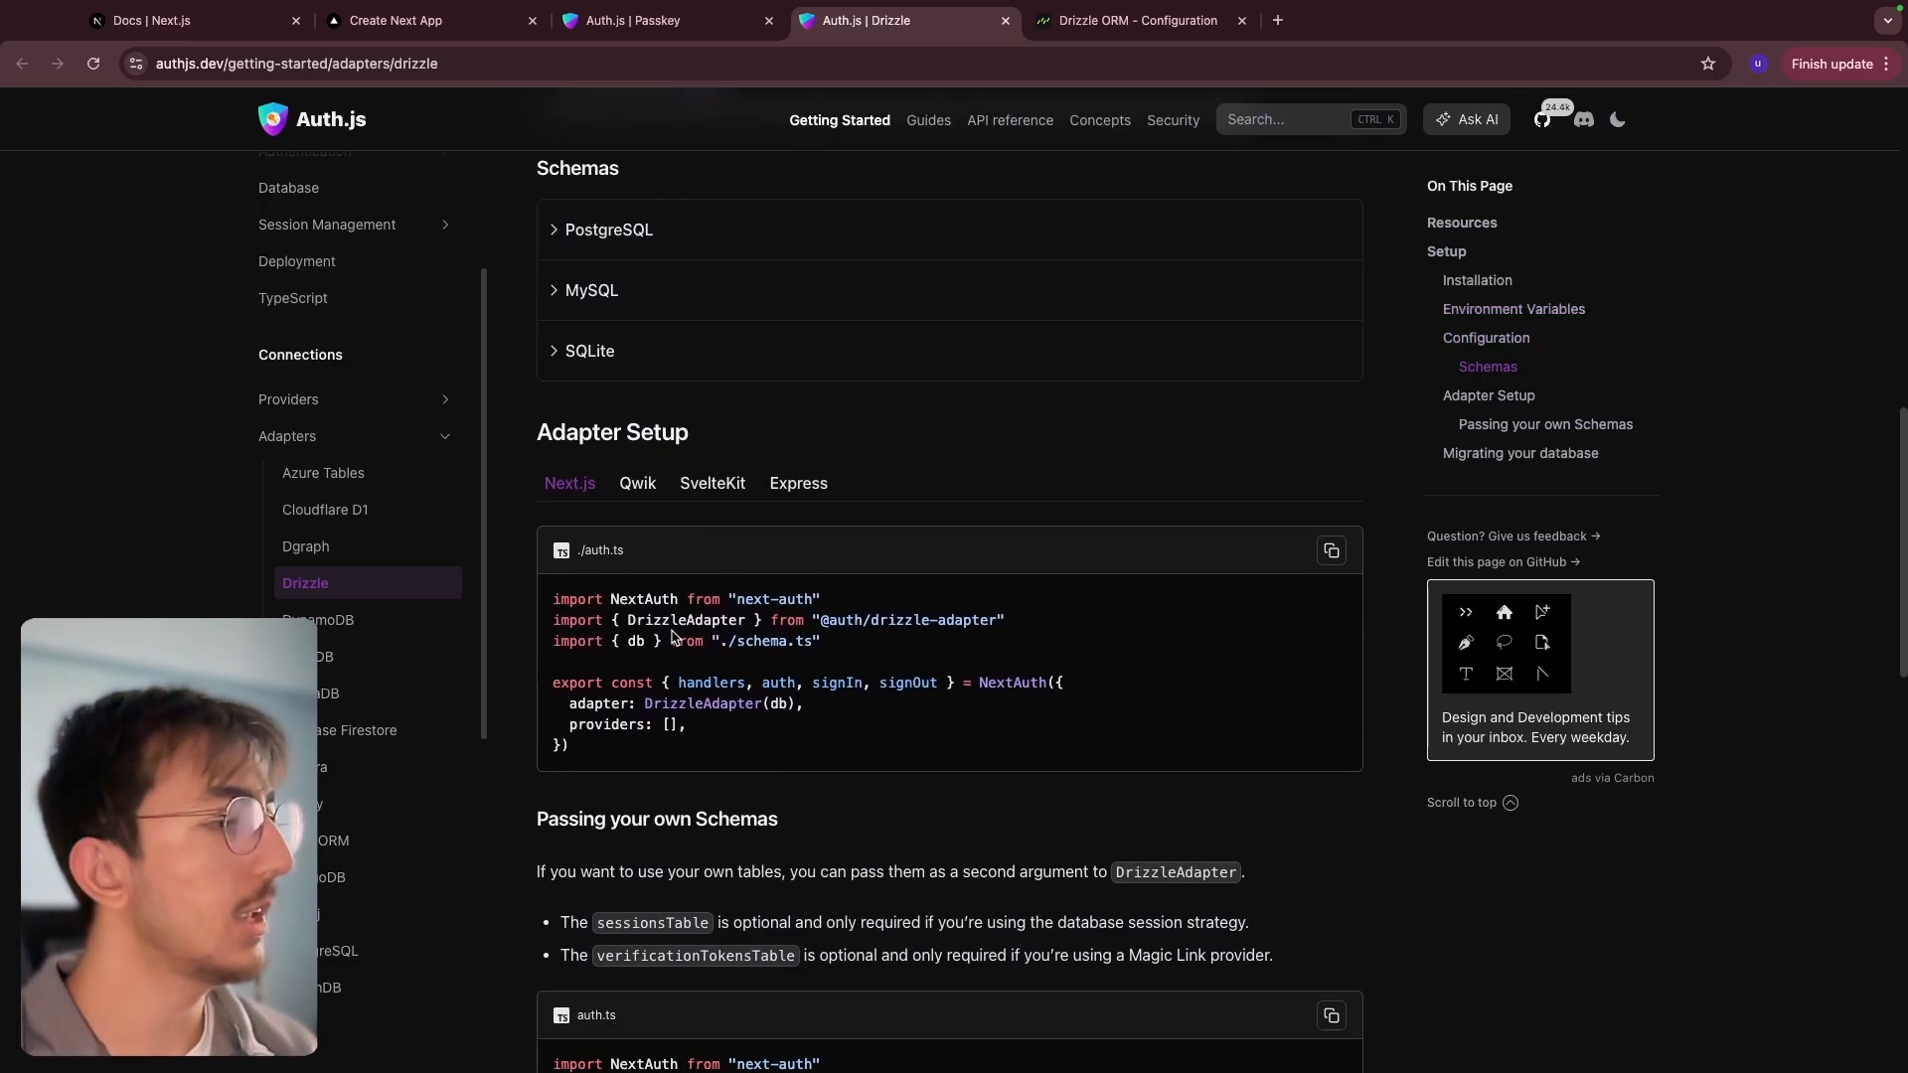
pyautogui.scroll(-3)
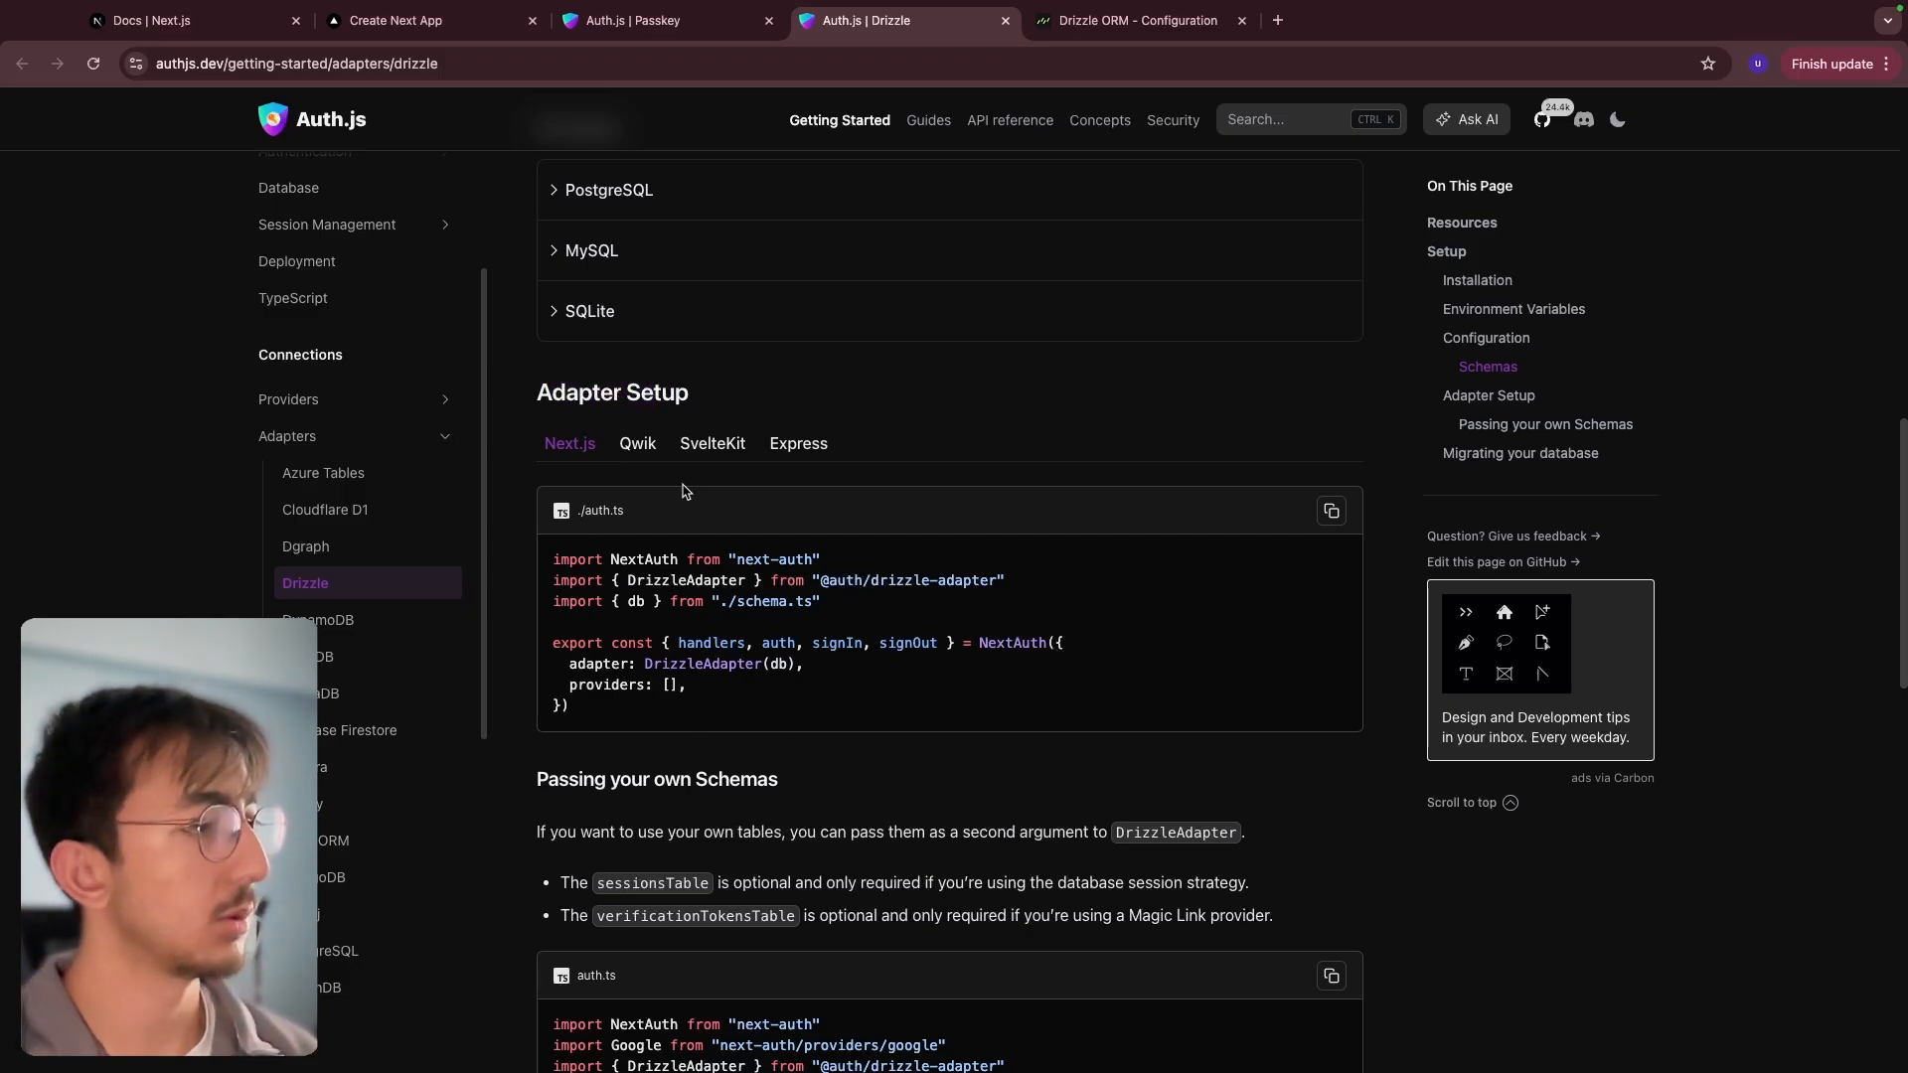
pyautogui.click(1328, 510)
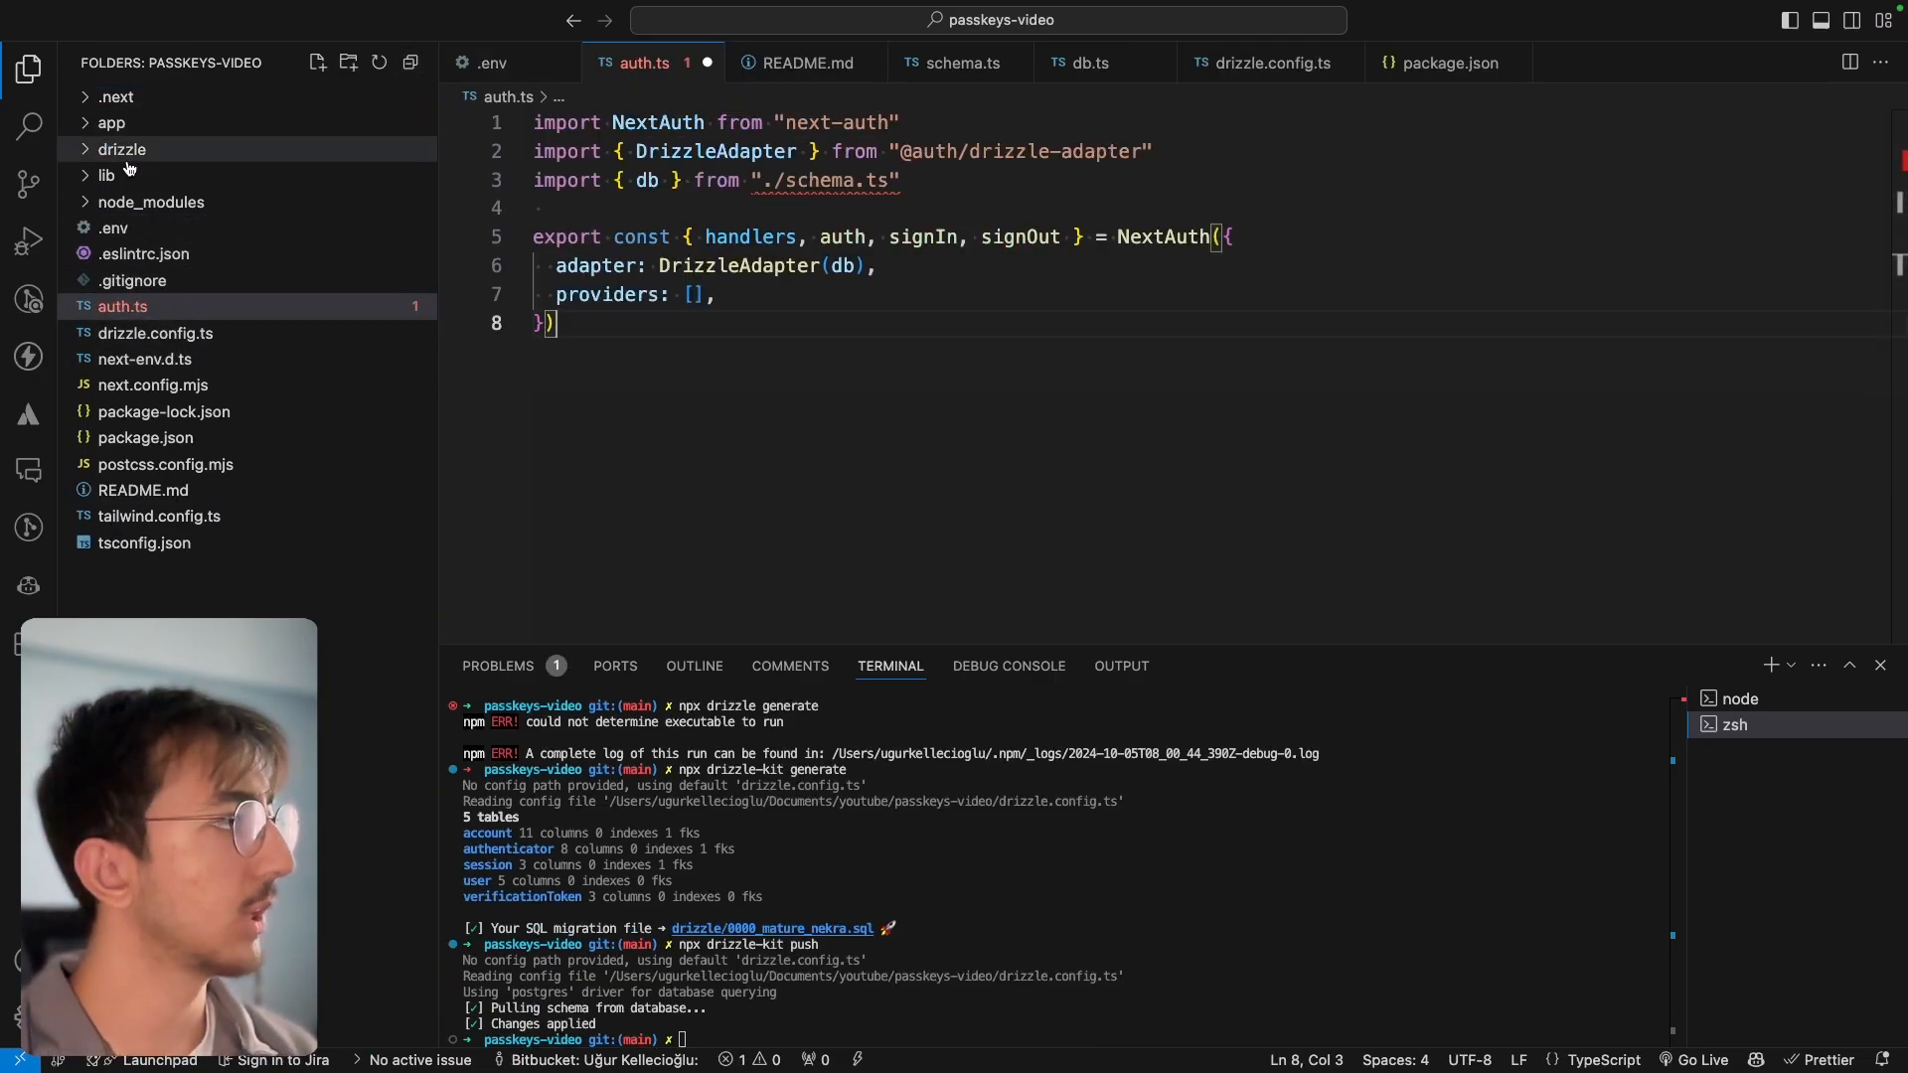
# Step: Paste the snippet into auth.ts, import db from './db', and move the file into lib
pyautogui.click(121, 305)
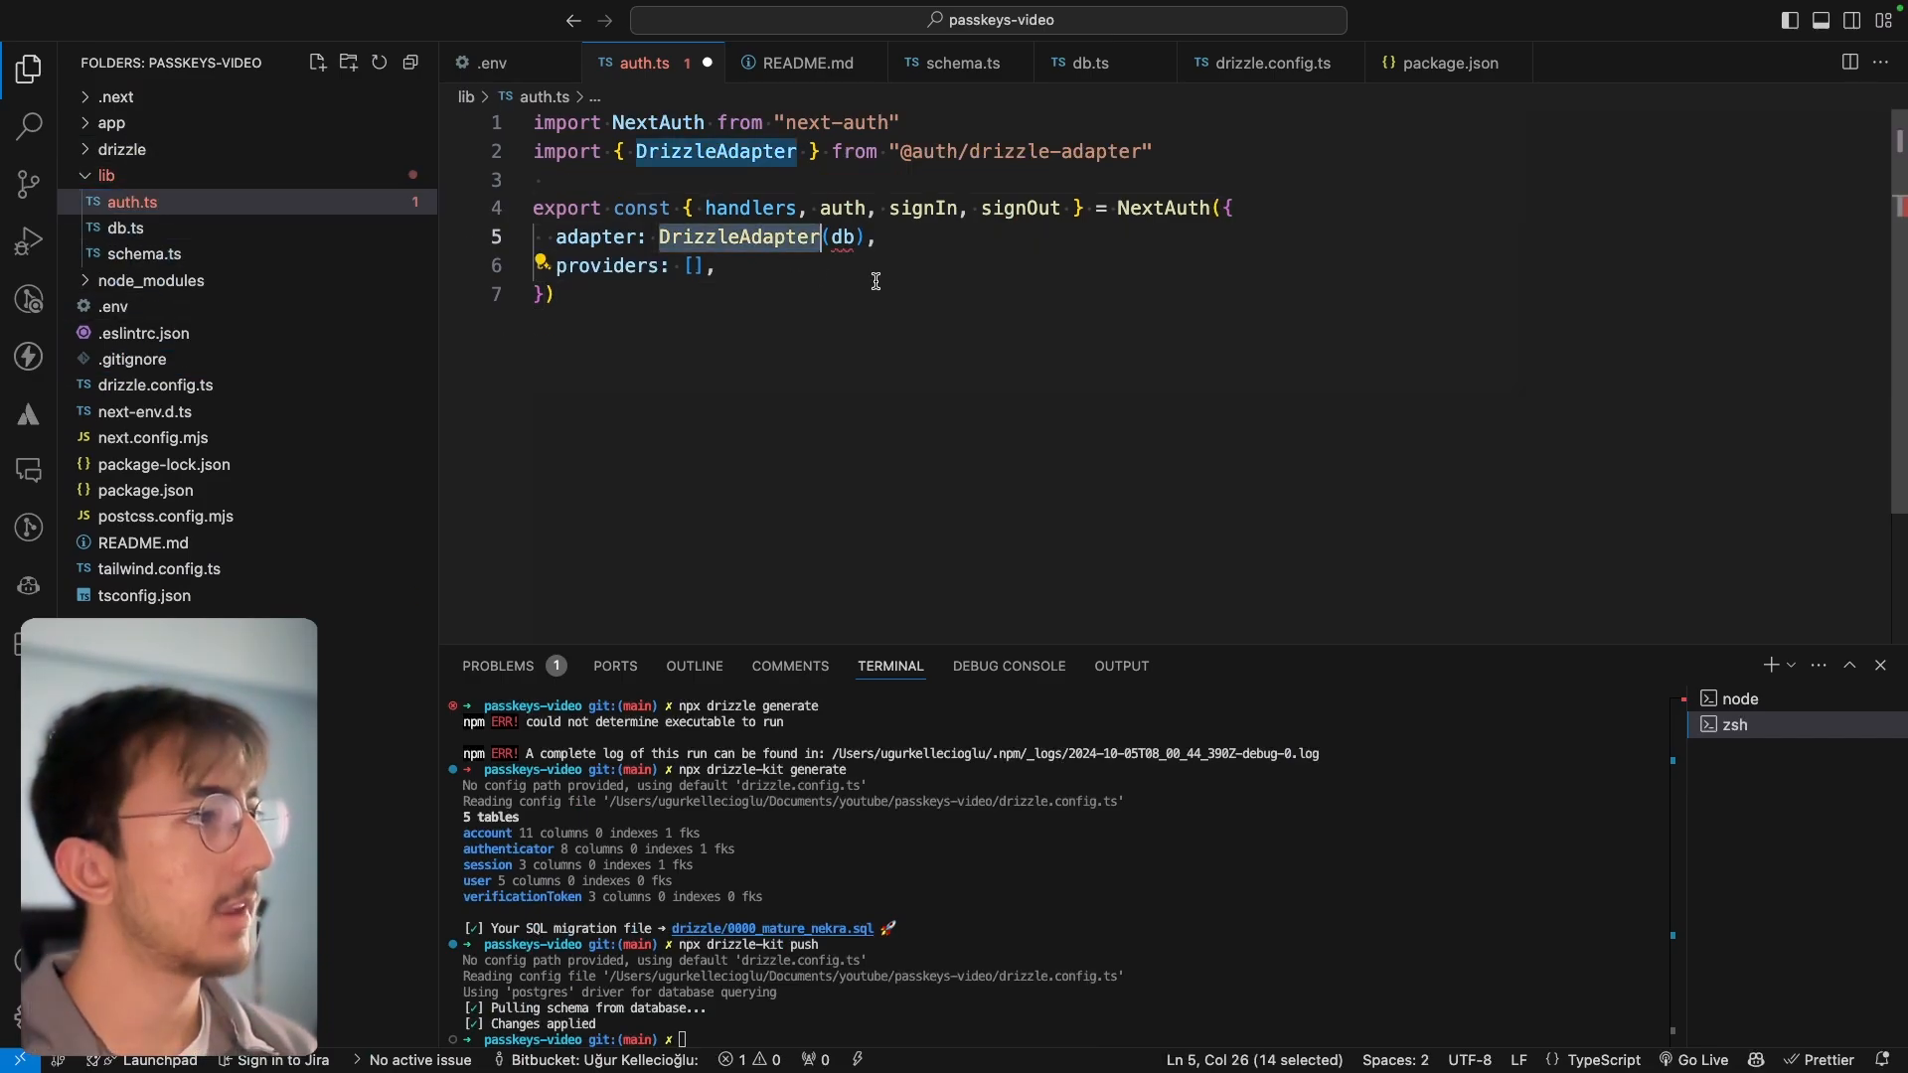
pyautogui.write('db')
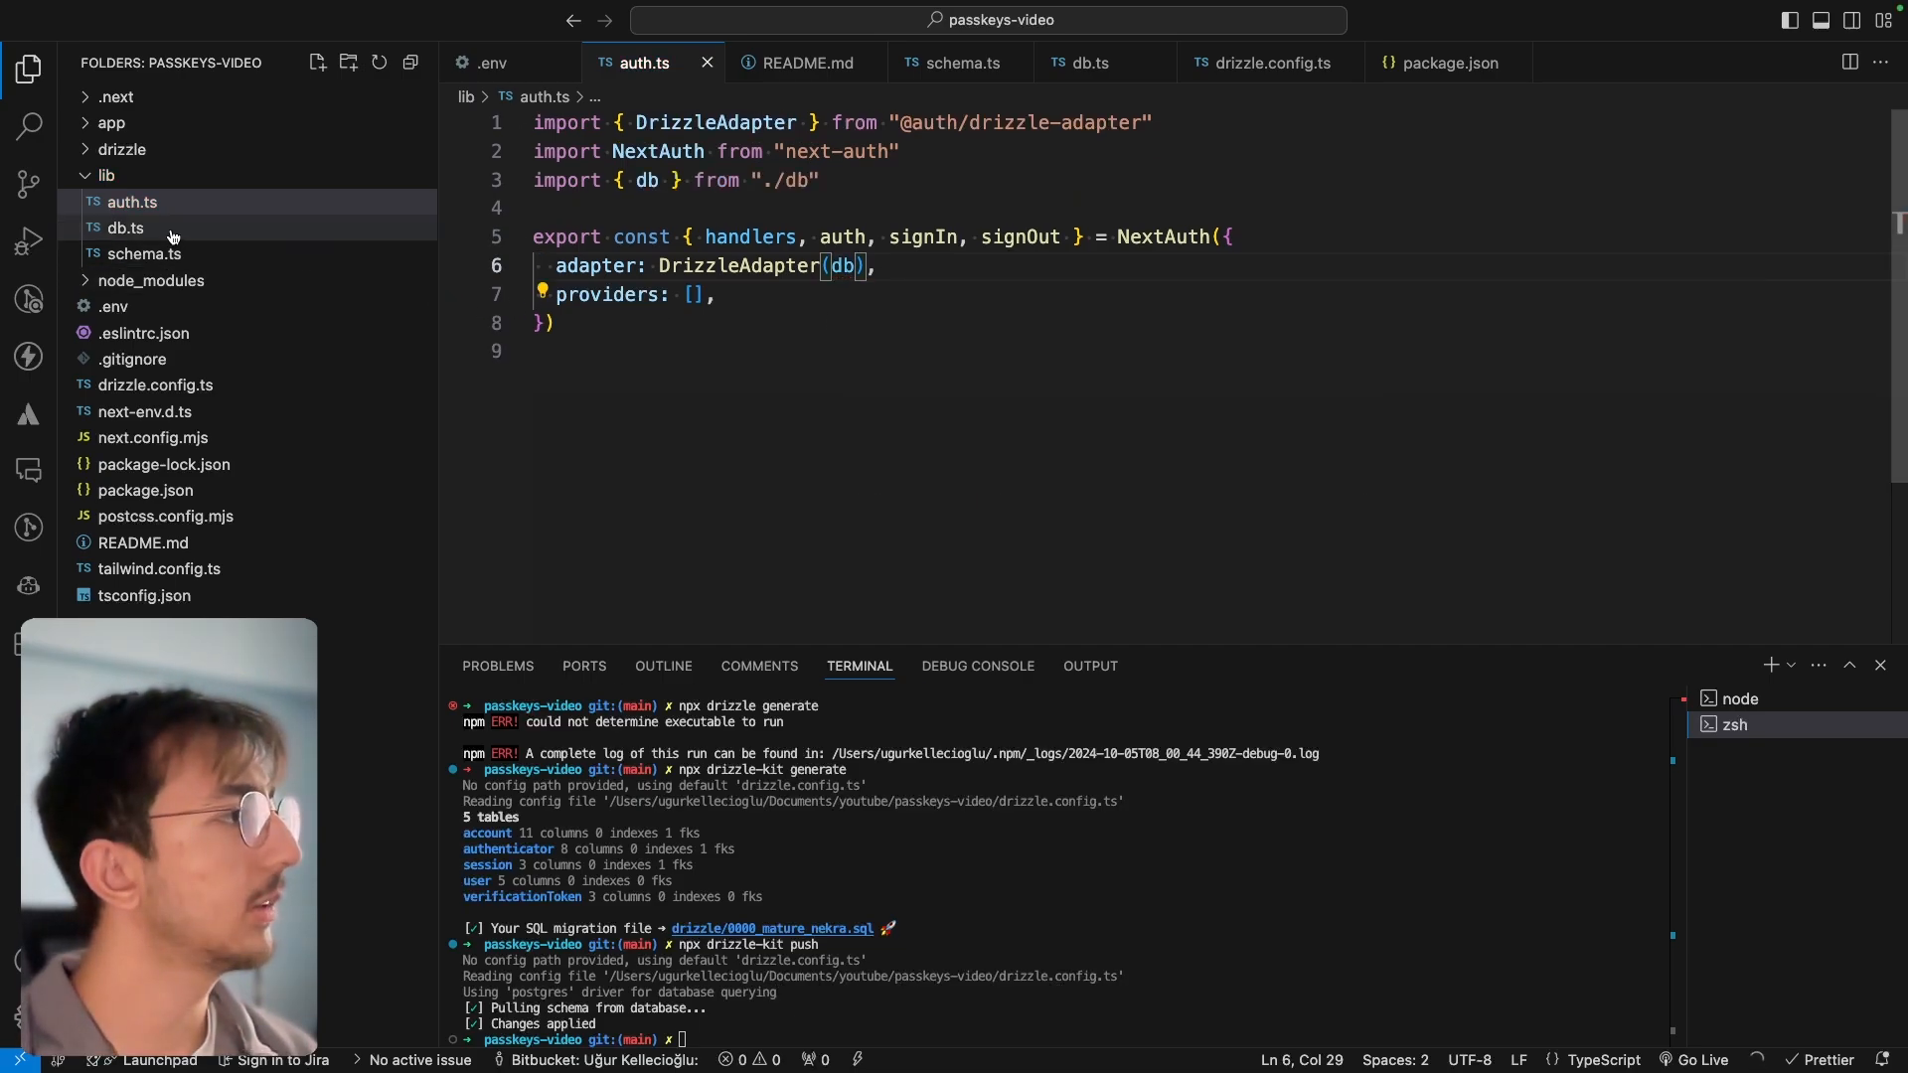
pyautogui.moveTo(533, 237); pyautogui.dragTo(555, 322)
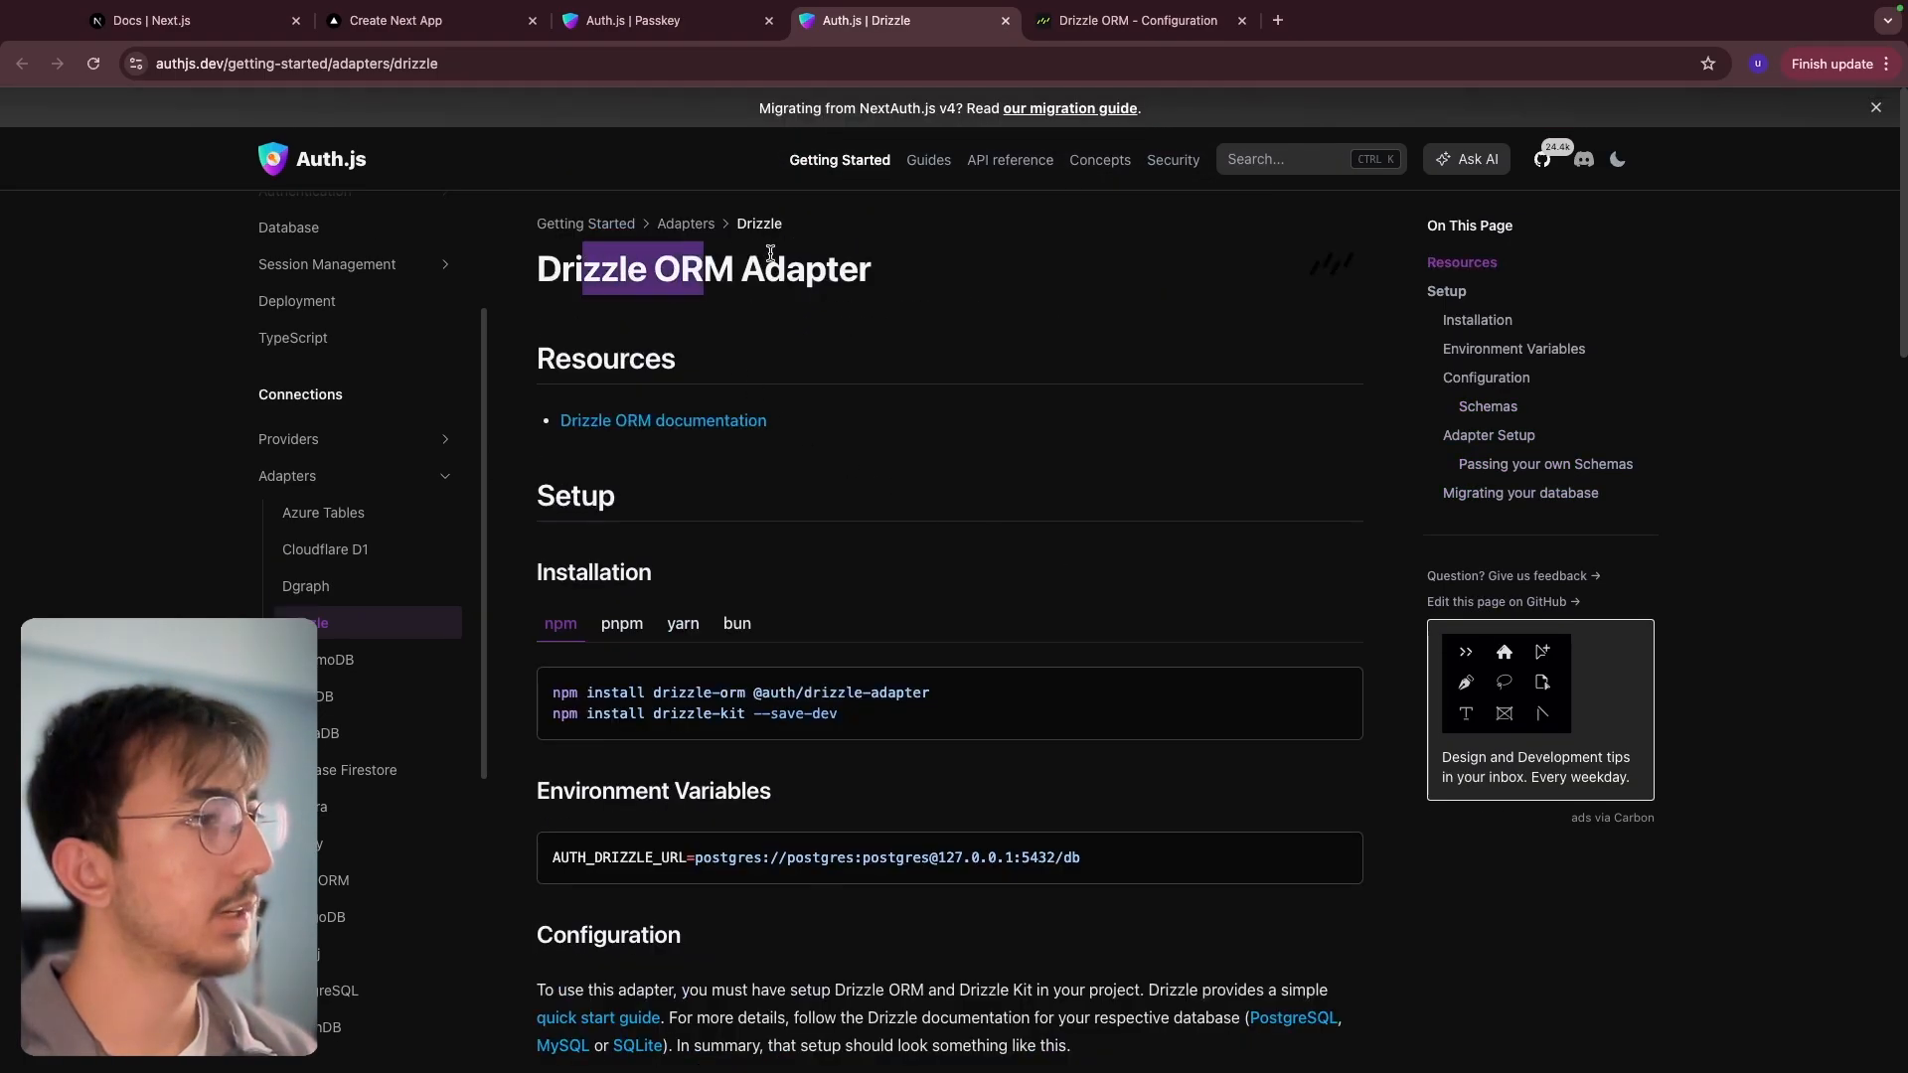
pyautogui.moveTo(773, 311)
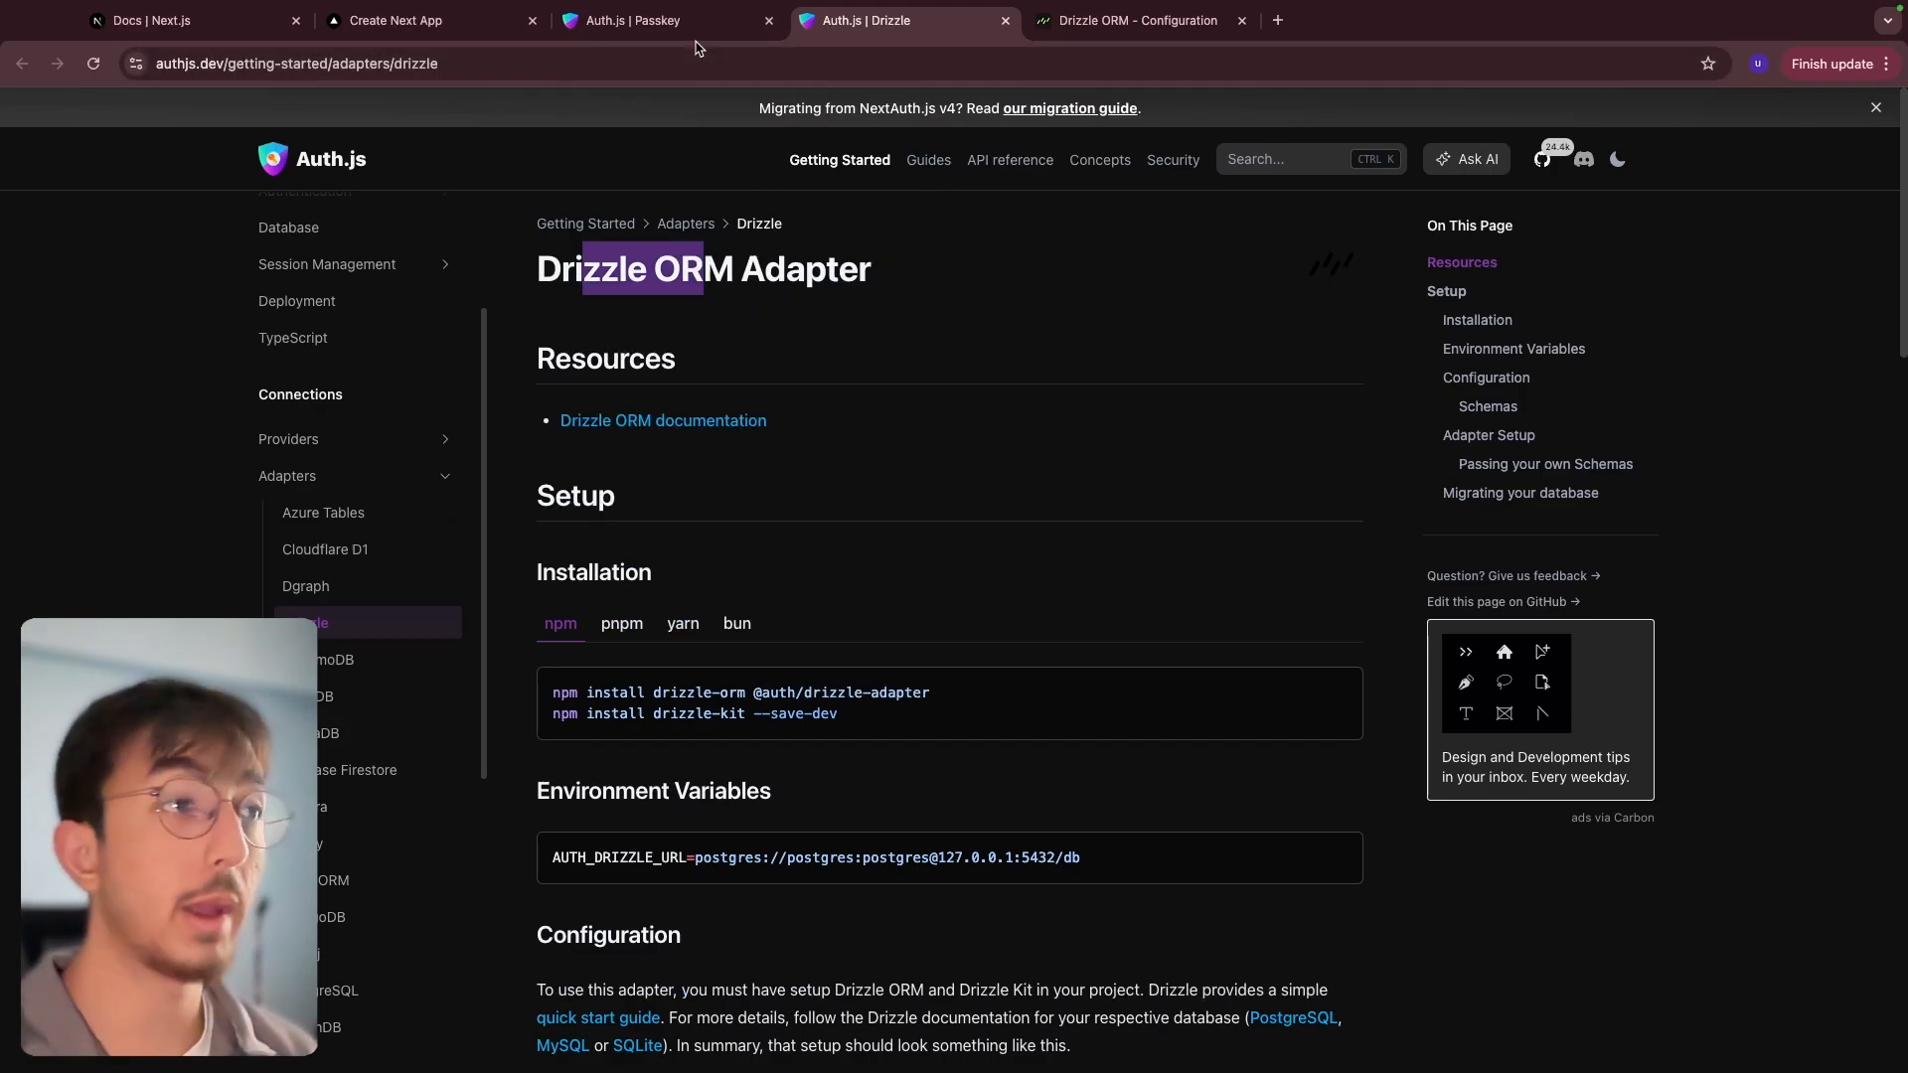
pyautogui.click(630, 20)
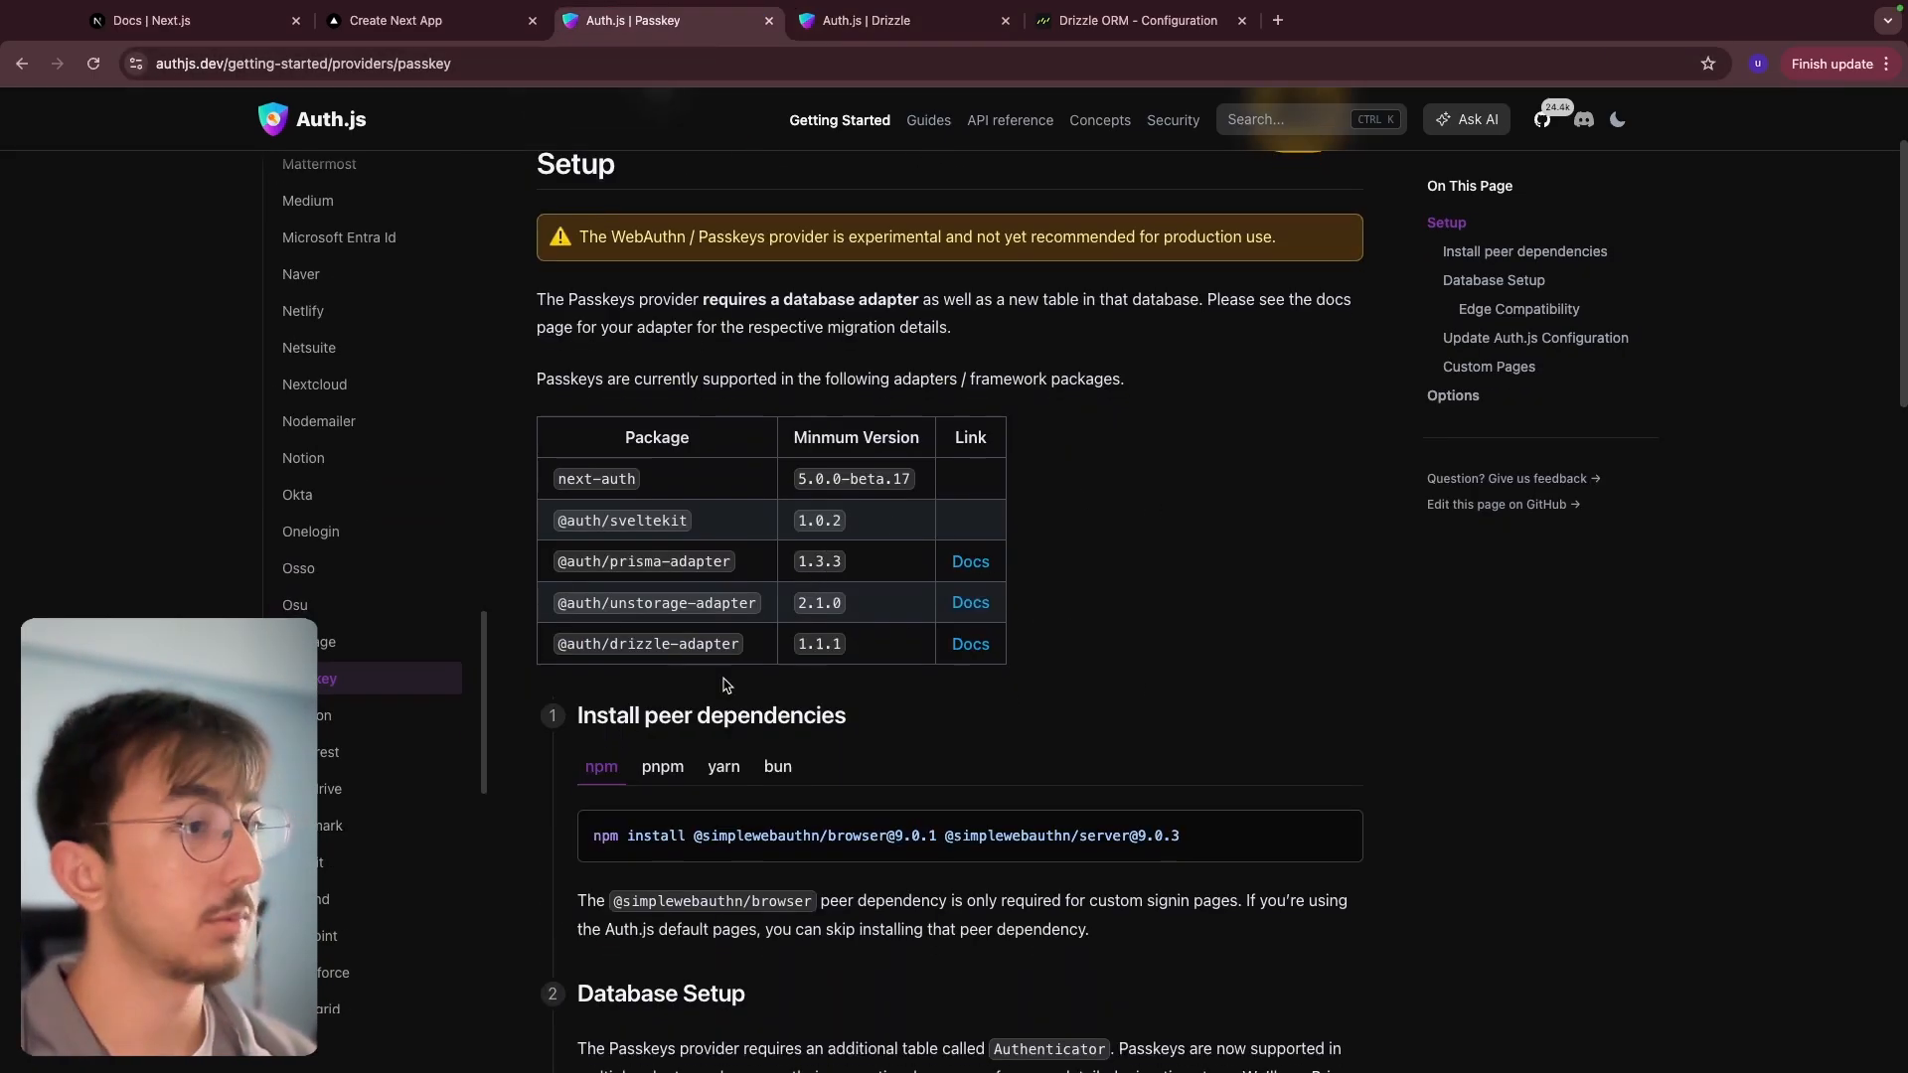
pyautogui.scroll(-3)
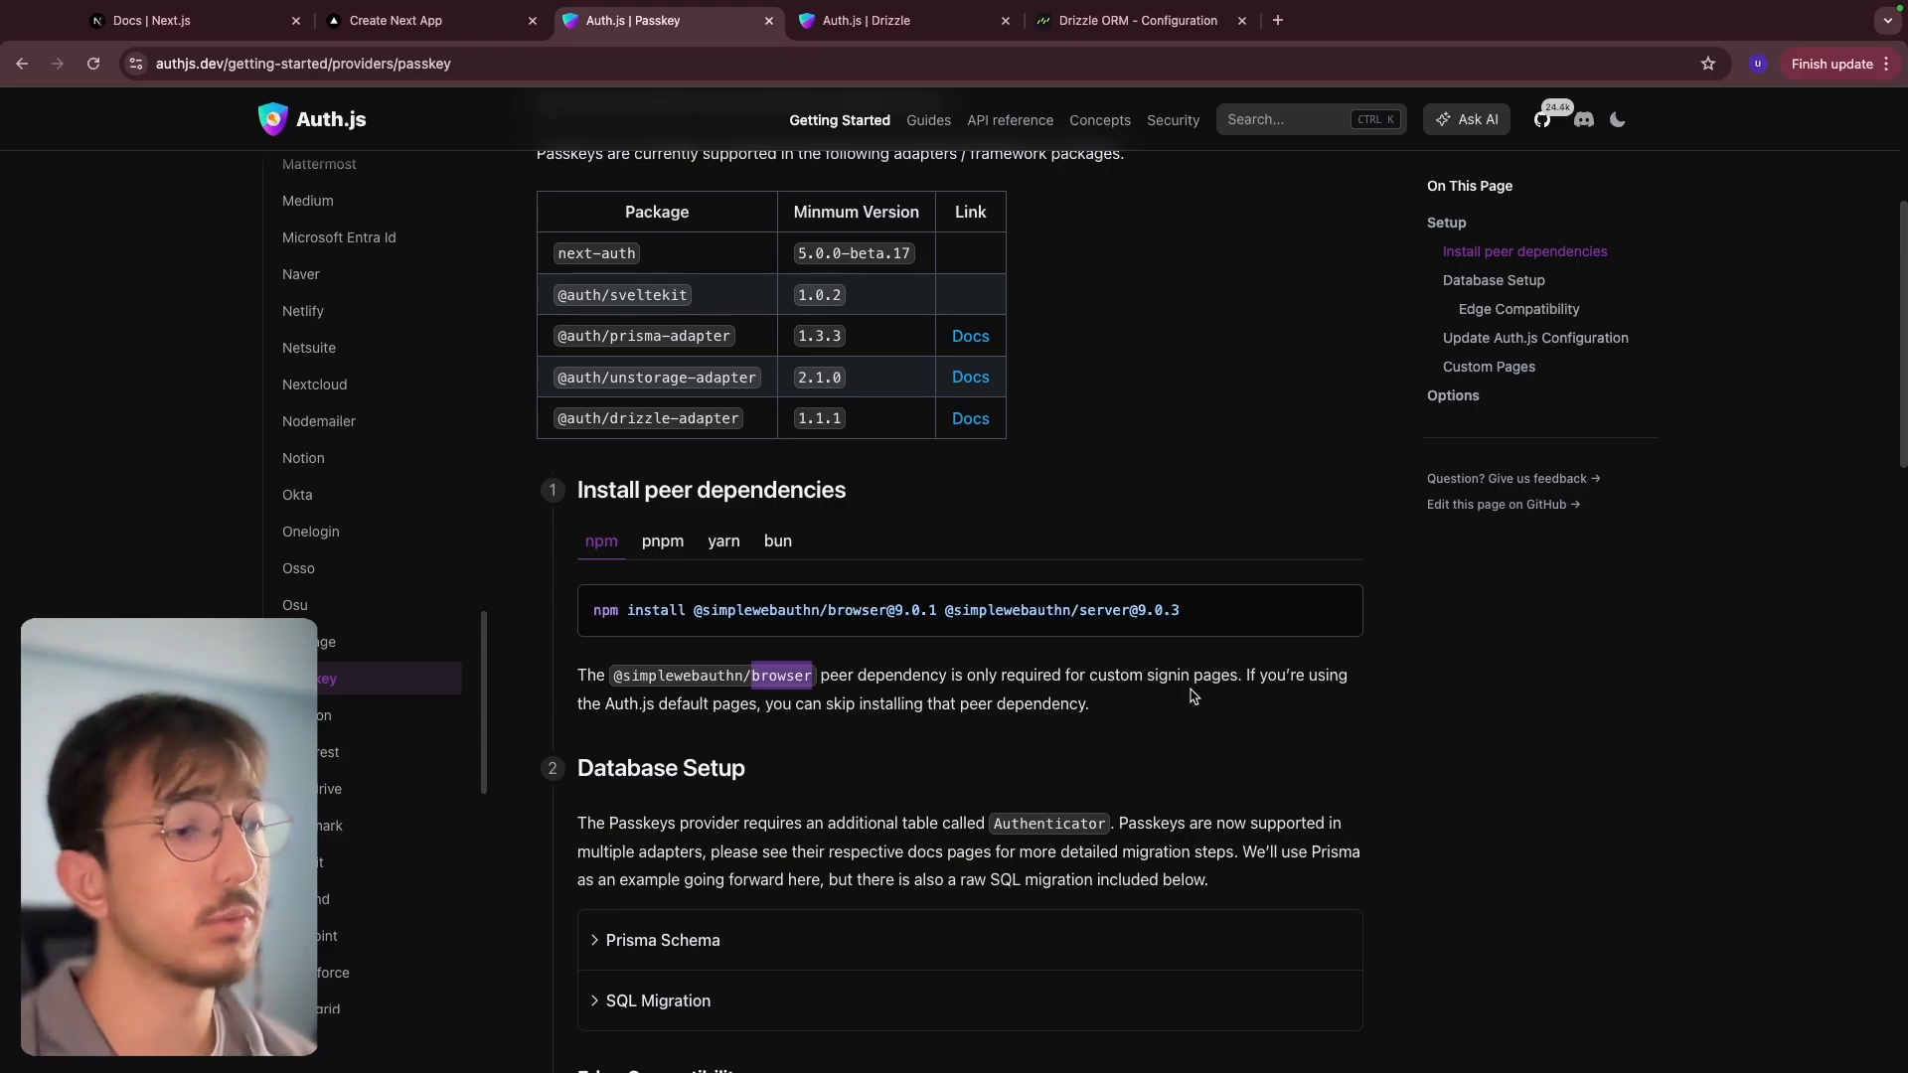
pyautogui.moveTo(1164, 700)
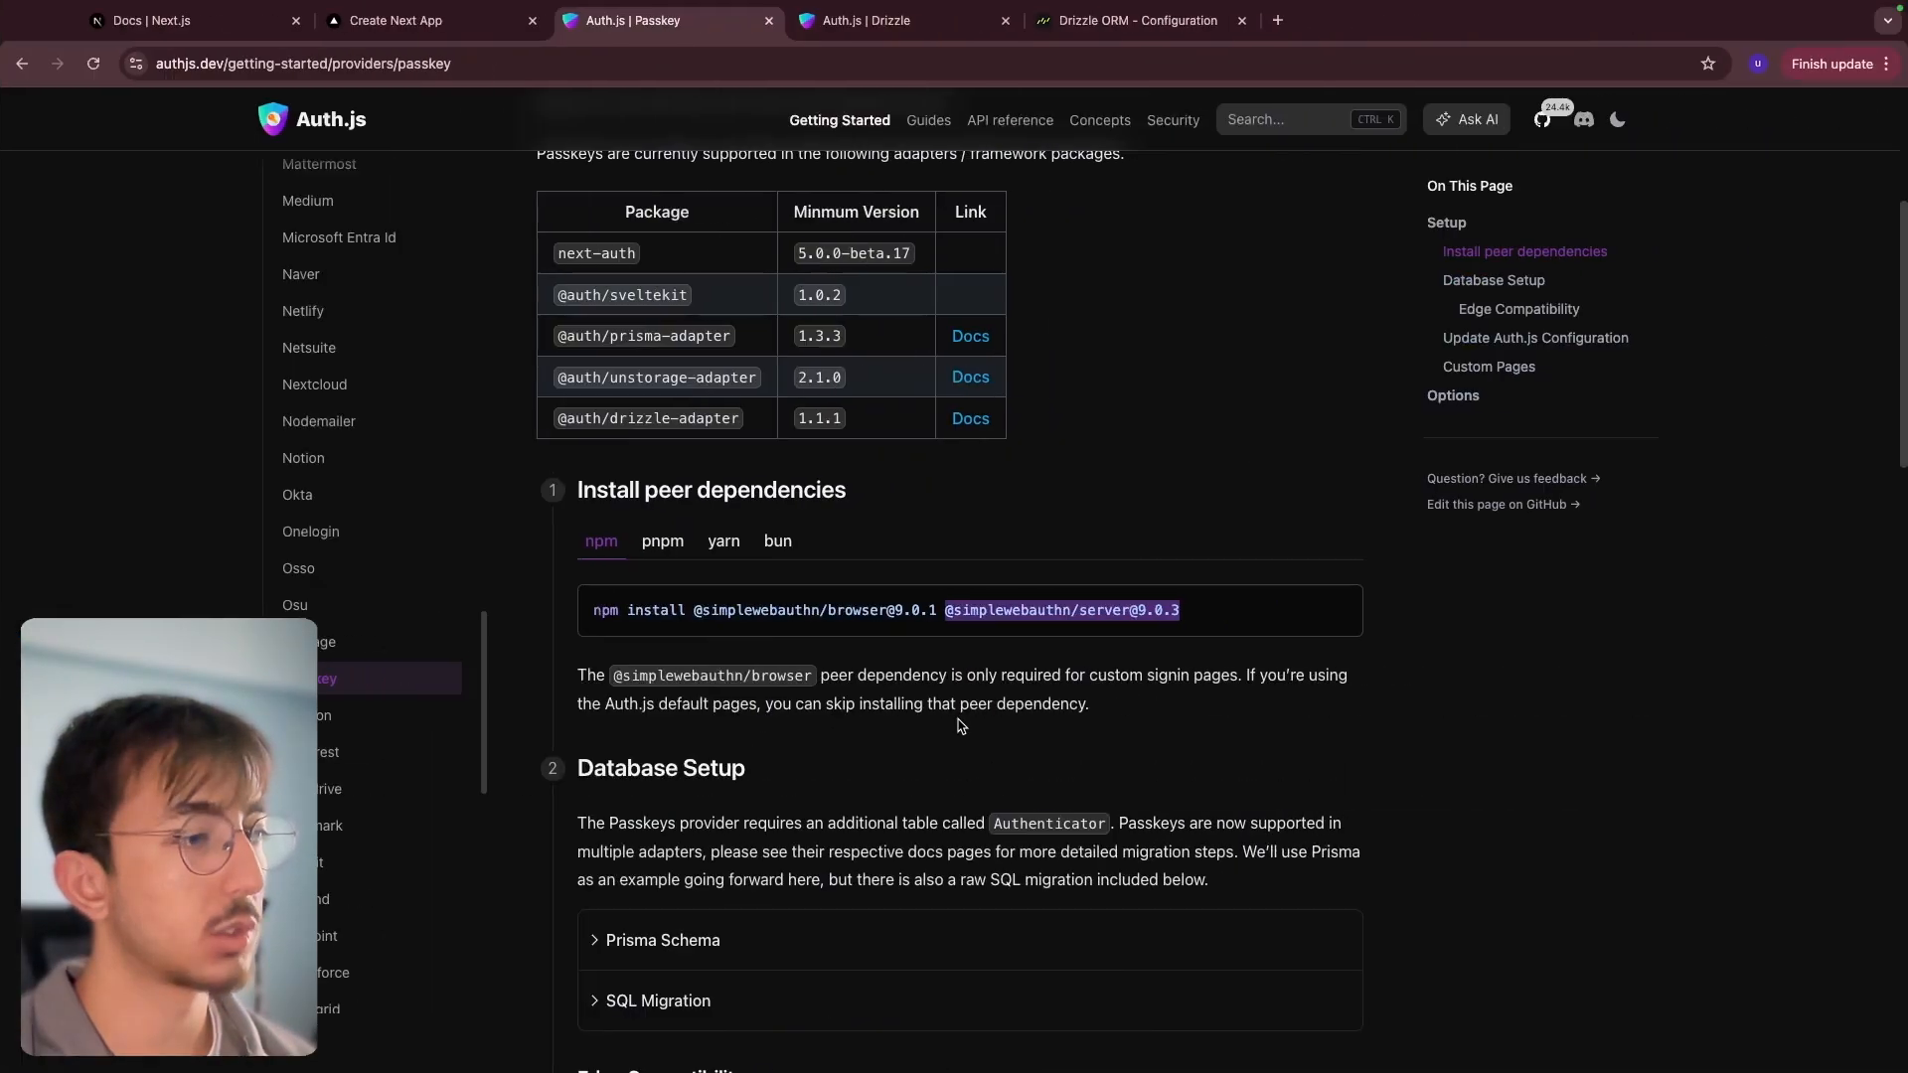
pyautogui.scroll(-3)
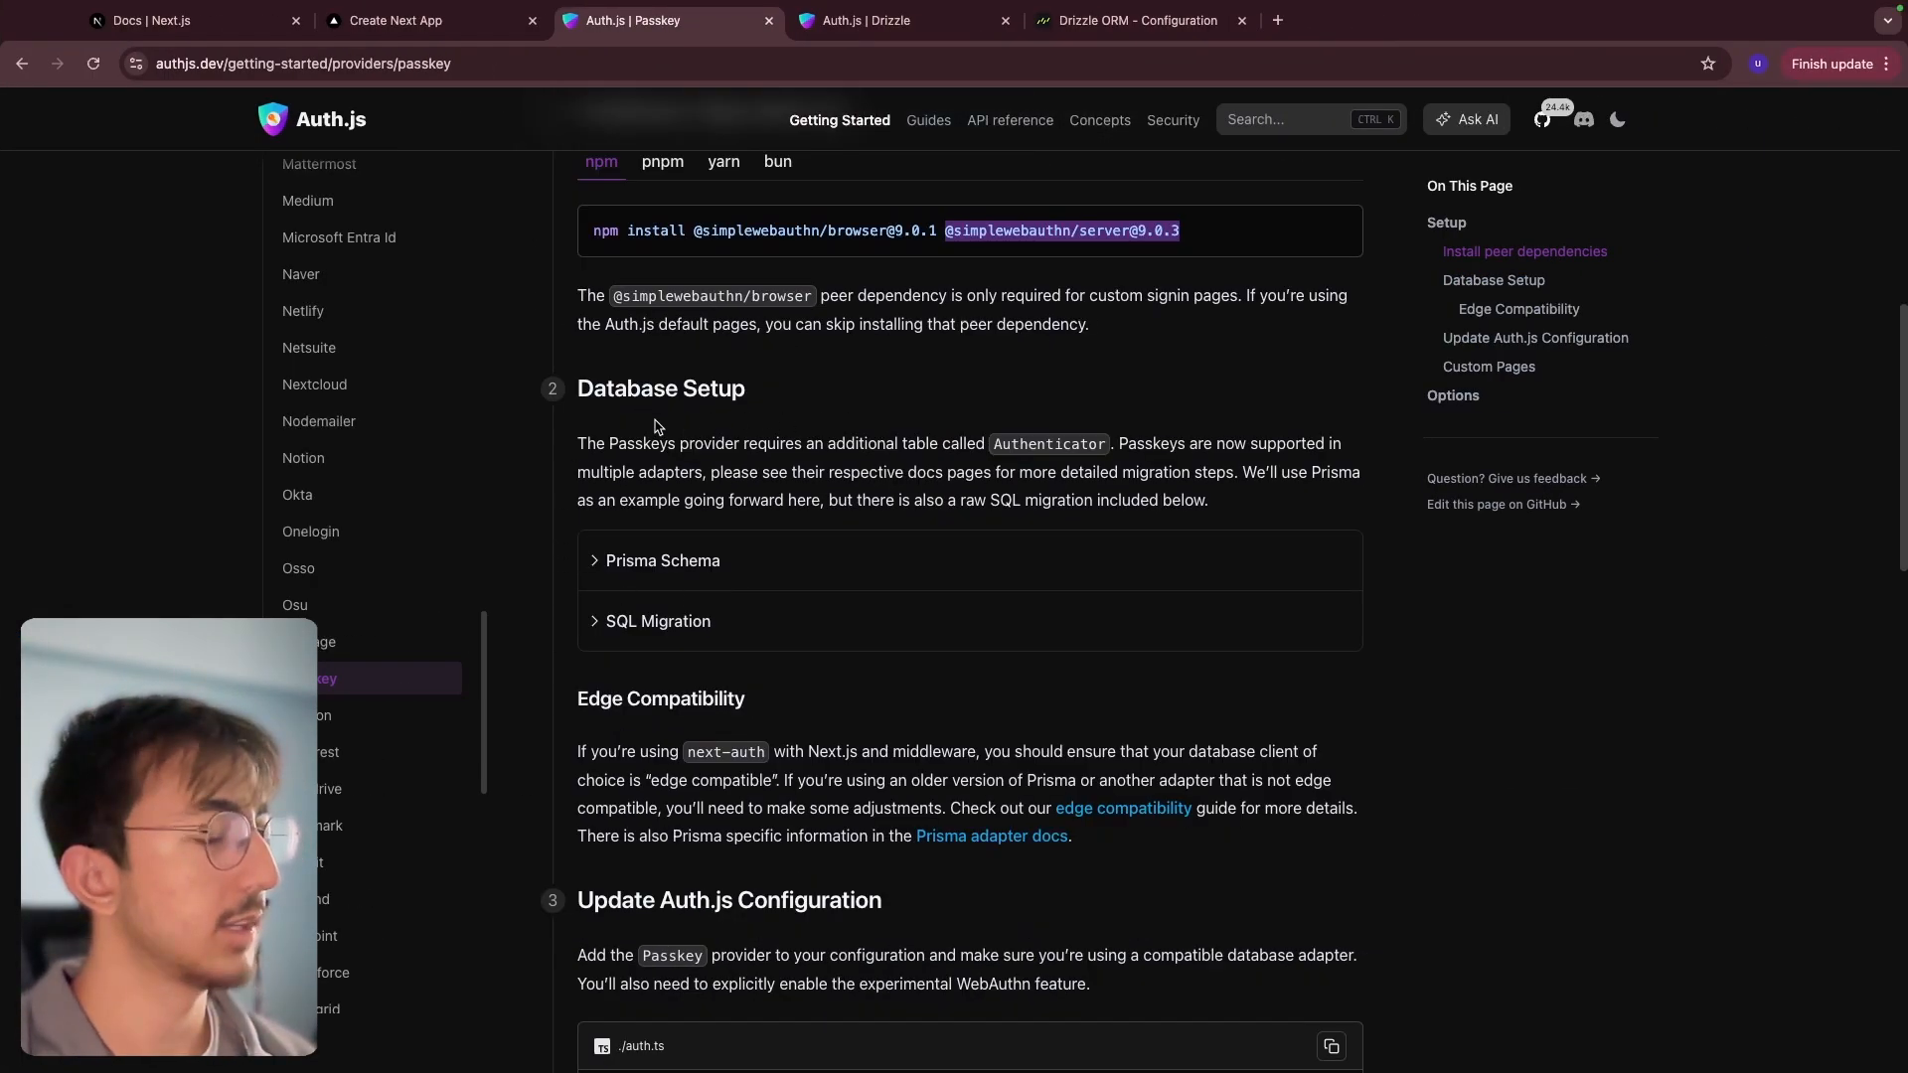
pyautogui.click(661, 559)
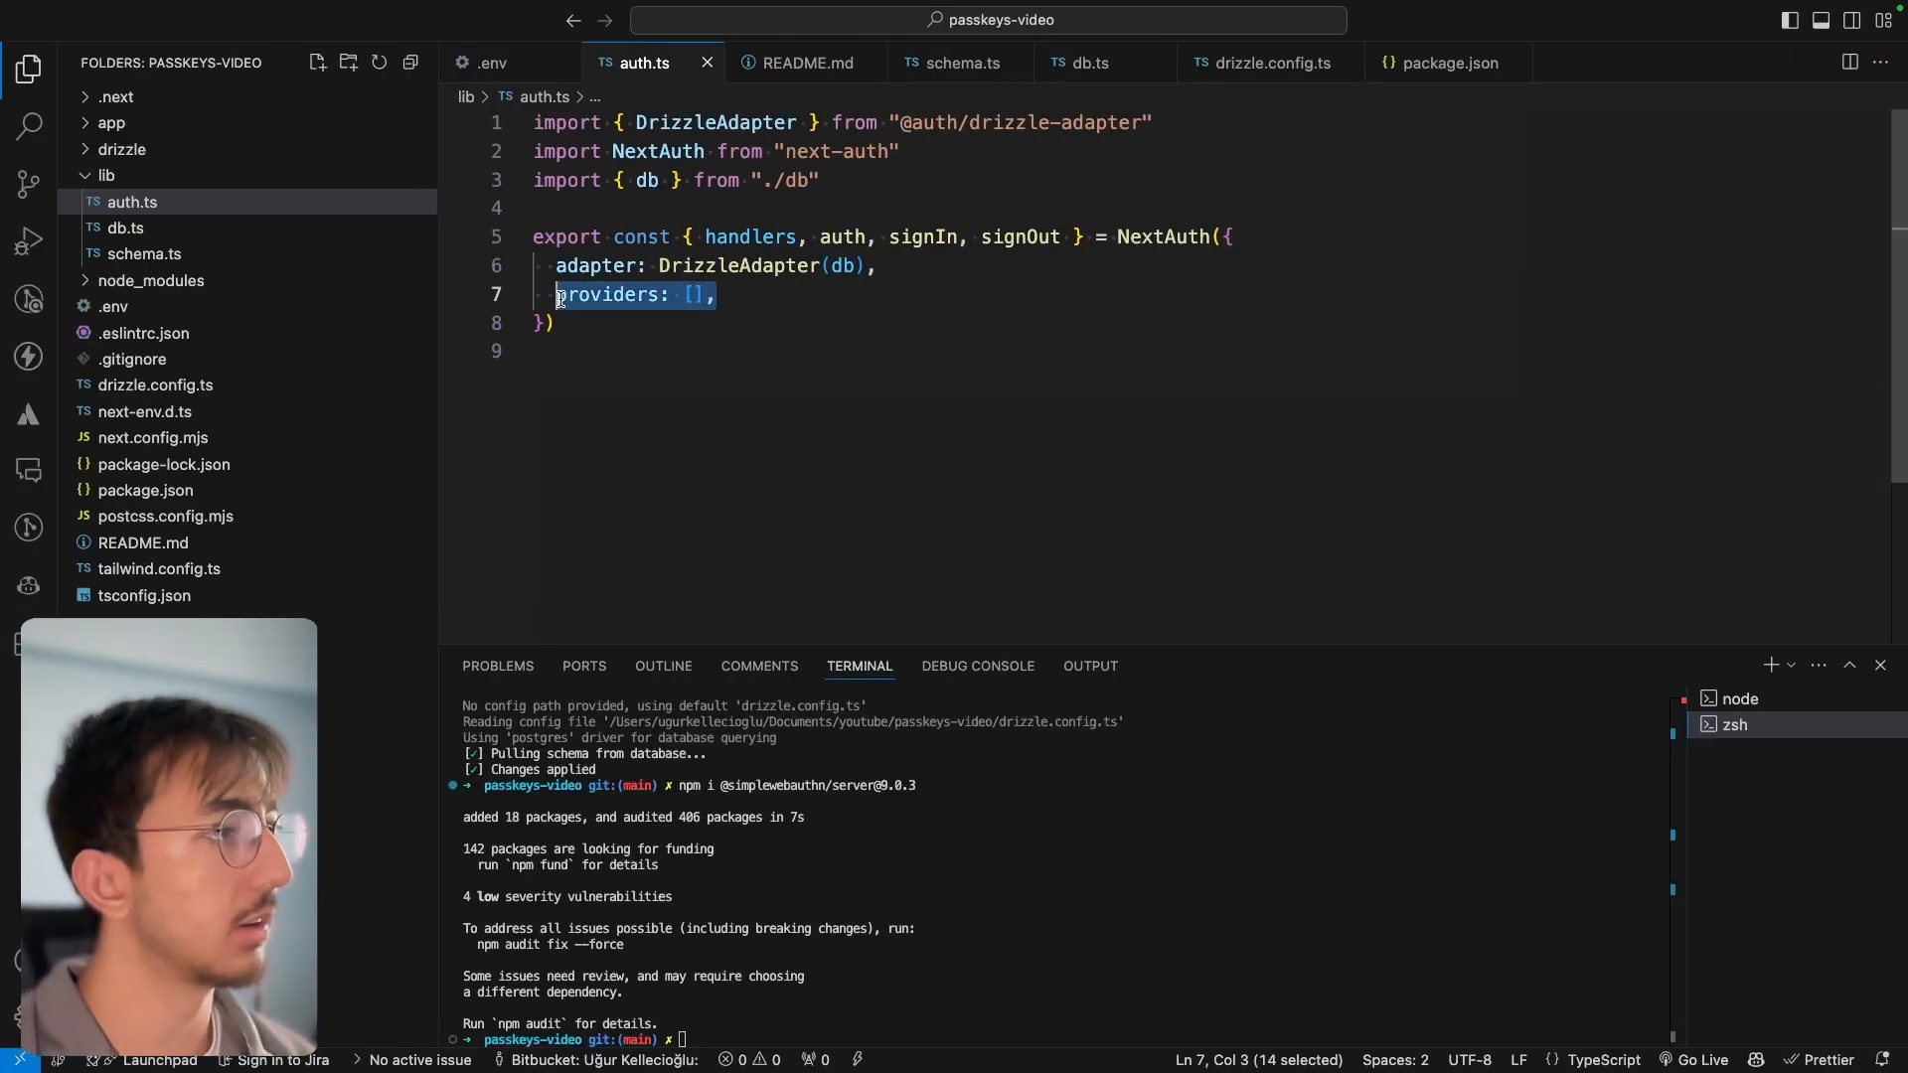
# Step: Import Passkey from next-auth/providers/passkey and list it in providers with WebAuthn enabled
pyautogui.write('import passkey from "next-auth/providers/passkey"')
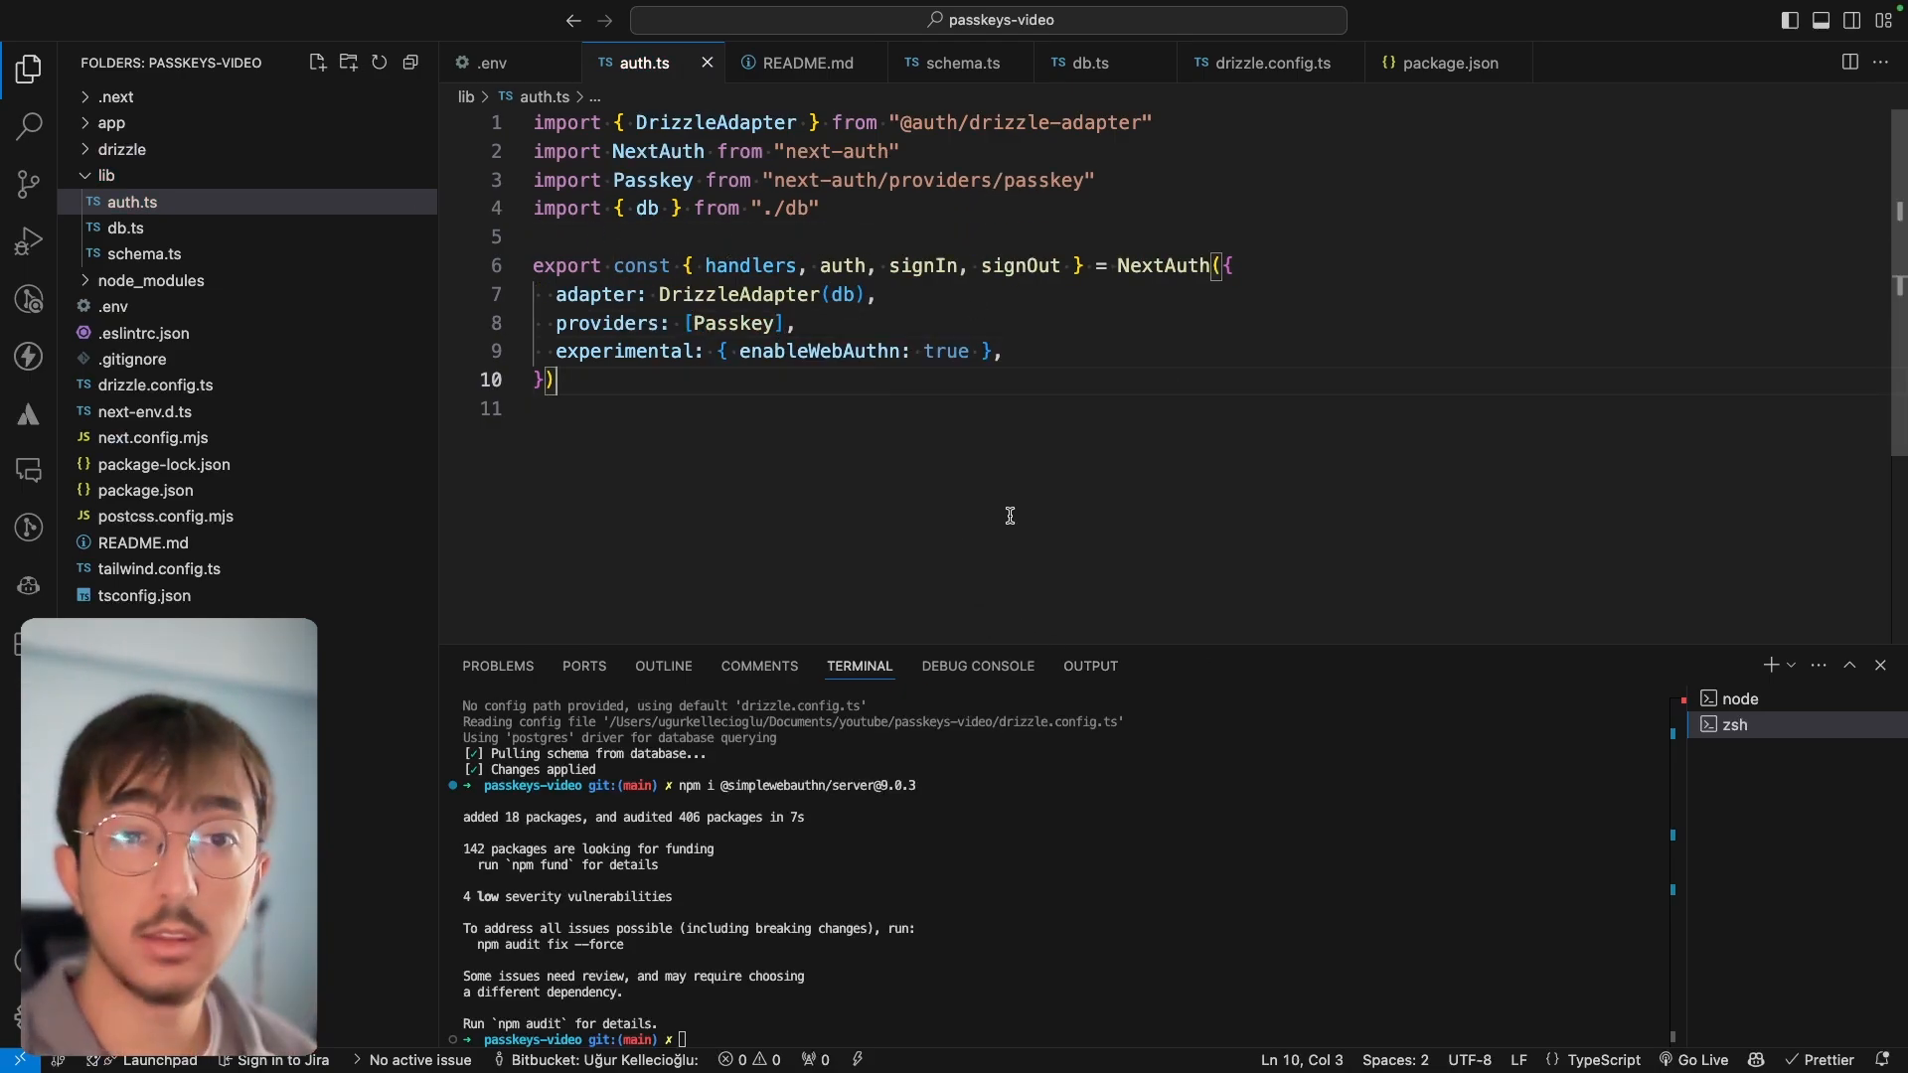
pyautogui.click(108, 175)
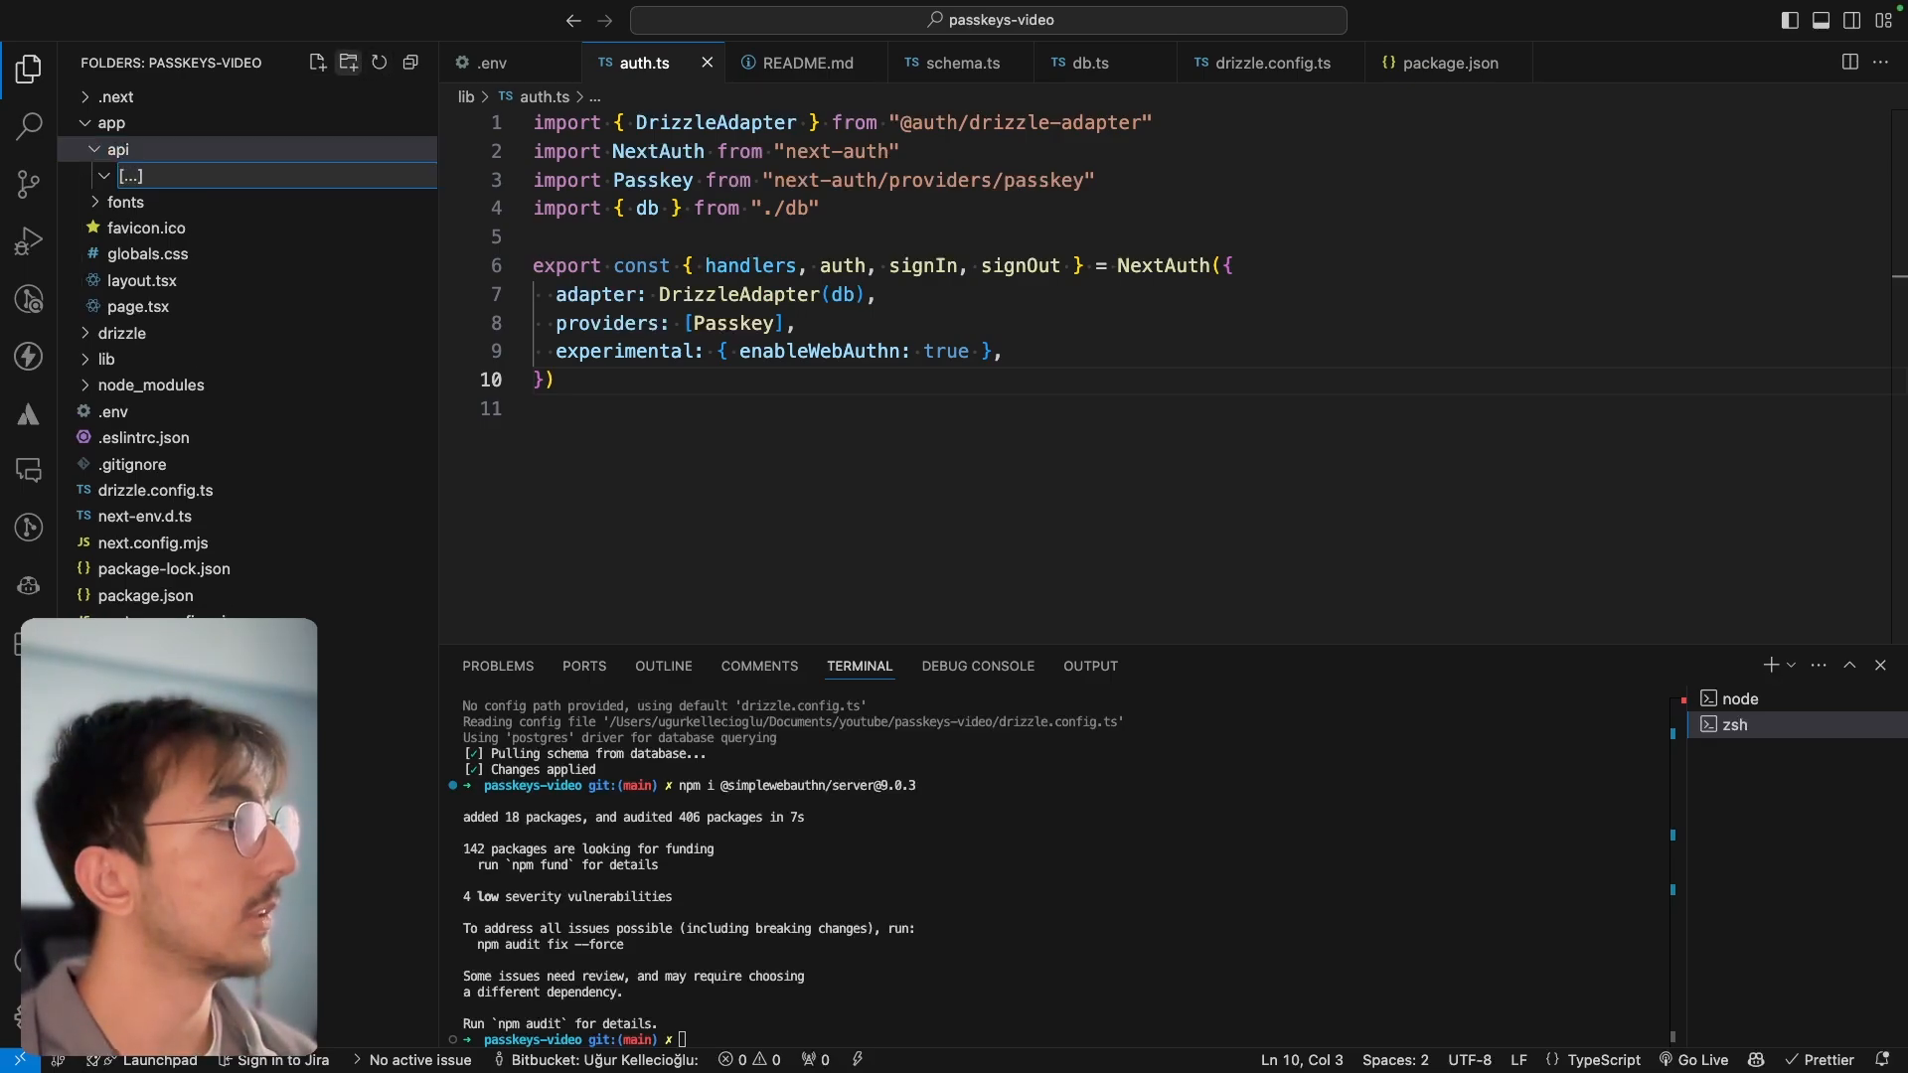
# Step: Add route.ts under app/api/[...nextauth] destructuring GET and POST from handlers
pyautogui.click(117, 148)
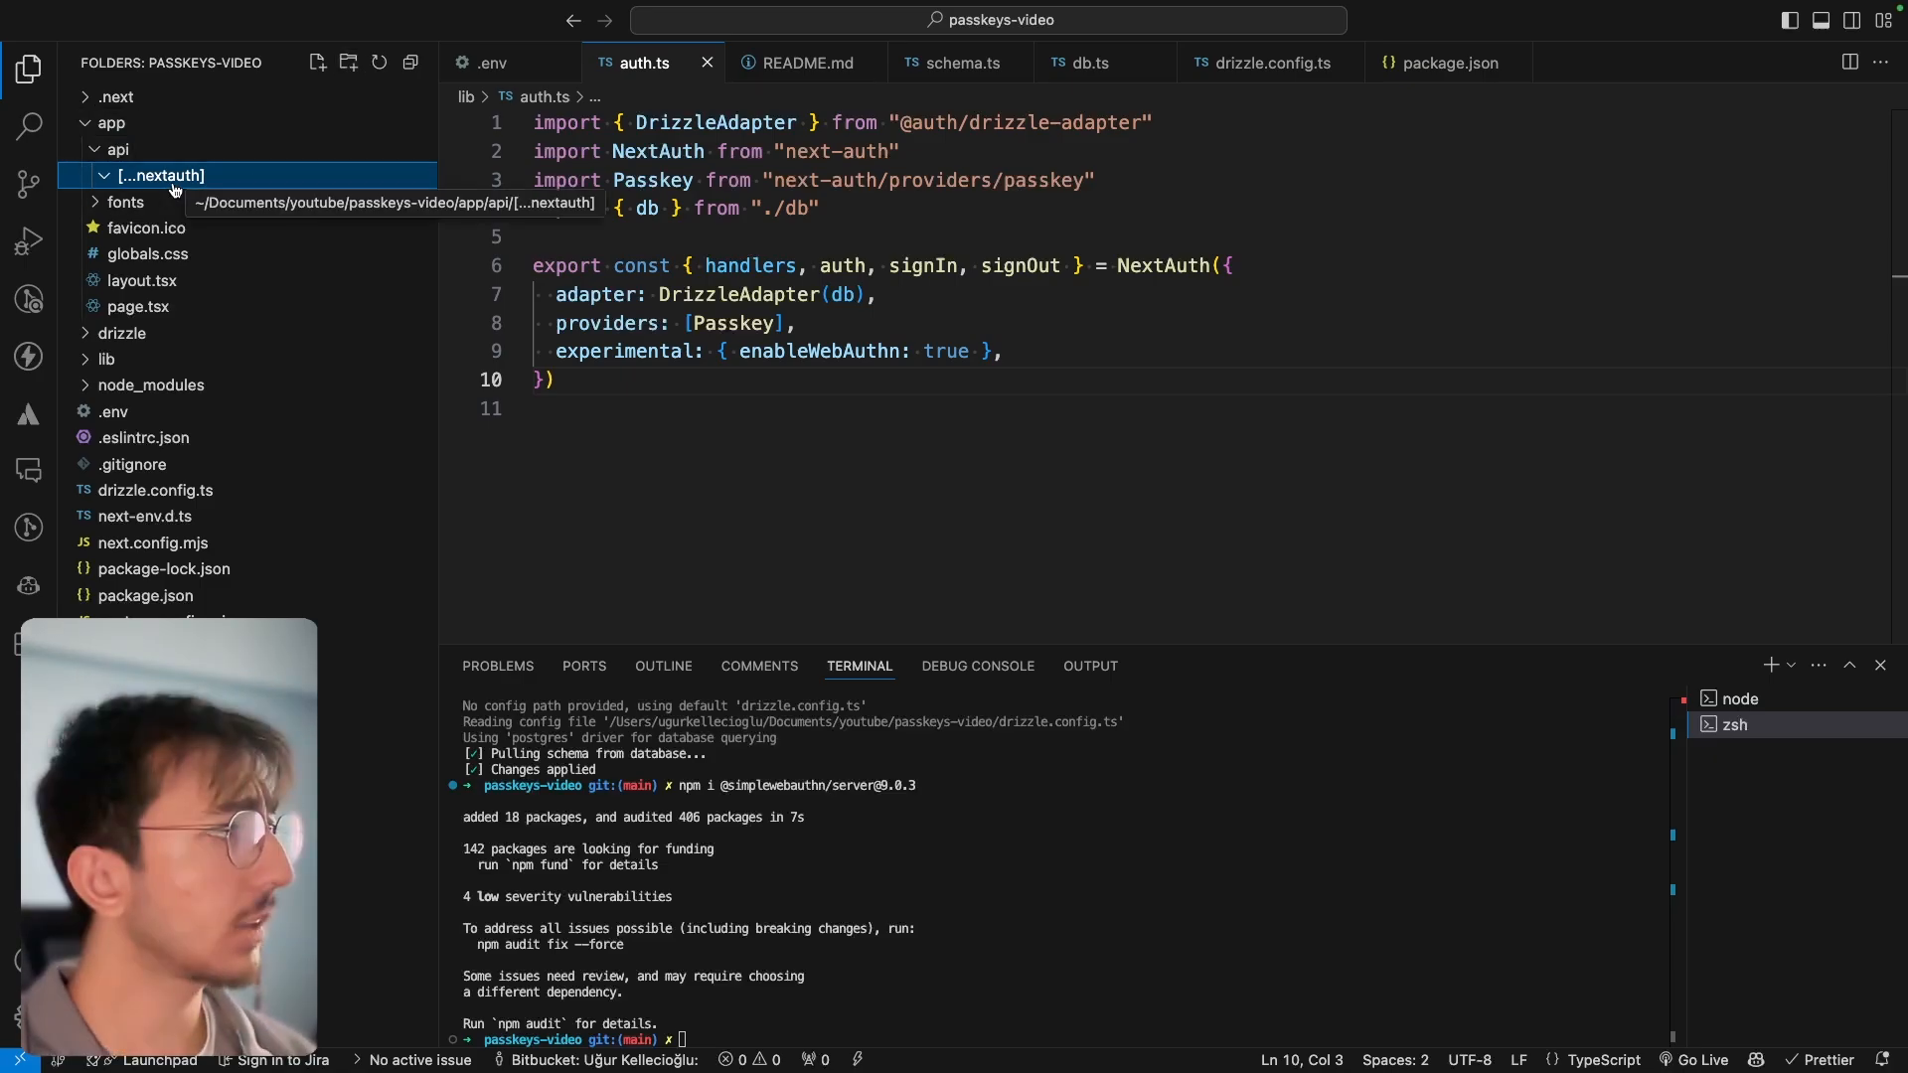
pyautogui.moveTo(289, 69)
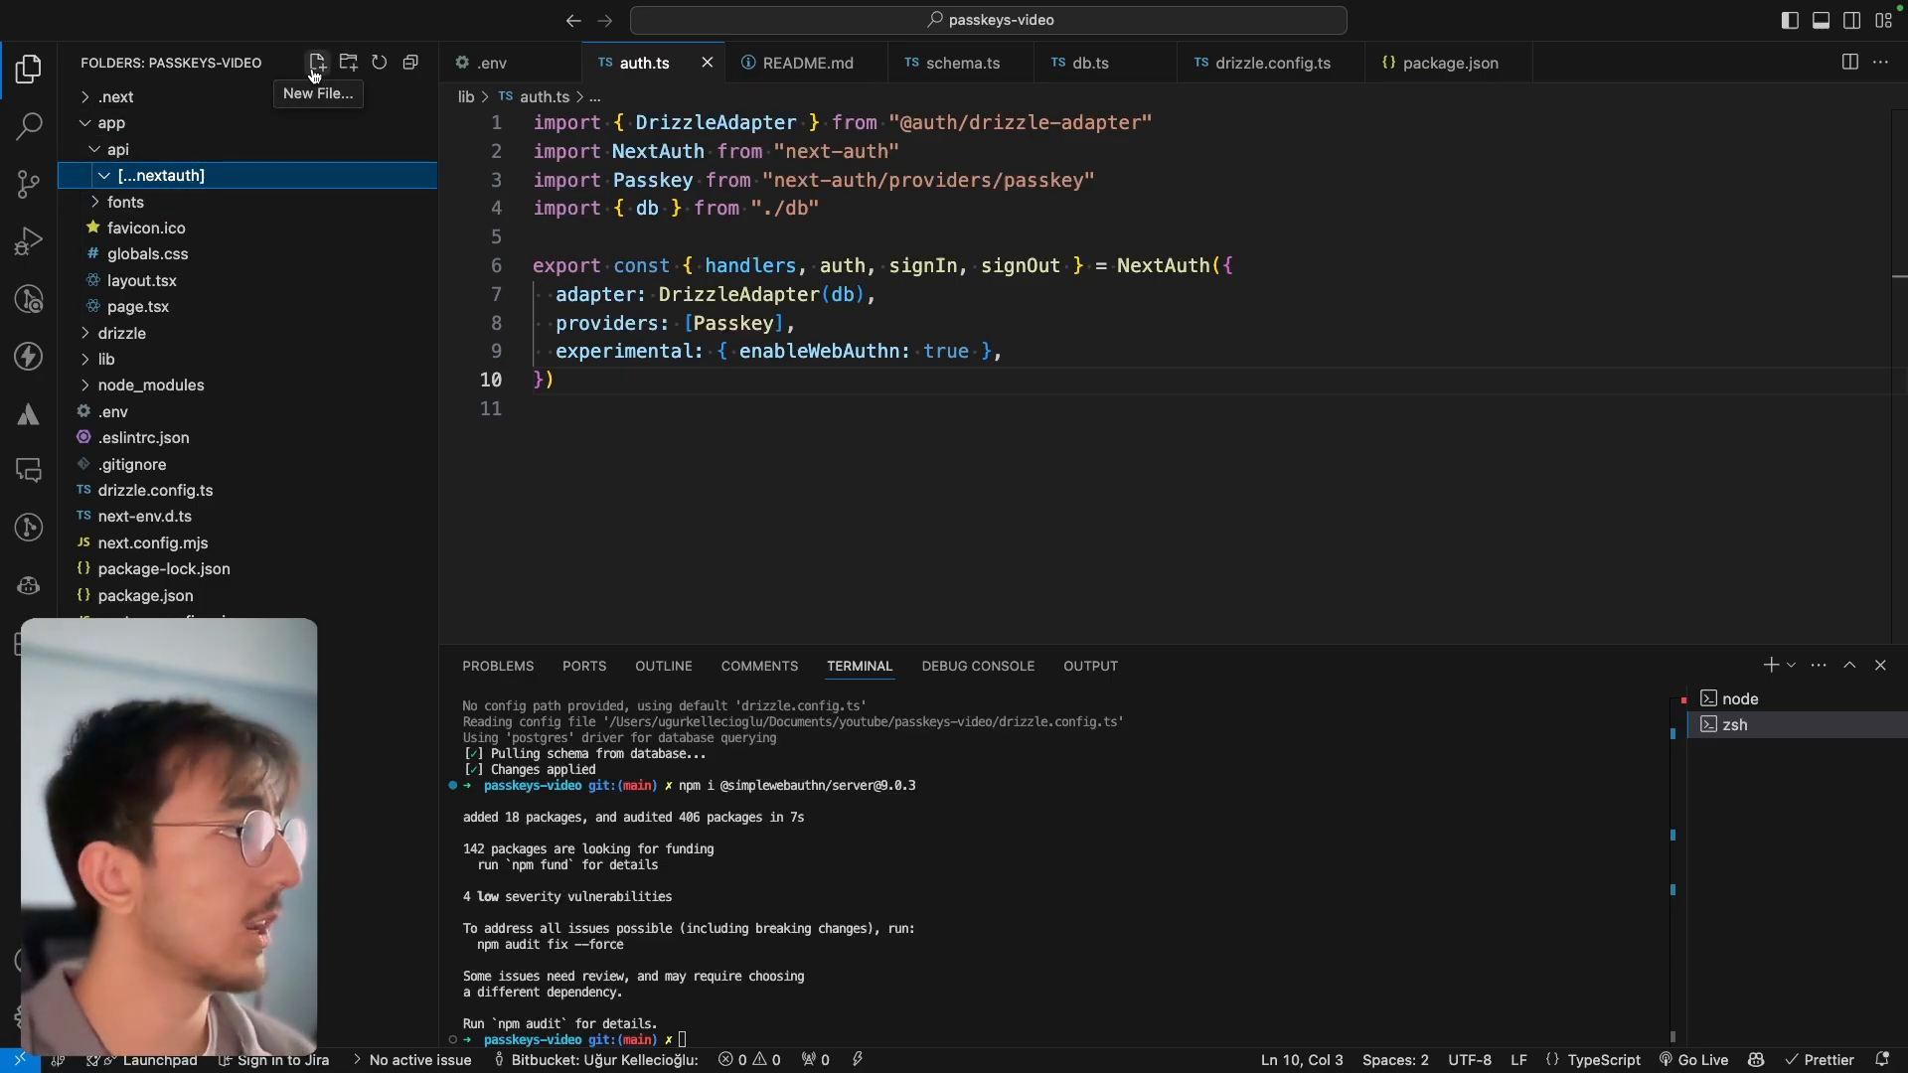
pyautogui.click(315, 62)
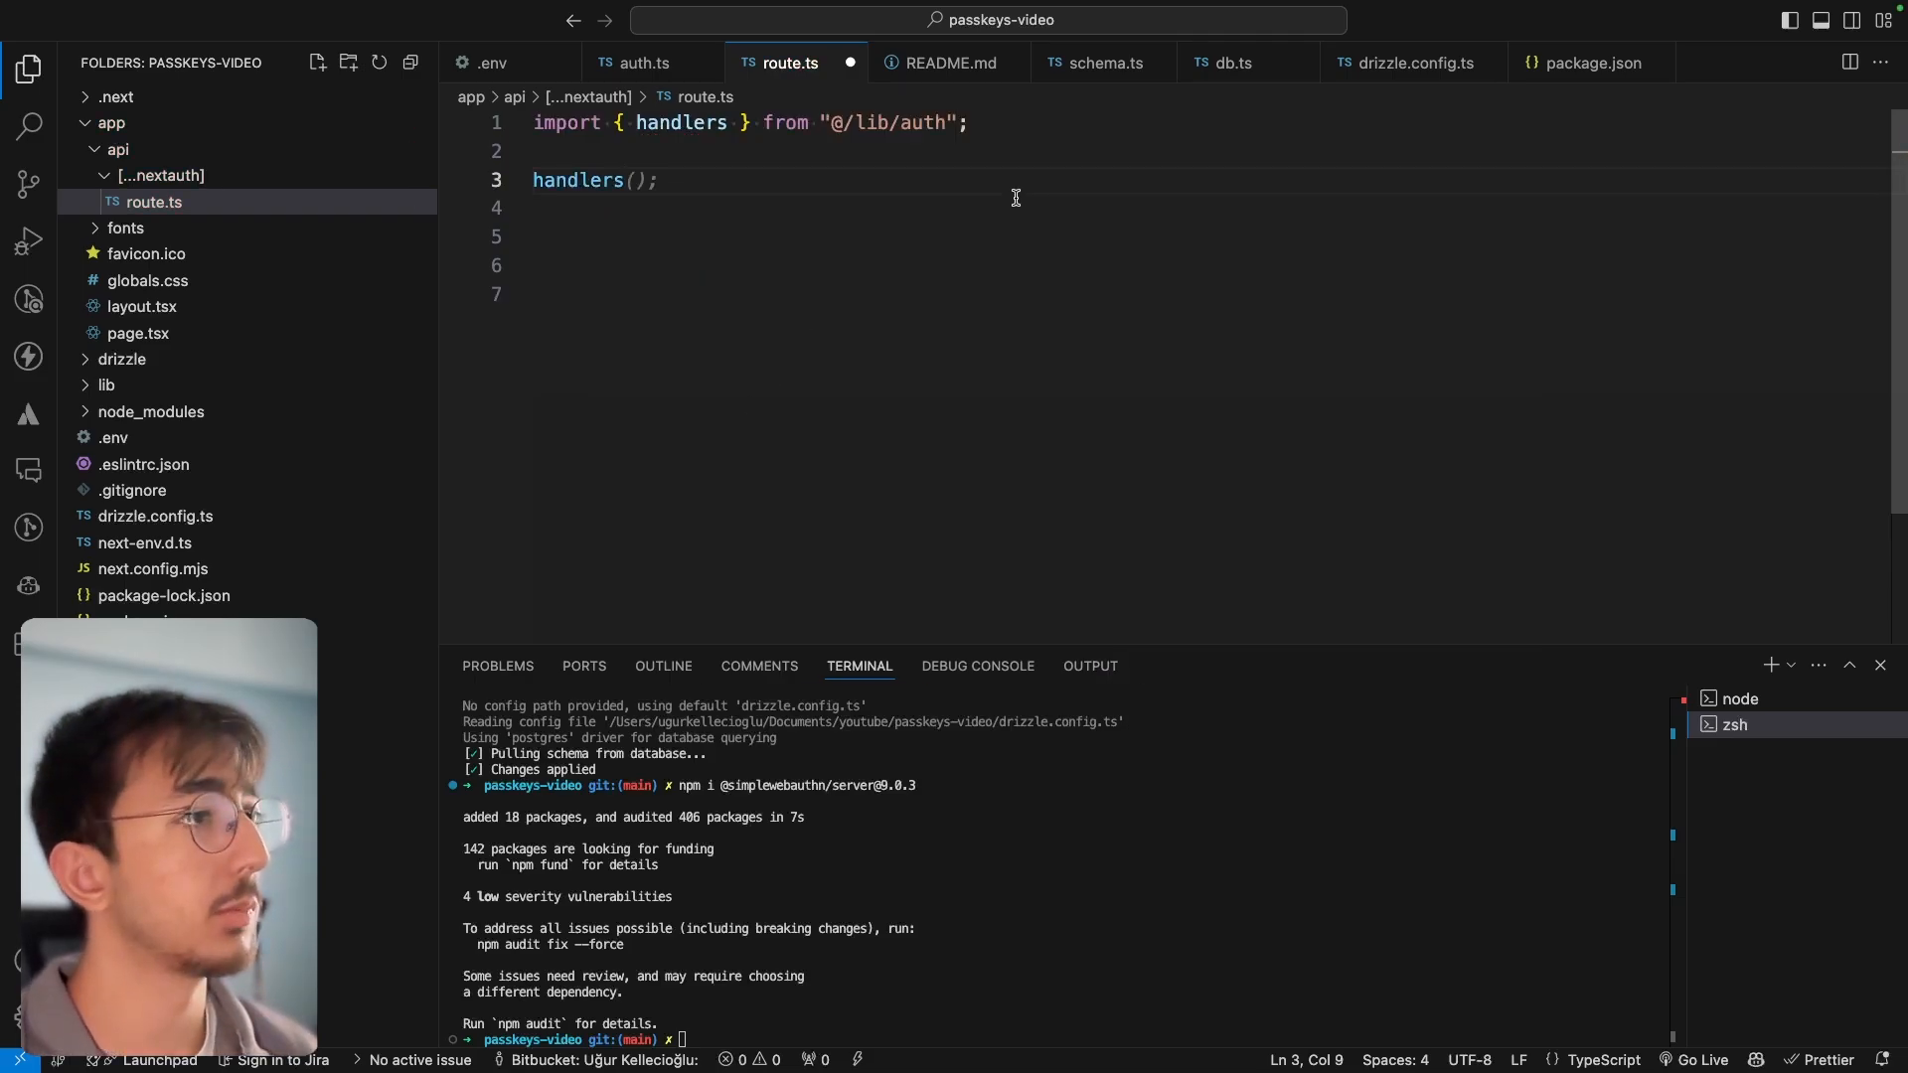
pyautogui.moveTo(578, 180)
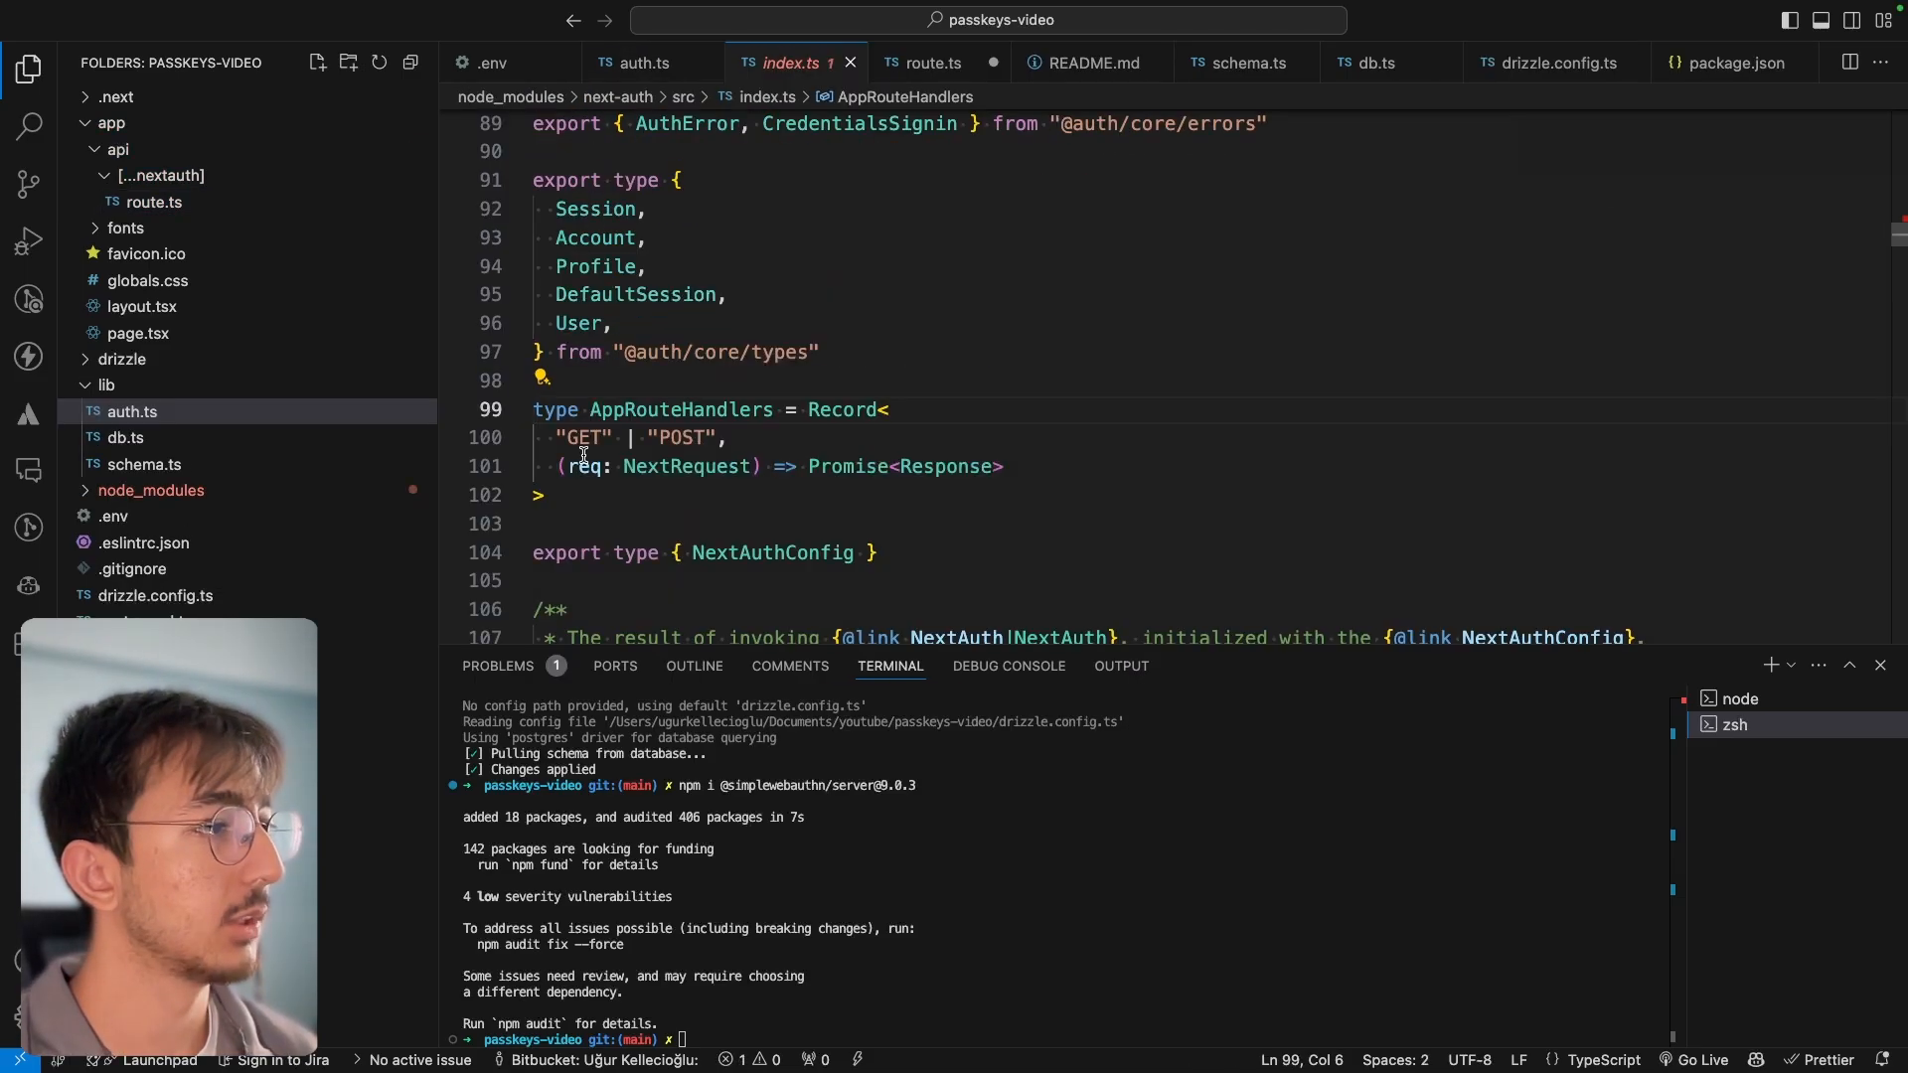
pyautogui.doubleClick(585, 439)
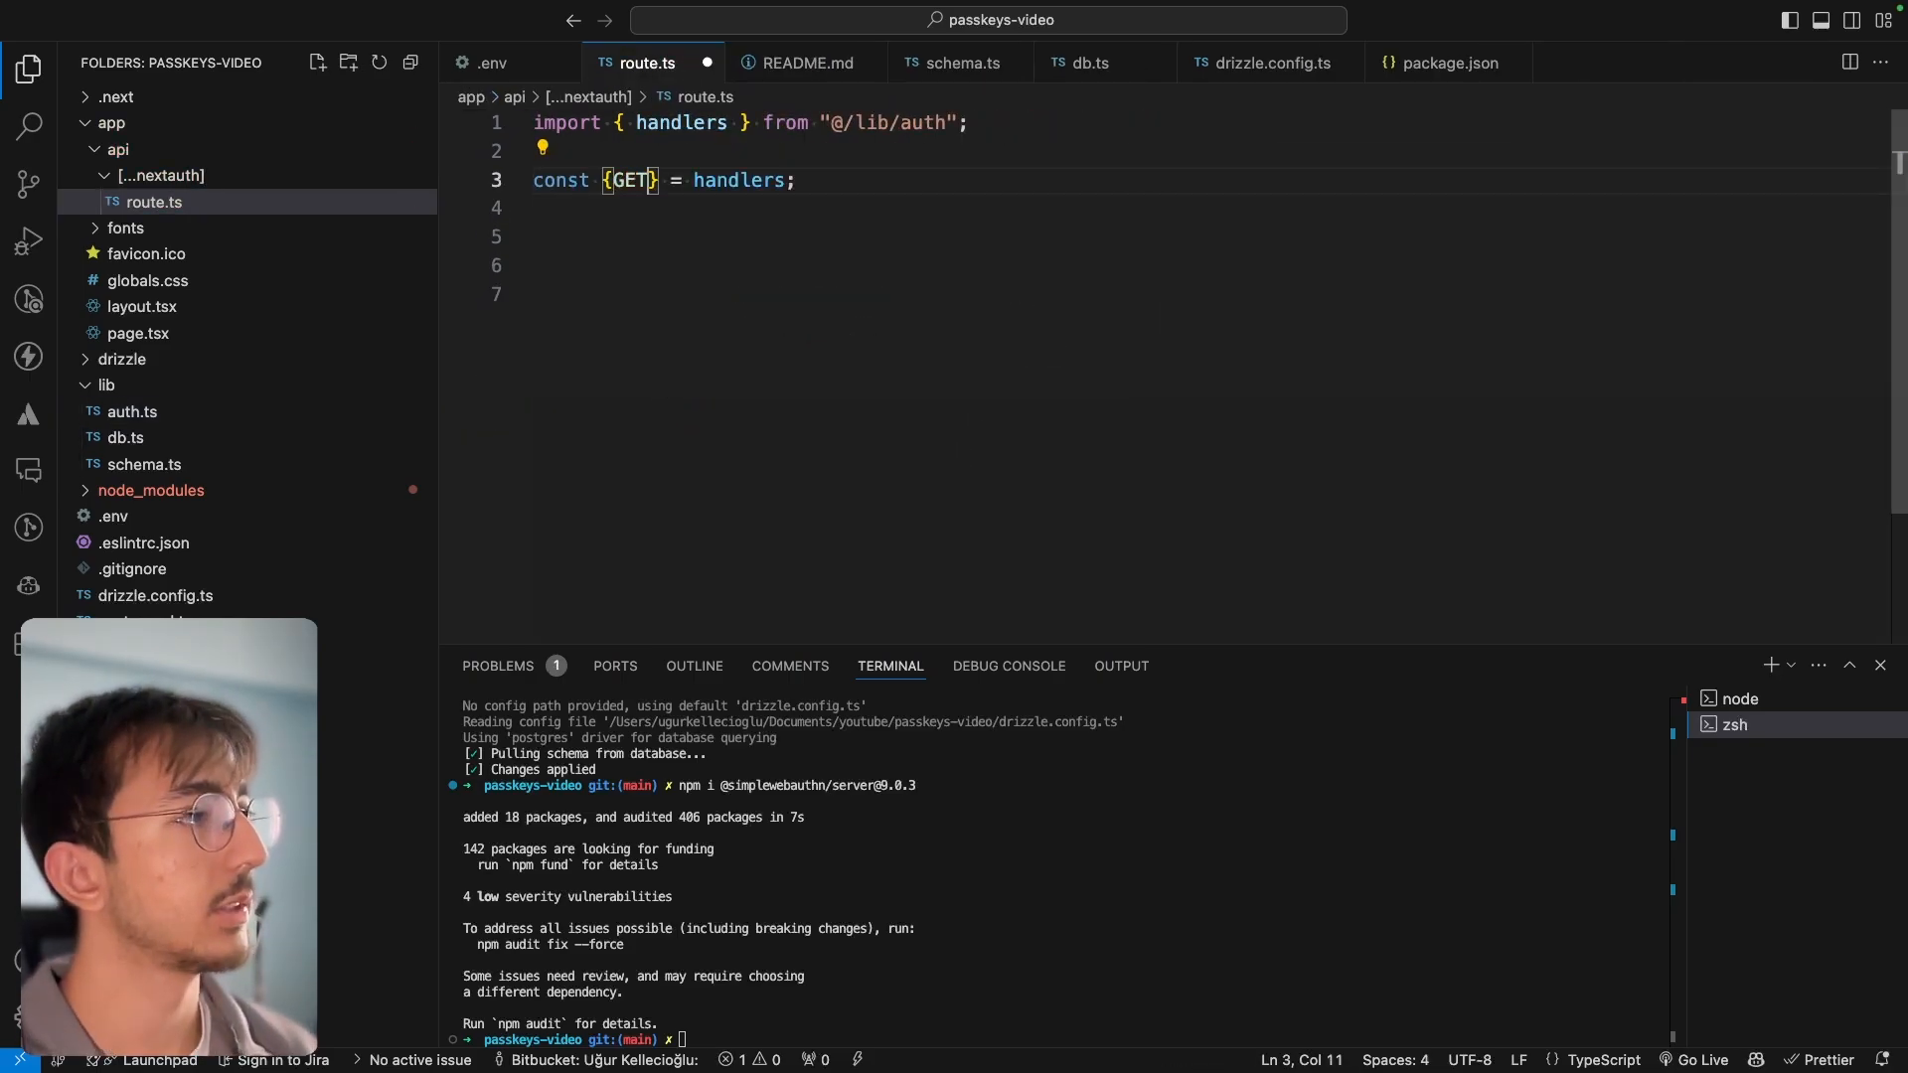
pyautogui.write(',POST')
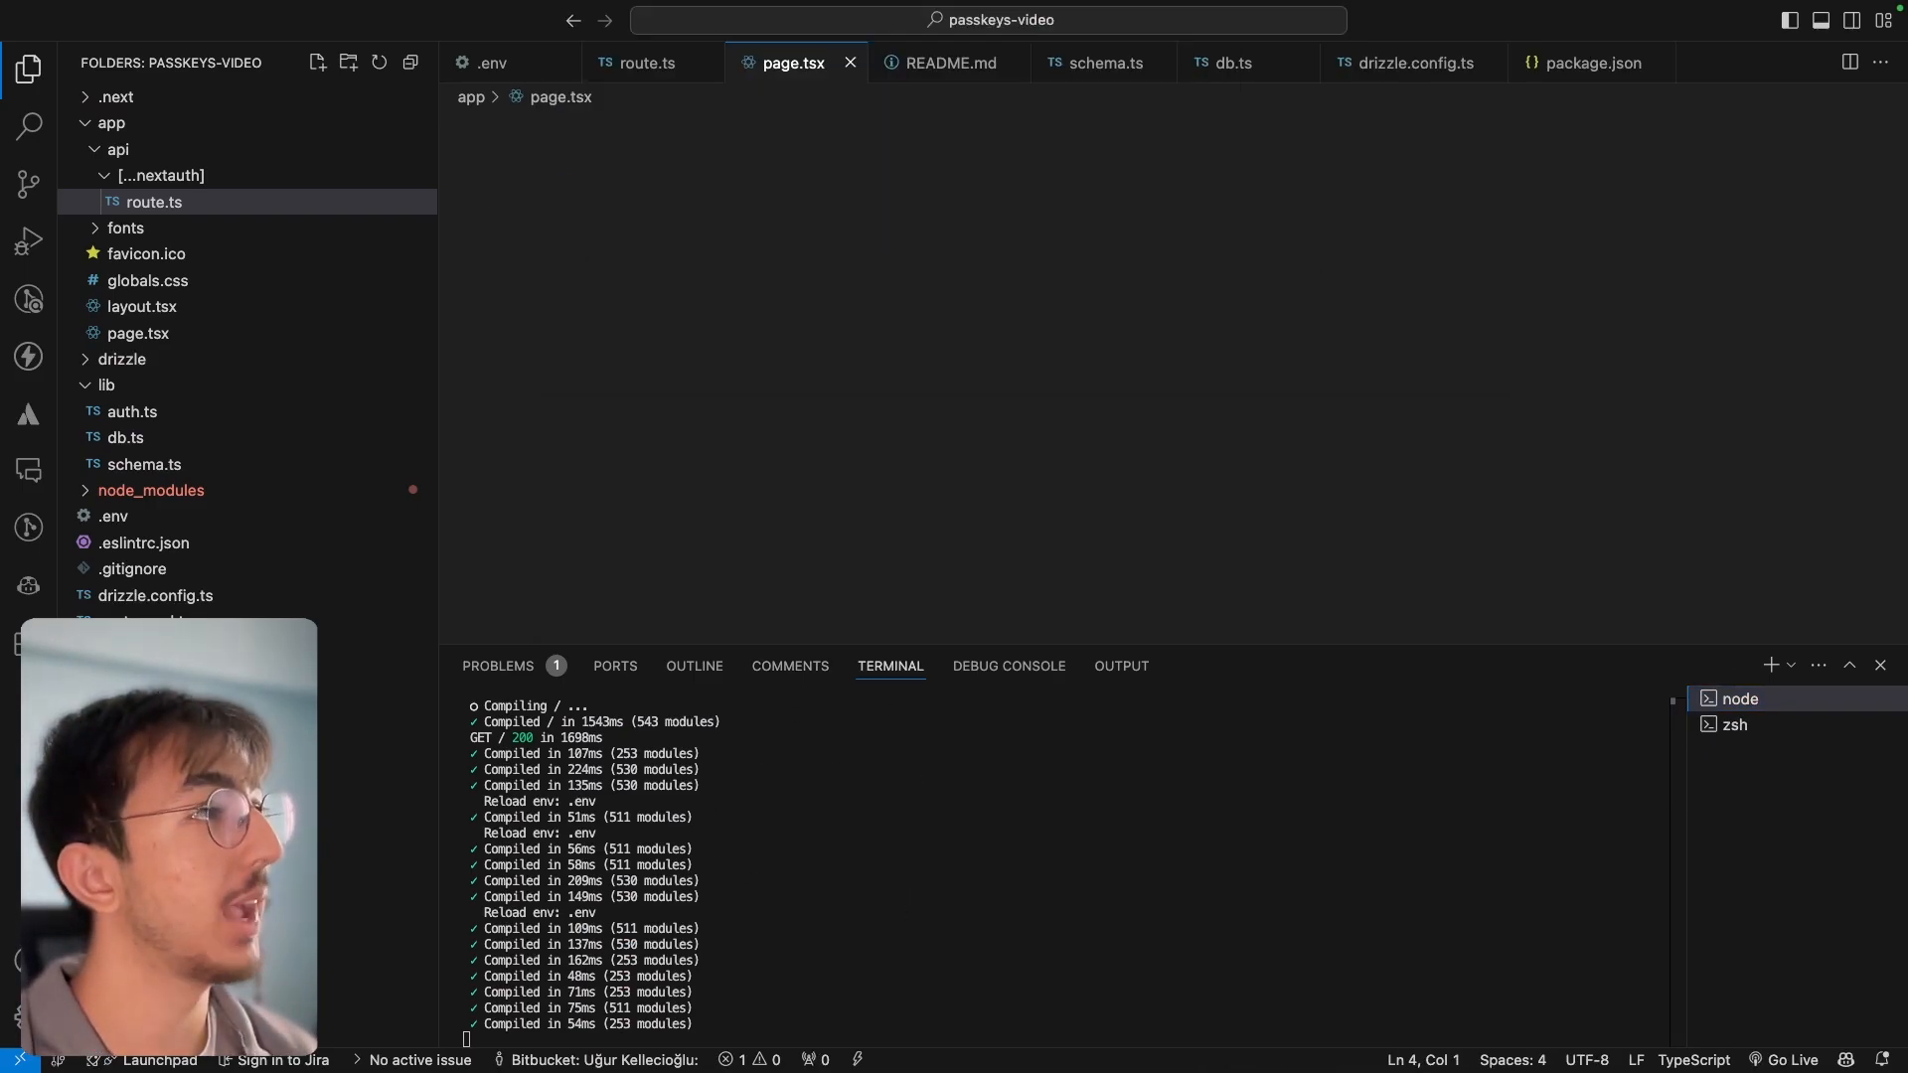
# Step: In app/page.tsx, import auth, await the session in async Home, render JSON.stringify(session)
pyautogui.click(137, 332)
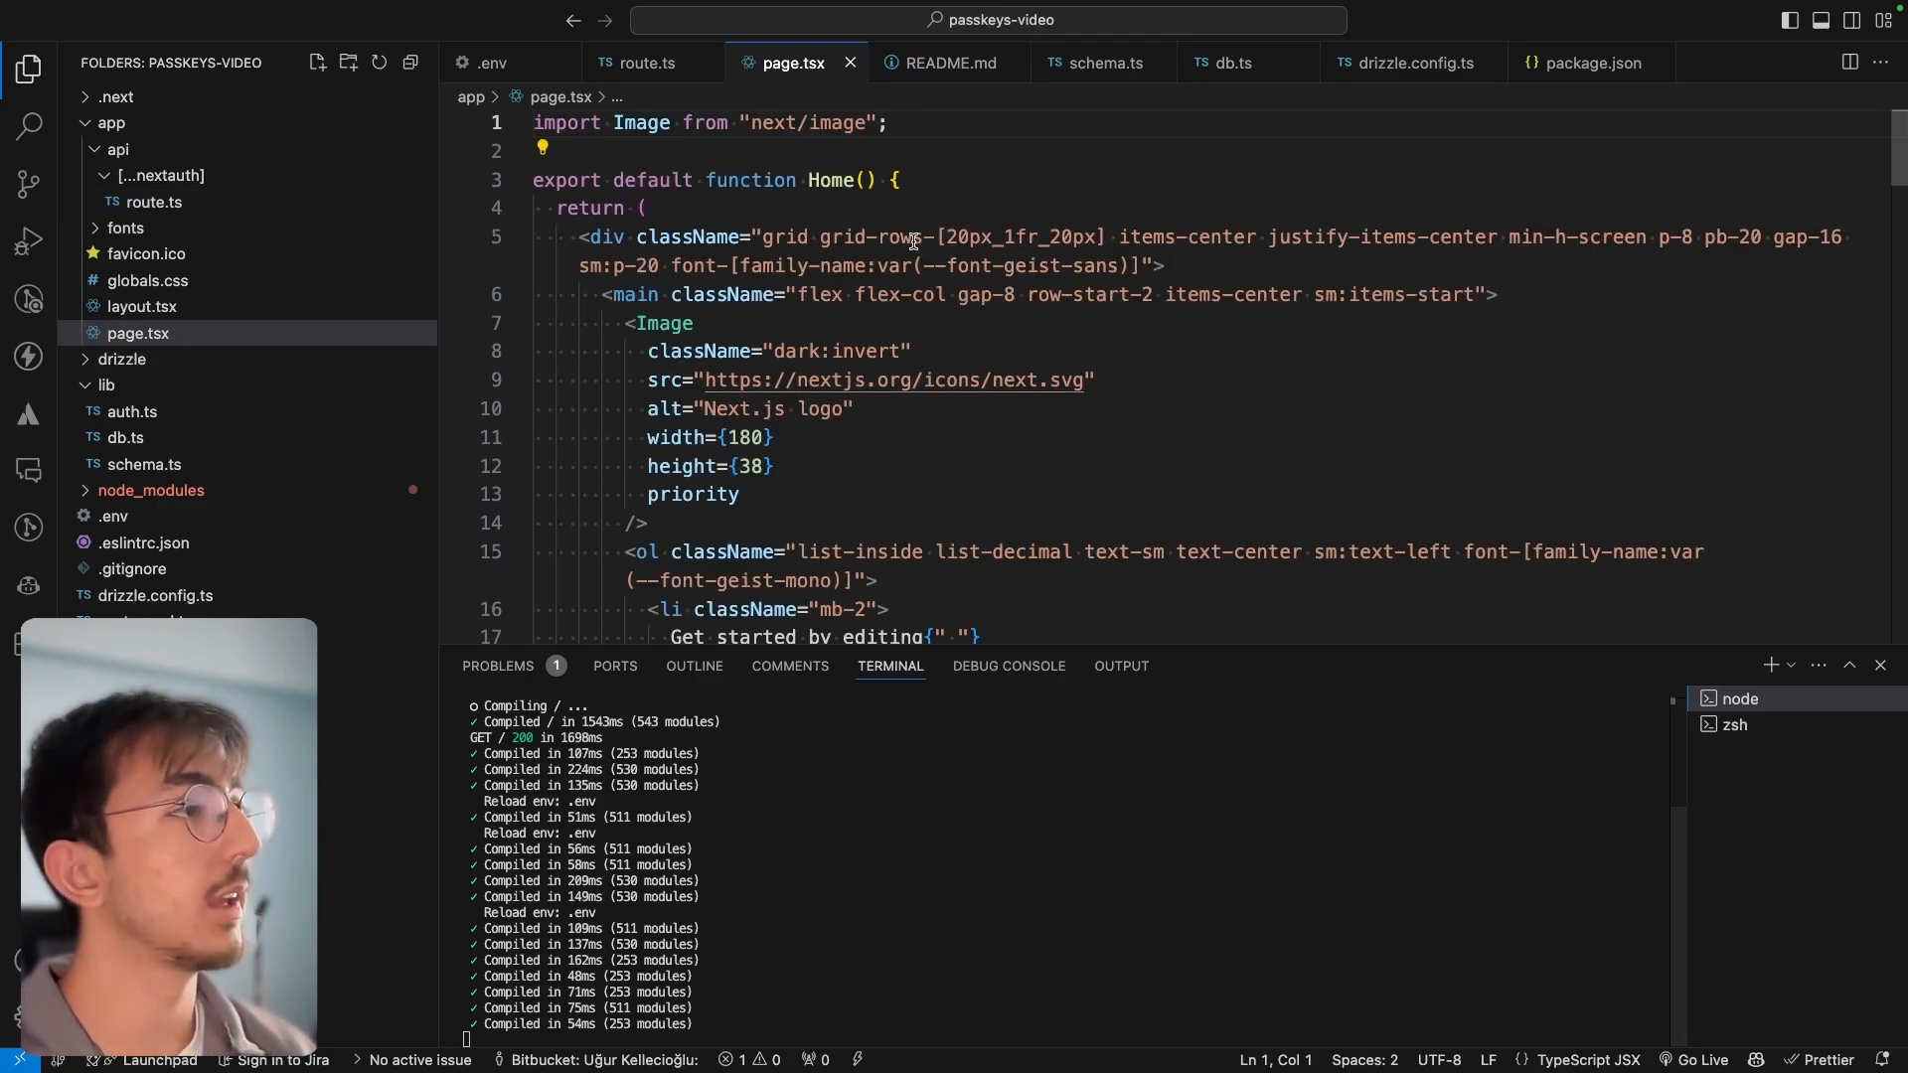
pyautogui.write('const session = auth(')
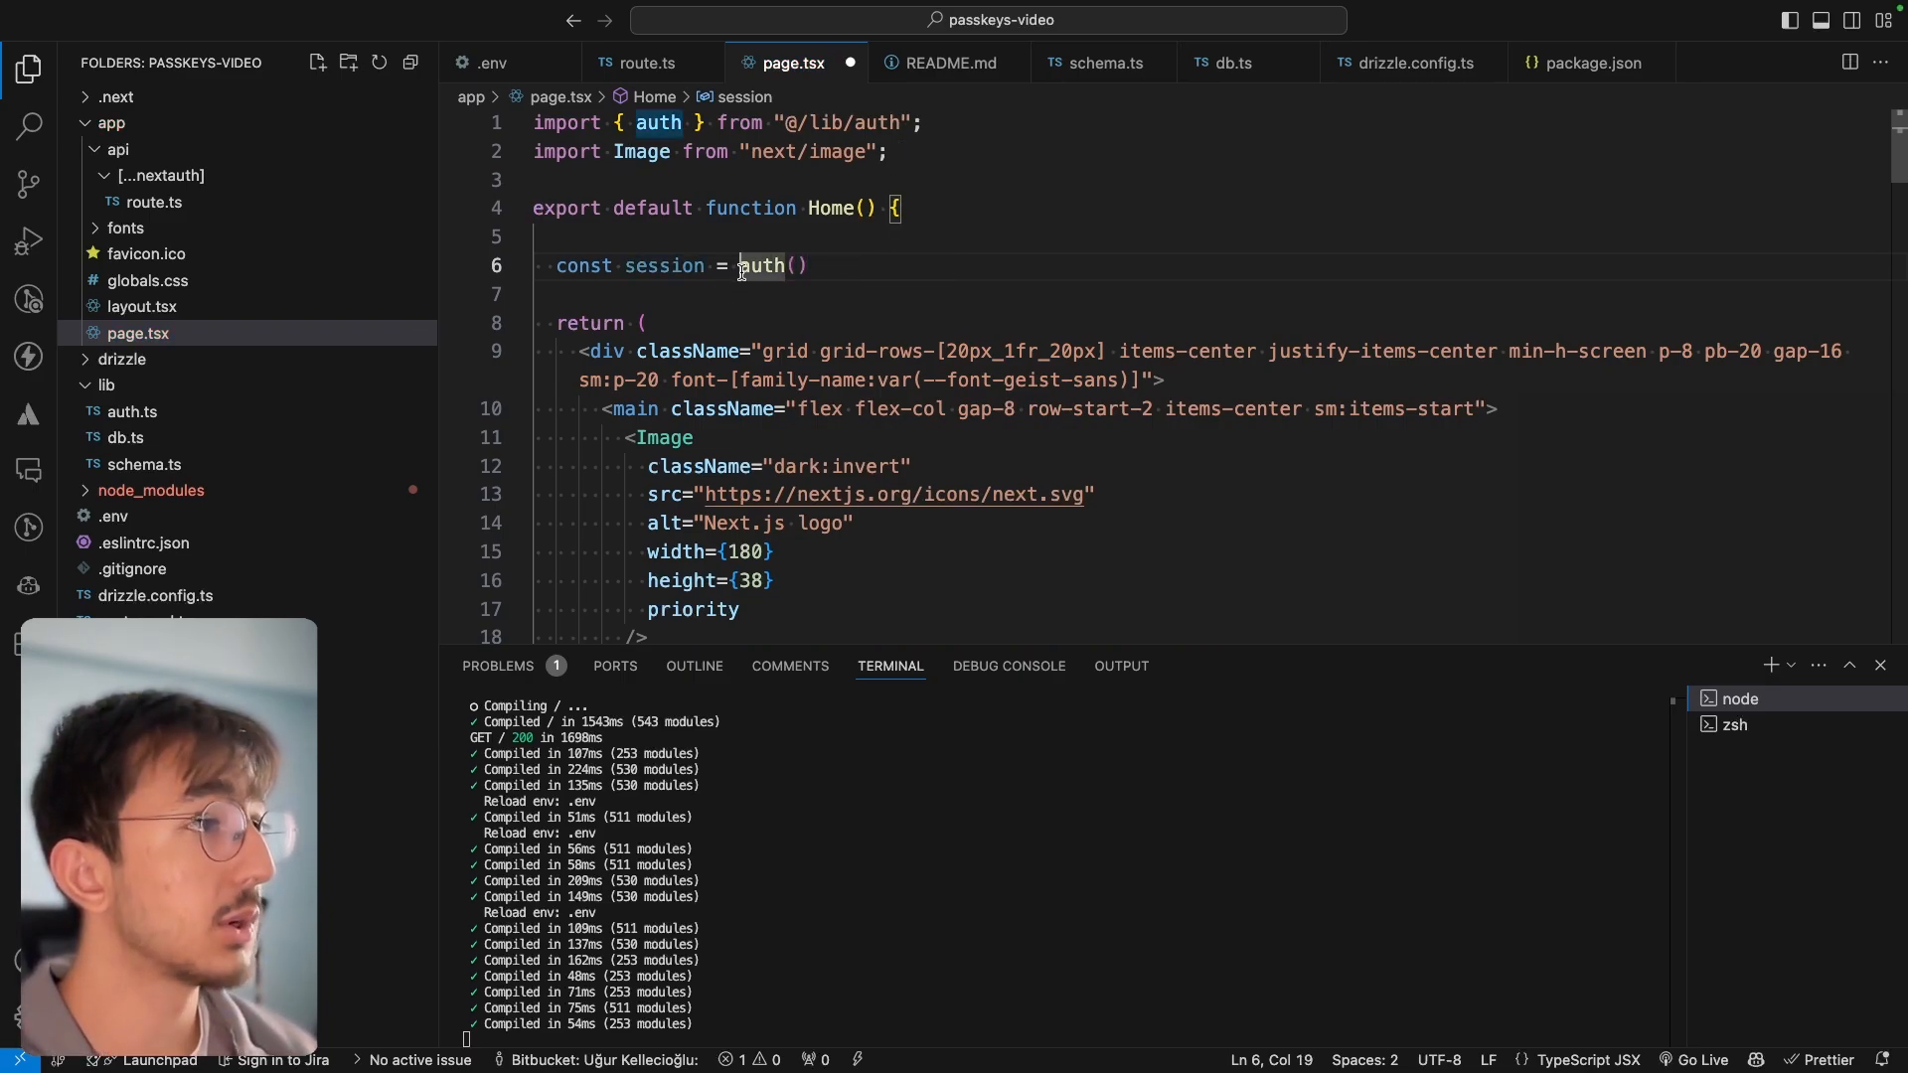
pyautogui.moveTo(763, 265)
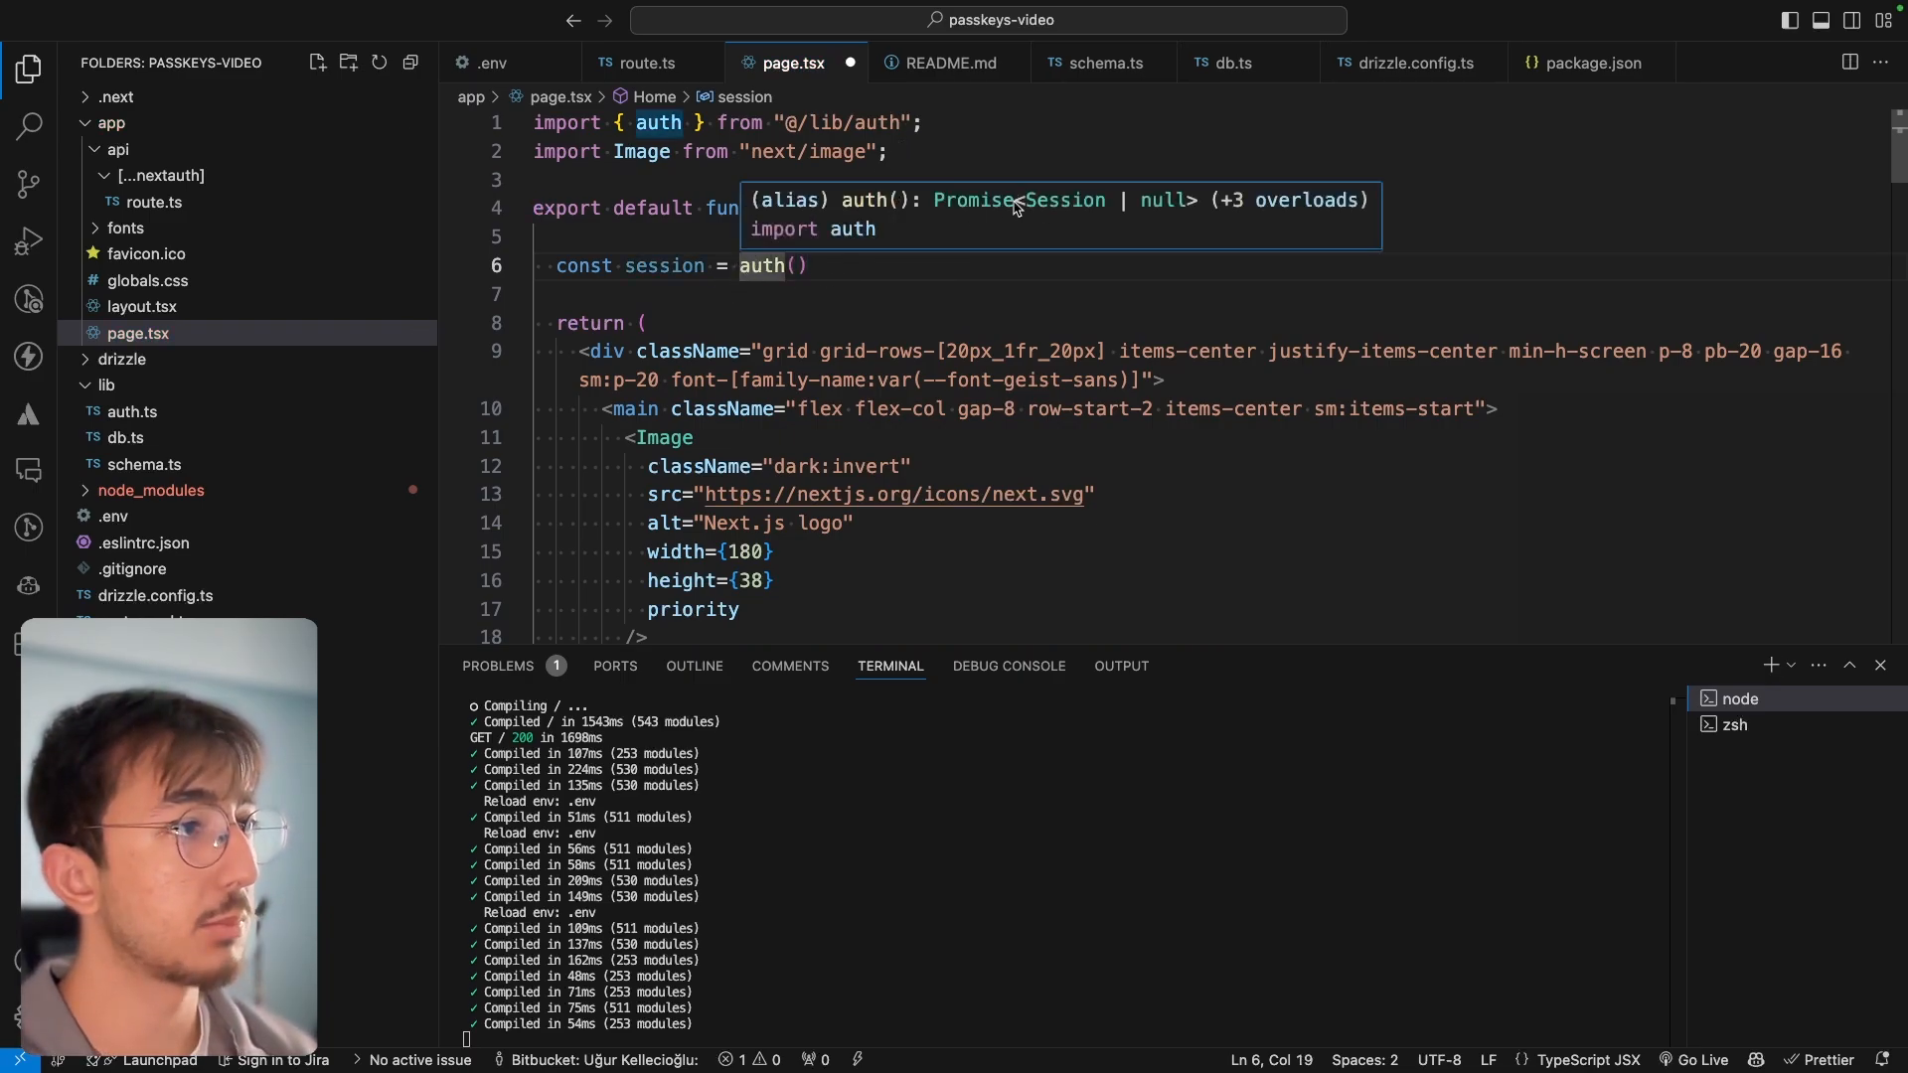
pyautogui.write('await')
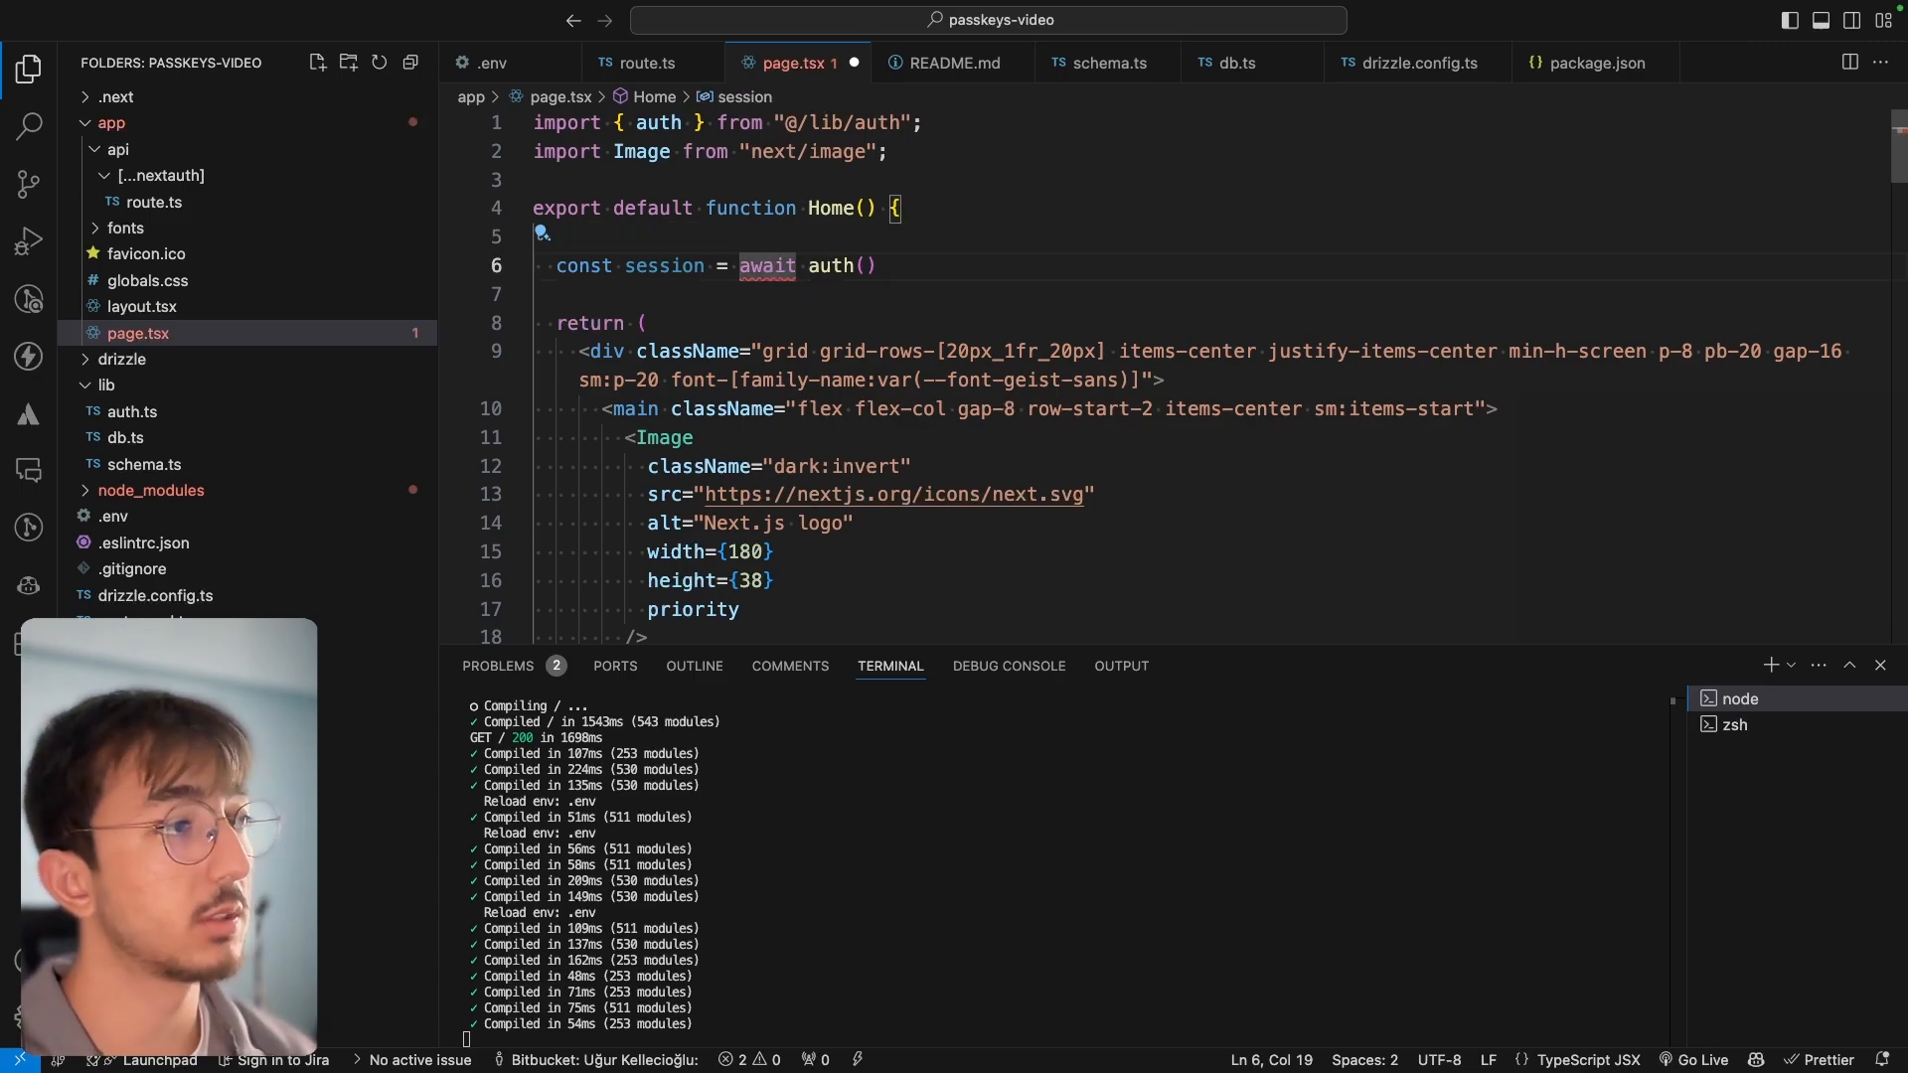
pyautogui.write('async')
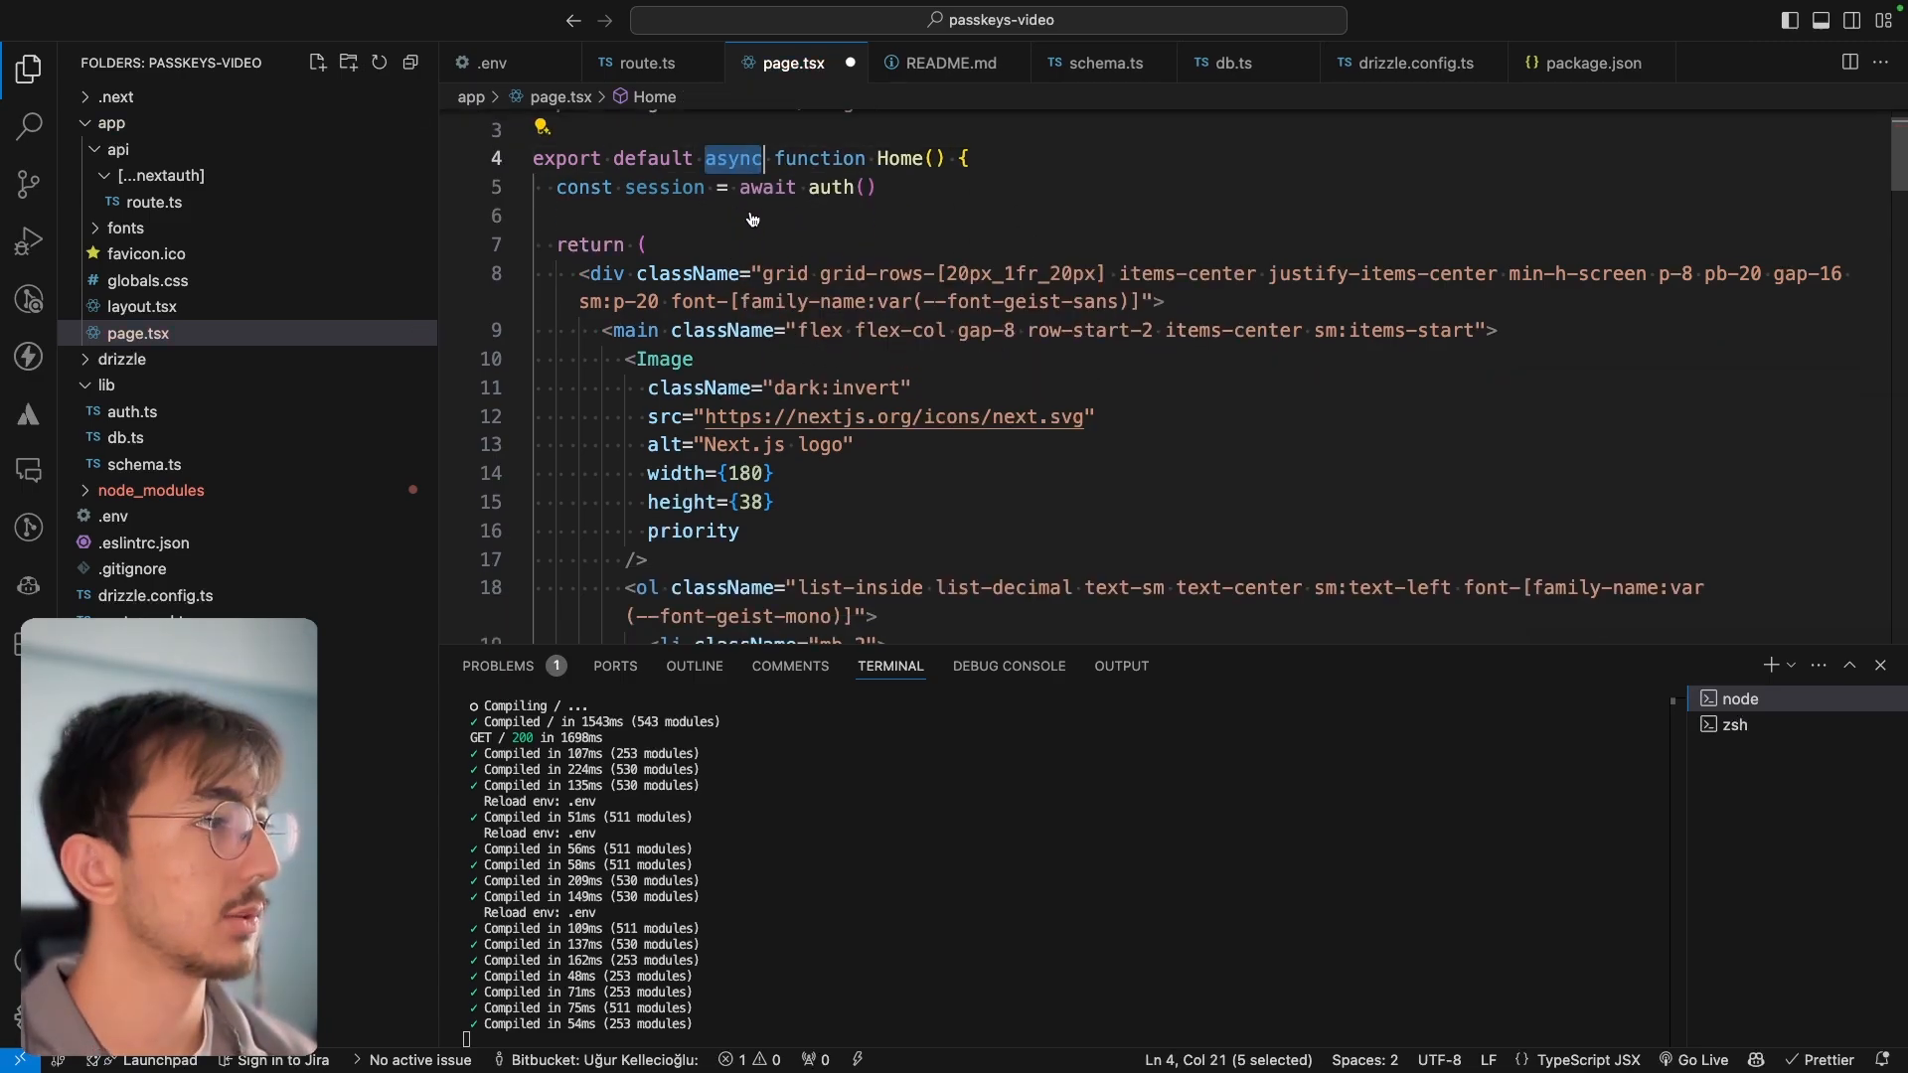
pyautogui.doubleClick(665, 186)
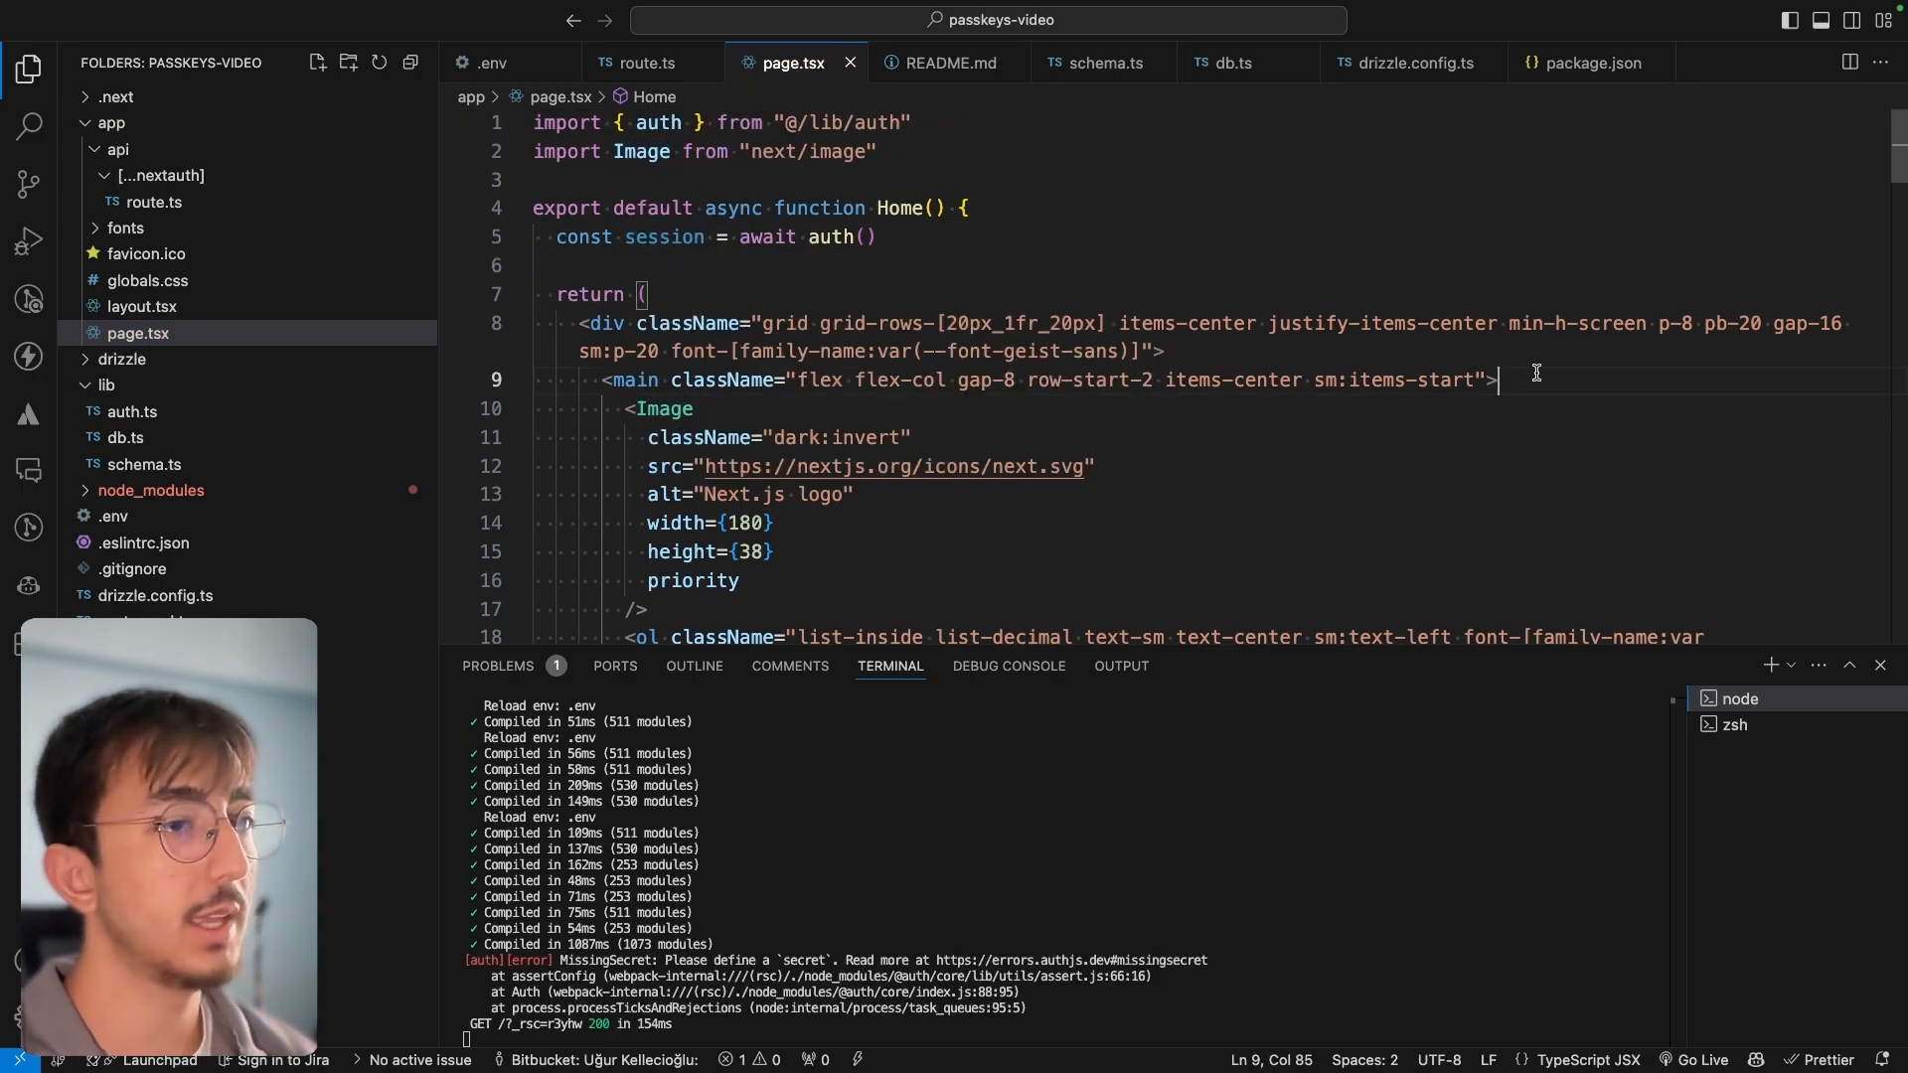
pyautogui.write('{JSON.stringify(session, null, 2')
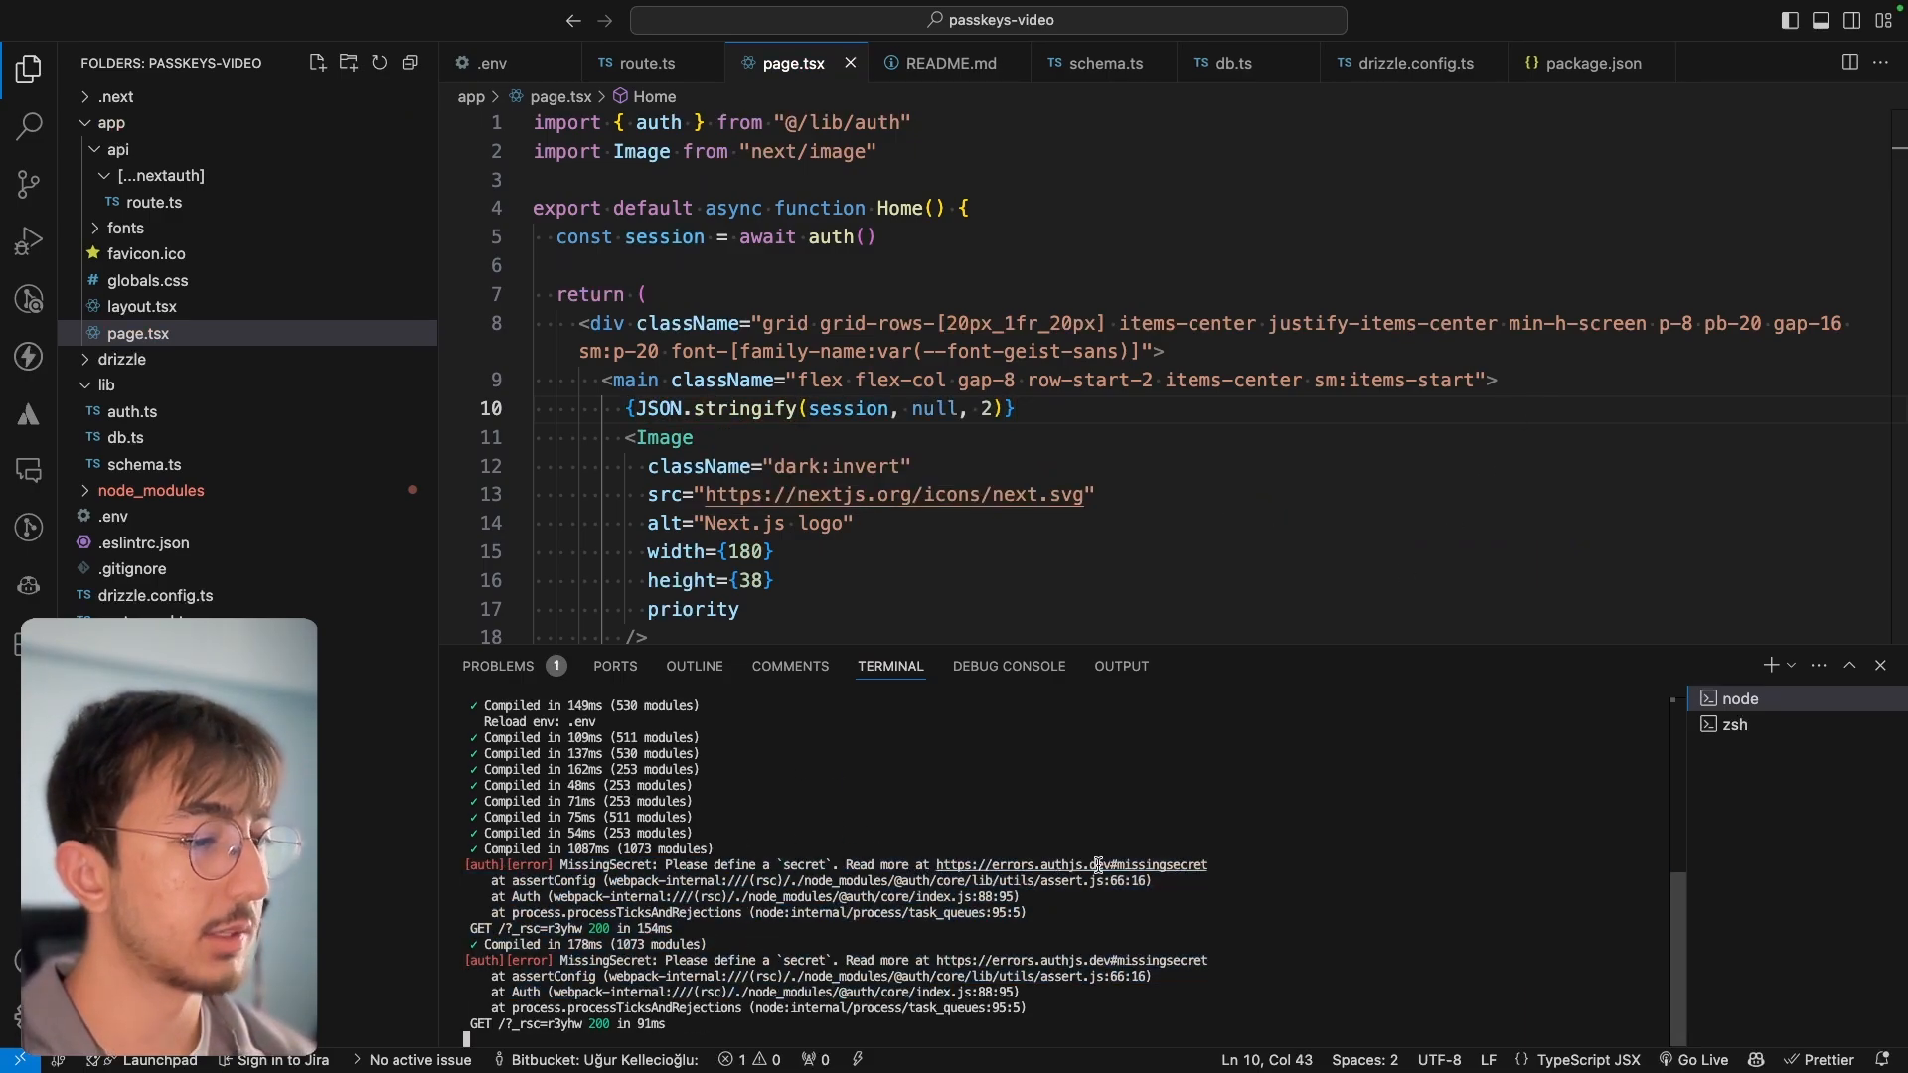
# Step: Add an AUTH_SECRET line with a secret string below AUTH_DRIZZLE_URL in .env
pyautogui.click(112, 516)
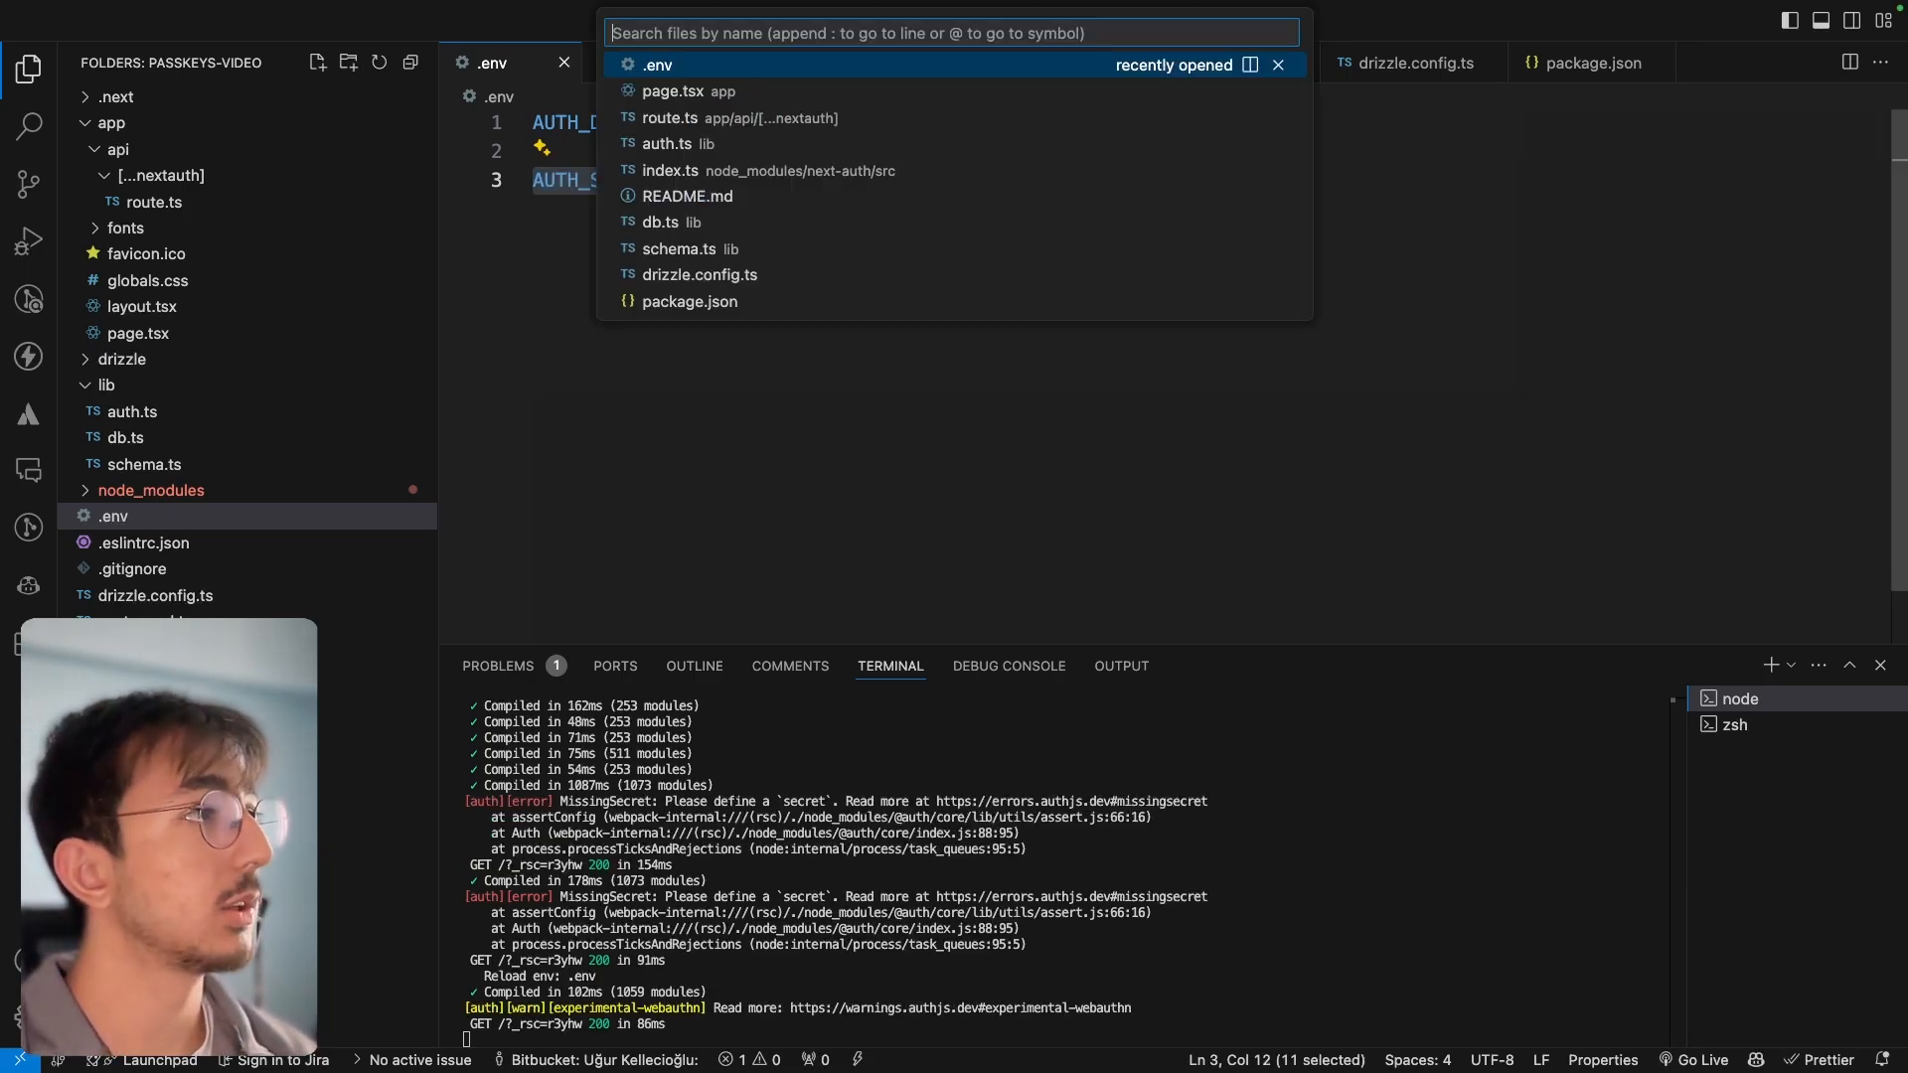
pyautogui.click(666, 143)
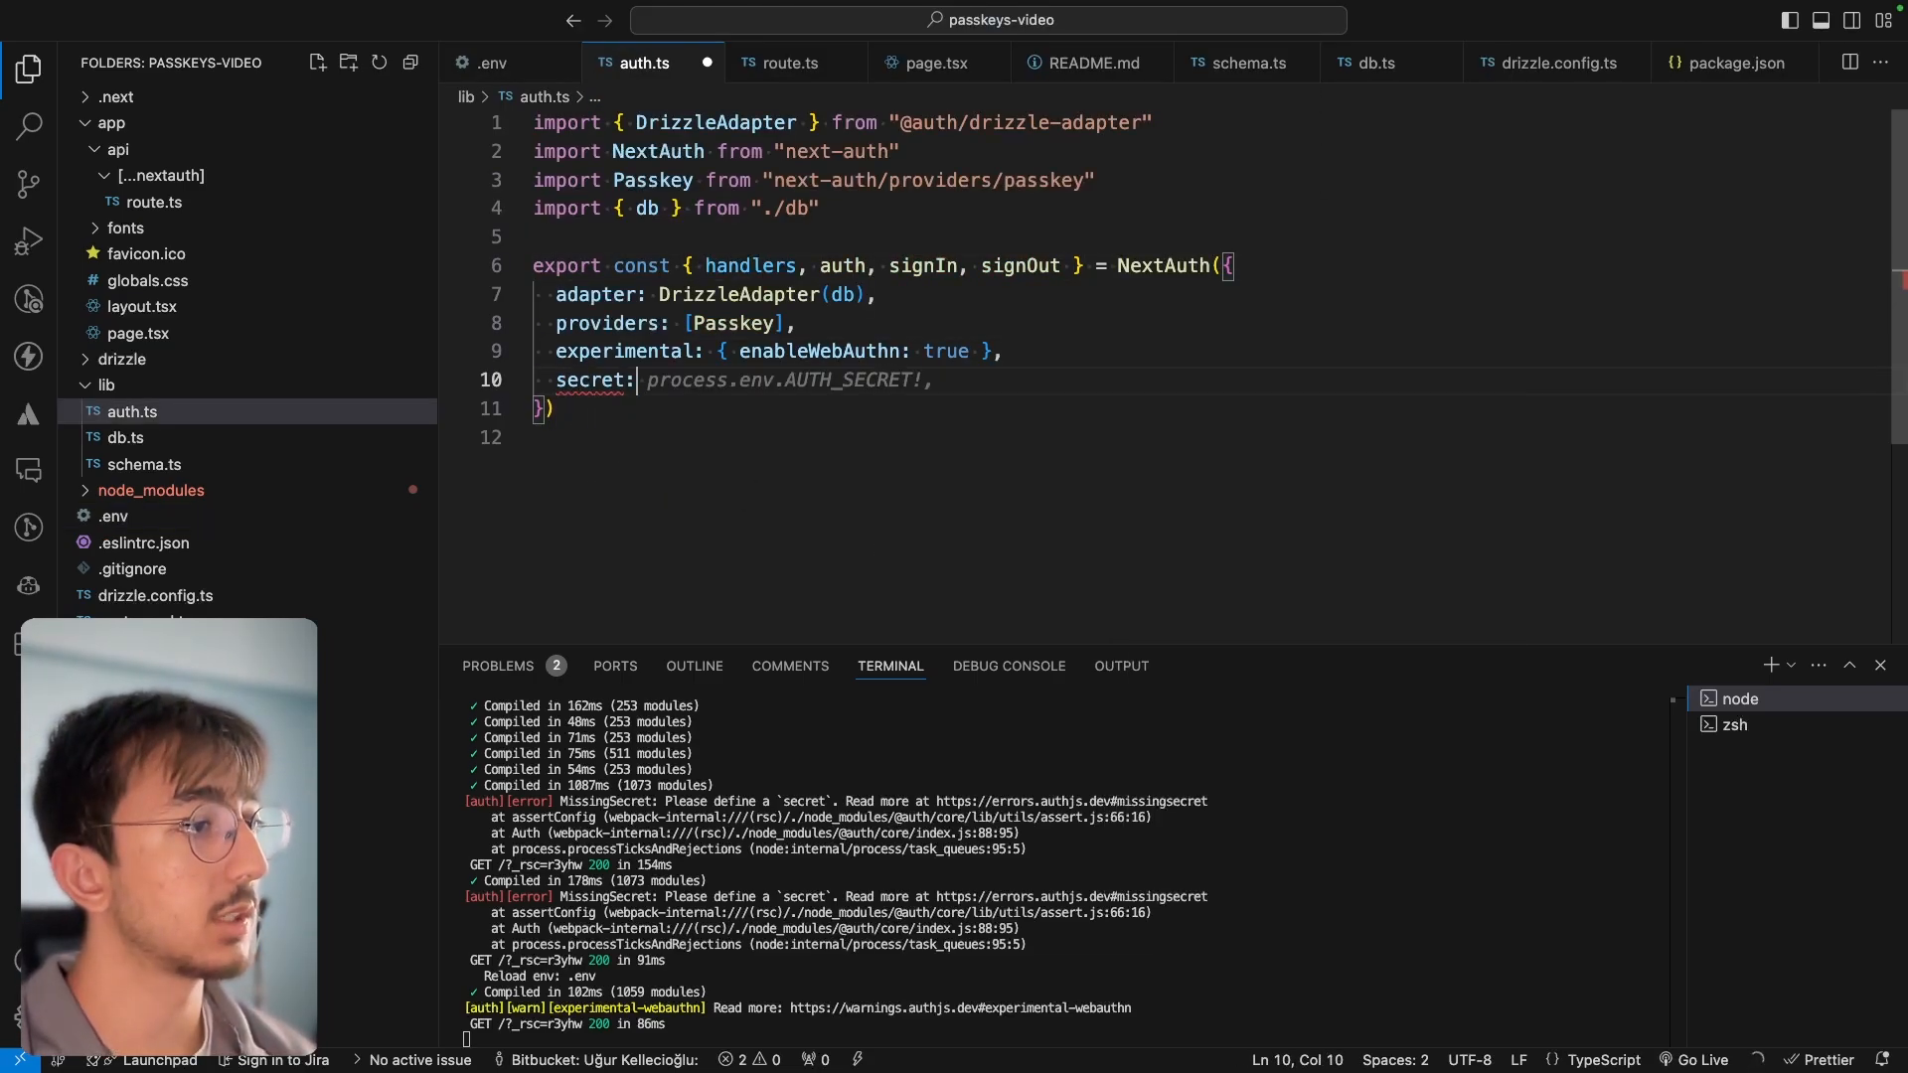
pyautogui.write('yoursec')
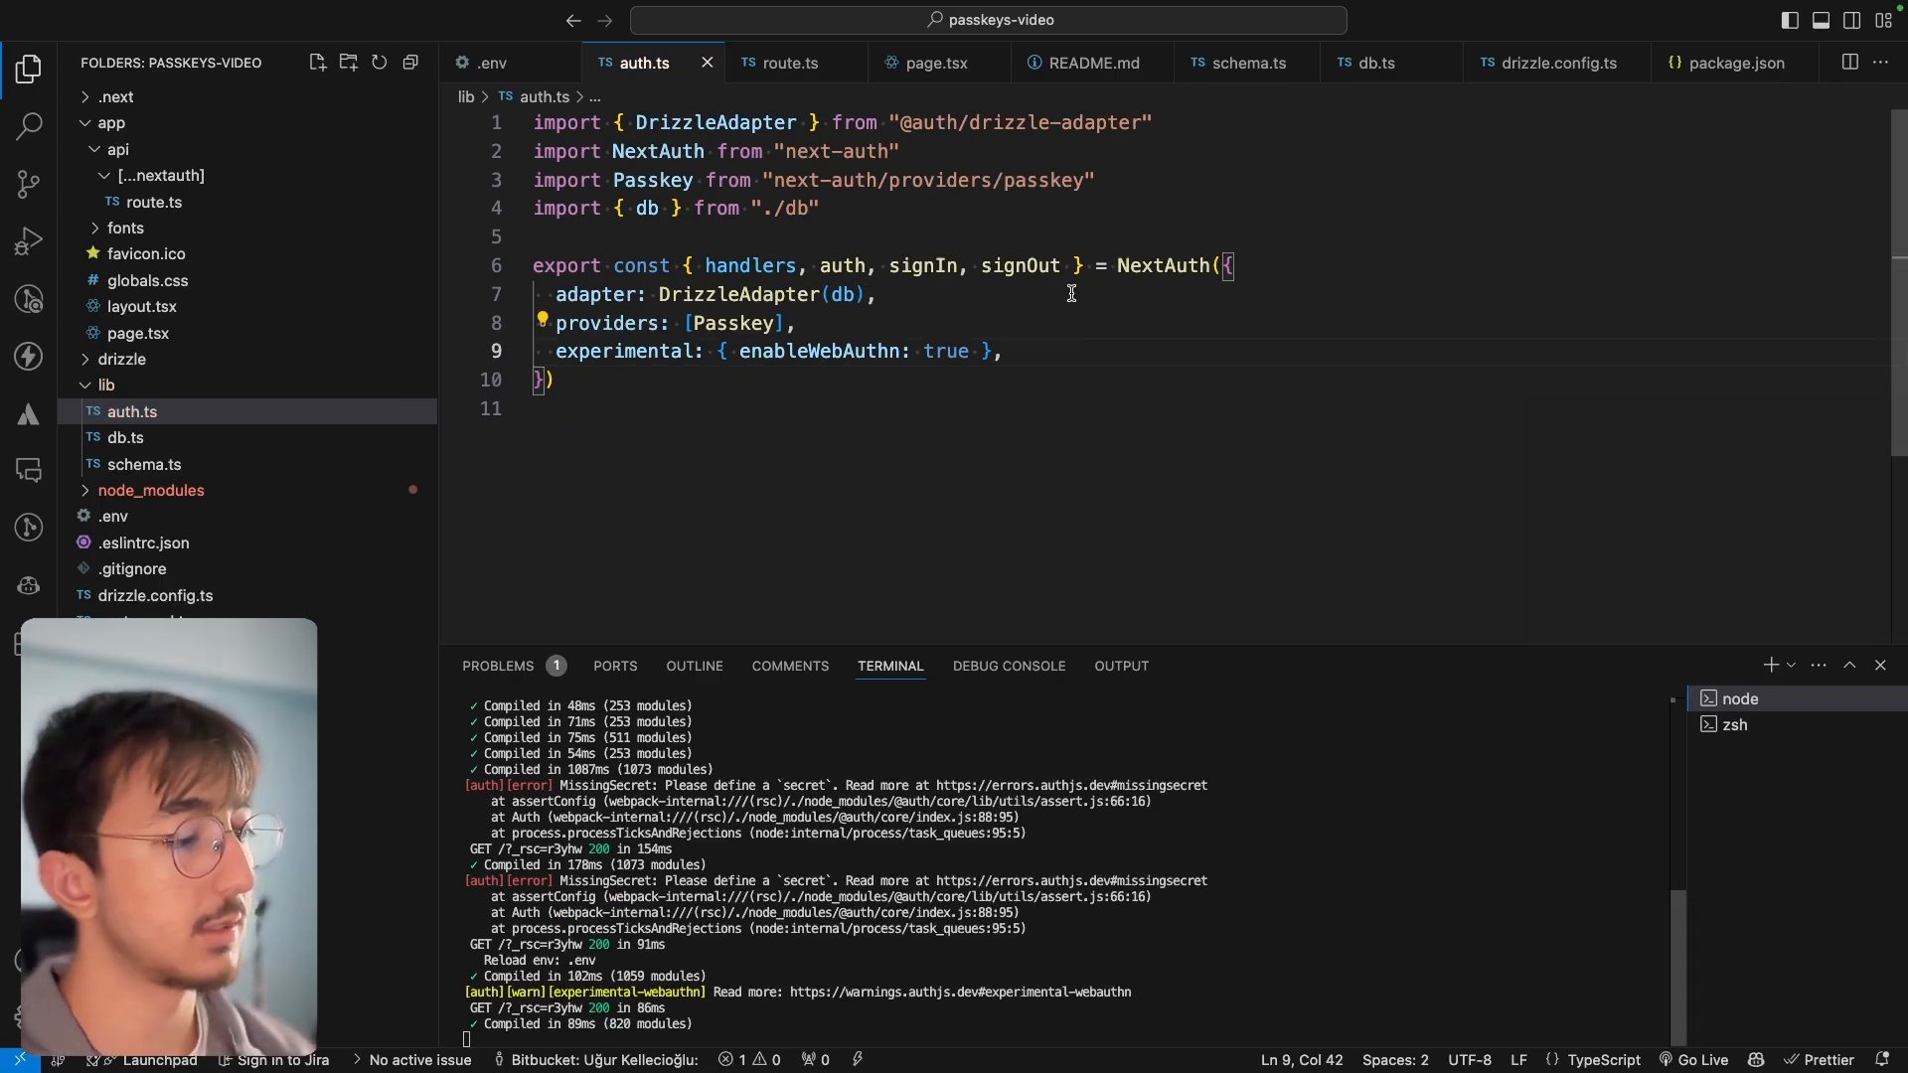
pyautogui.click(492, 62)
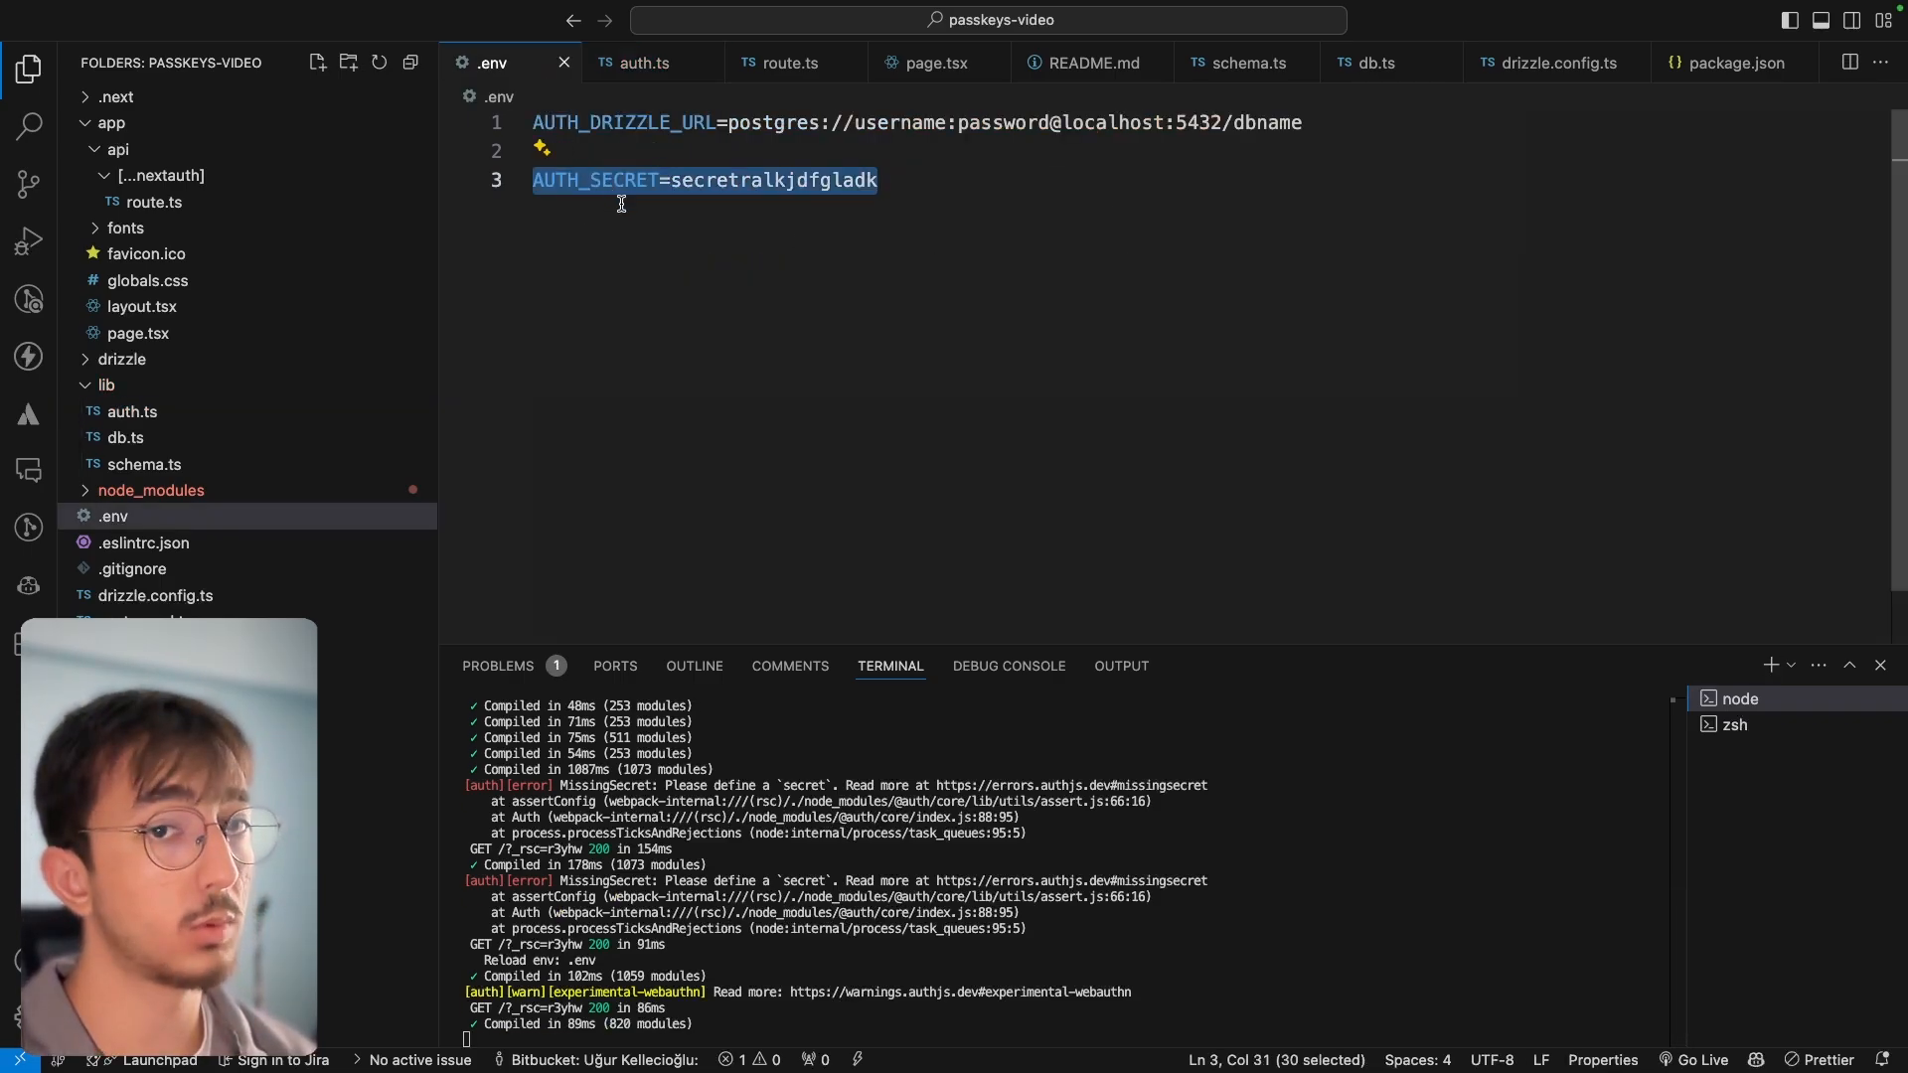
pyautogui.moveTo(948, 466)
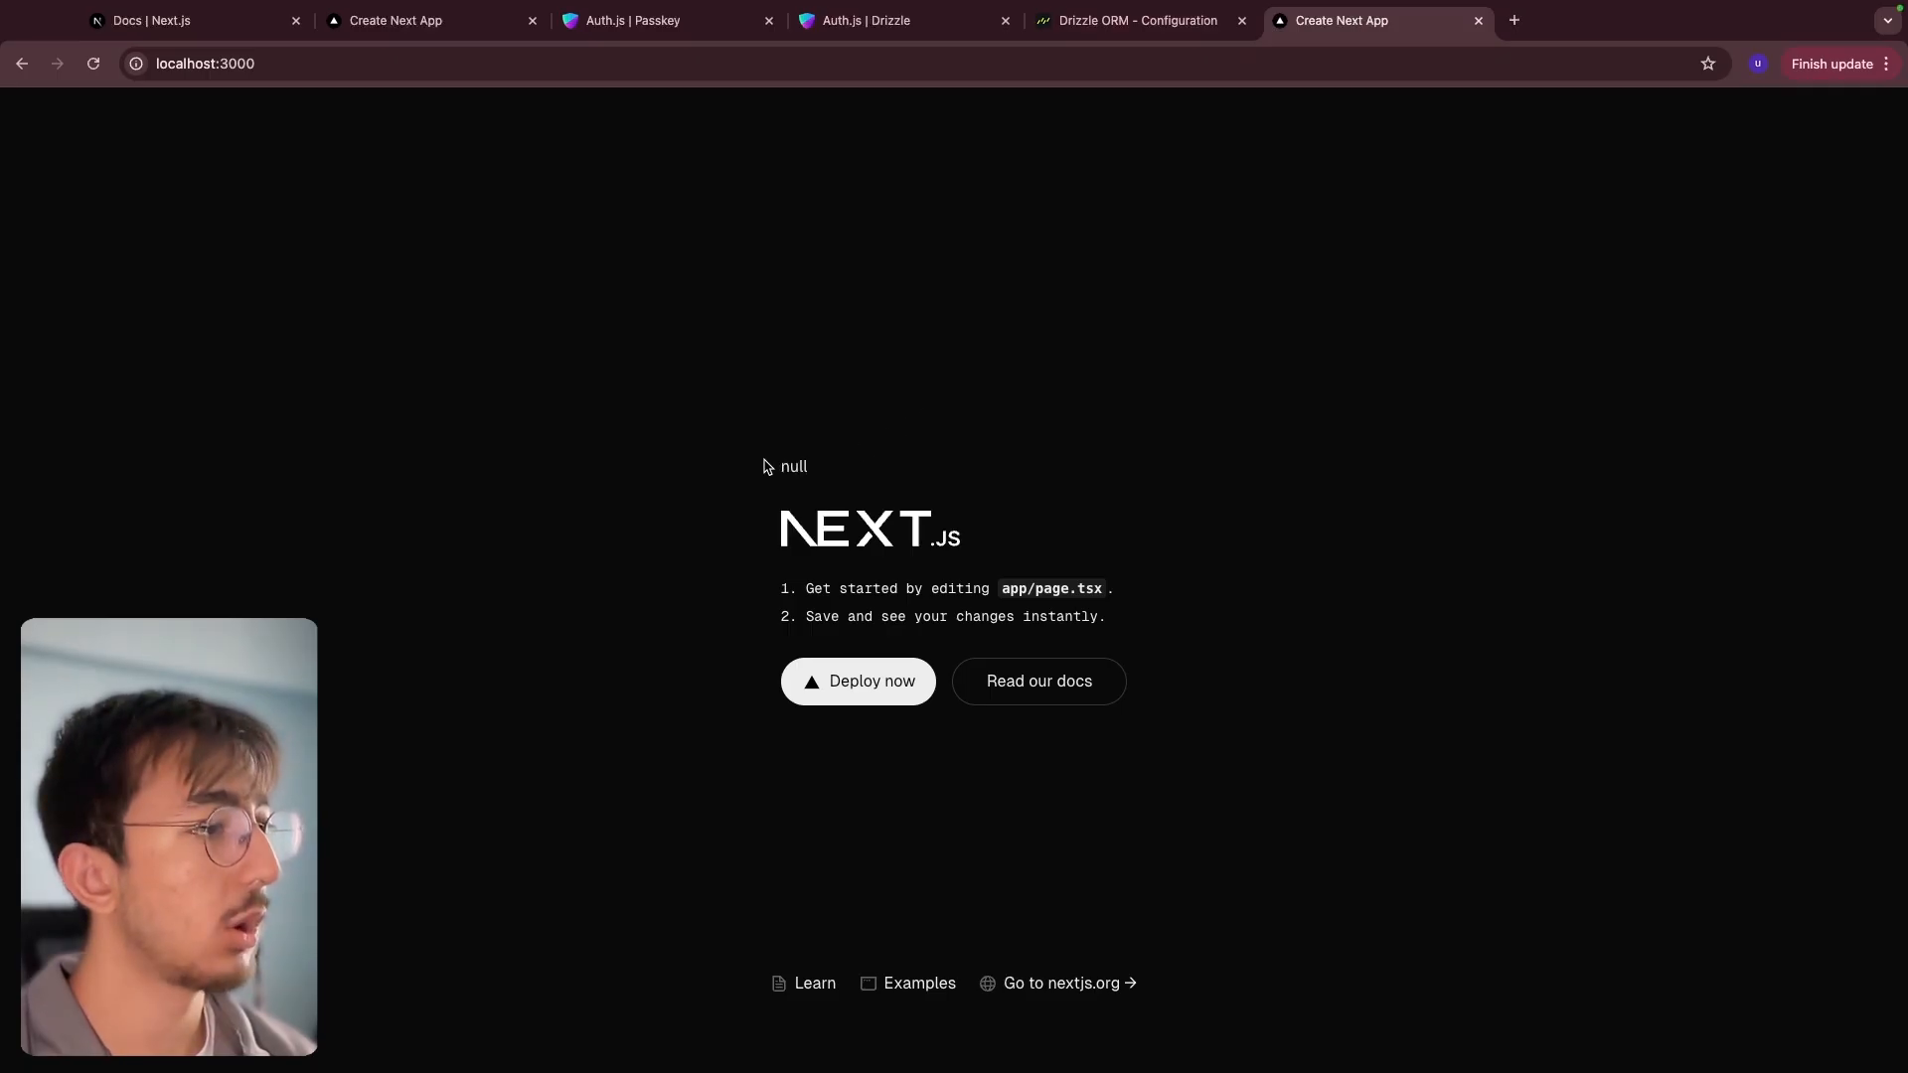
pyautogui.doubleClick(793, 466)
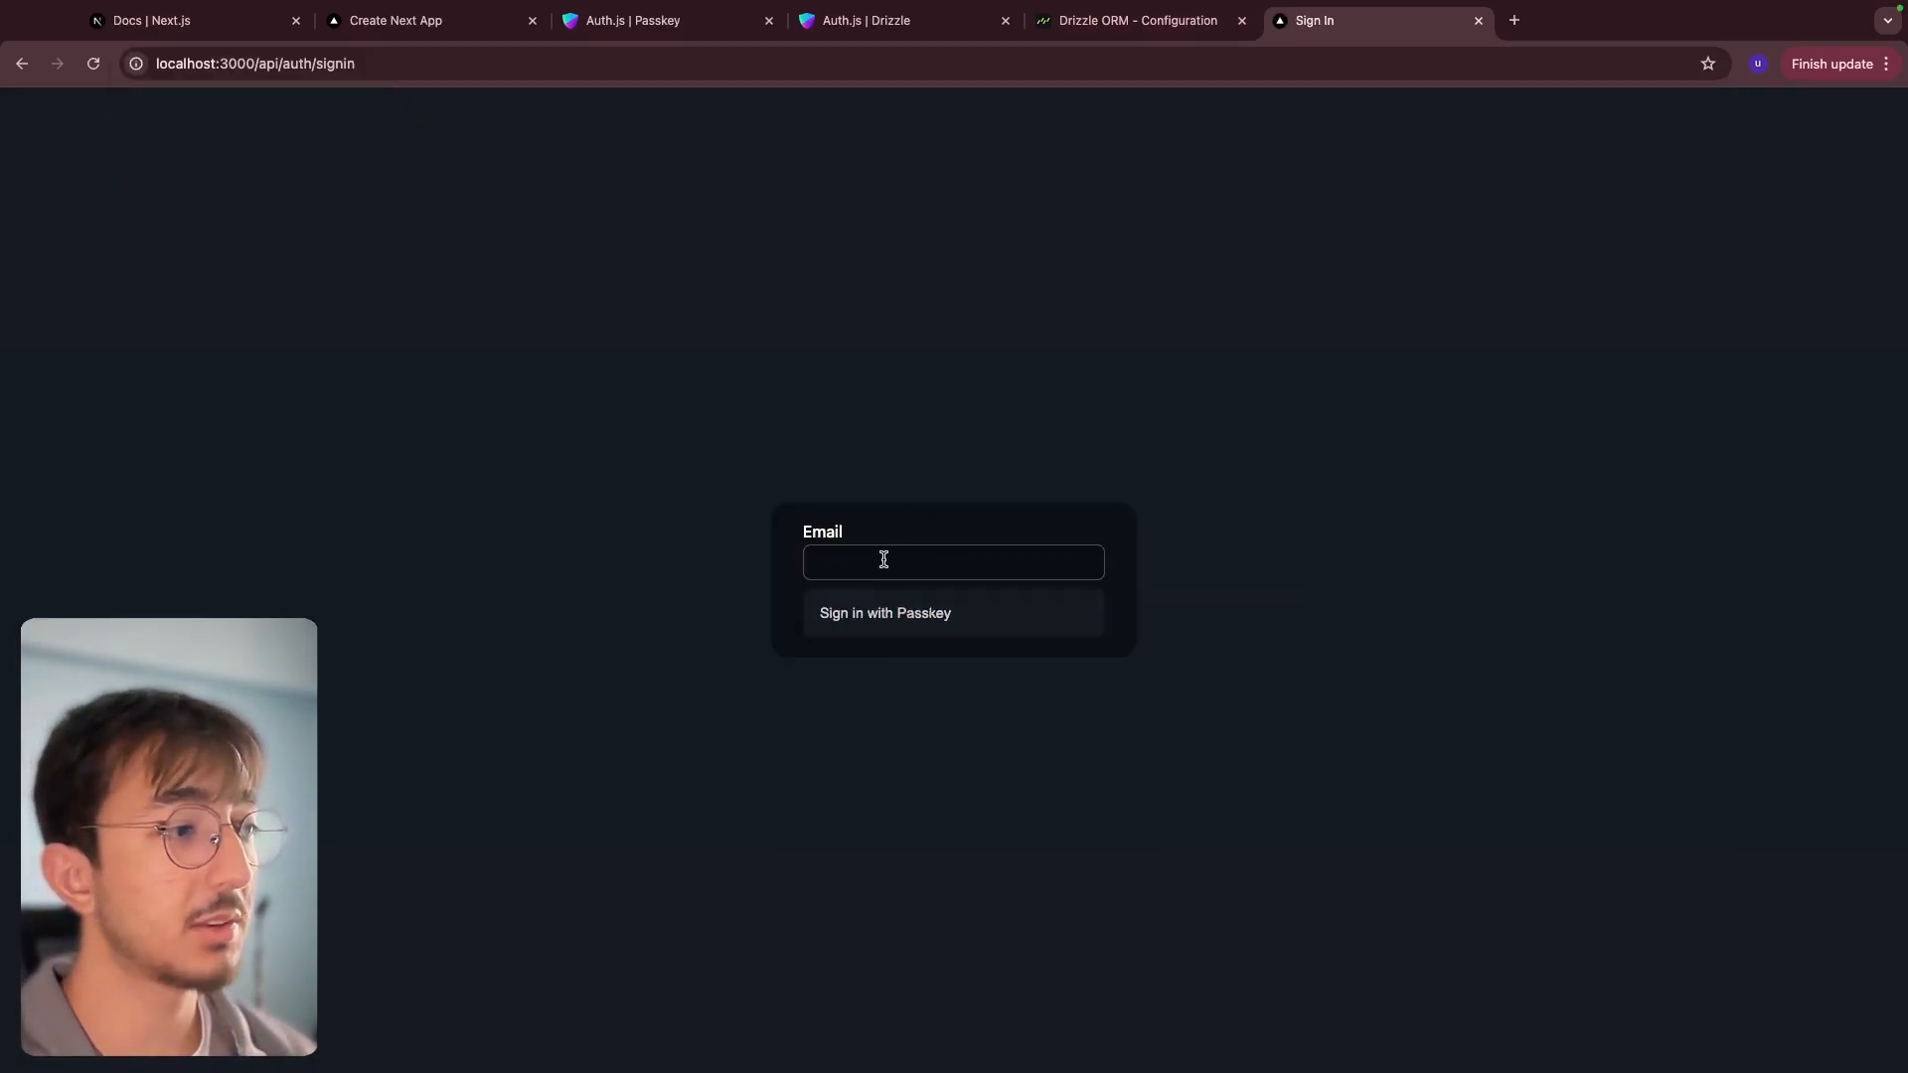
pyautogui.write('ig')
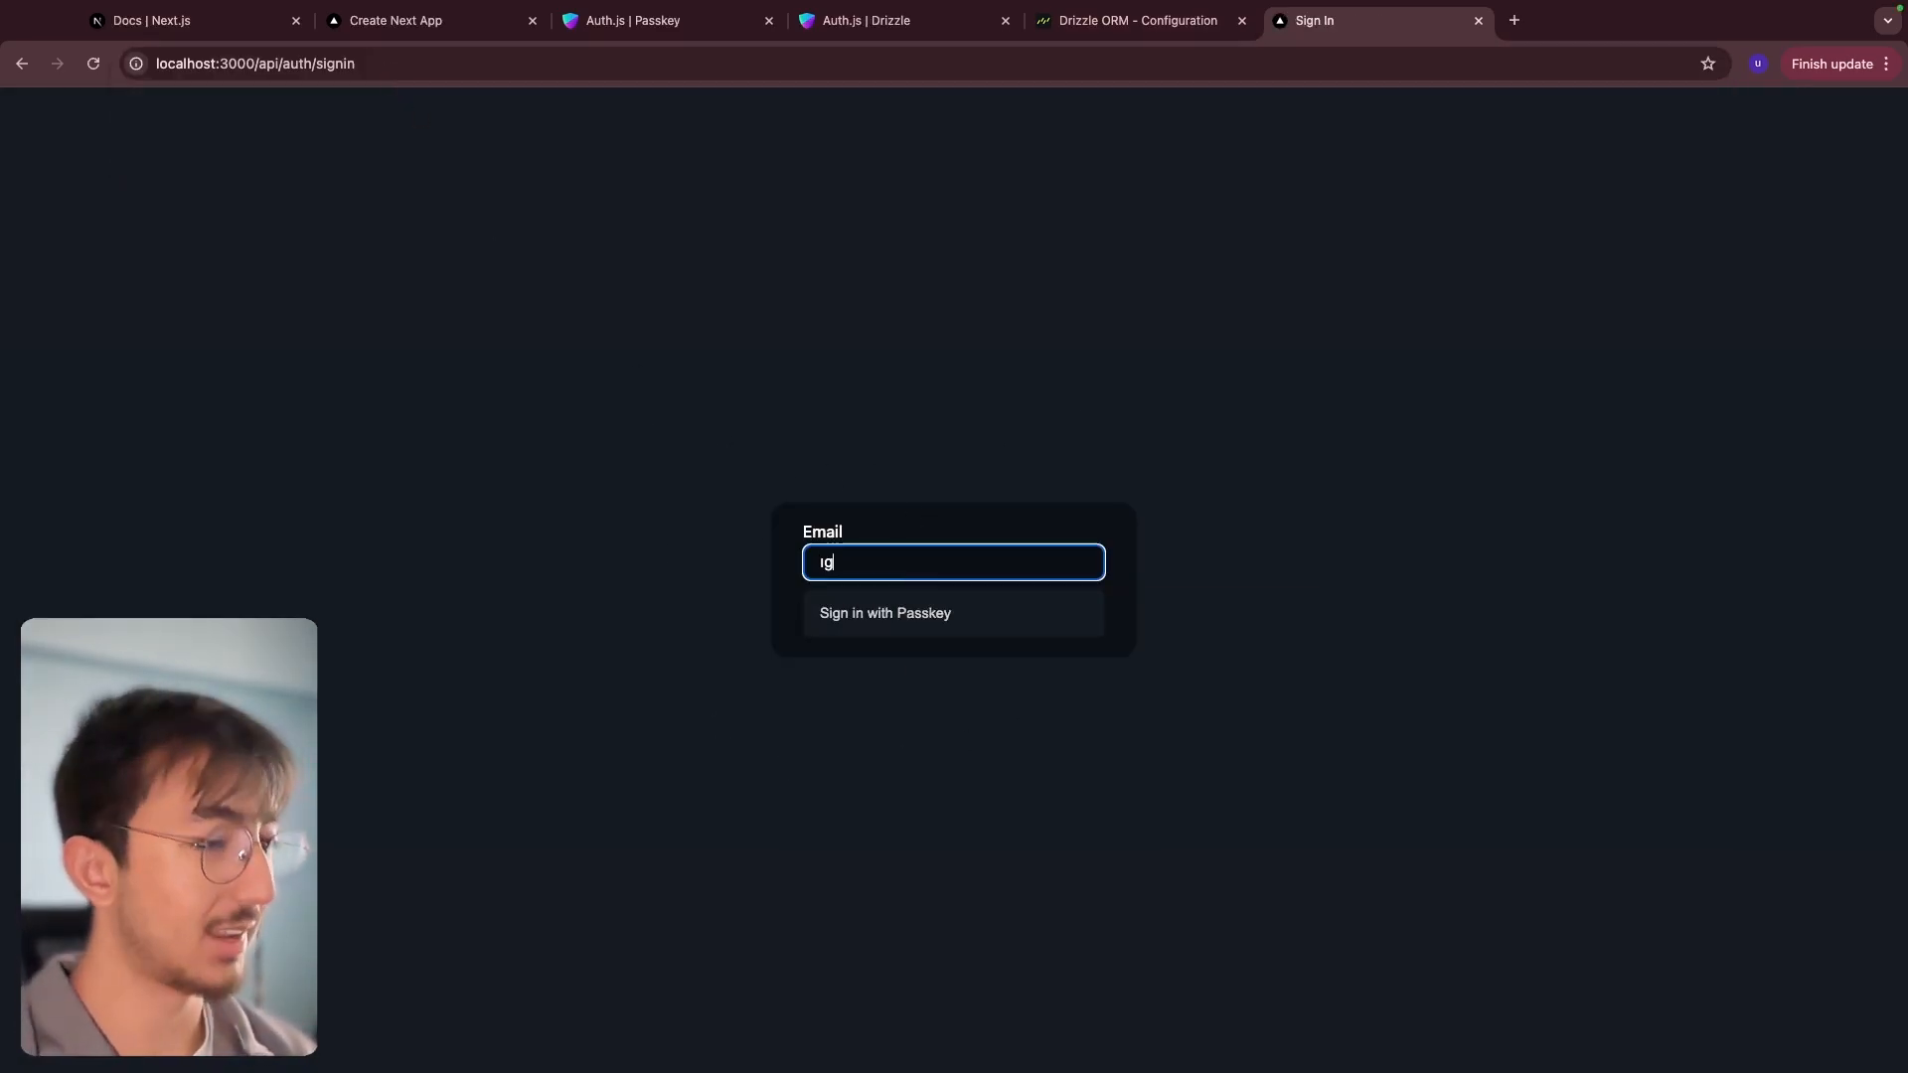
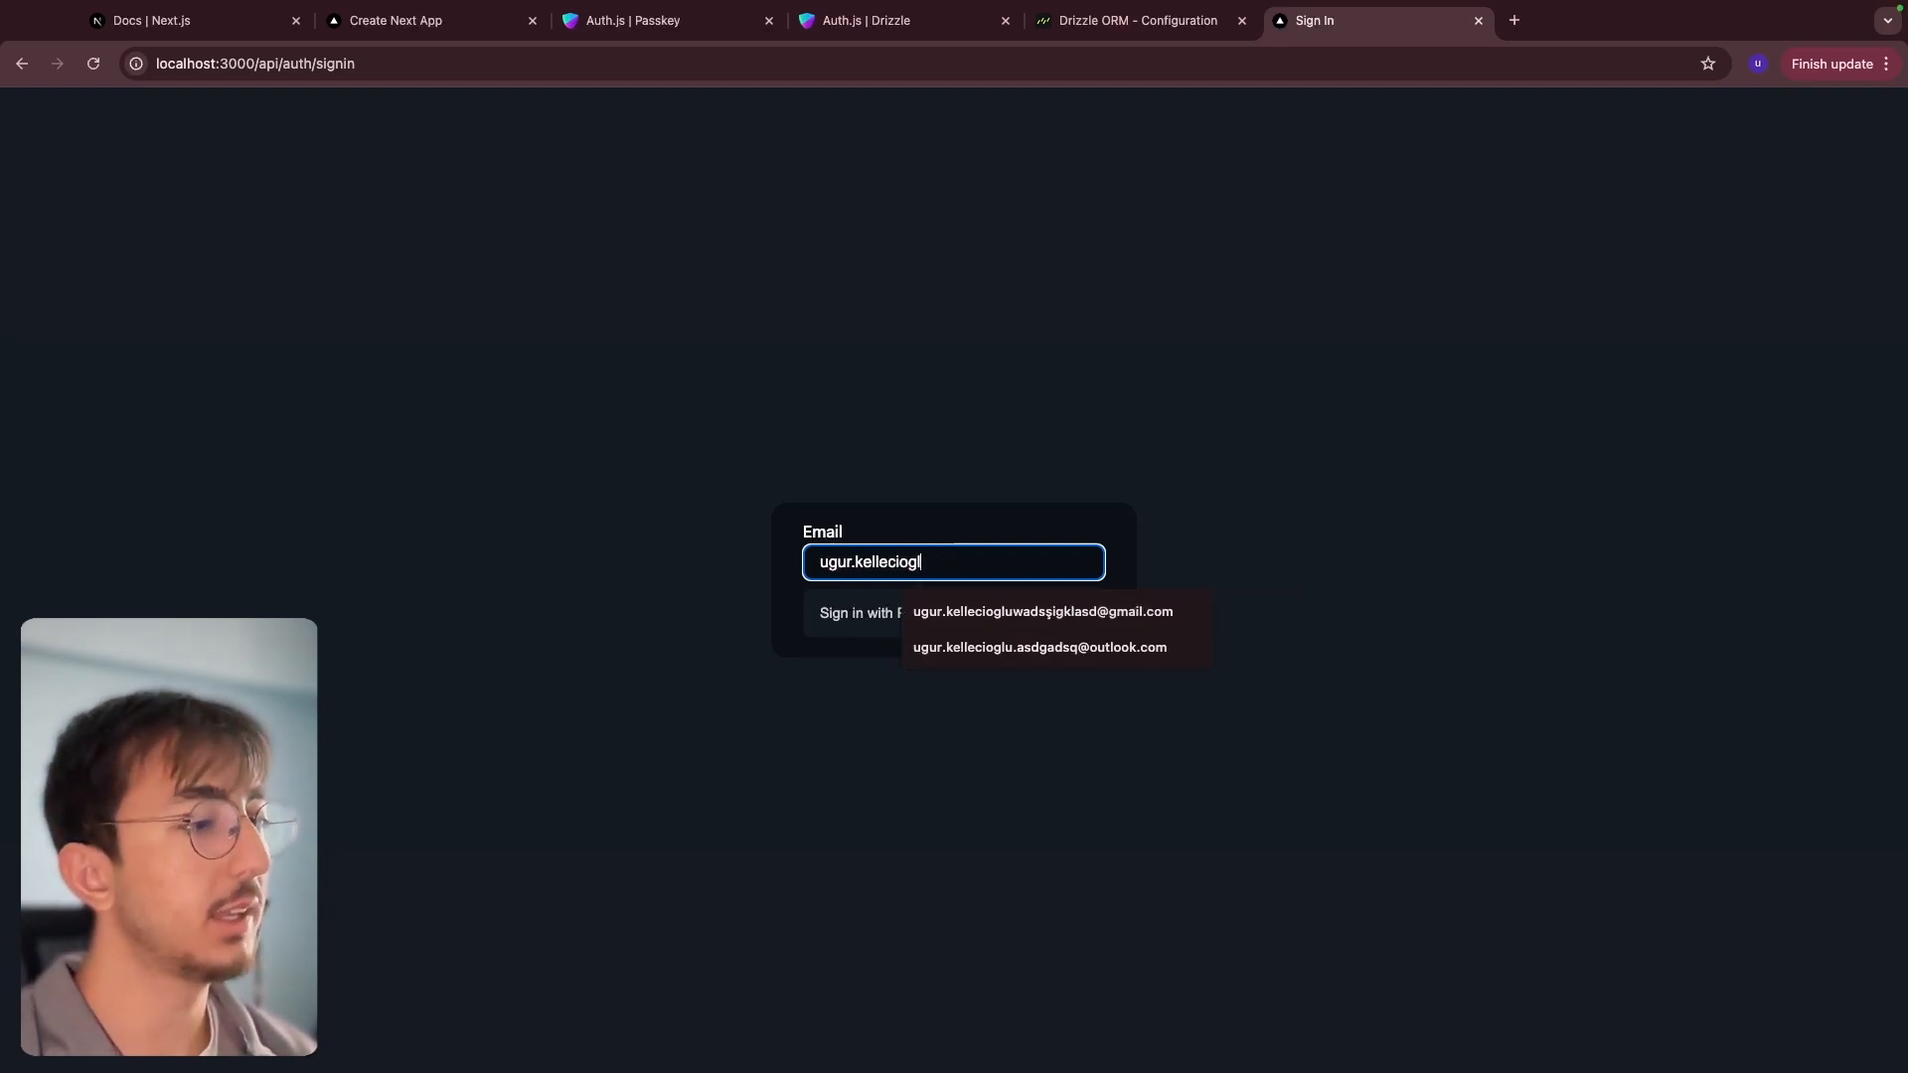
pyautogui.click(879, 612)
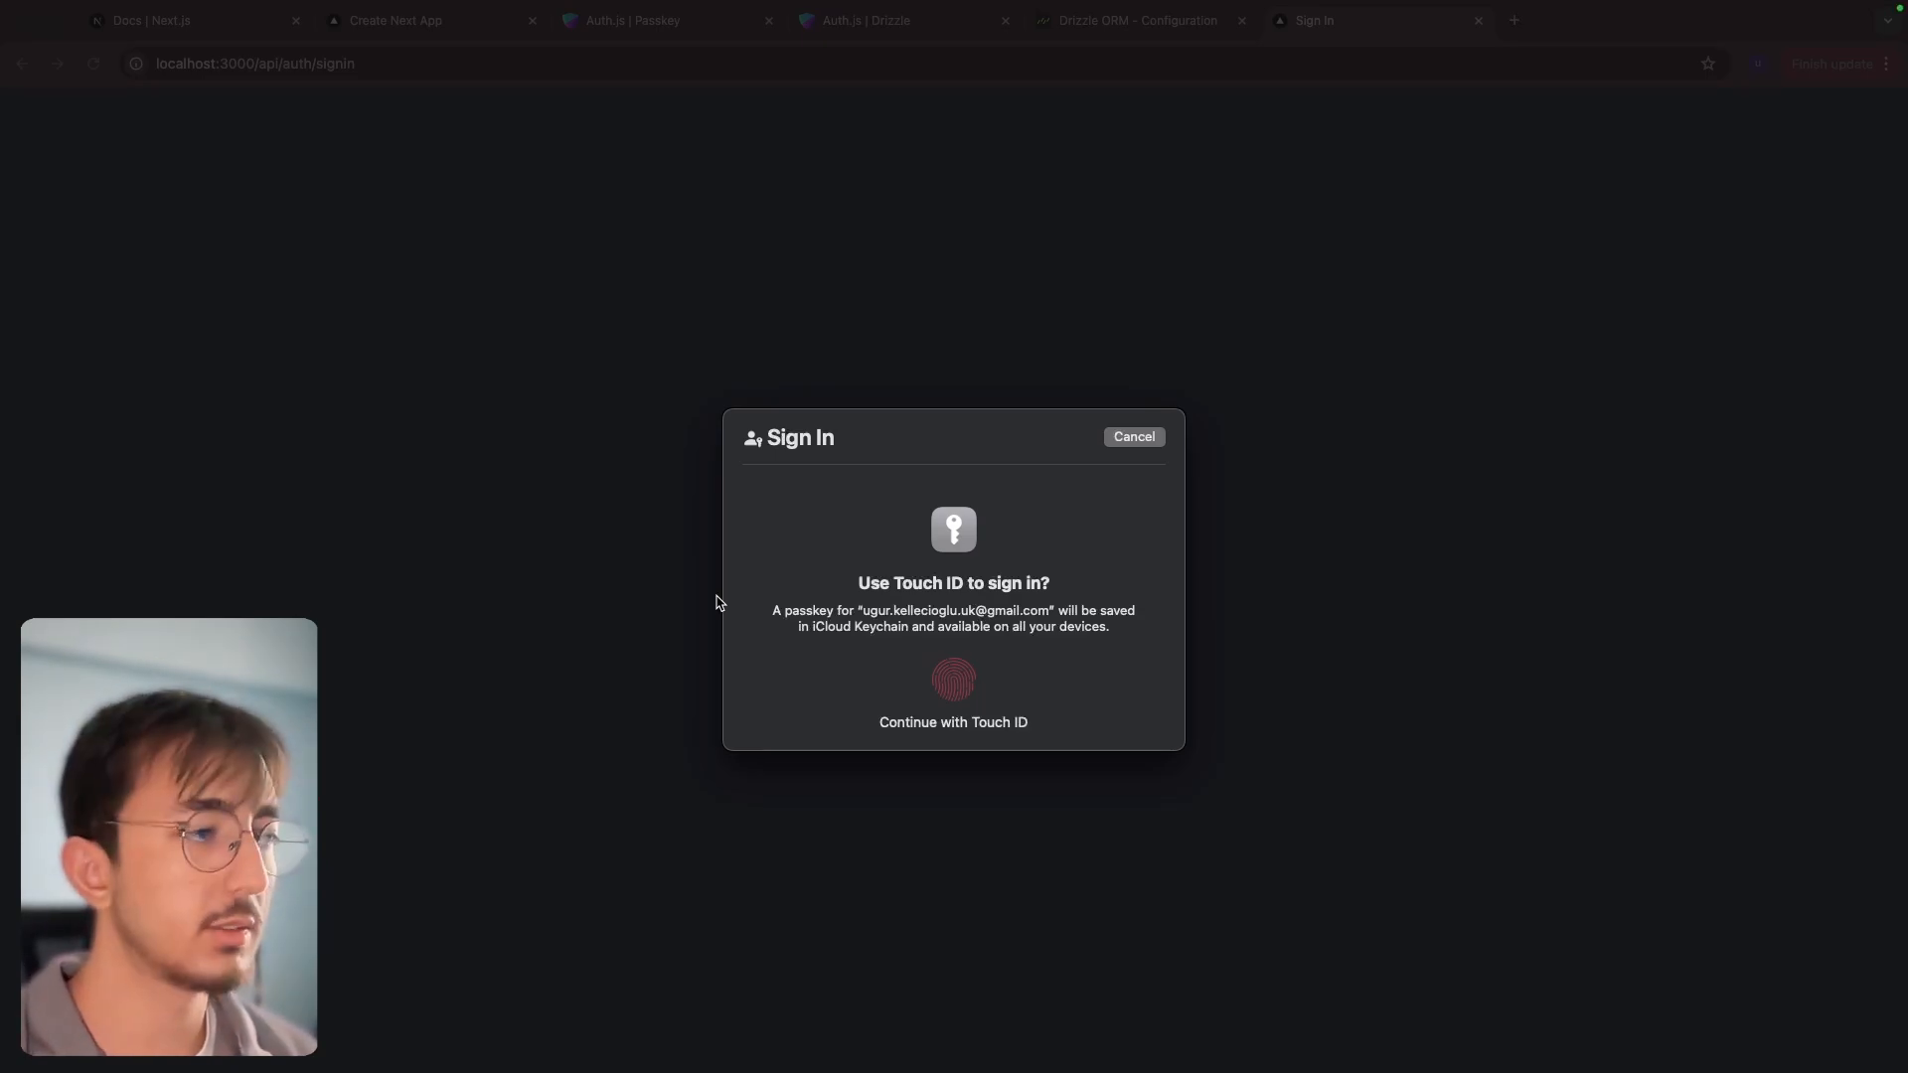
pyautogui.click(953, 679)
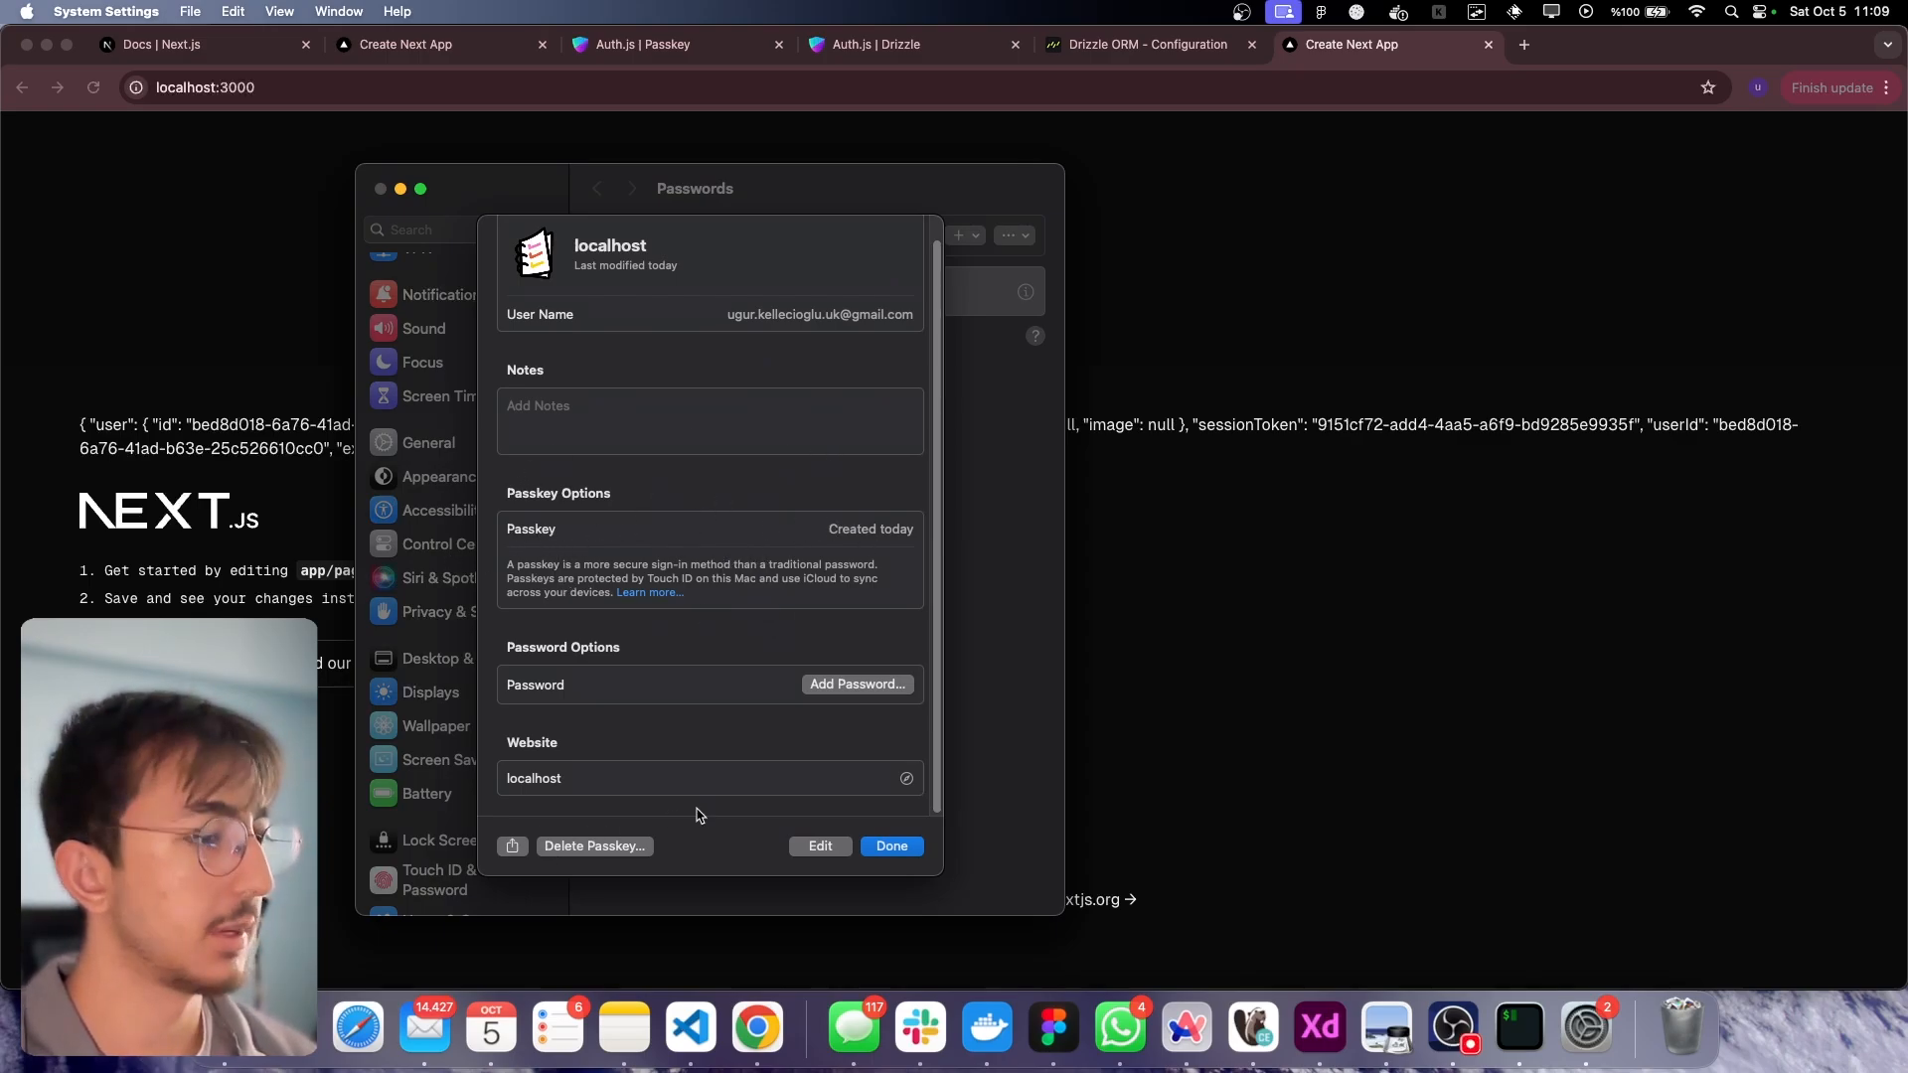
# Step: Close the localhost passkey details and highlight the session expiry date on the home page
pyautogui.click(890, 845)
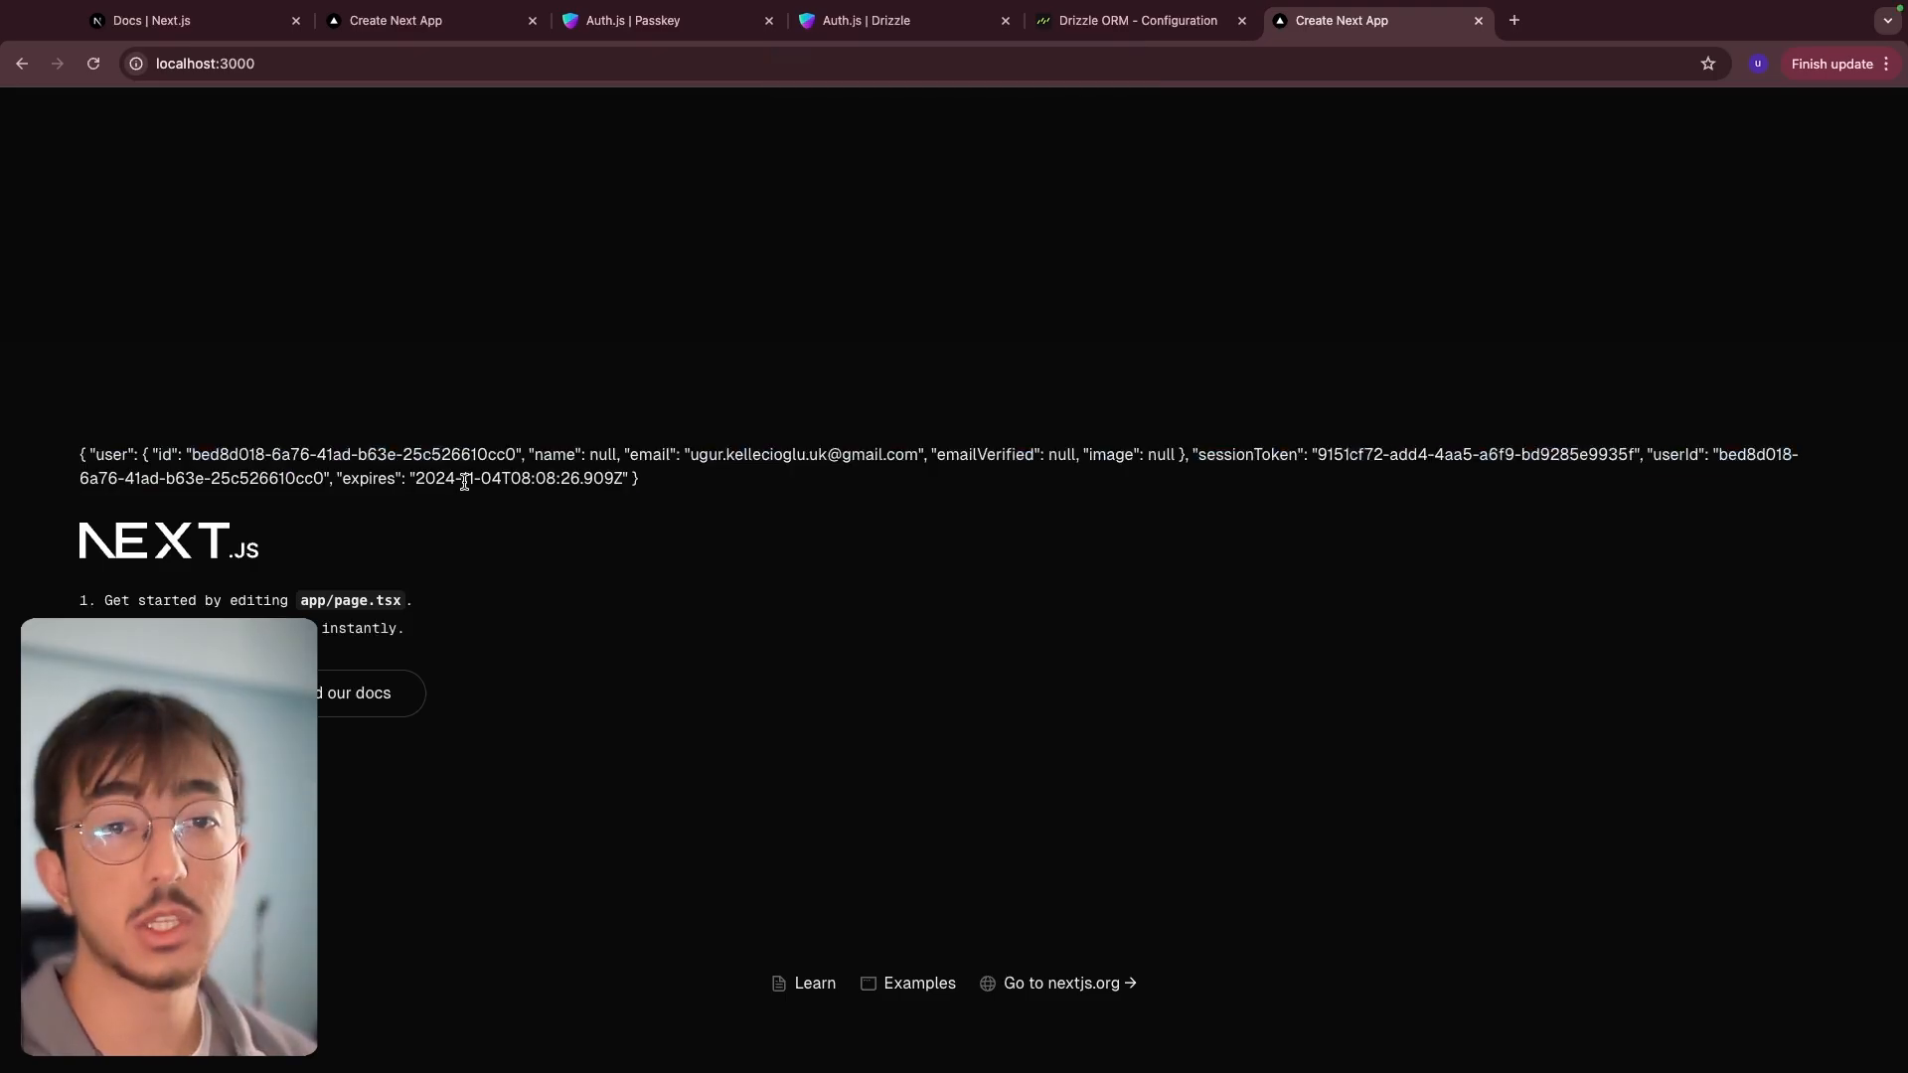
pyautogui.doubleClick(1407, 454)
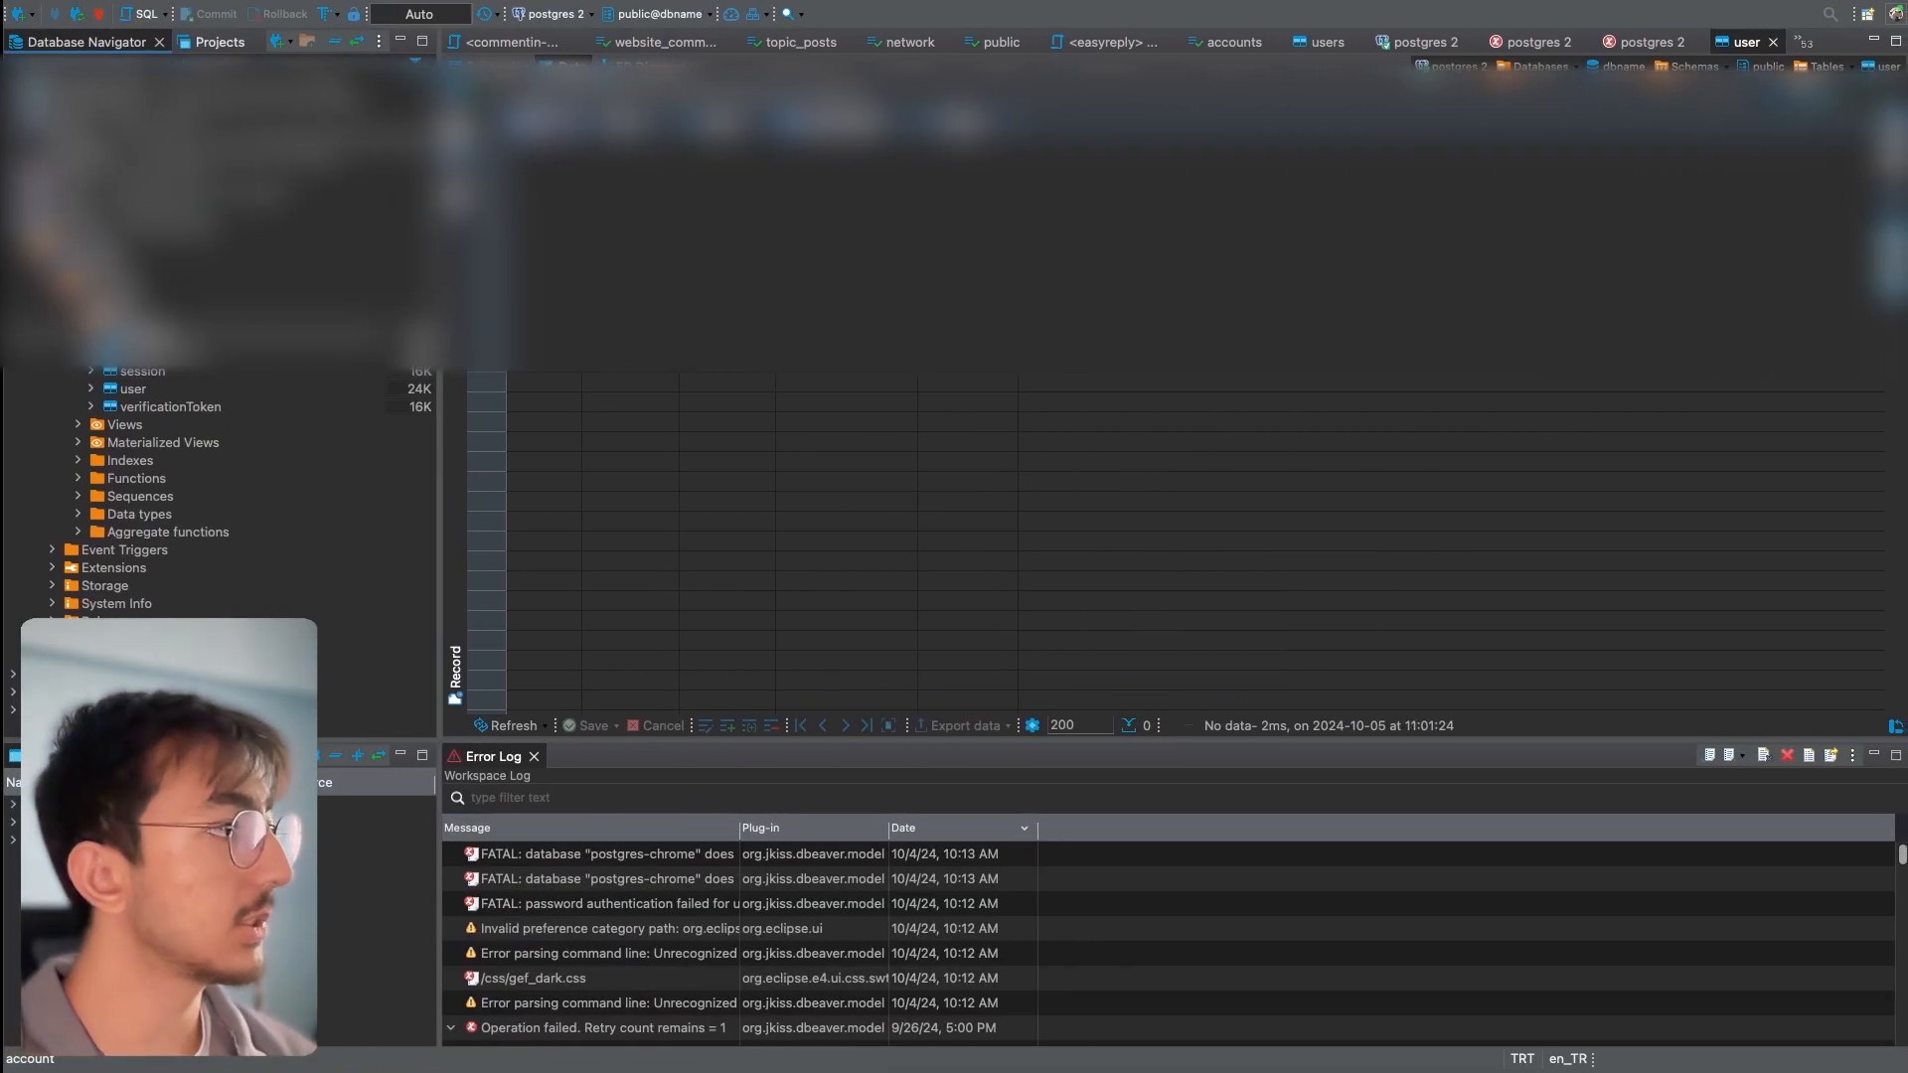
# Step: Reload the user table, then inspect the authenticator record's public key, providerAccountId and columns
pyautogui.click(132, 389)
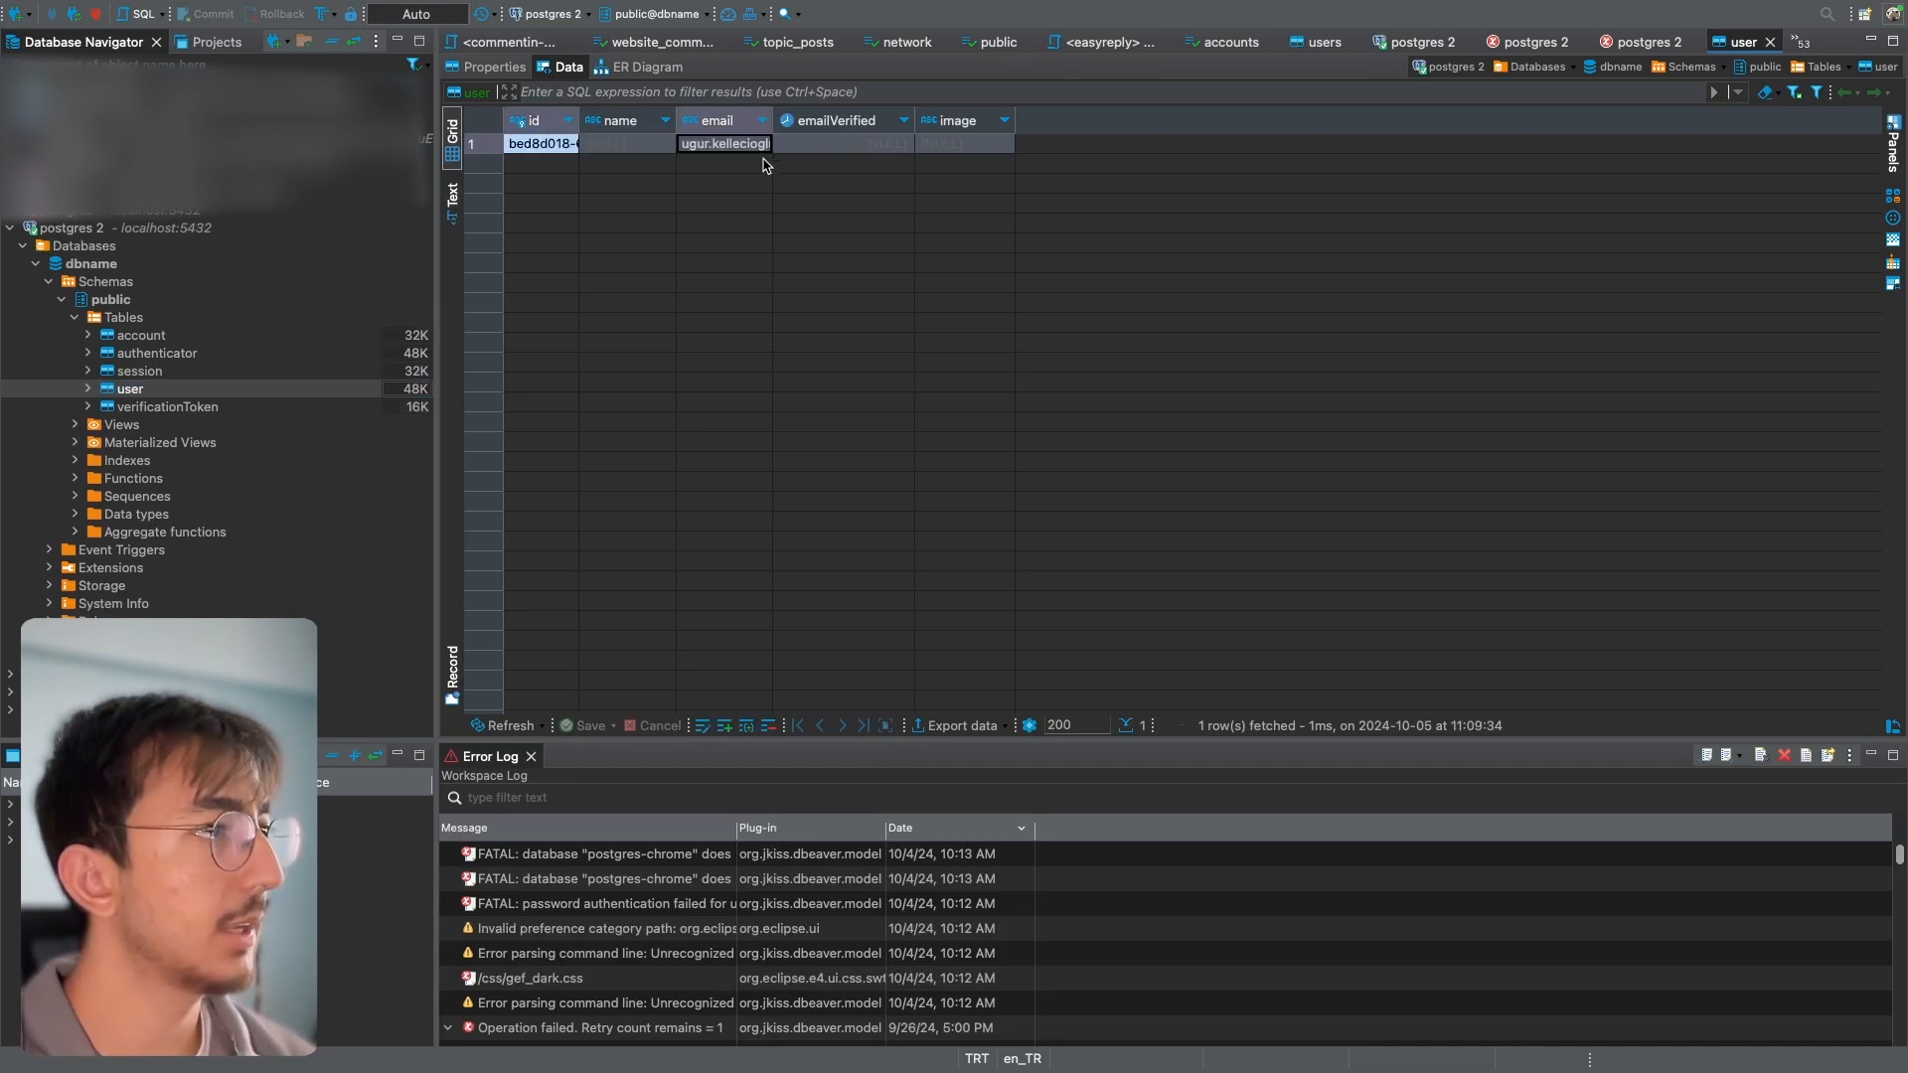
pyautogui.click(627, 143)
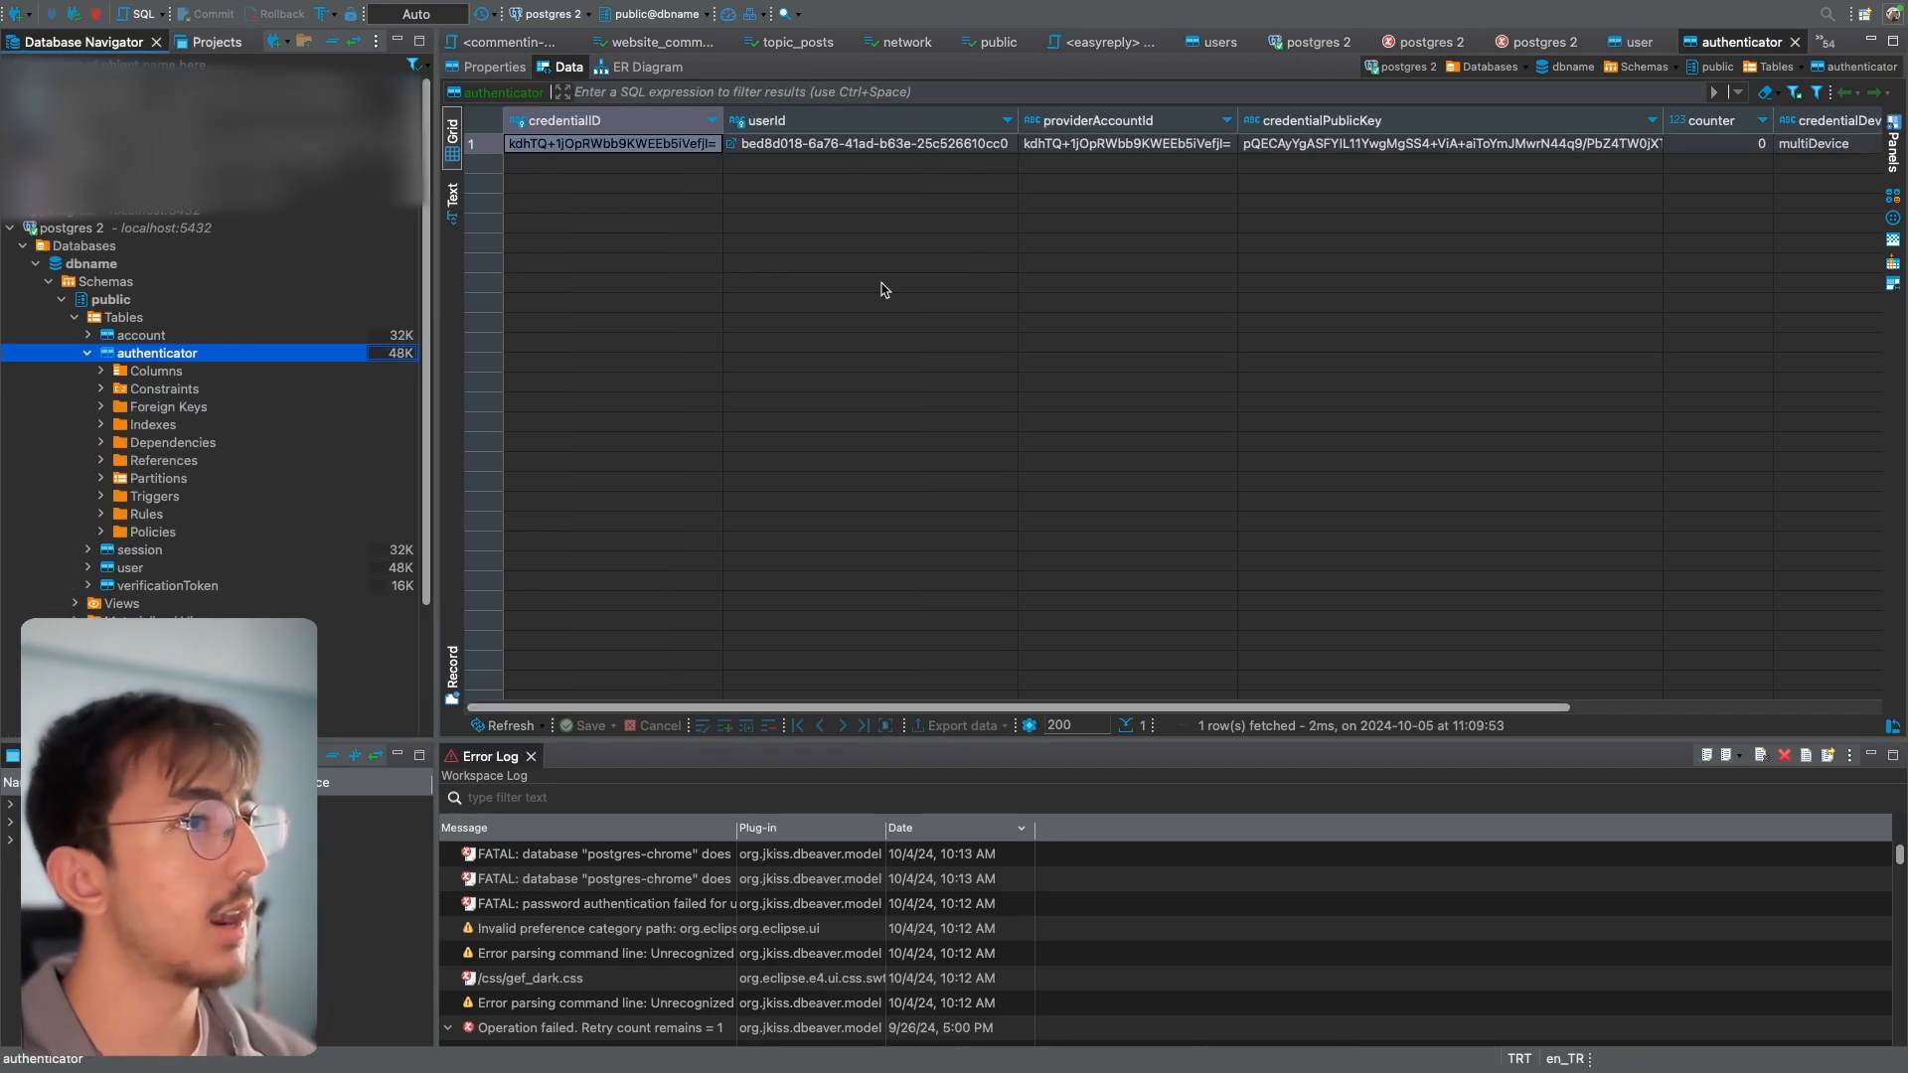
pyautogui.moveTo(1101, 690)
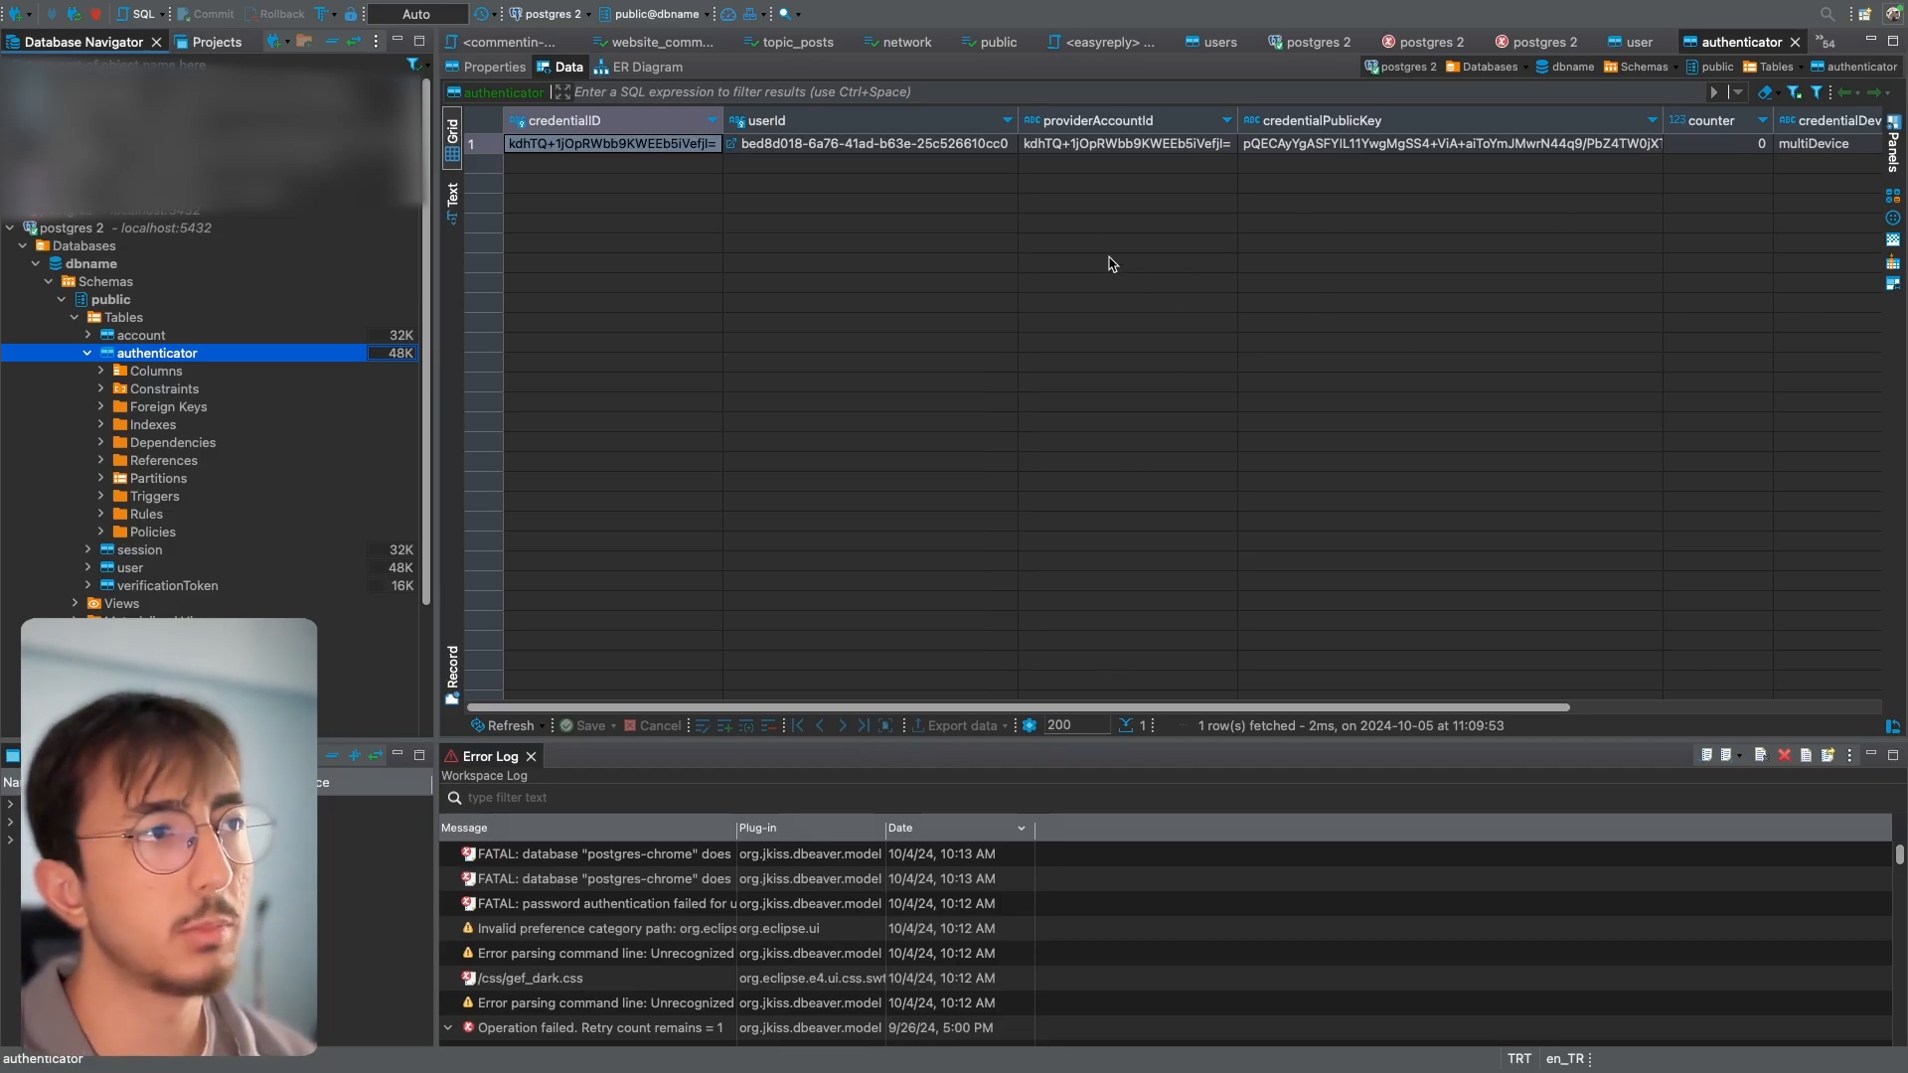
pyautogui.click(1447, 142)
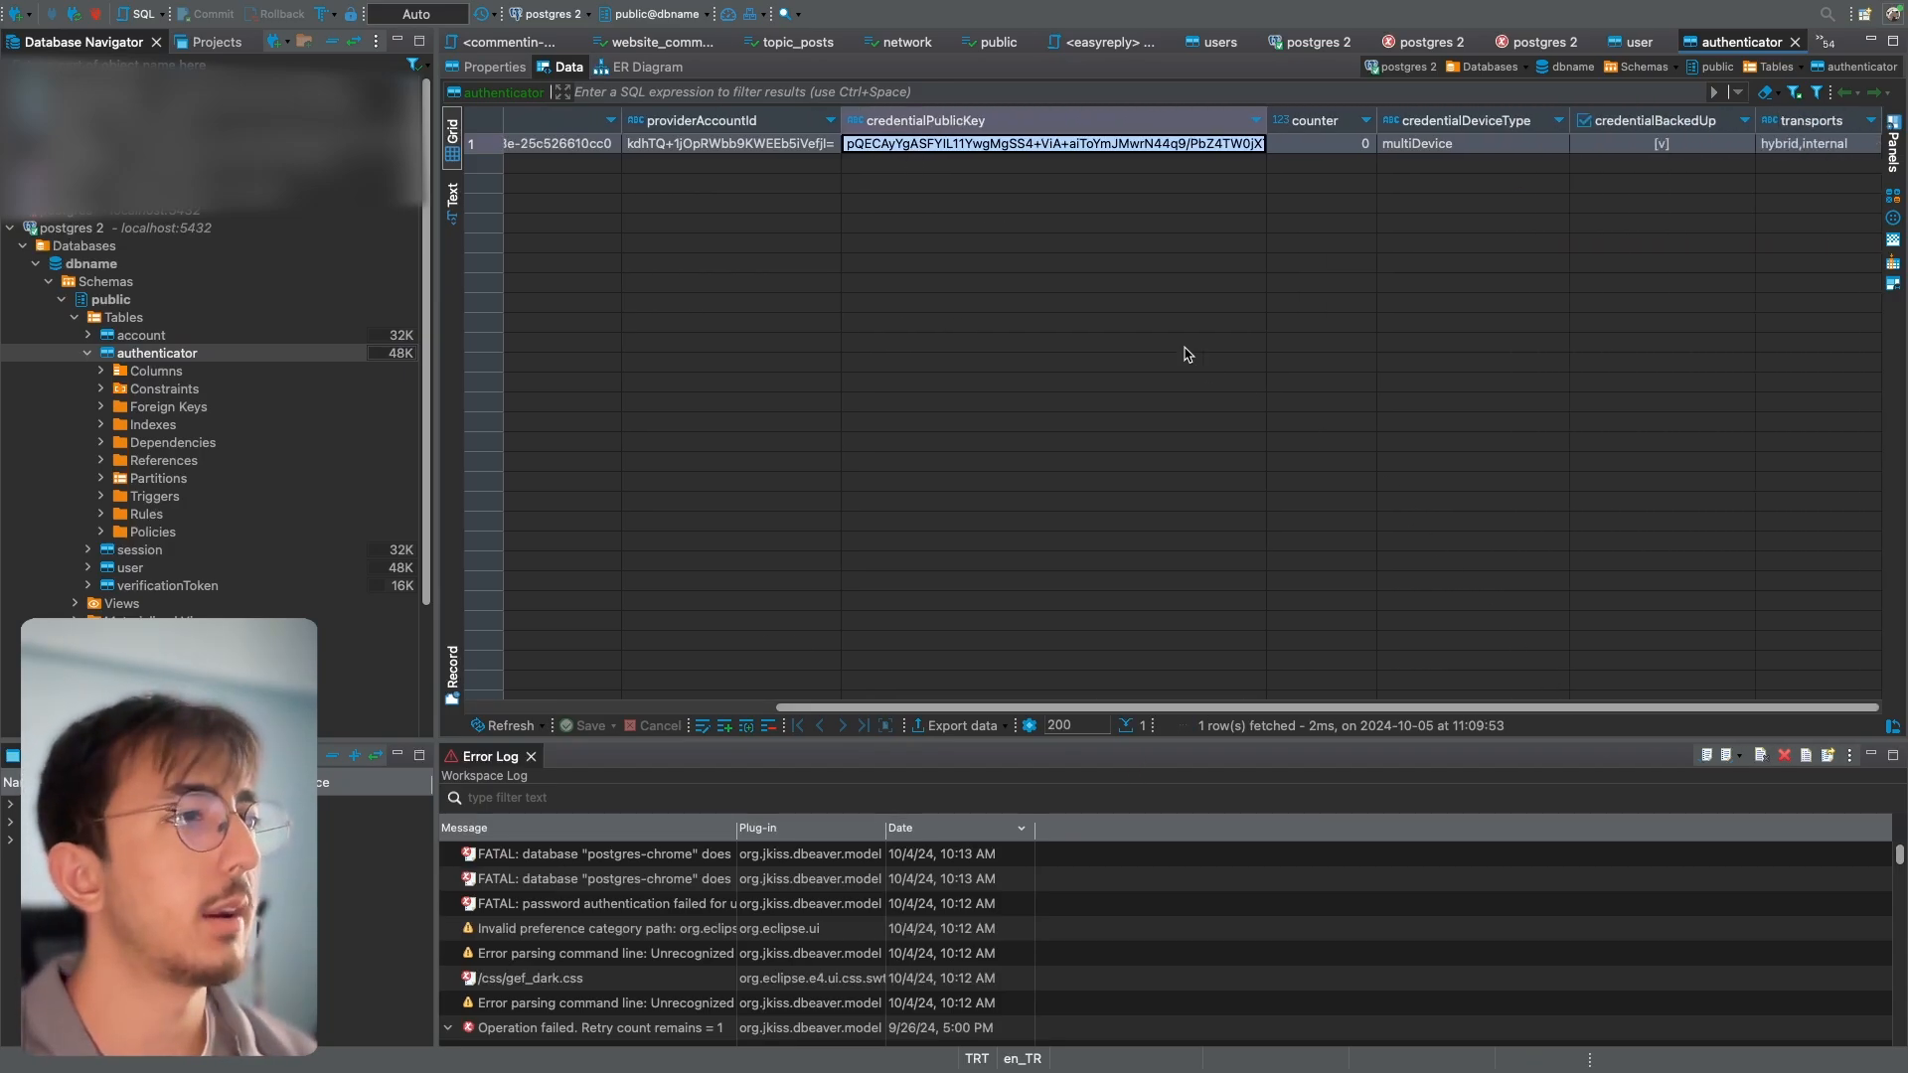
pyautogui.moveTo(976, 172)
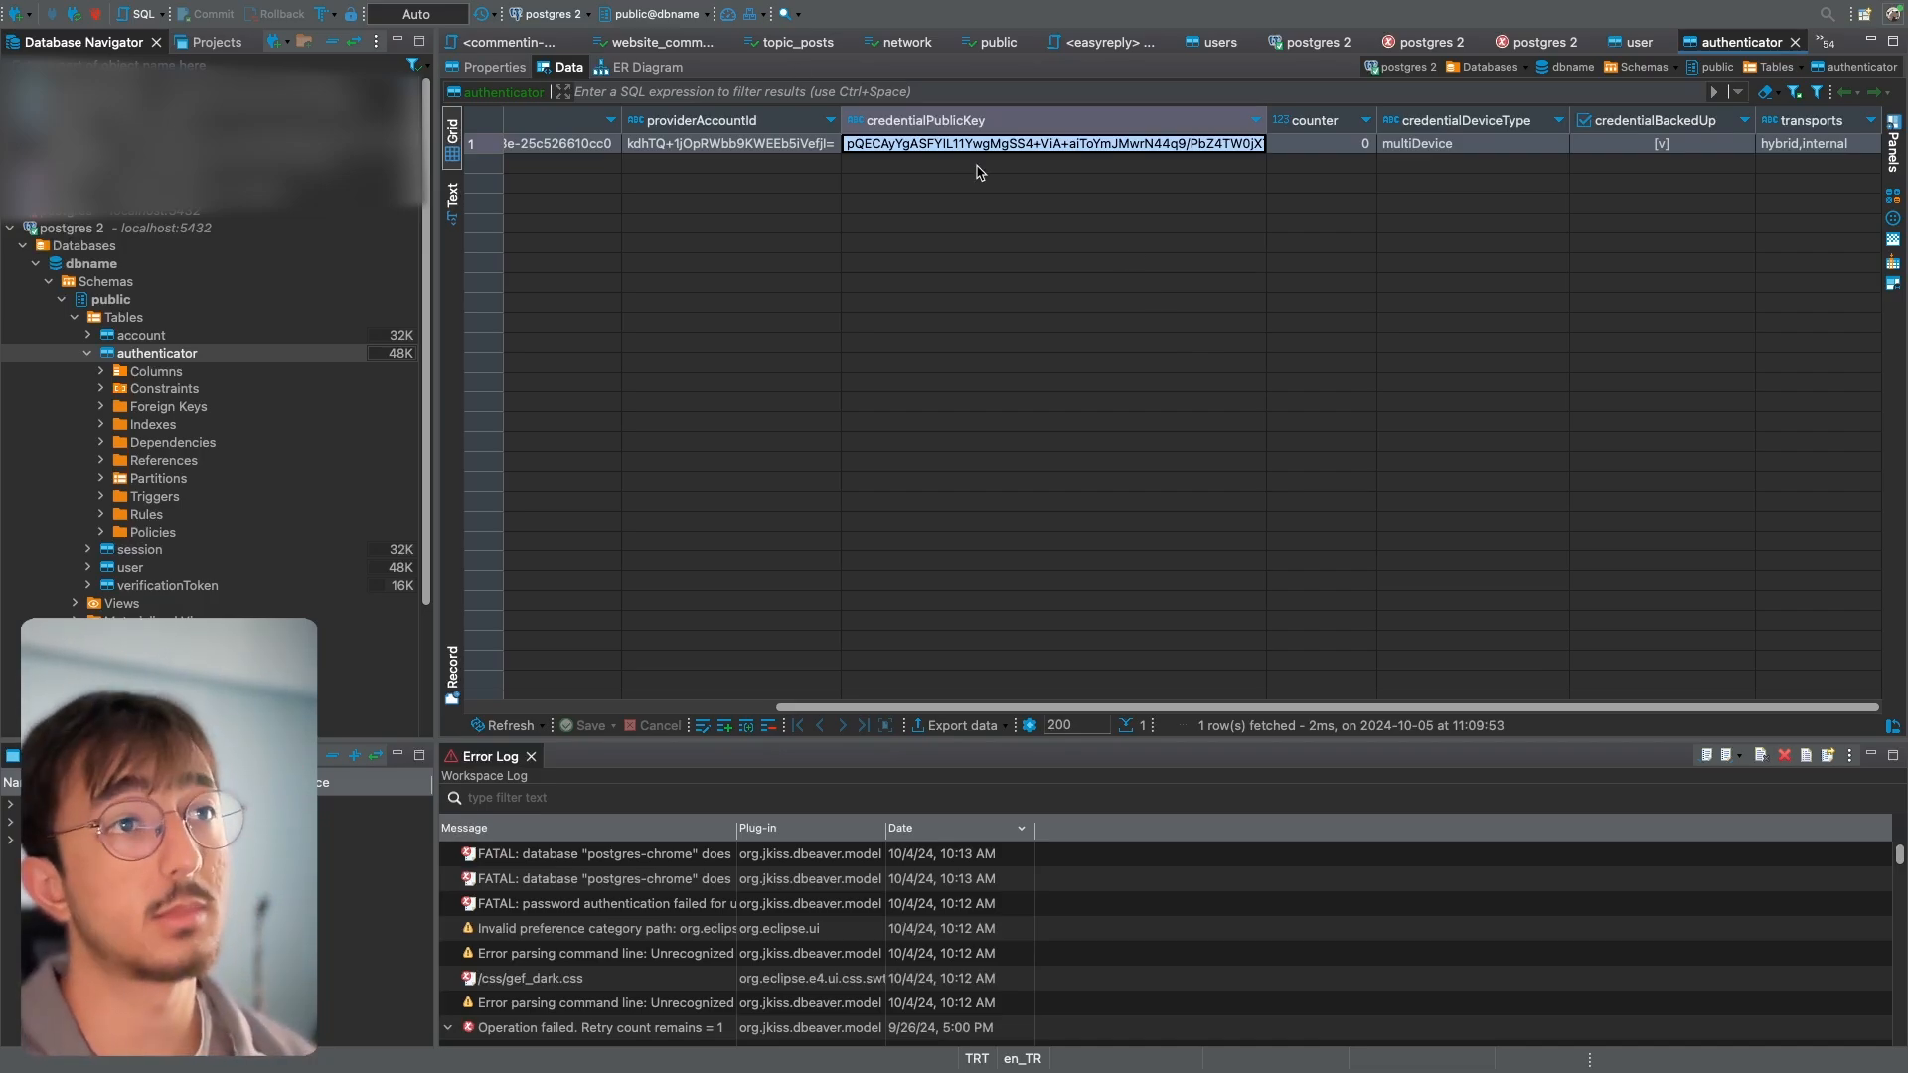
pyautogui.click(728, 143)
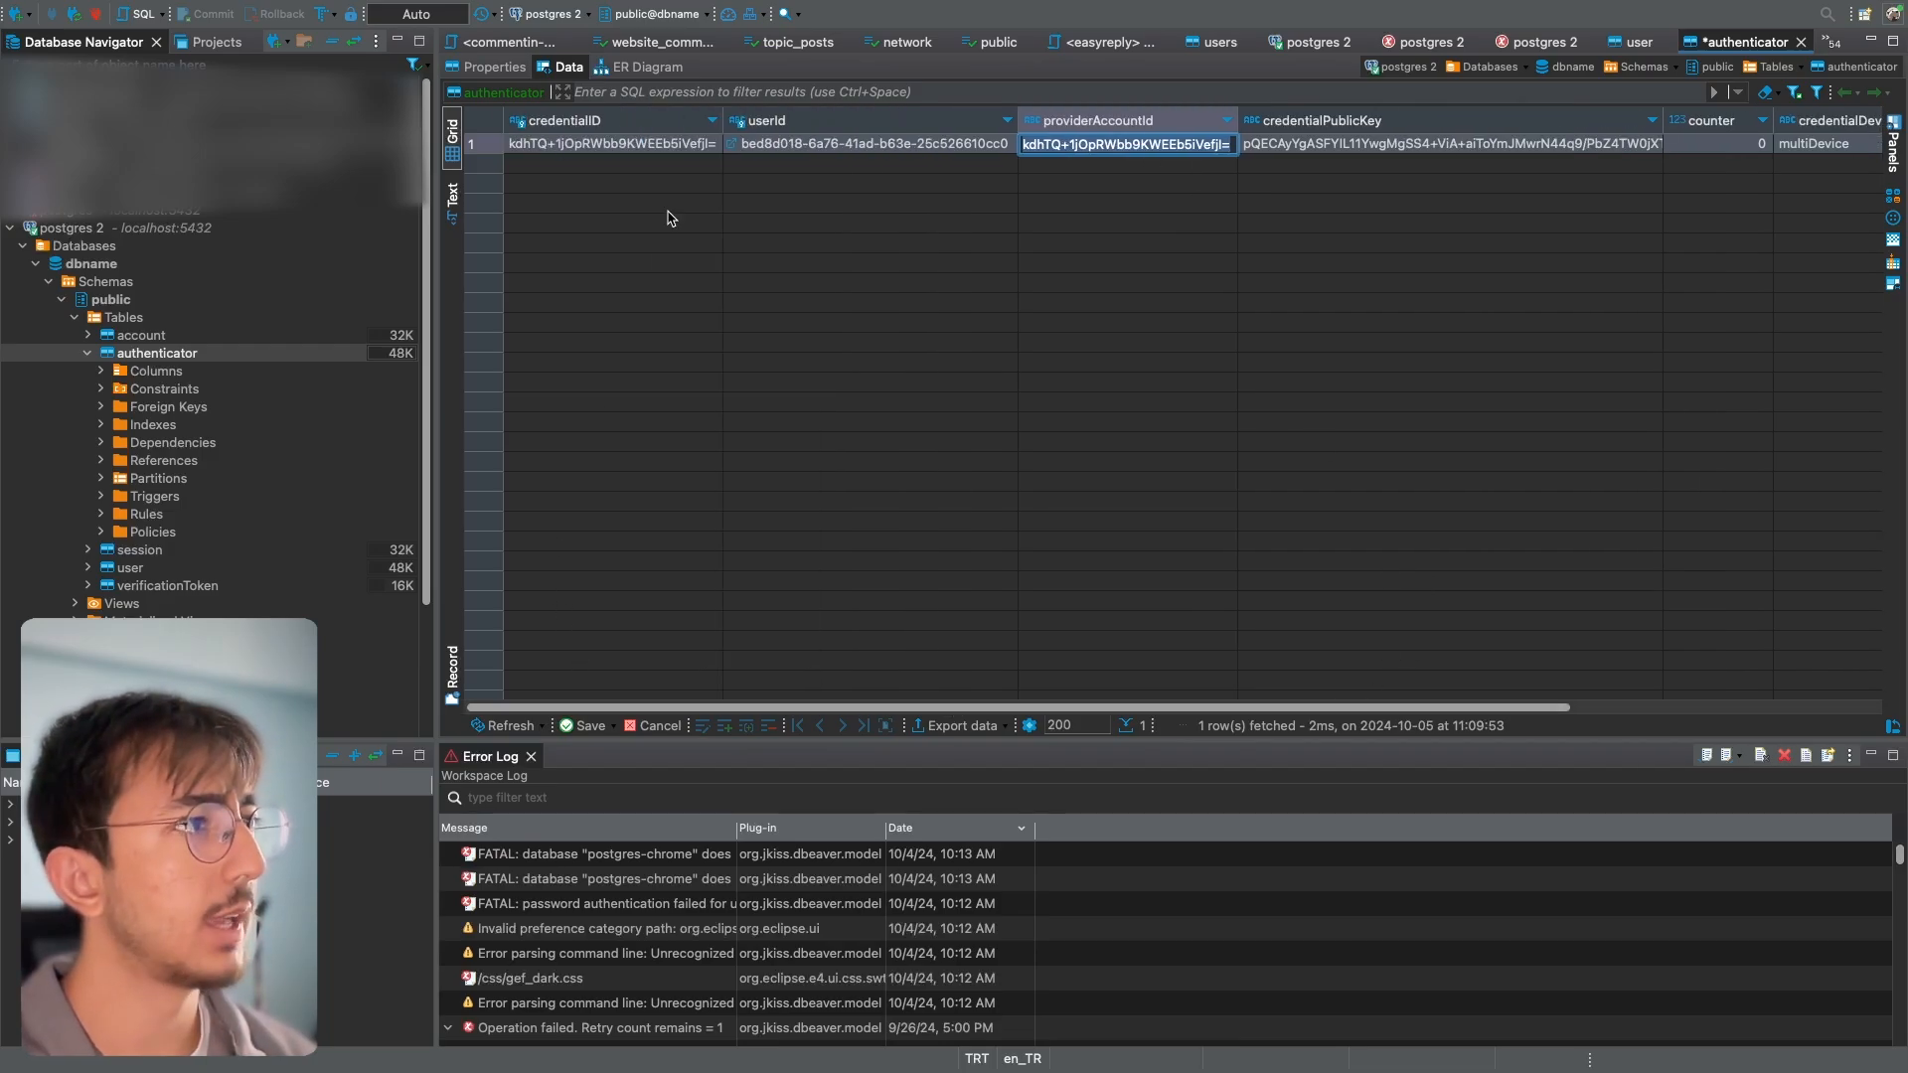
pyautogui.click(103, 371)
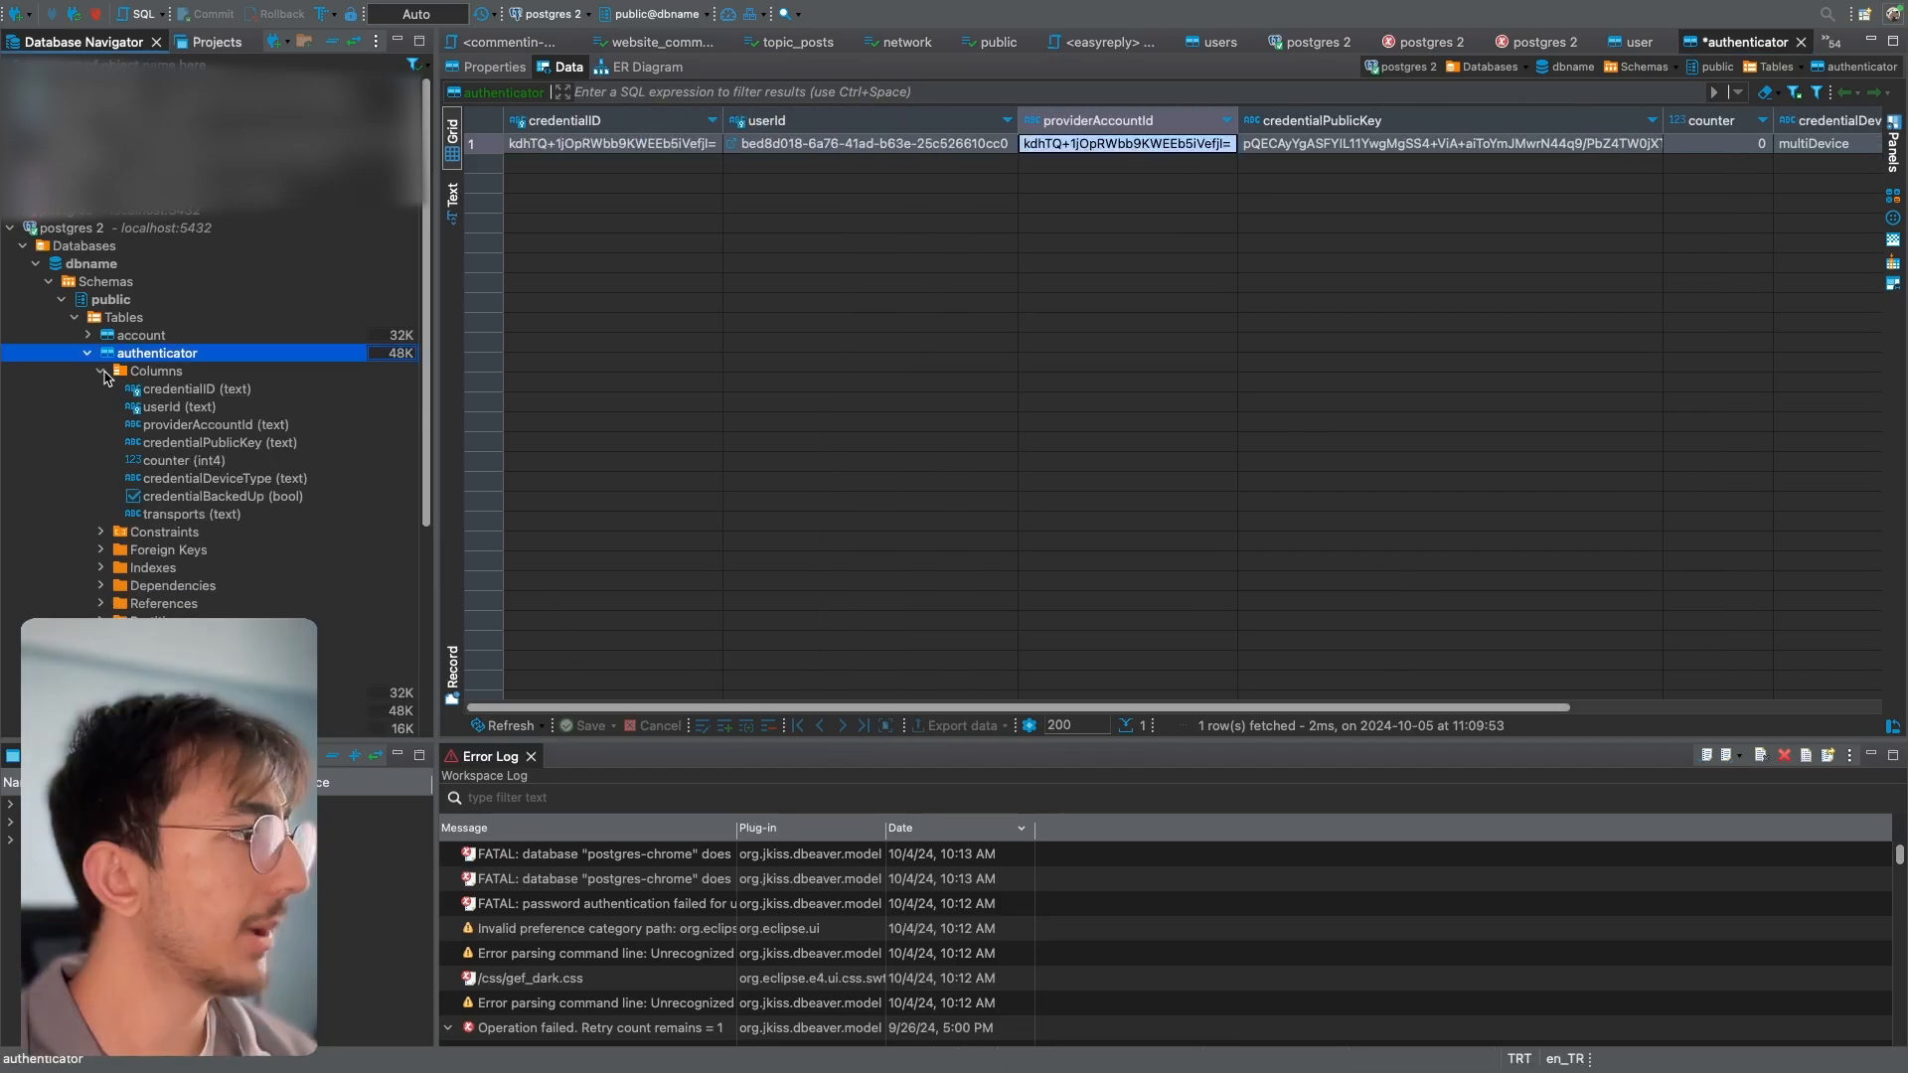
pyautogui.click(87, 352)
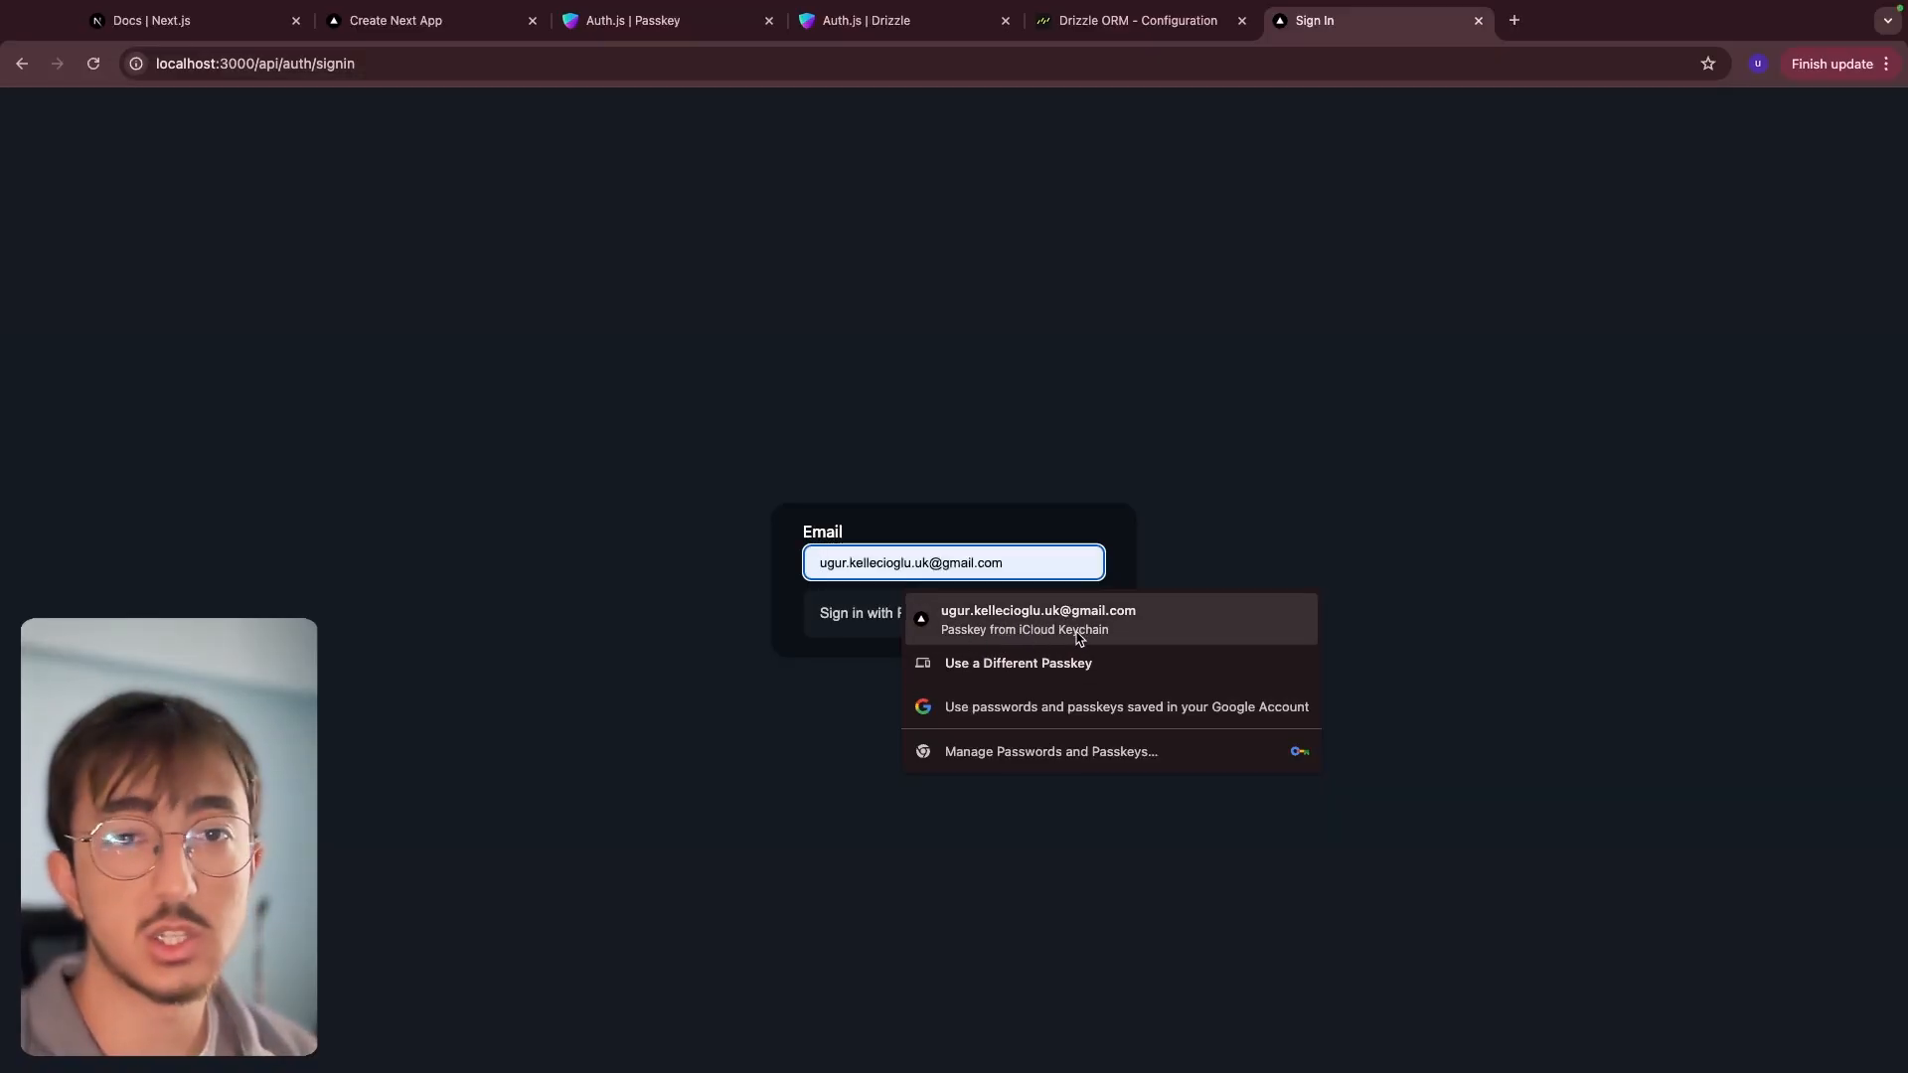
pyautogui.click(953, 562)
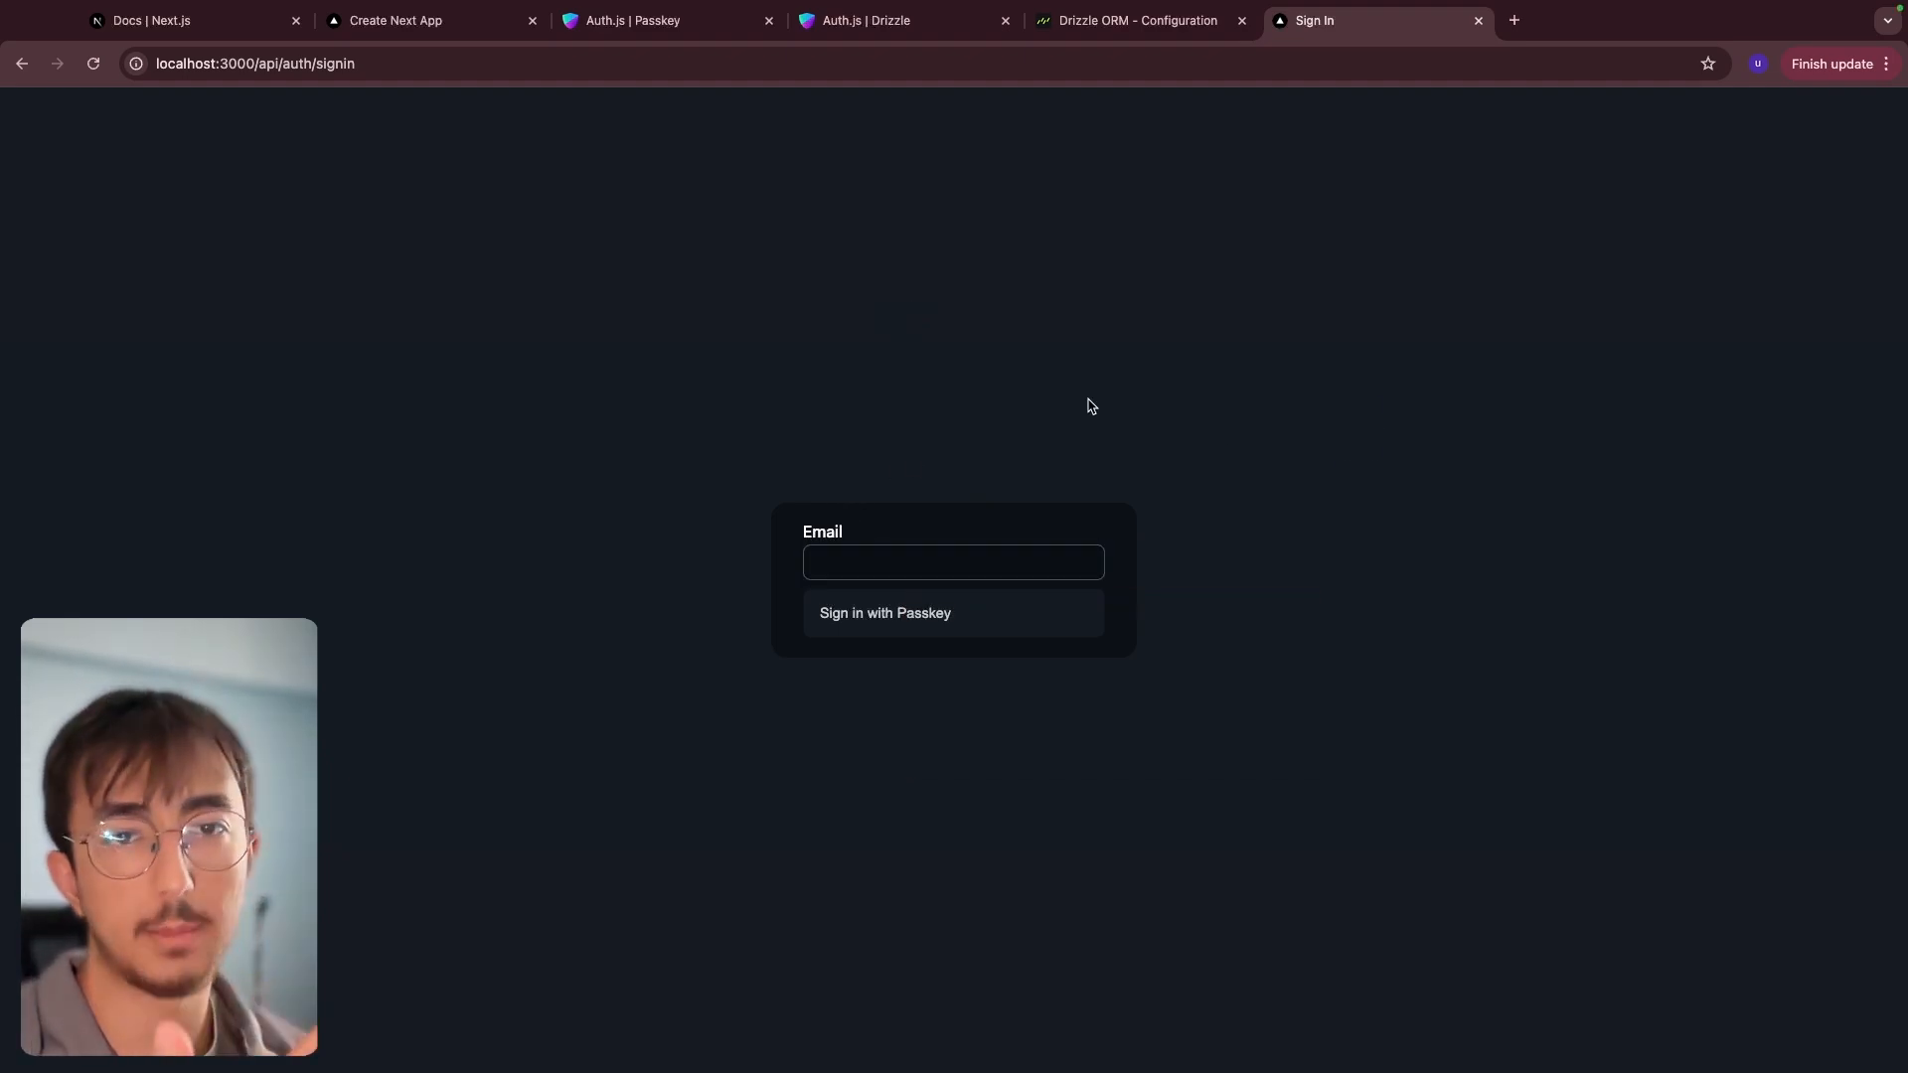
pyautogui.moveTo(990, 373)
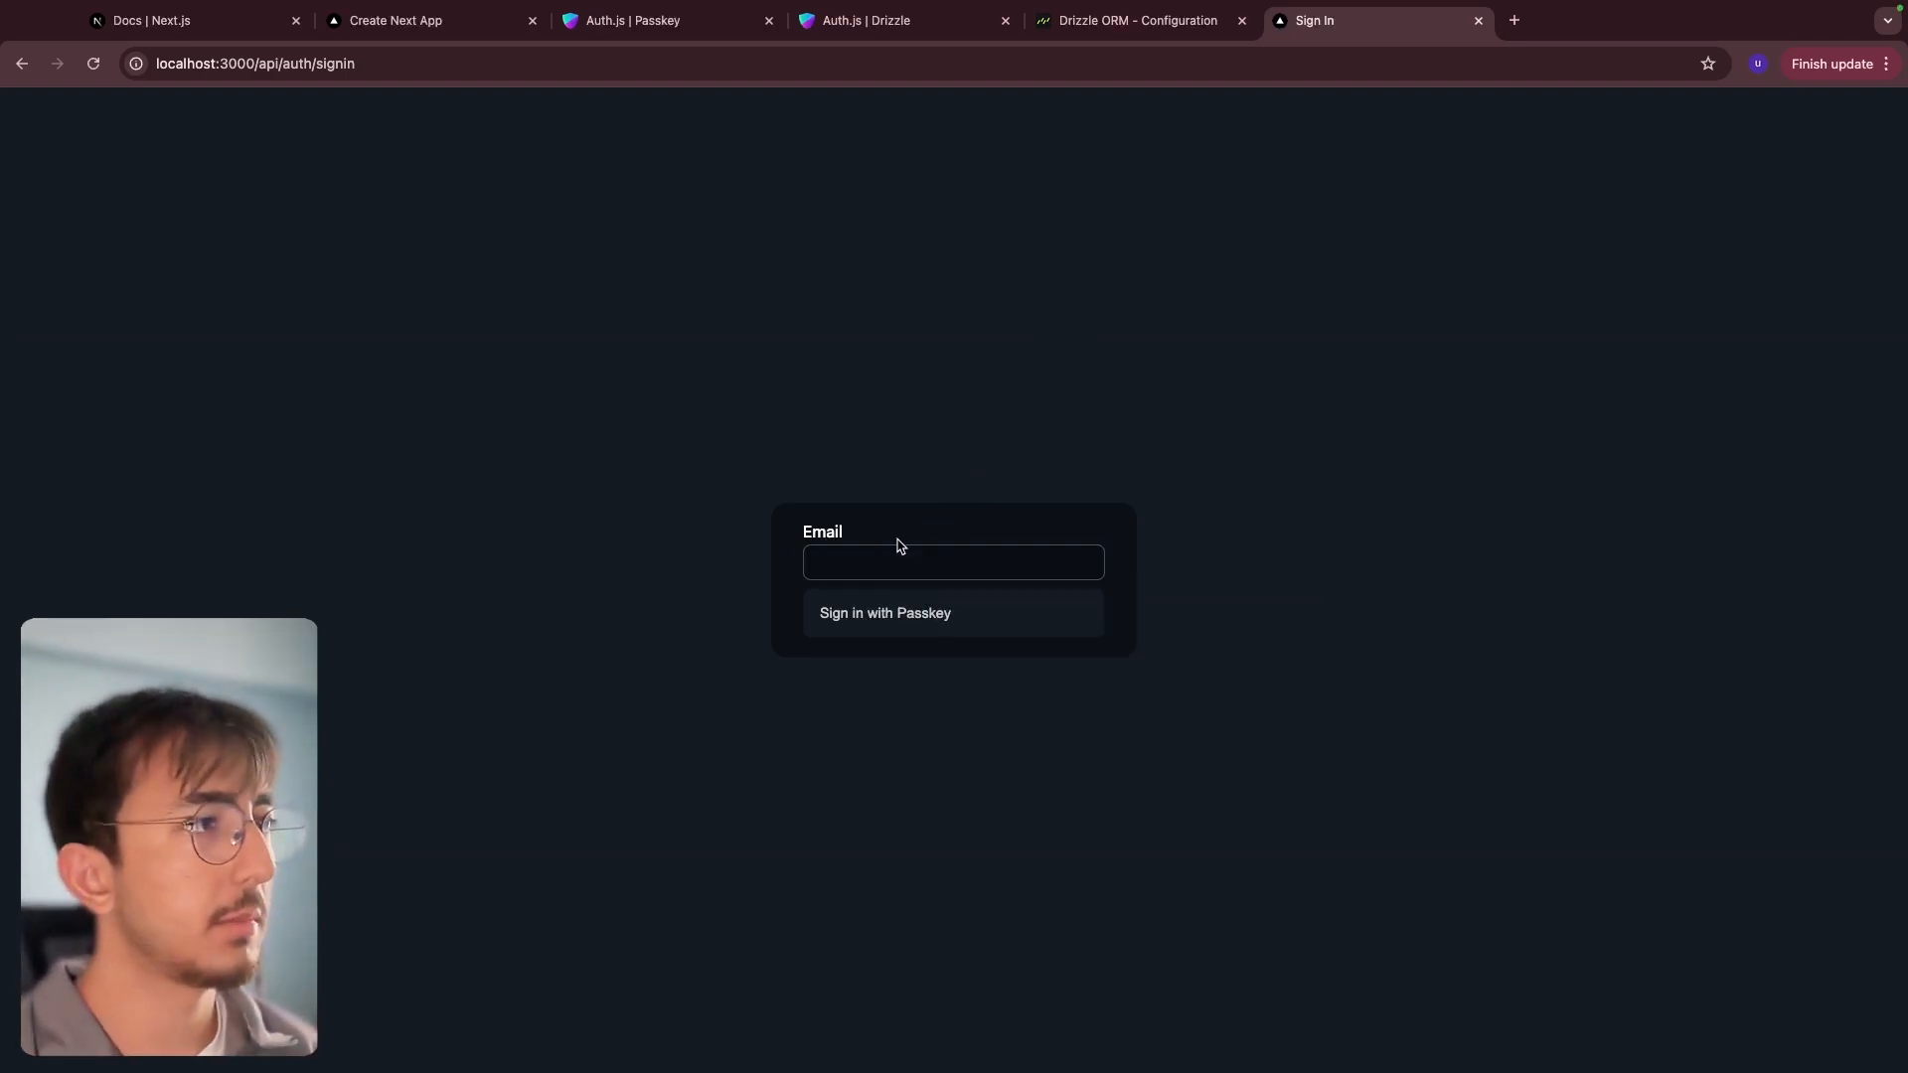
pyautogui.moveTo(852, 513)
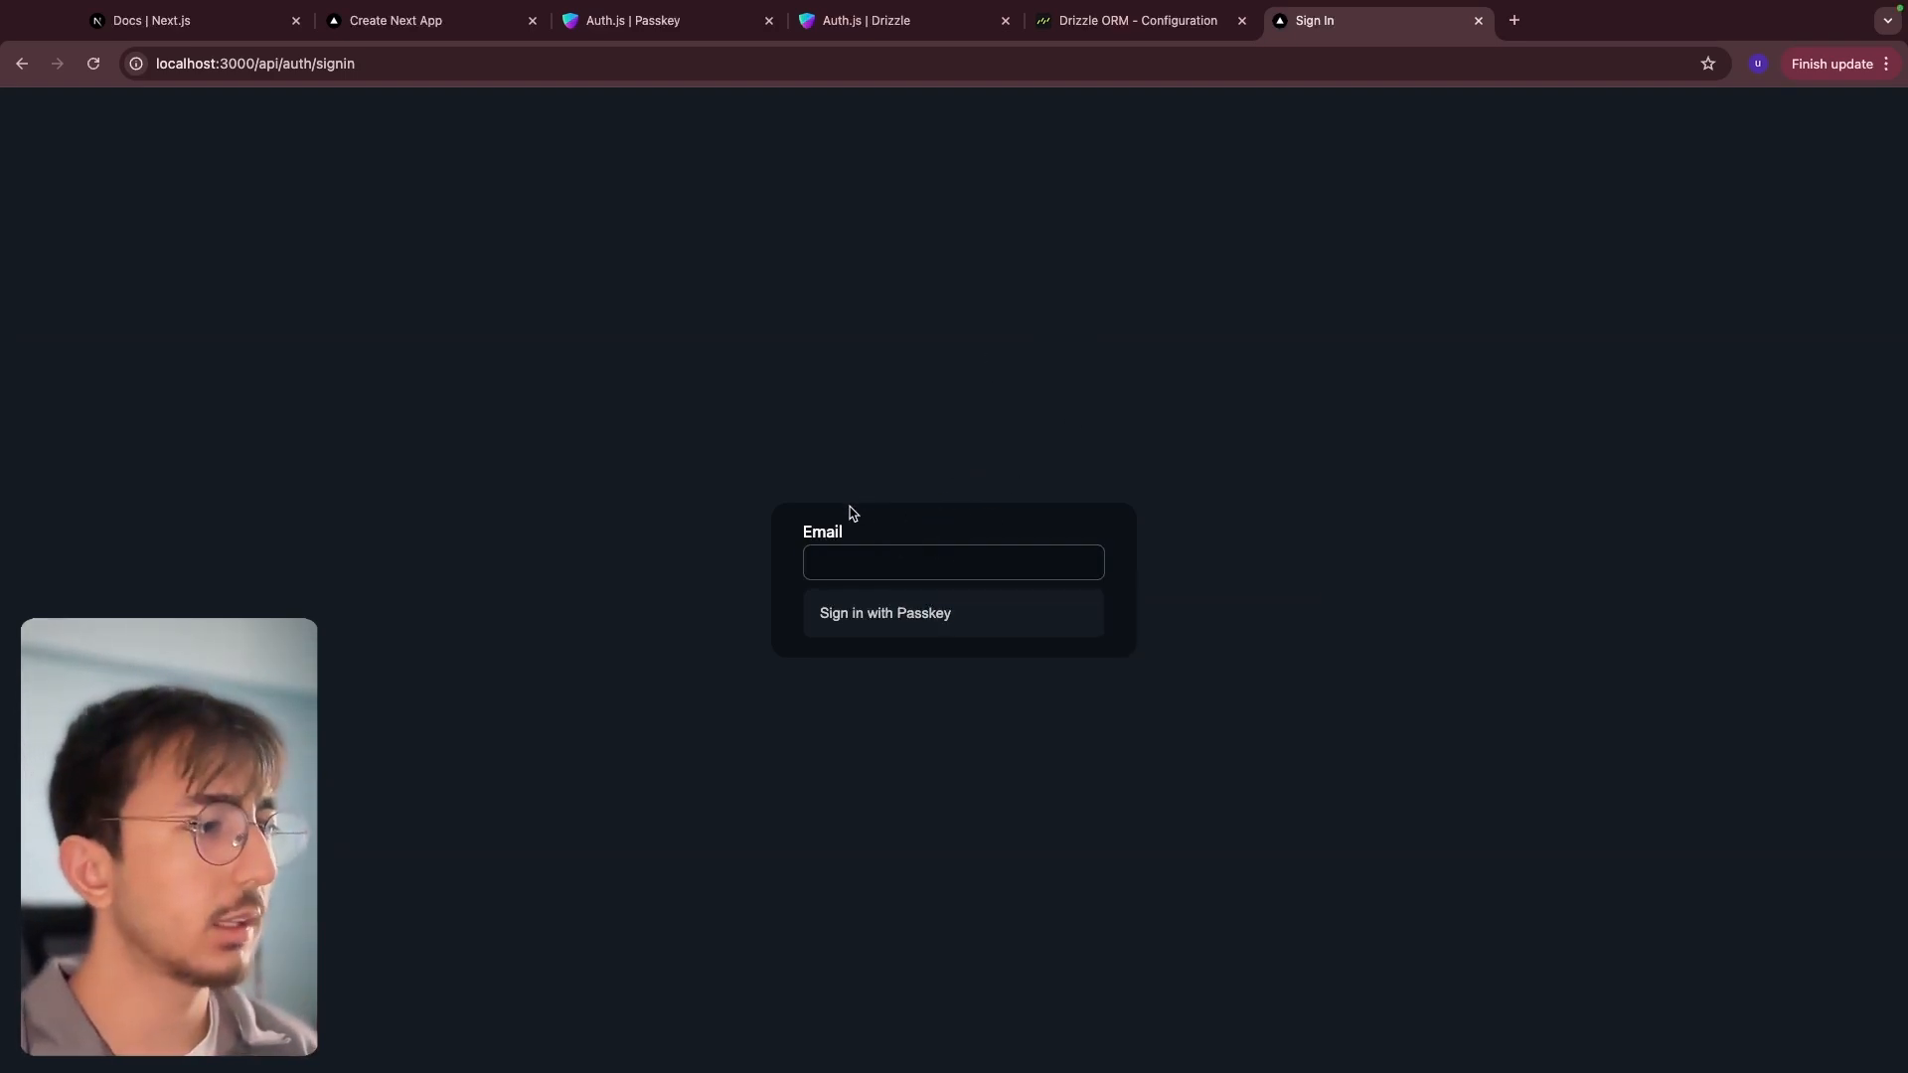
pyautogui.moveTo(906, 565)
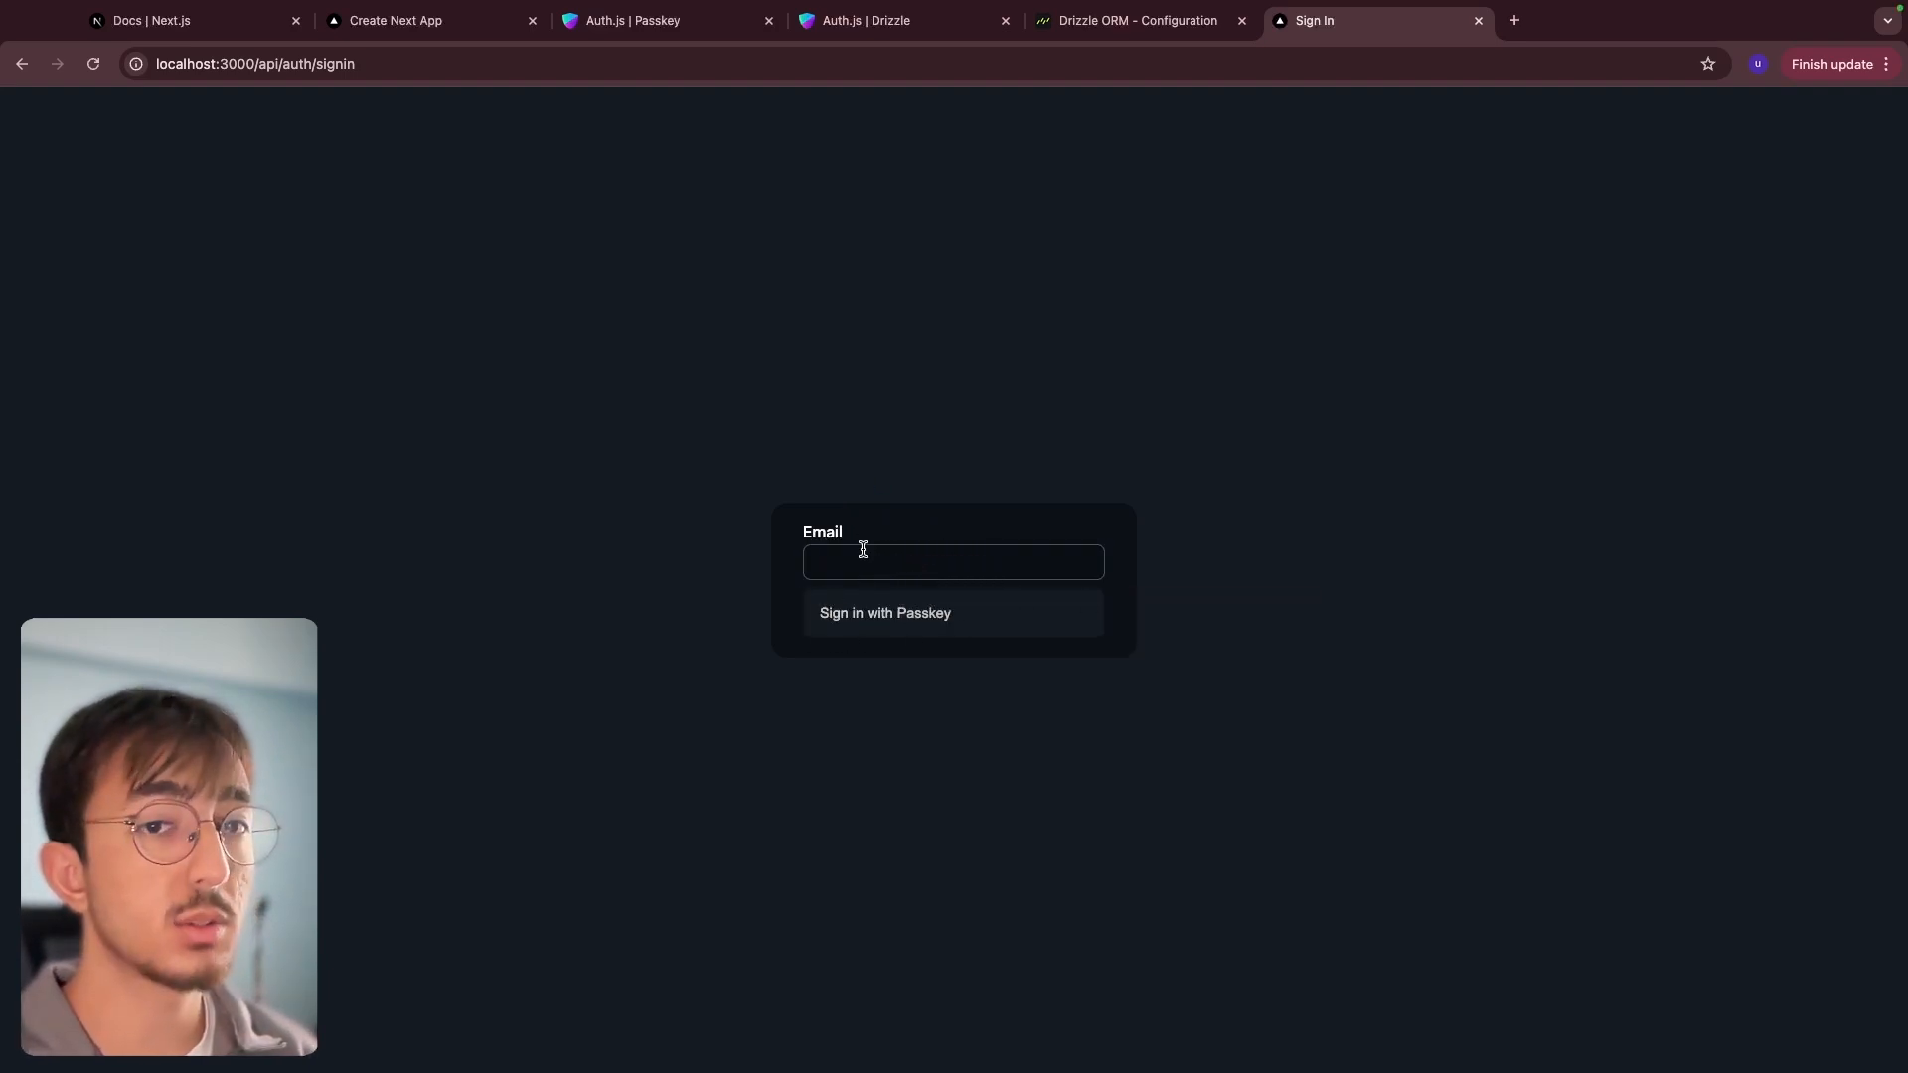
pyautogui.click(953, 562)
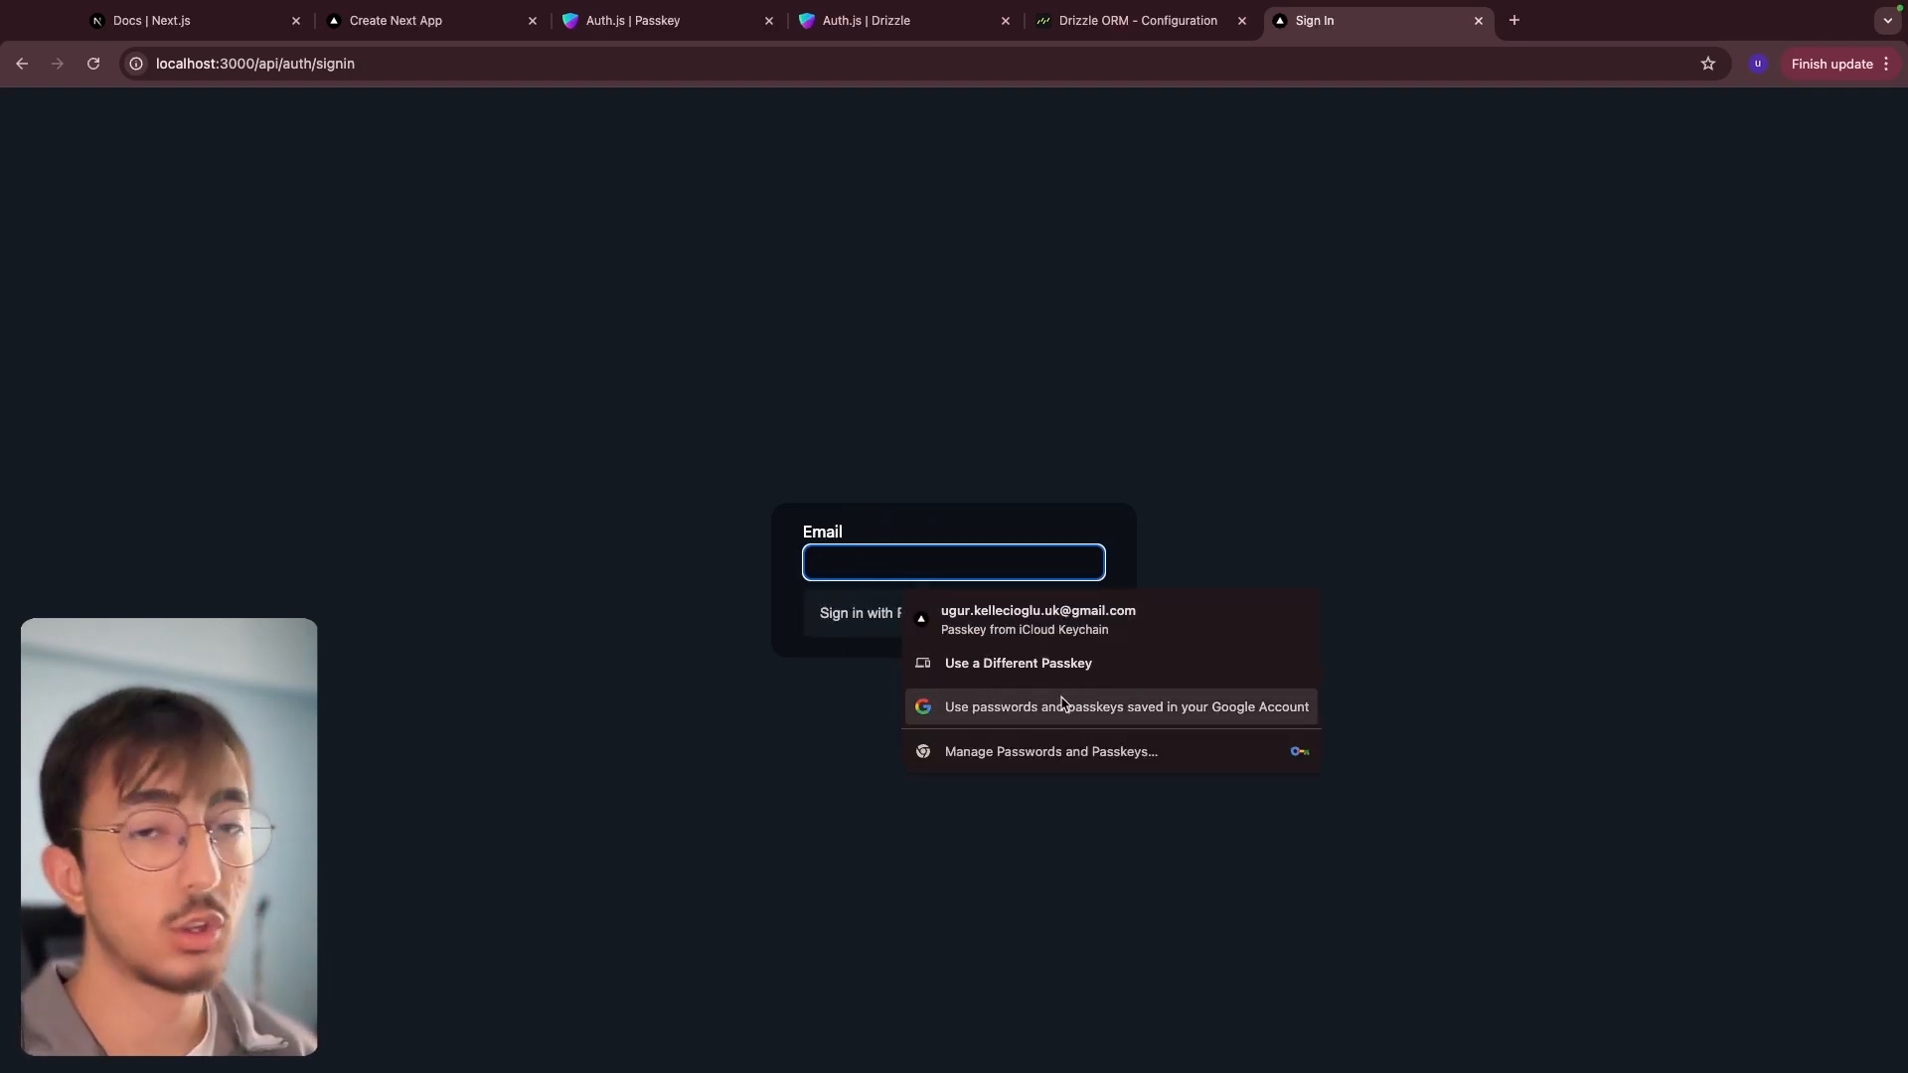
pyautogui.moveTo(835, 511)
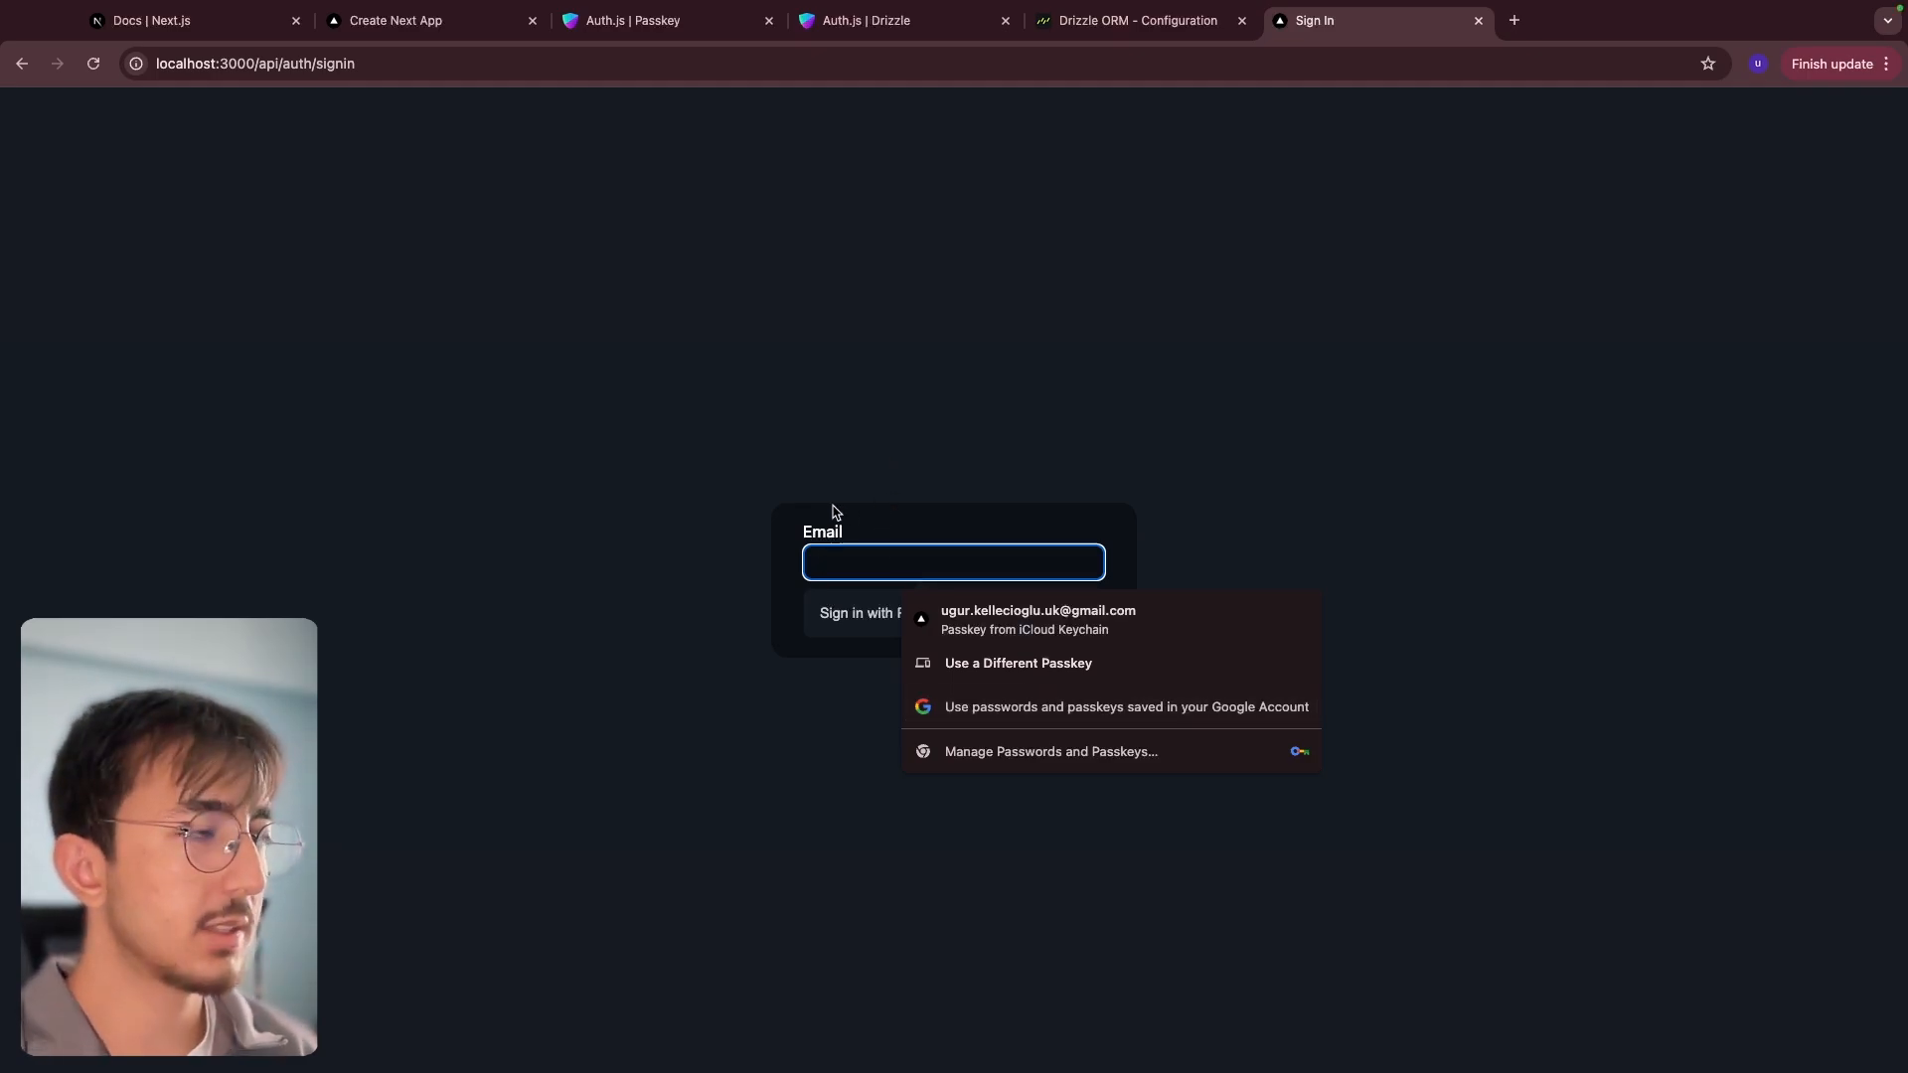
pyautogui.moveTo(878, 556)
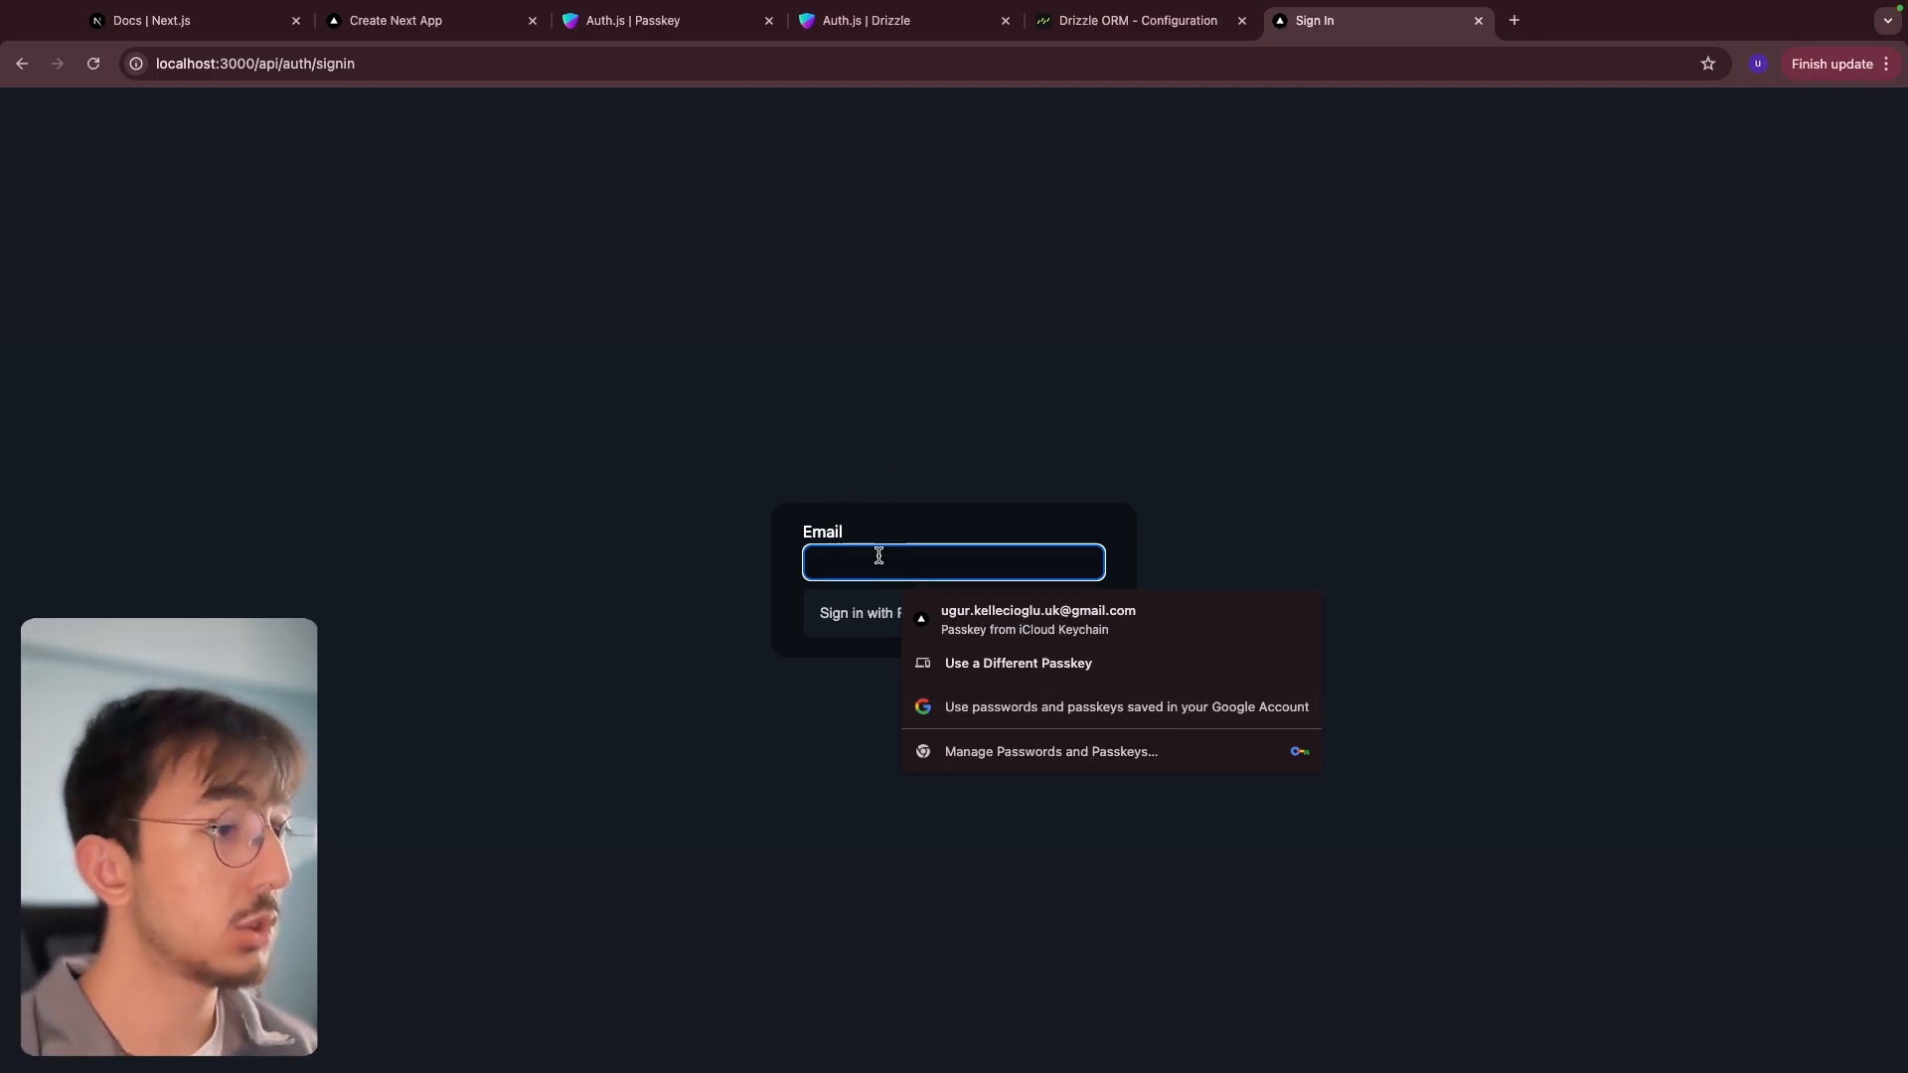
pyautogui.write('ugurasdşglkadsg@g')
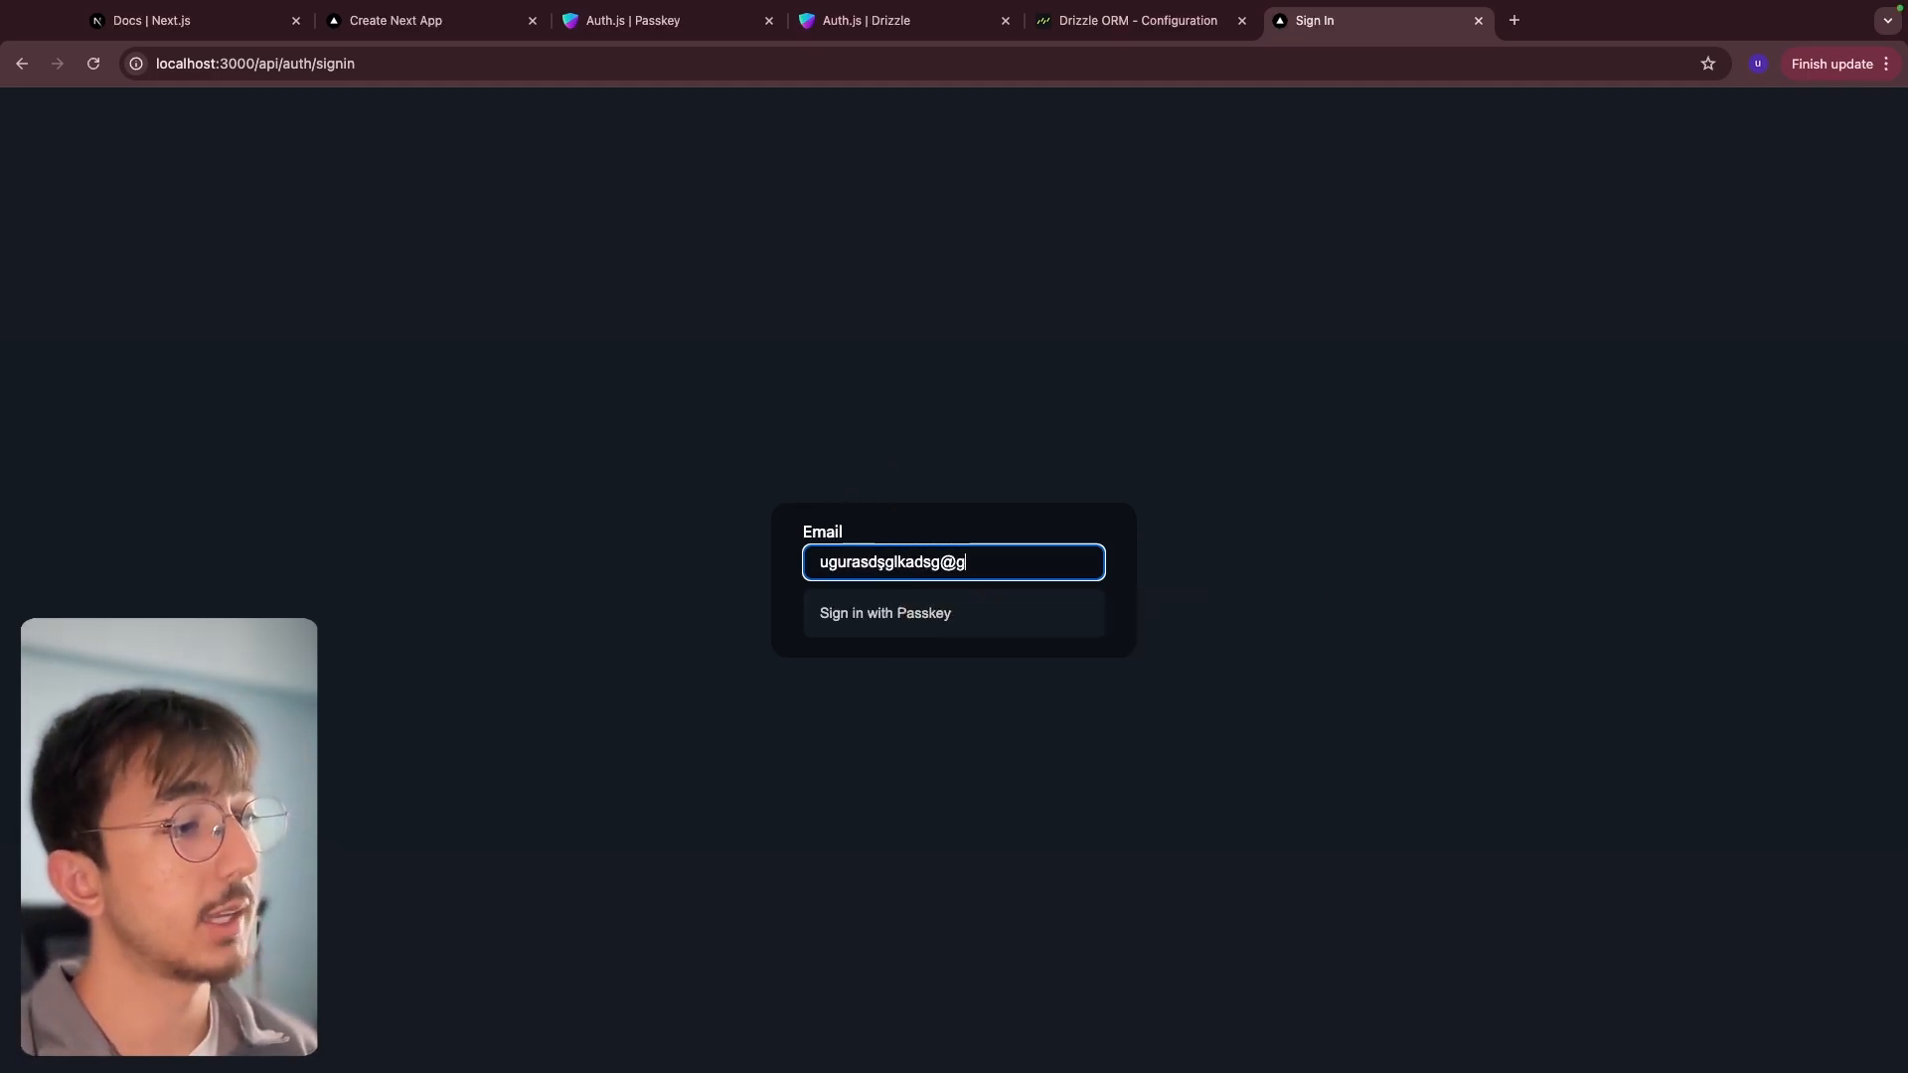
pyautogui.write('madsgasdjg.com')
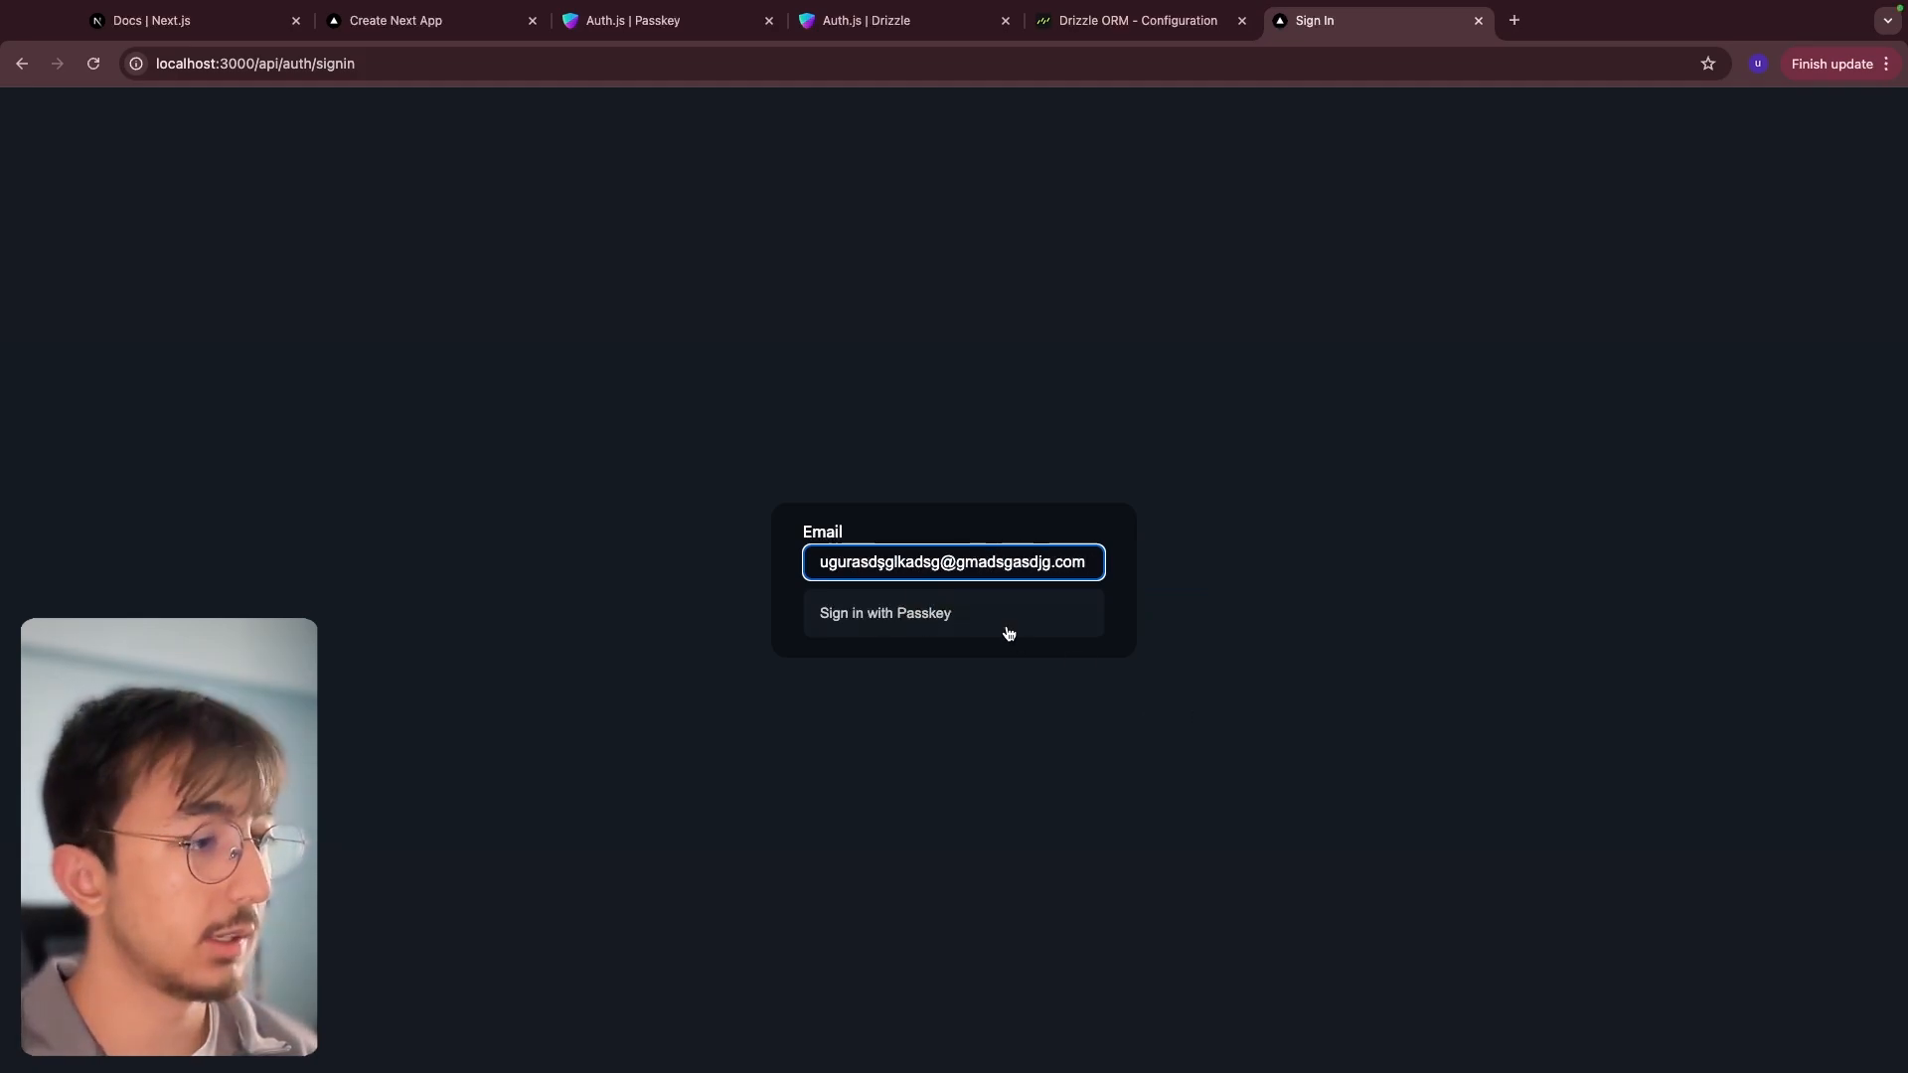
pyautogui.click(884, 612)
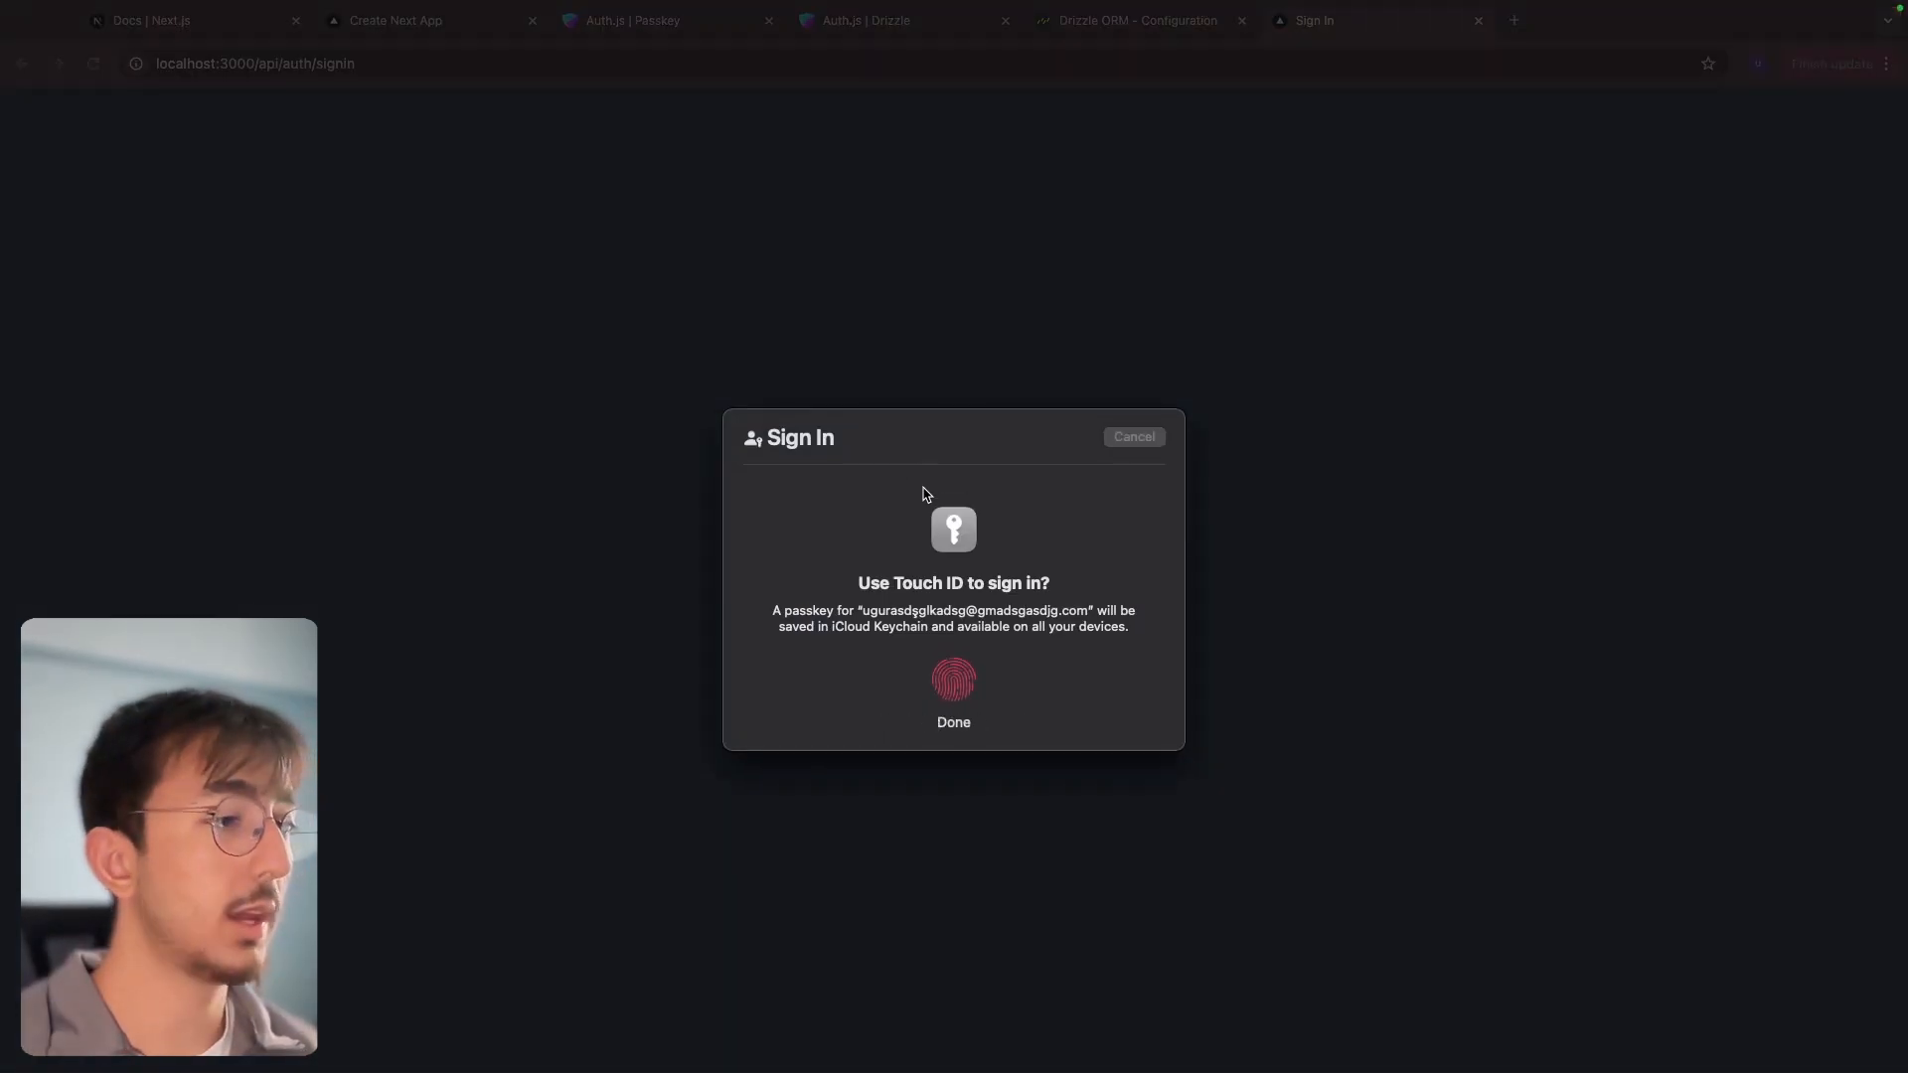
pyautogui.click(953, 679)
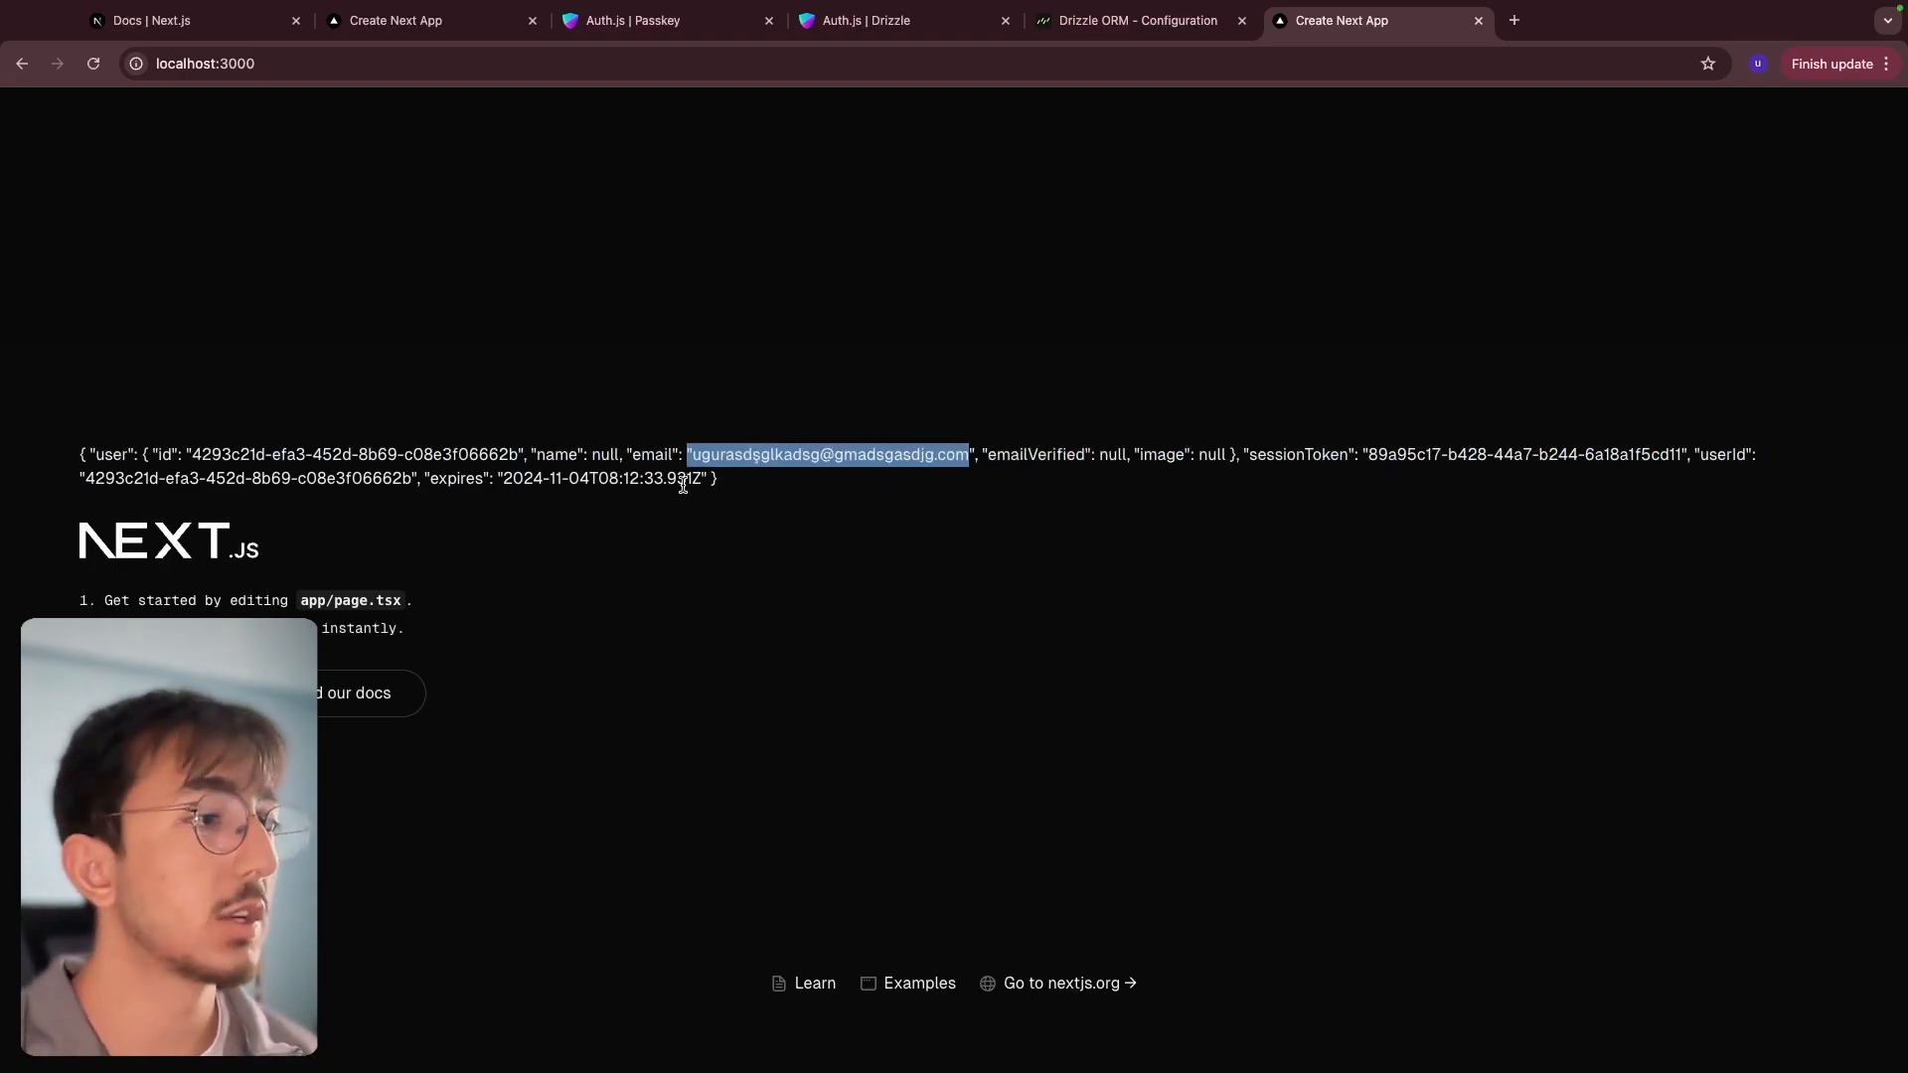
pyautogui.doubleClick(1035, 454)
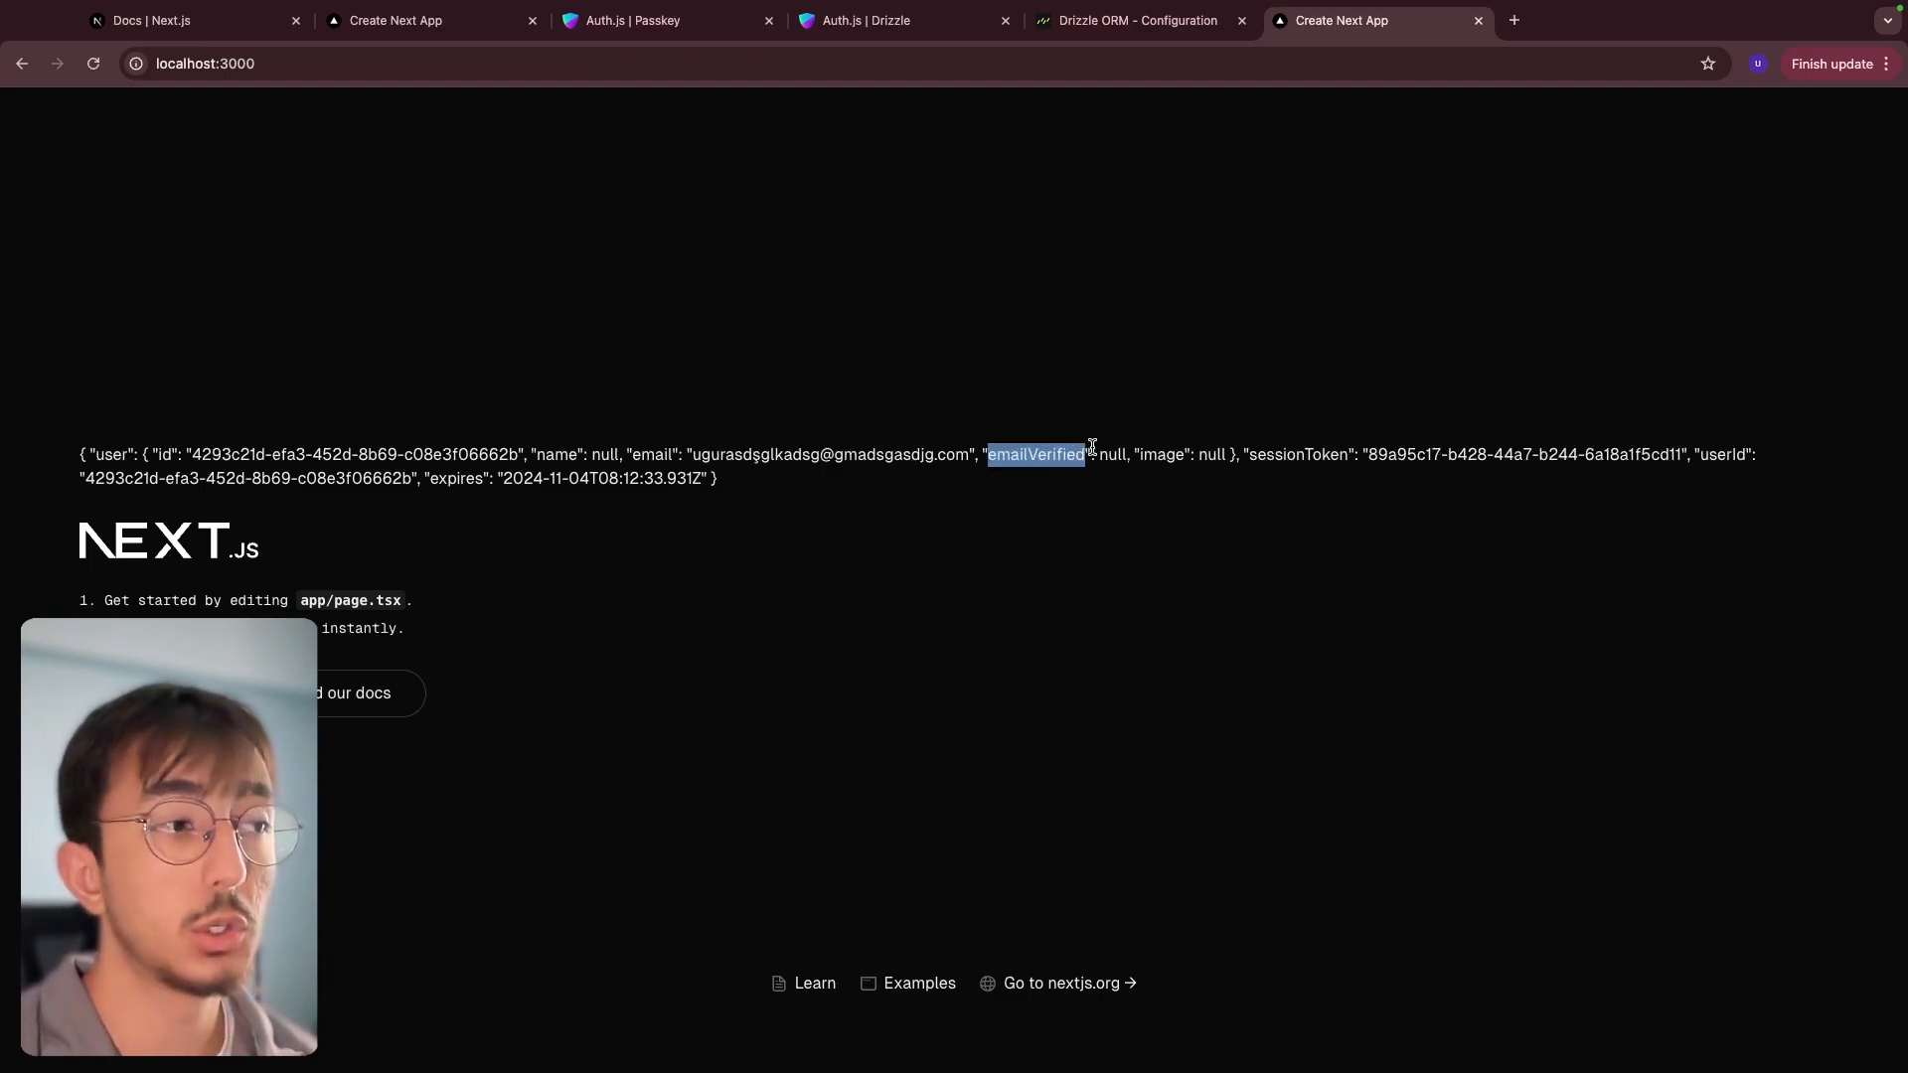
pyautogui.moveTo(905, 497)
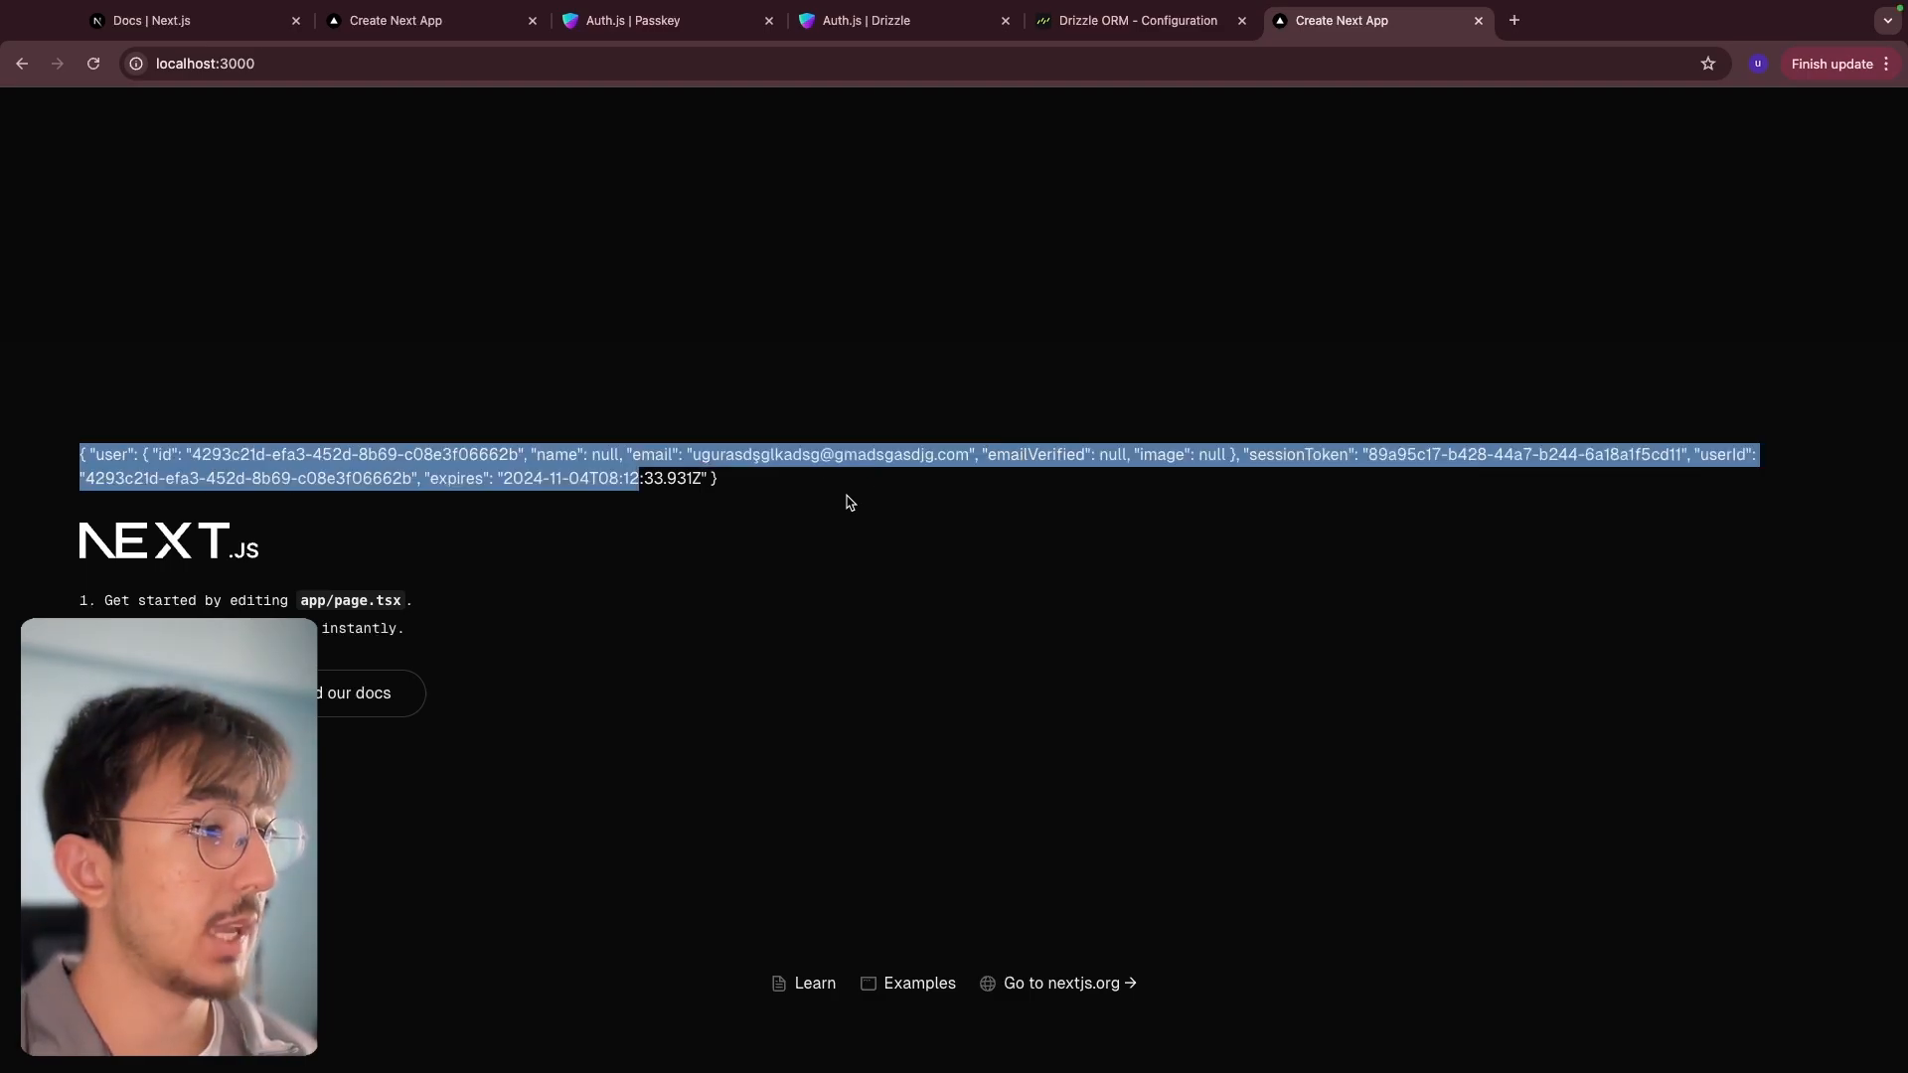
pyautogui.moveTo(724, 486)
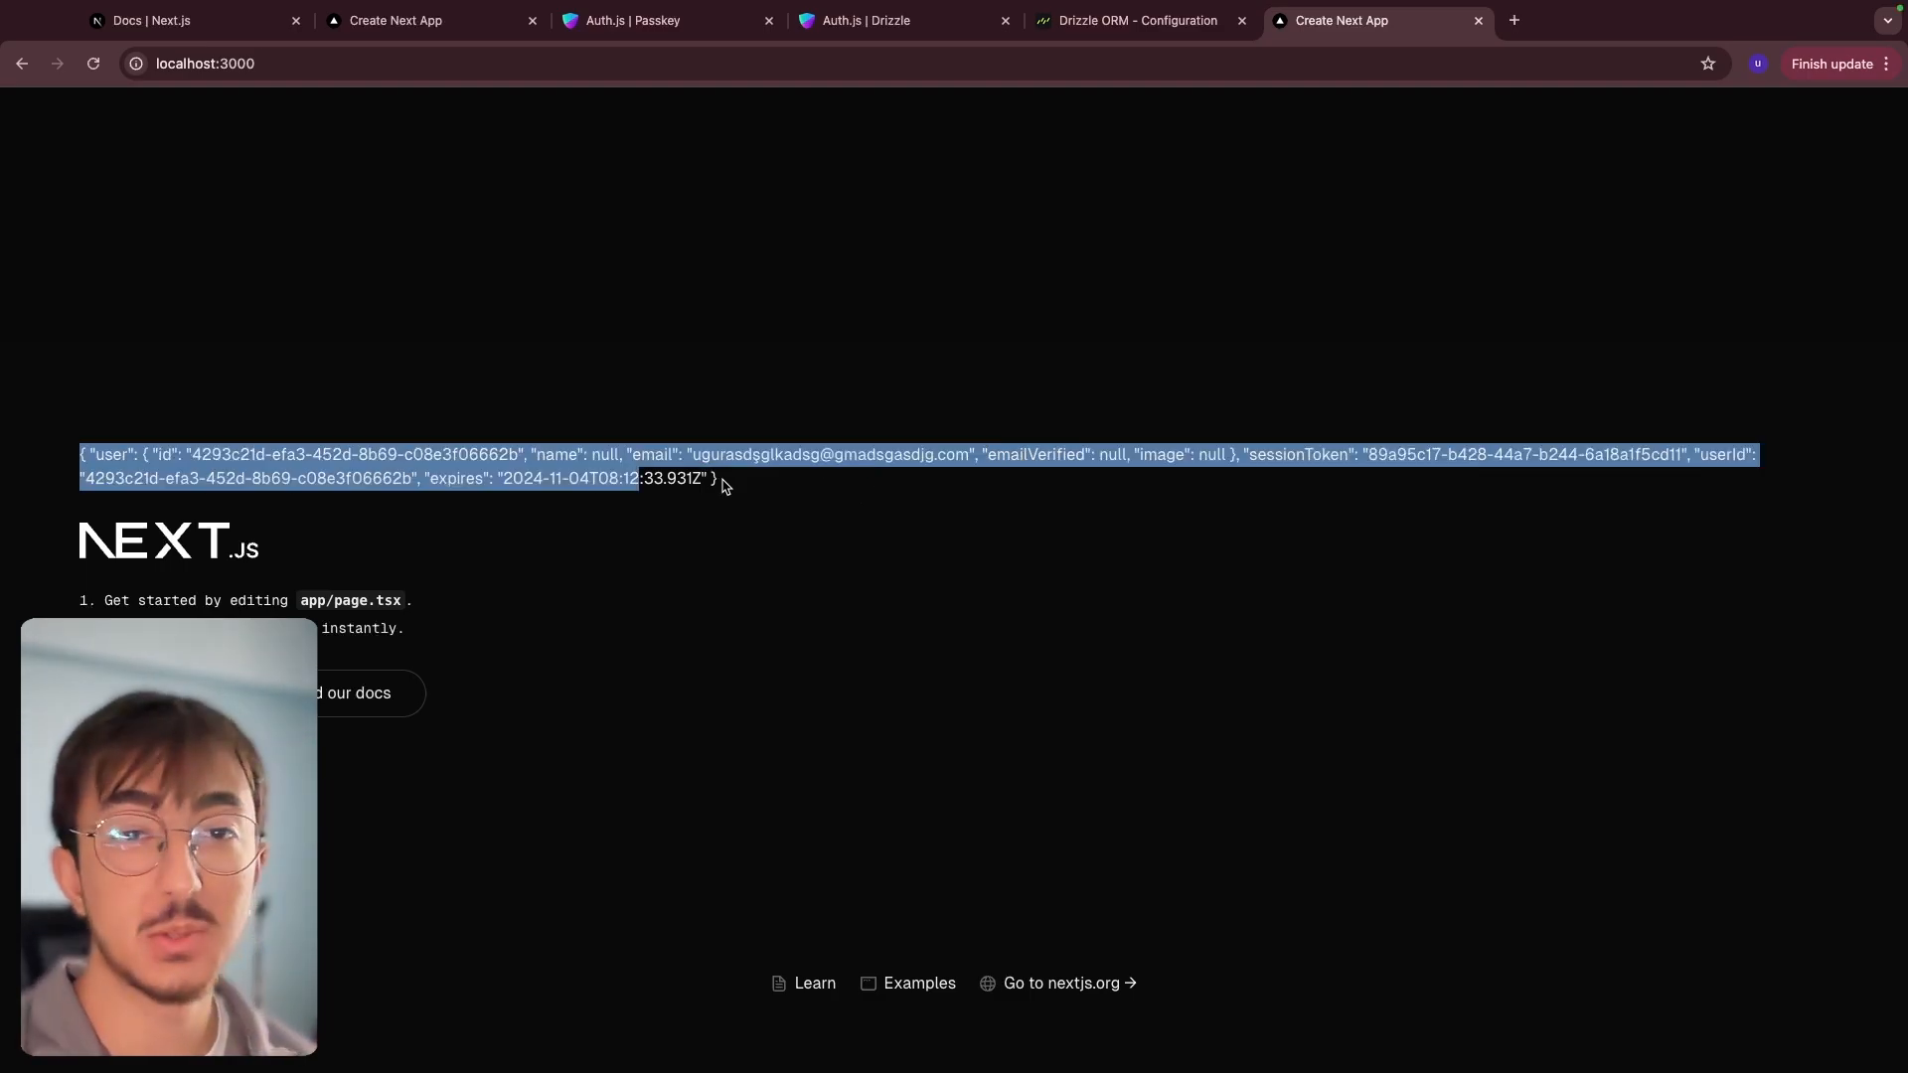